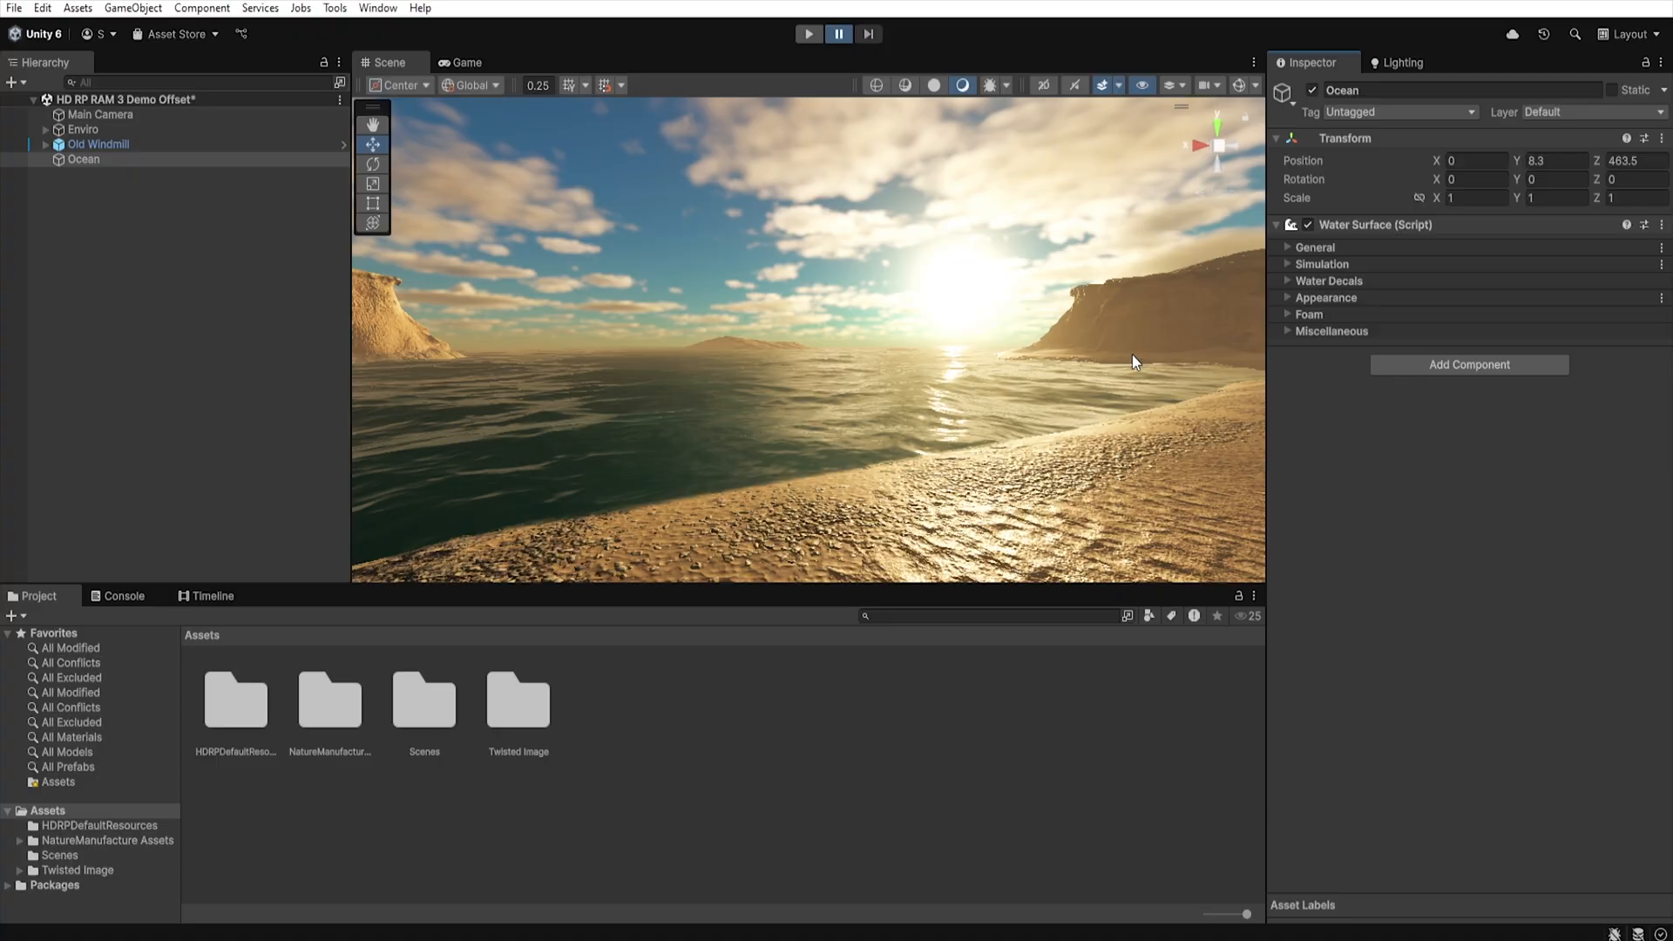
{"action": "mouse_move", "coordinate": [1293, 289]}
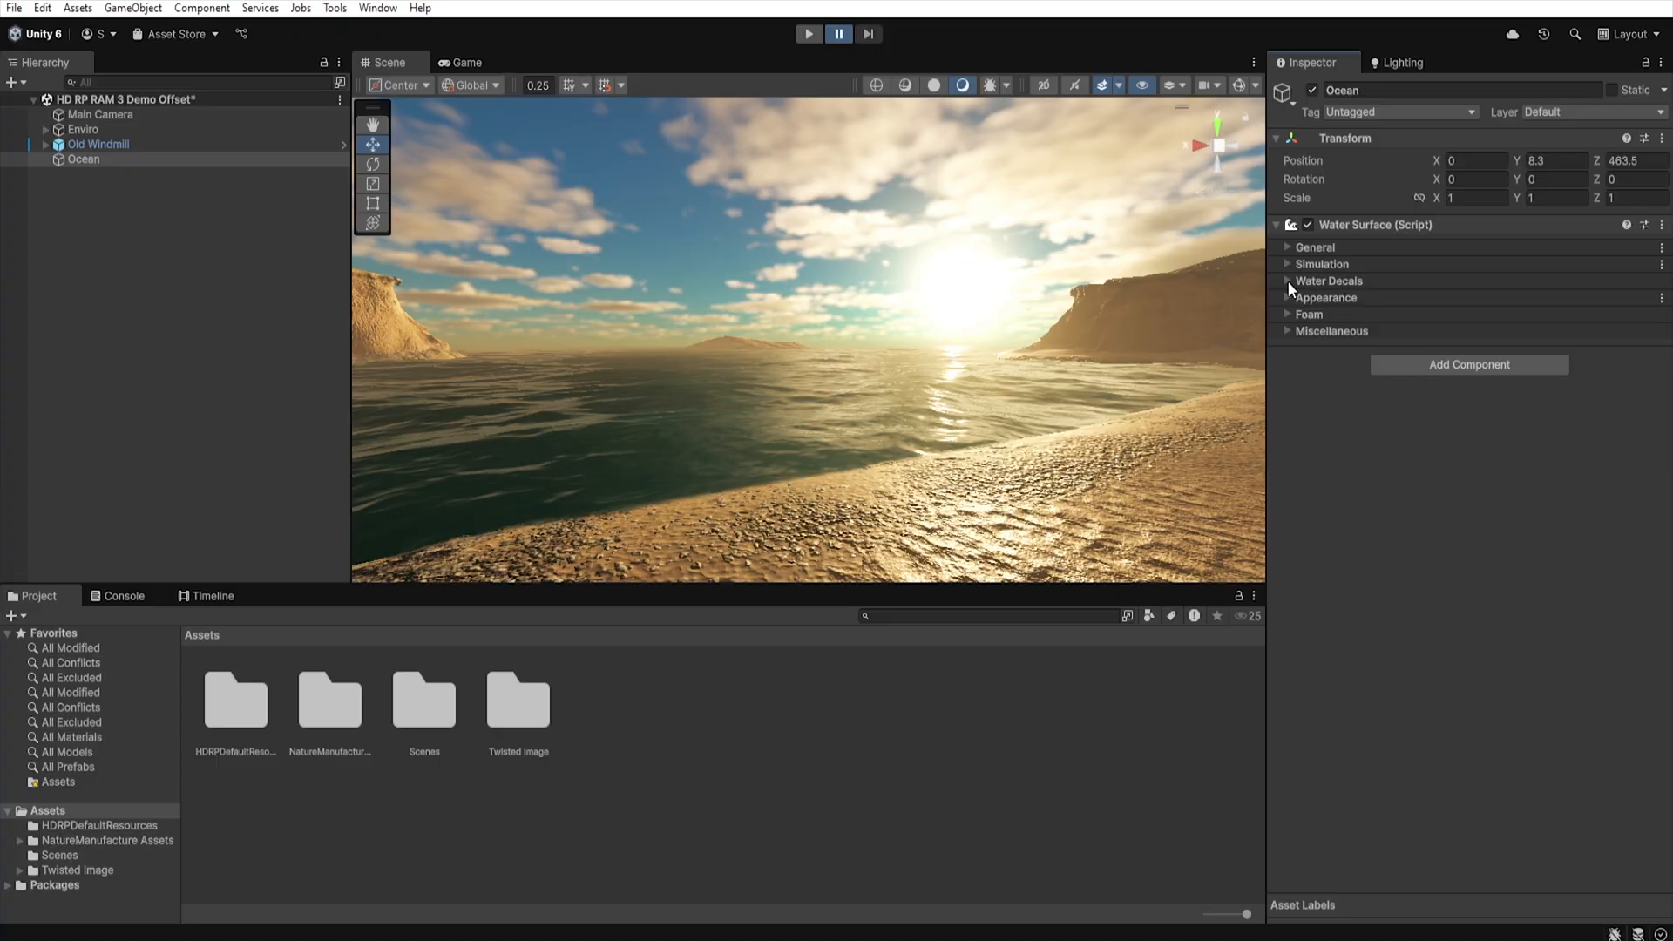
Show the Ocean's Water Decals settings: 200 by 200 region, foam on, Medium 512 resolution.
{"action": "left_click", "coordinate": [1286, 281]}
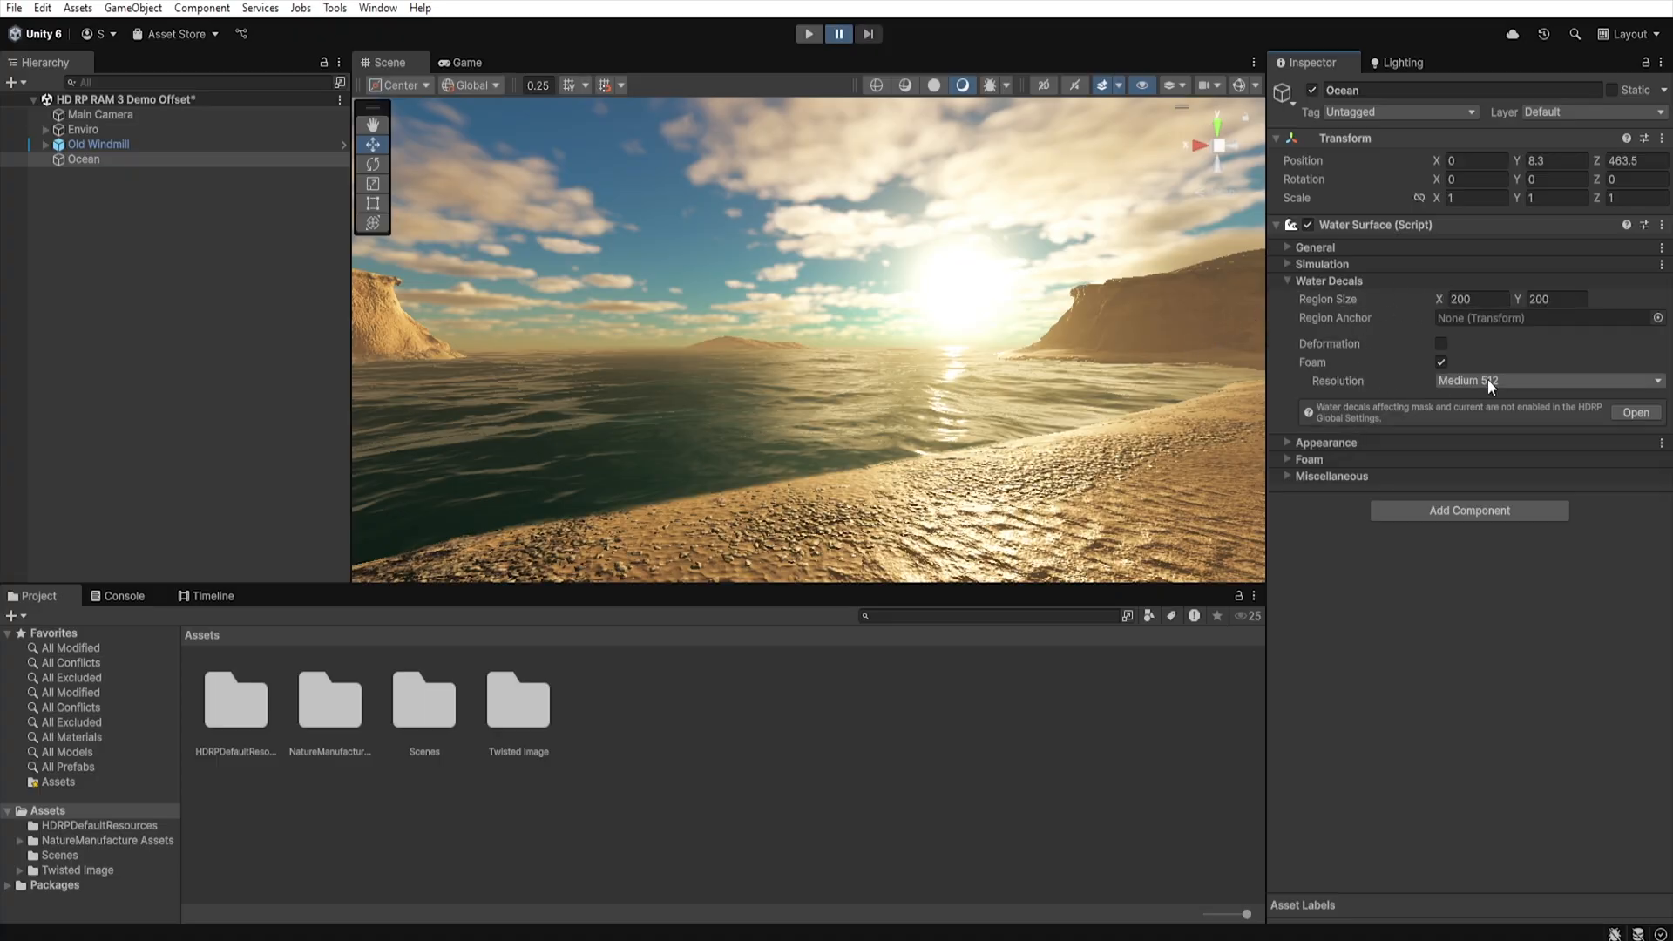
{"action": "mouse_move", "coordinate": [1391, 299]}
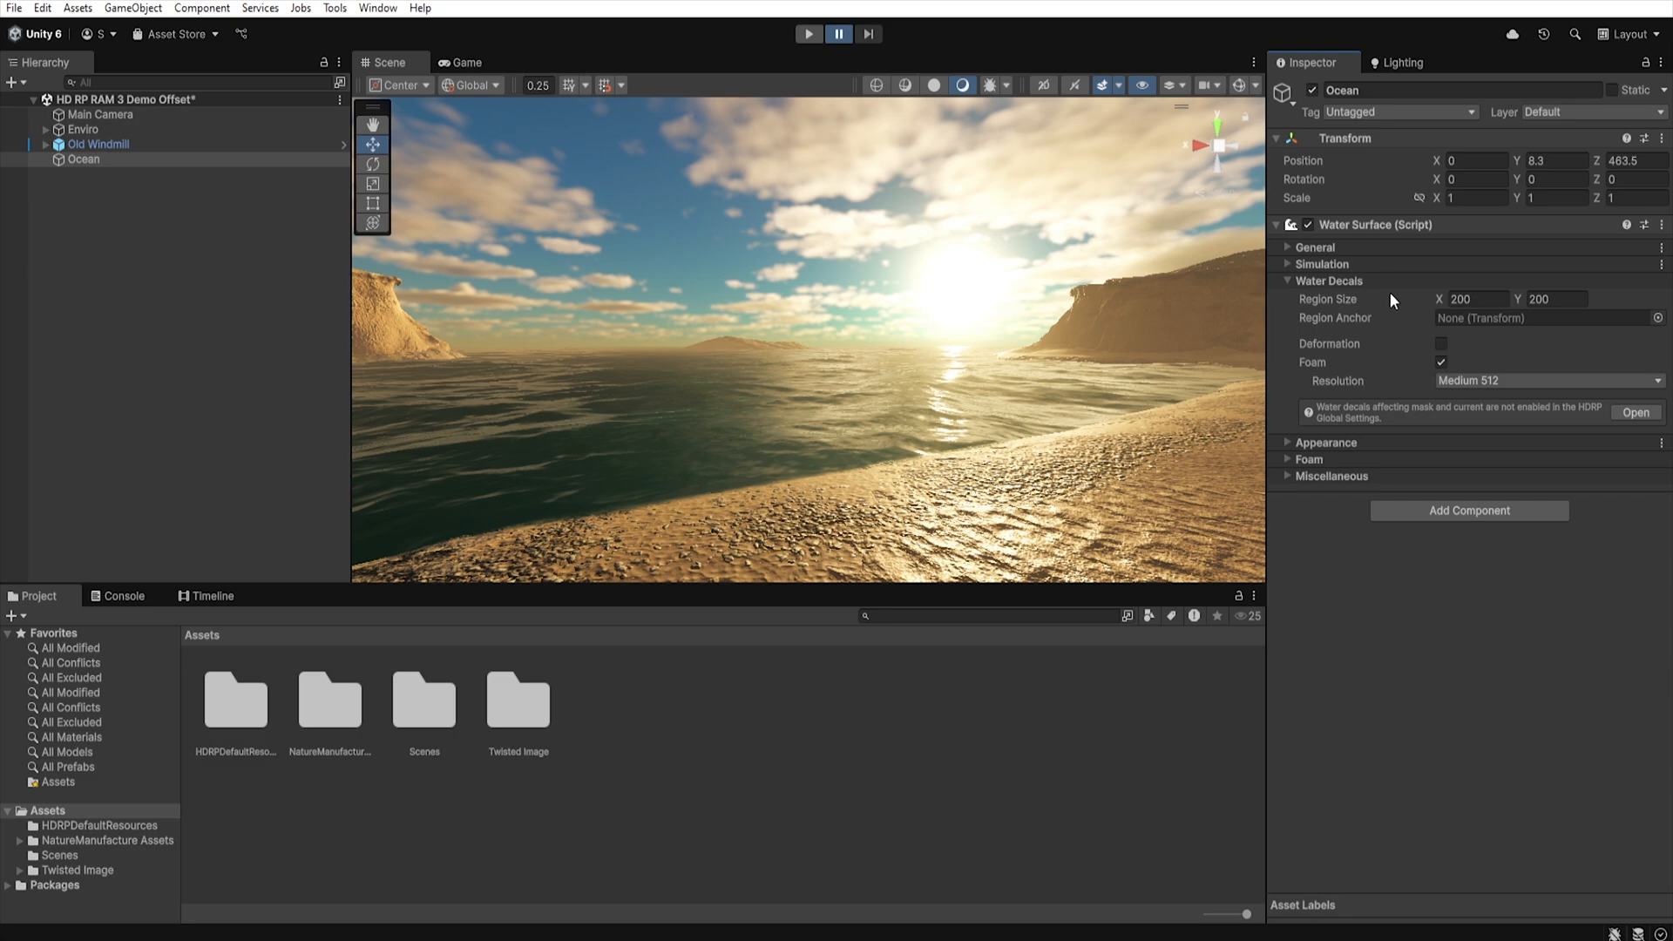
{"action": "mouse_move", "coordinate": [1333, 315]}
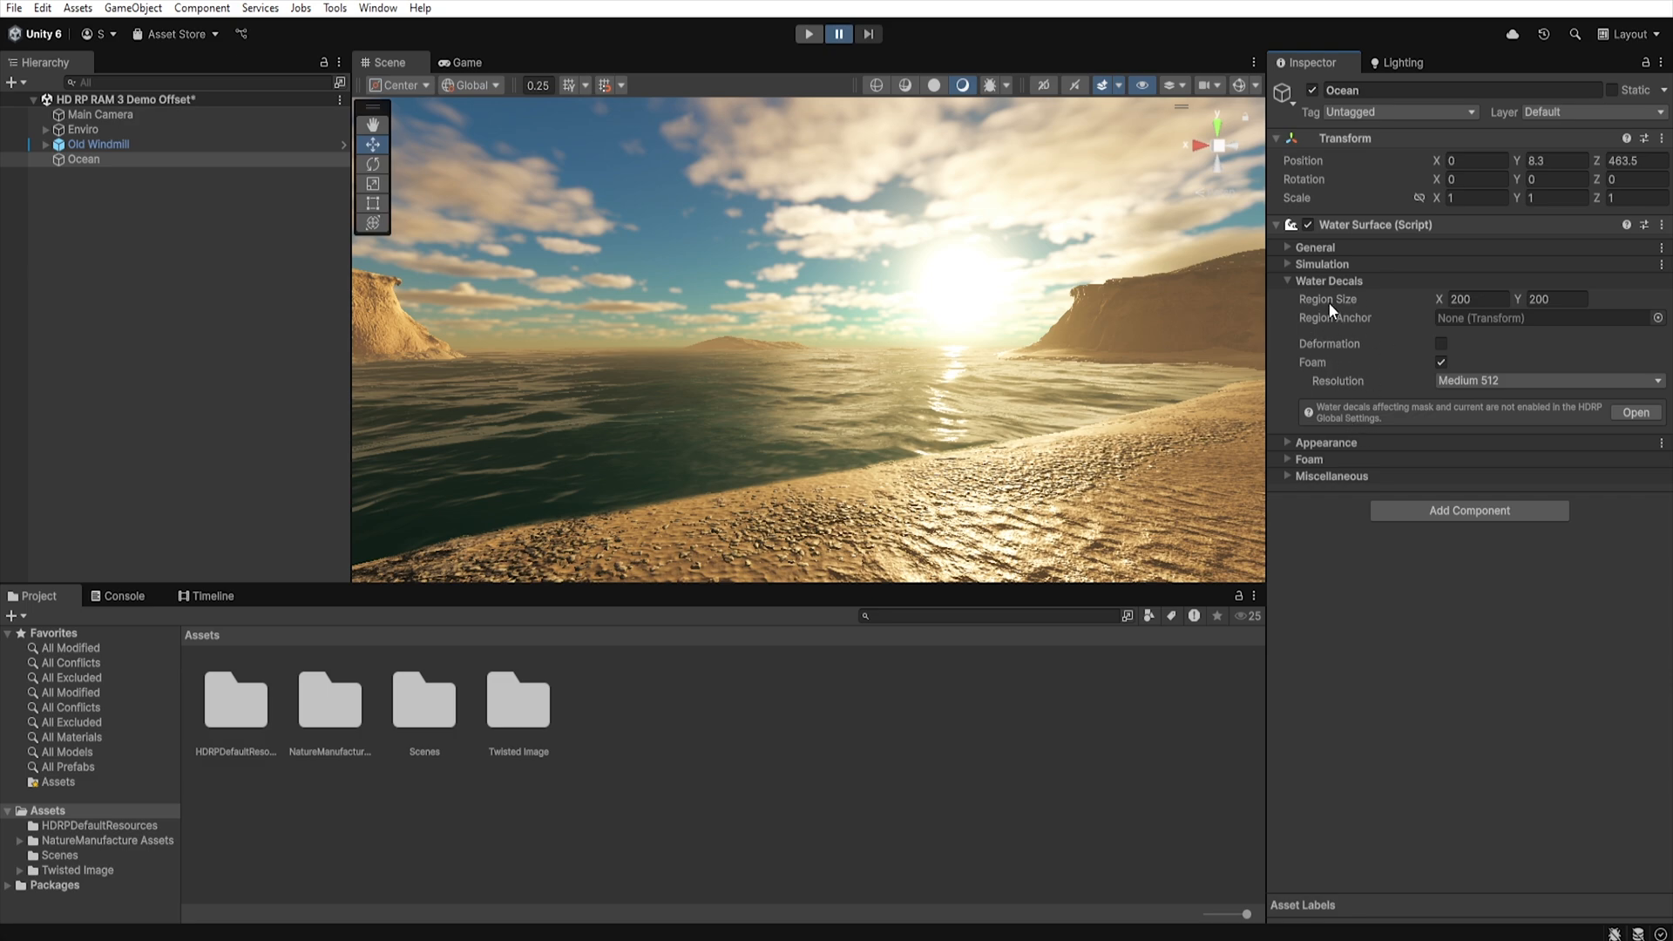
Create a new custom material named Ocean and assign it under the water surface's Appearance.
{"action": "left_click", "coordinate": [1290, 280]}
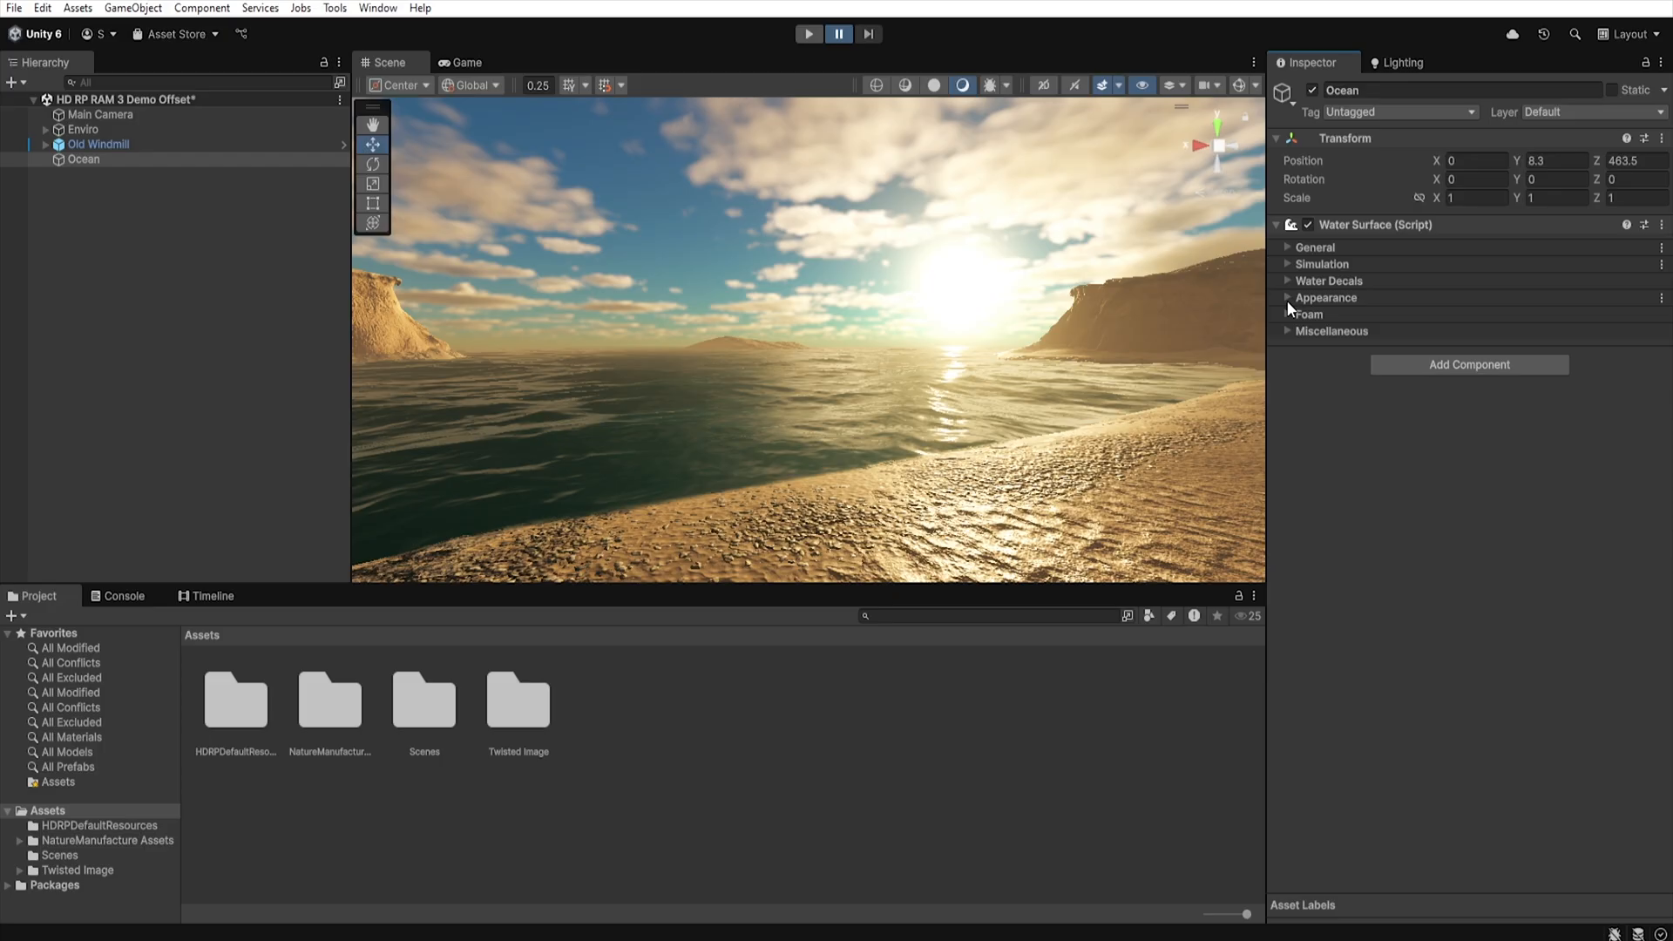
{"action": "left_click", "coordinate": [1324, 298]}
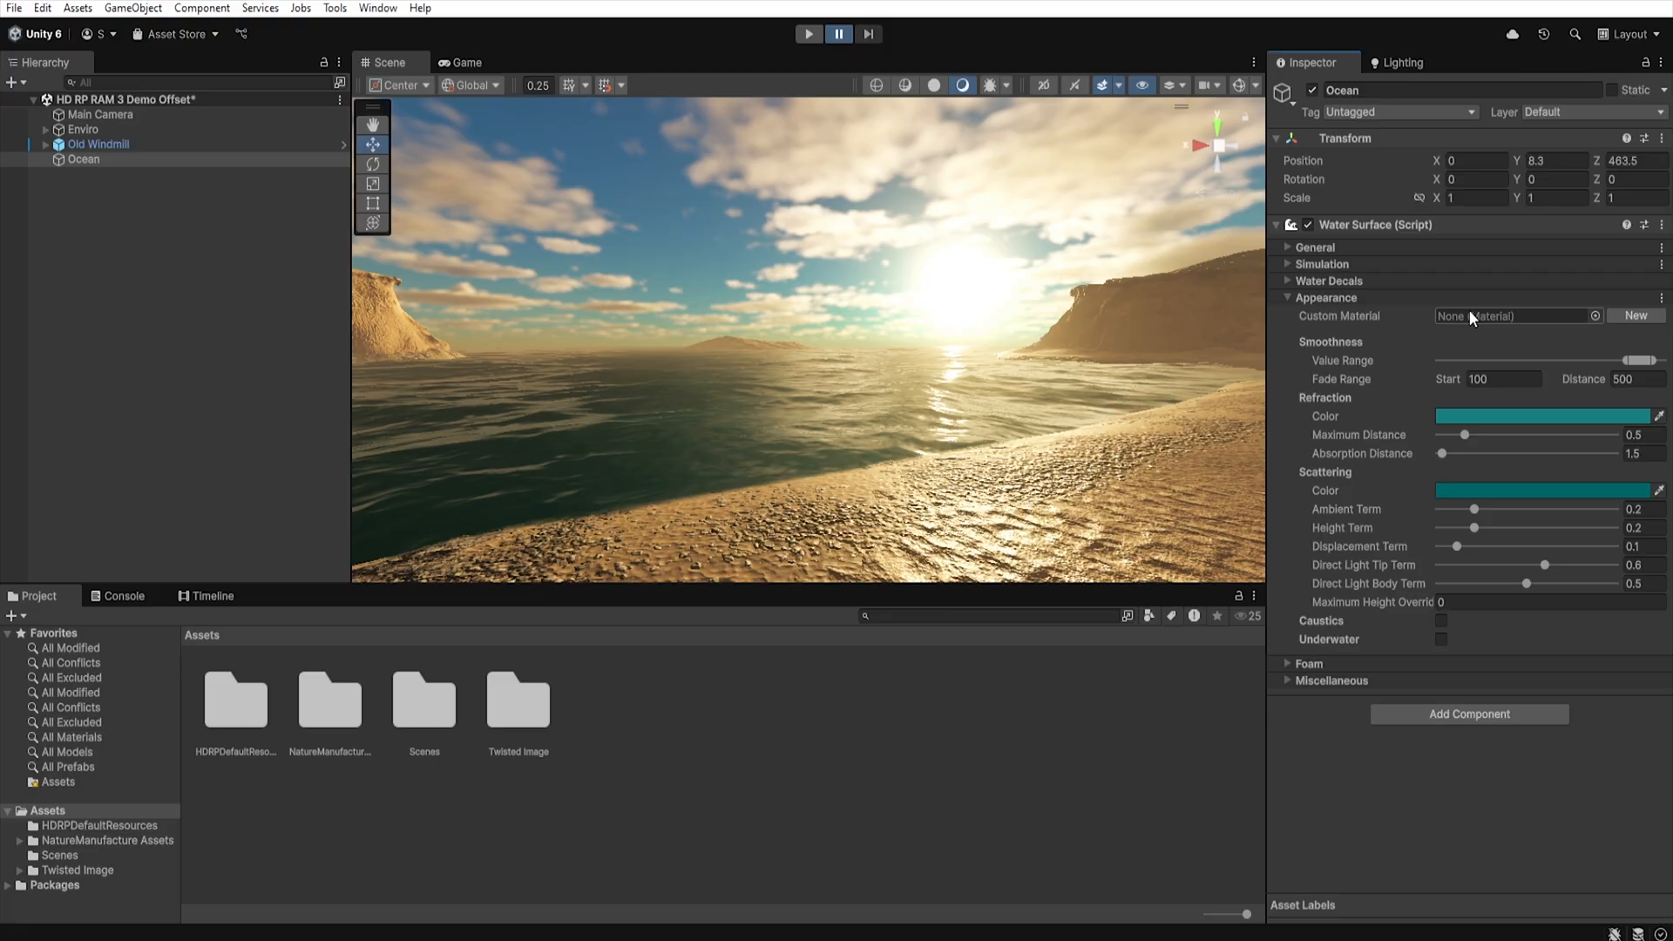
{"action": "mouse_move", "coordinate": [1544, 324]}
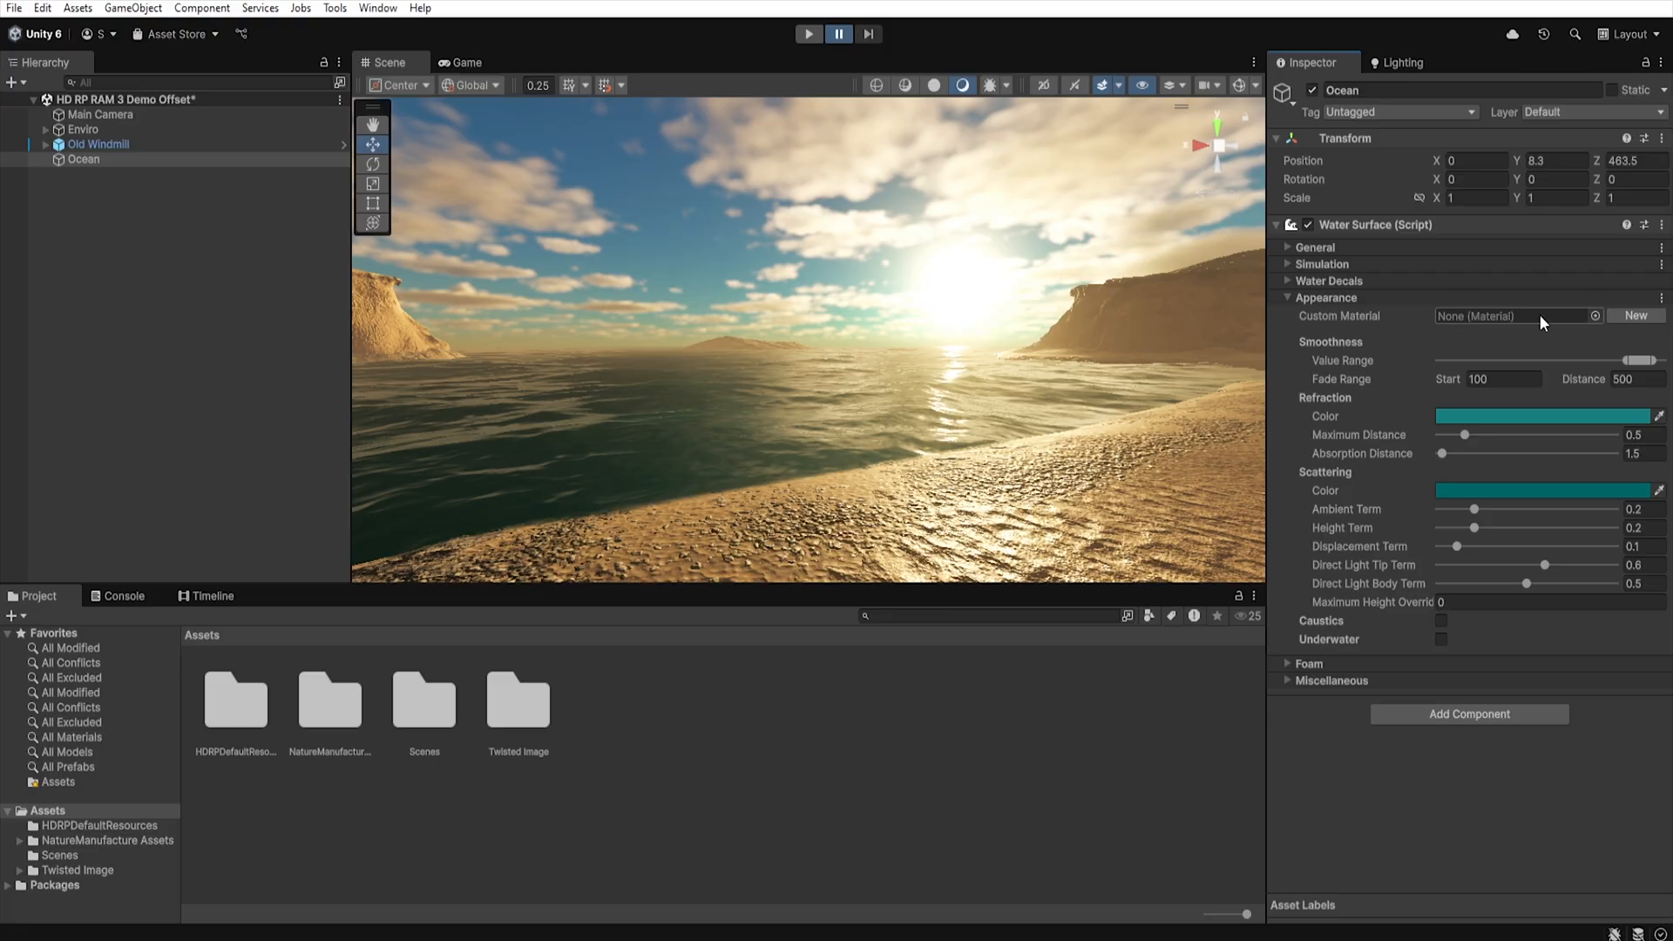
{"action": "mouse_move", "coordinate": [1424, 317]}
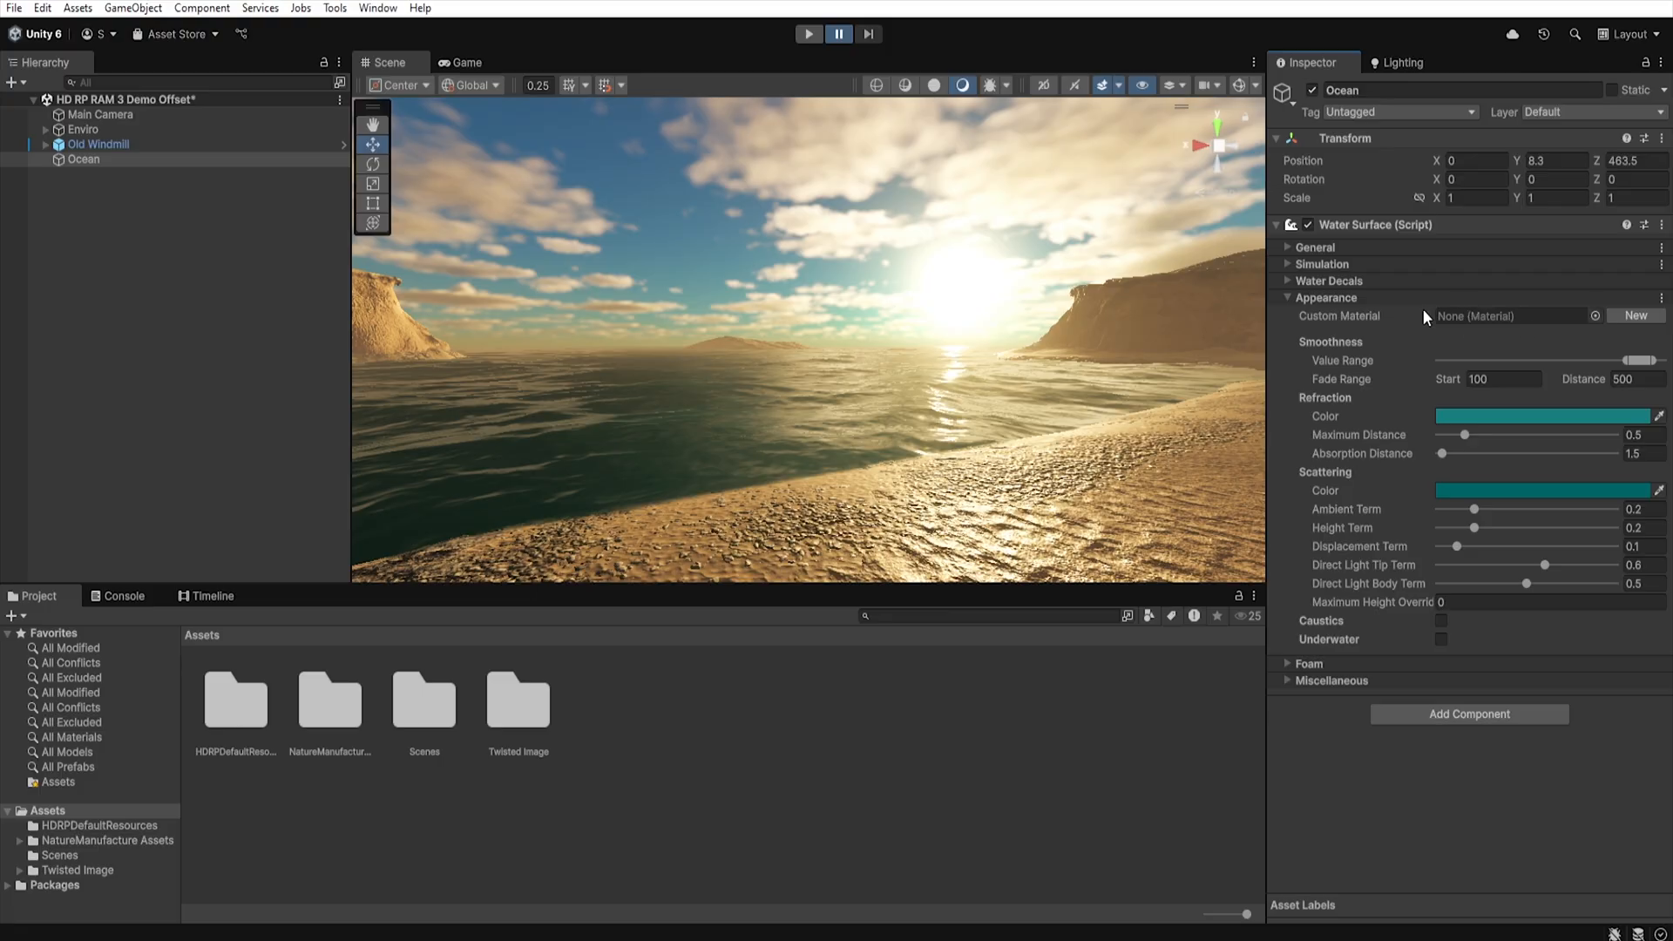
{"action": "mouse_move", "coordinate": [747, 382]}
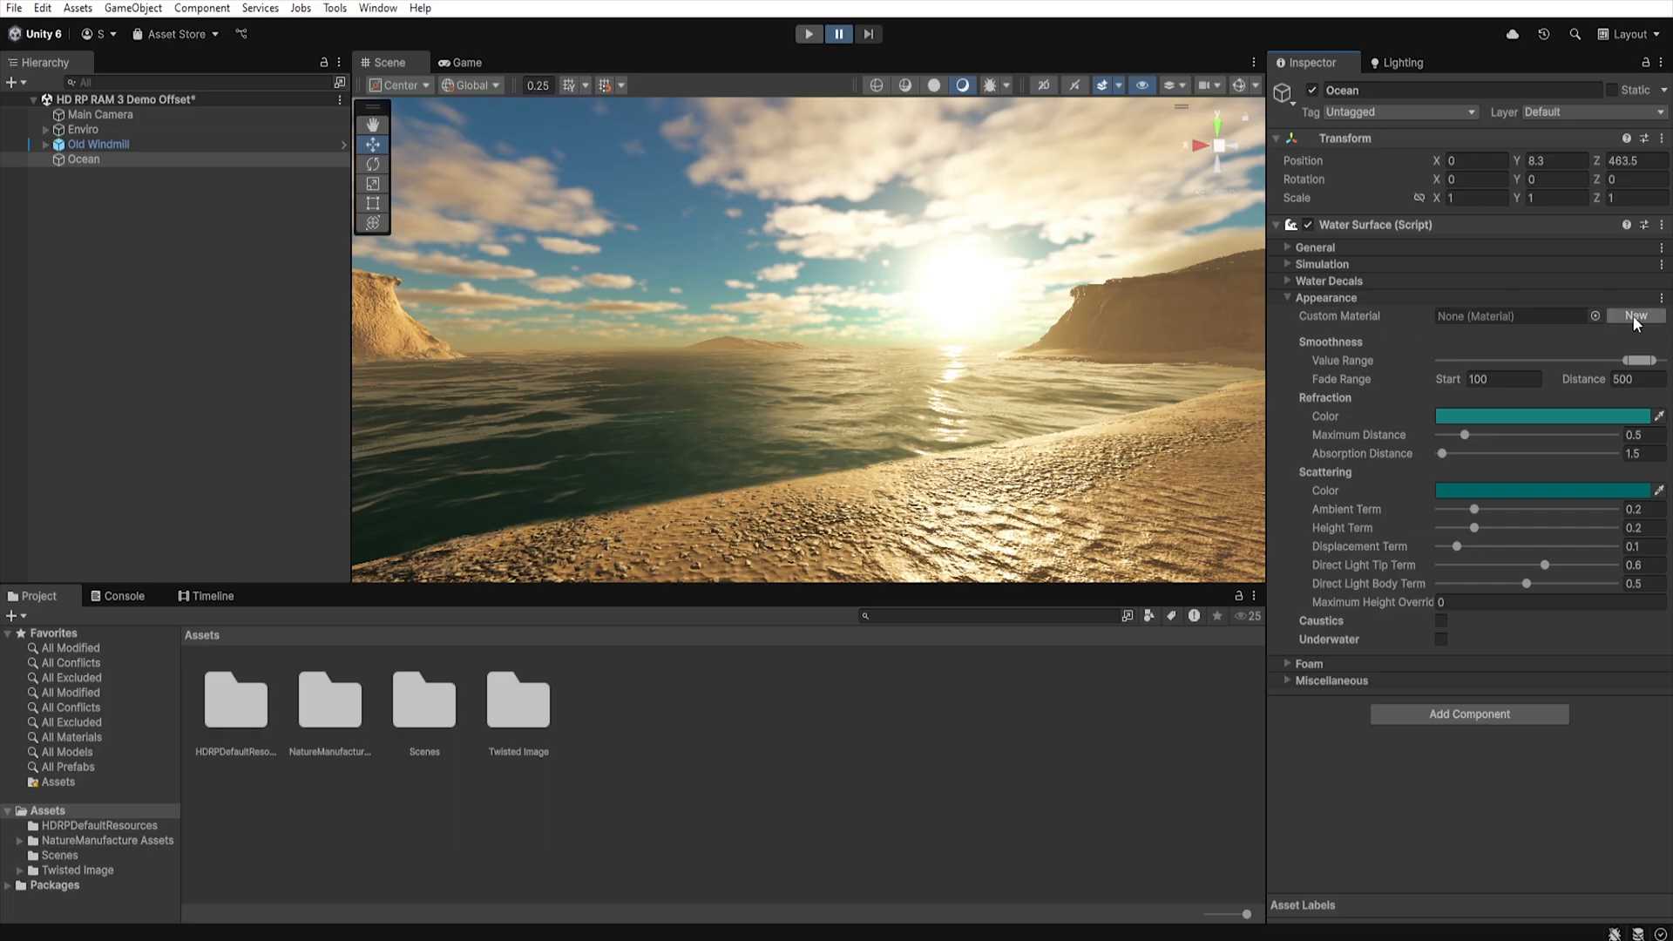
{"action": "left_click", "coordinate": [1633, 315]}
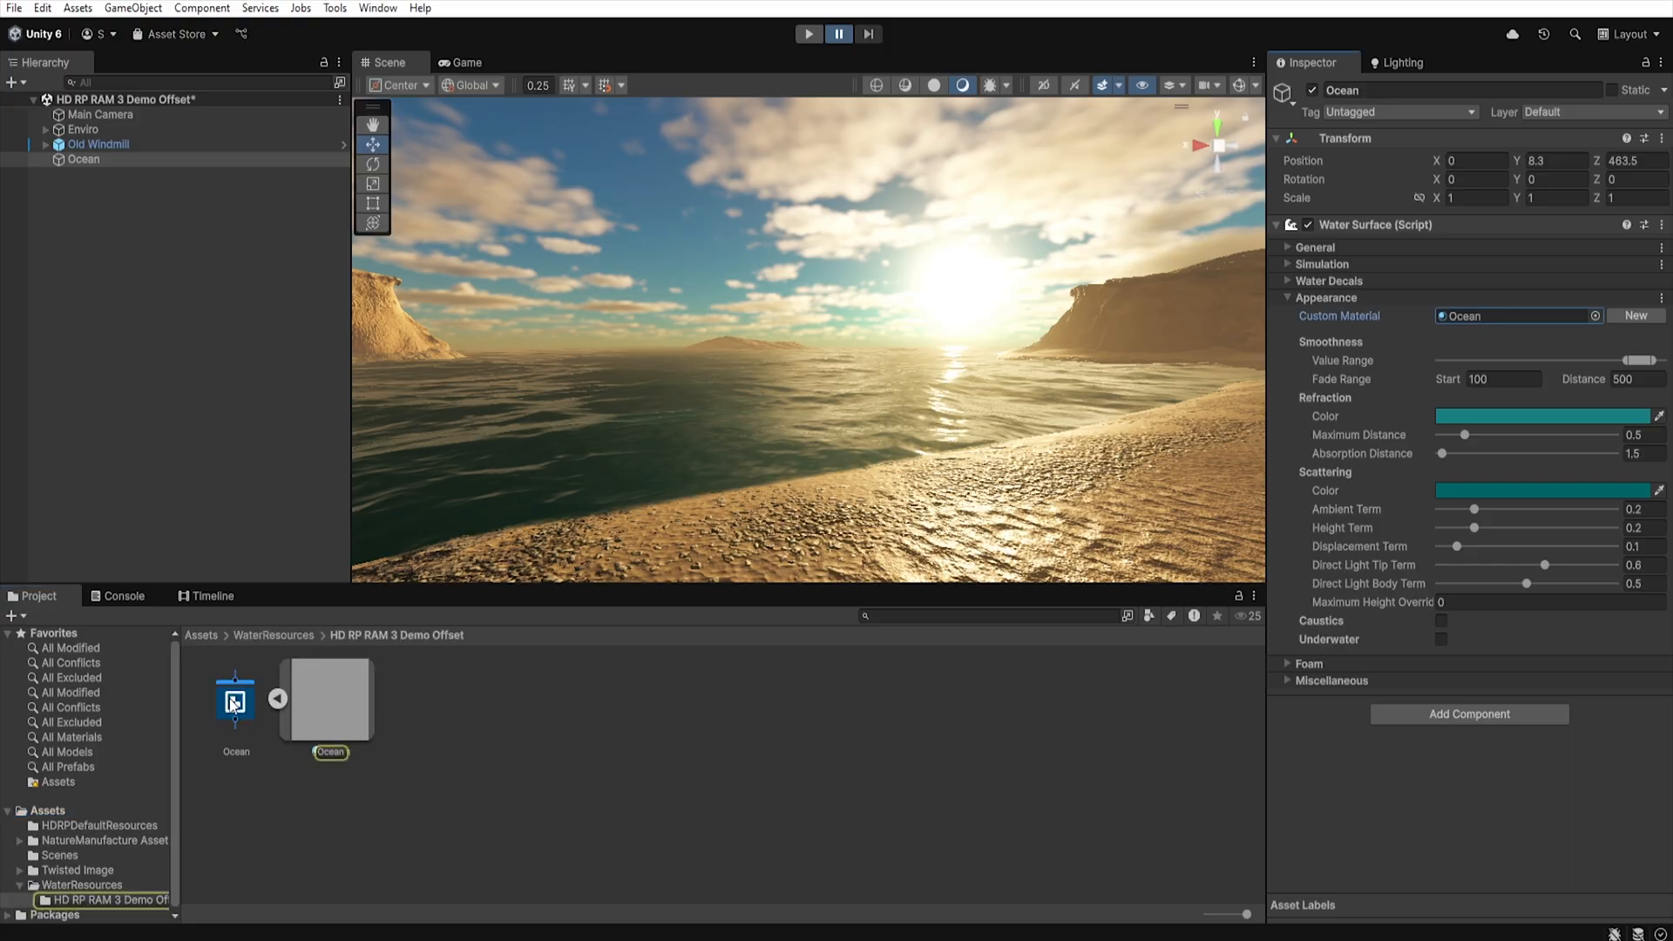
Load the Ocean shader graph asset from the Project window into Shader Graph.
{"action": "double_click", "coordinate": [236, 699]}
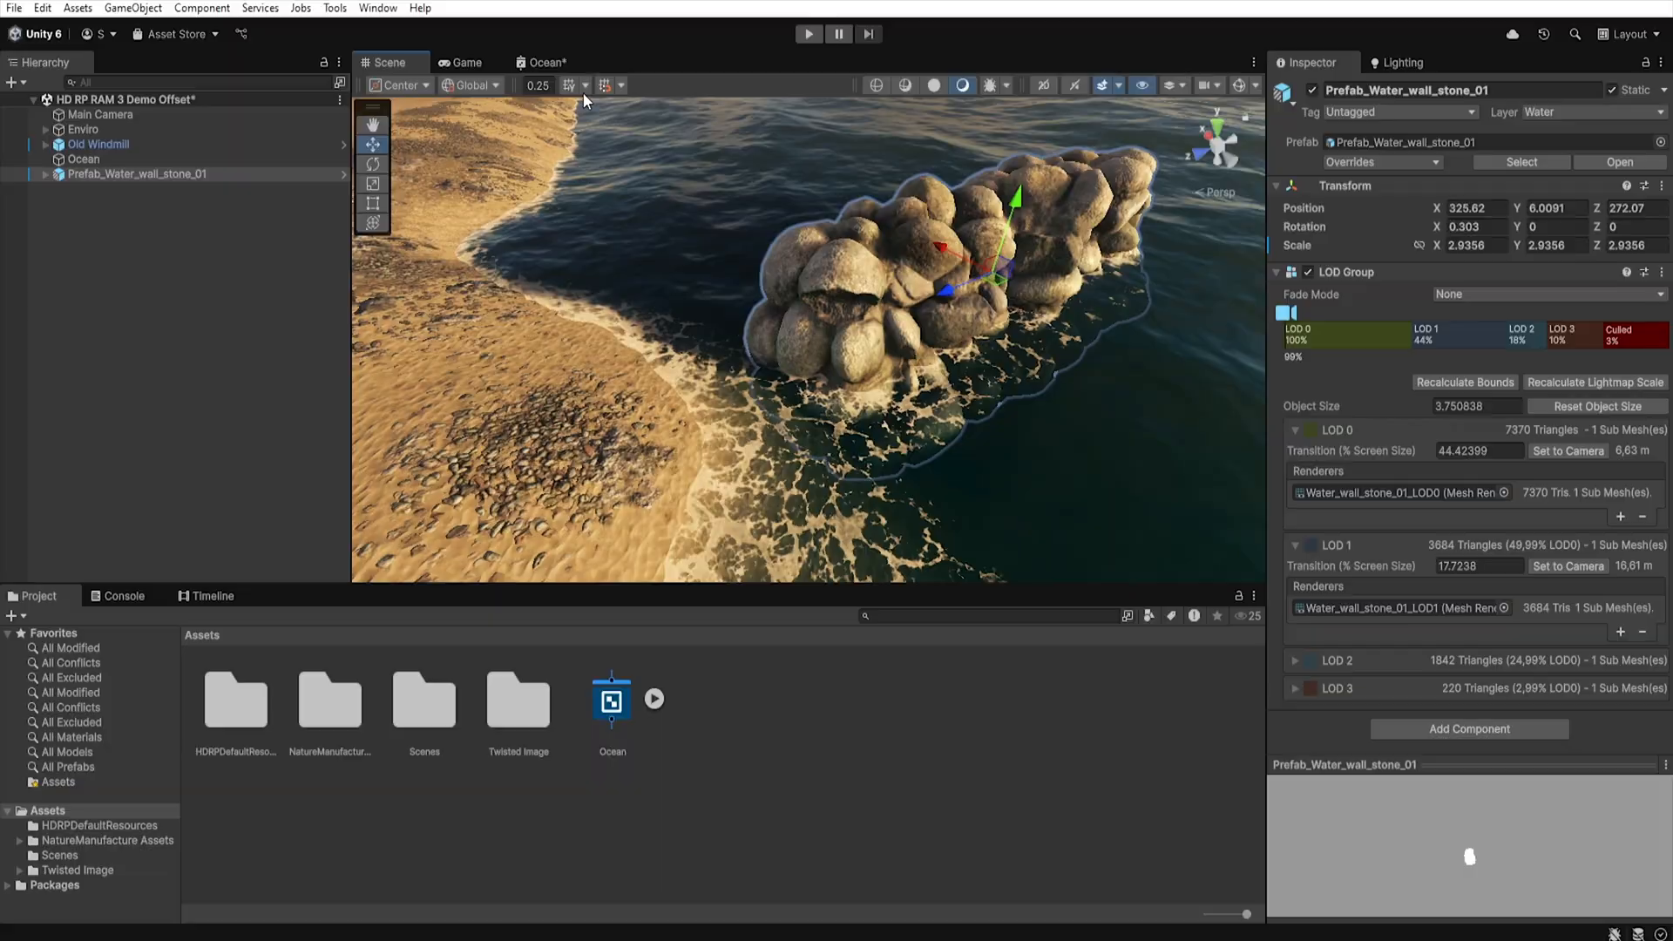
View the Ocean shader graph's node network with its magenta Main Preview sphere.
{"action": "left_click", "coordinate": [549, 63]}
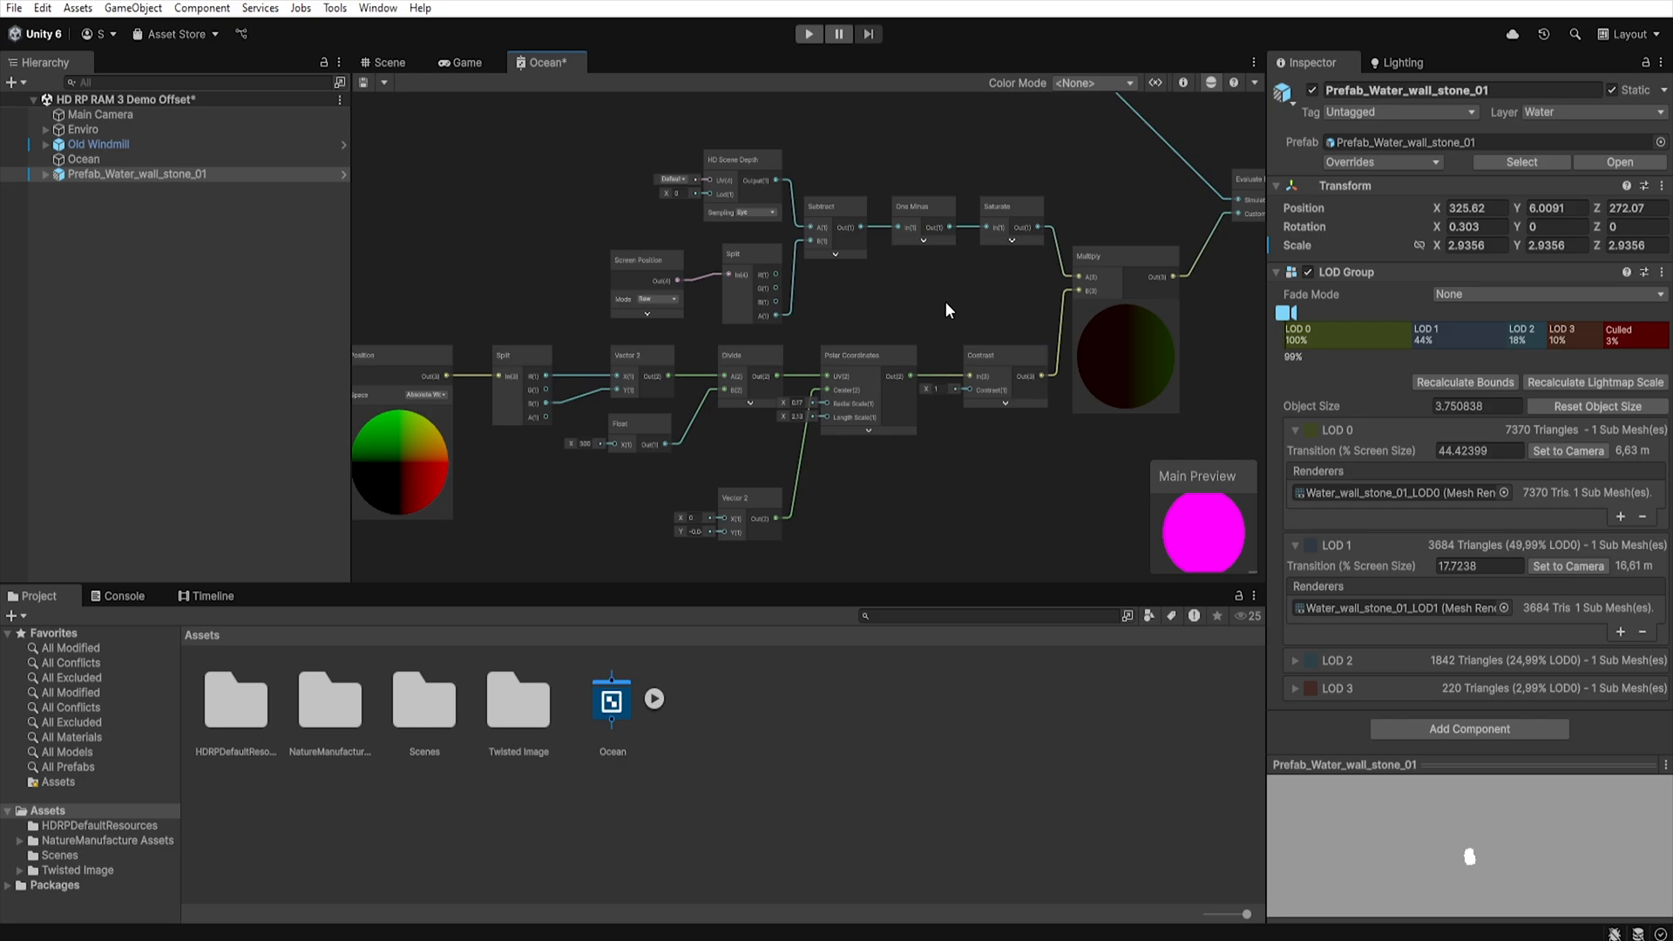
{"action": "mouse_move", "coordinate": [821, 344]}
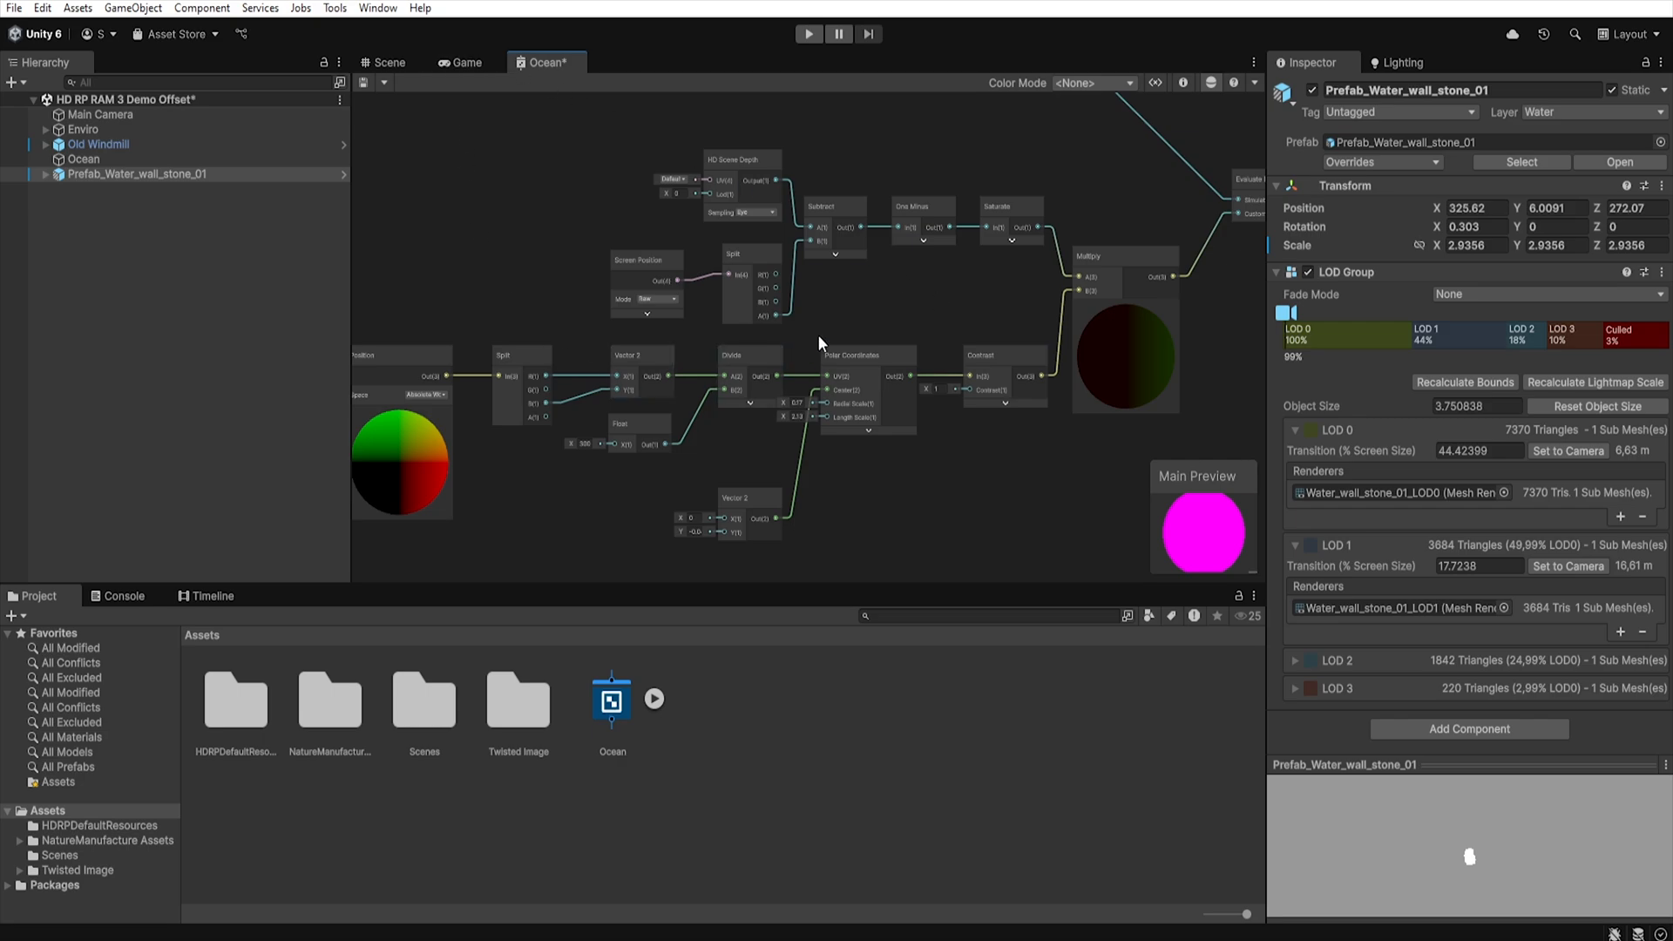
{"action": "left_click", "coordinate": [84, 159]}
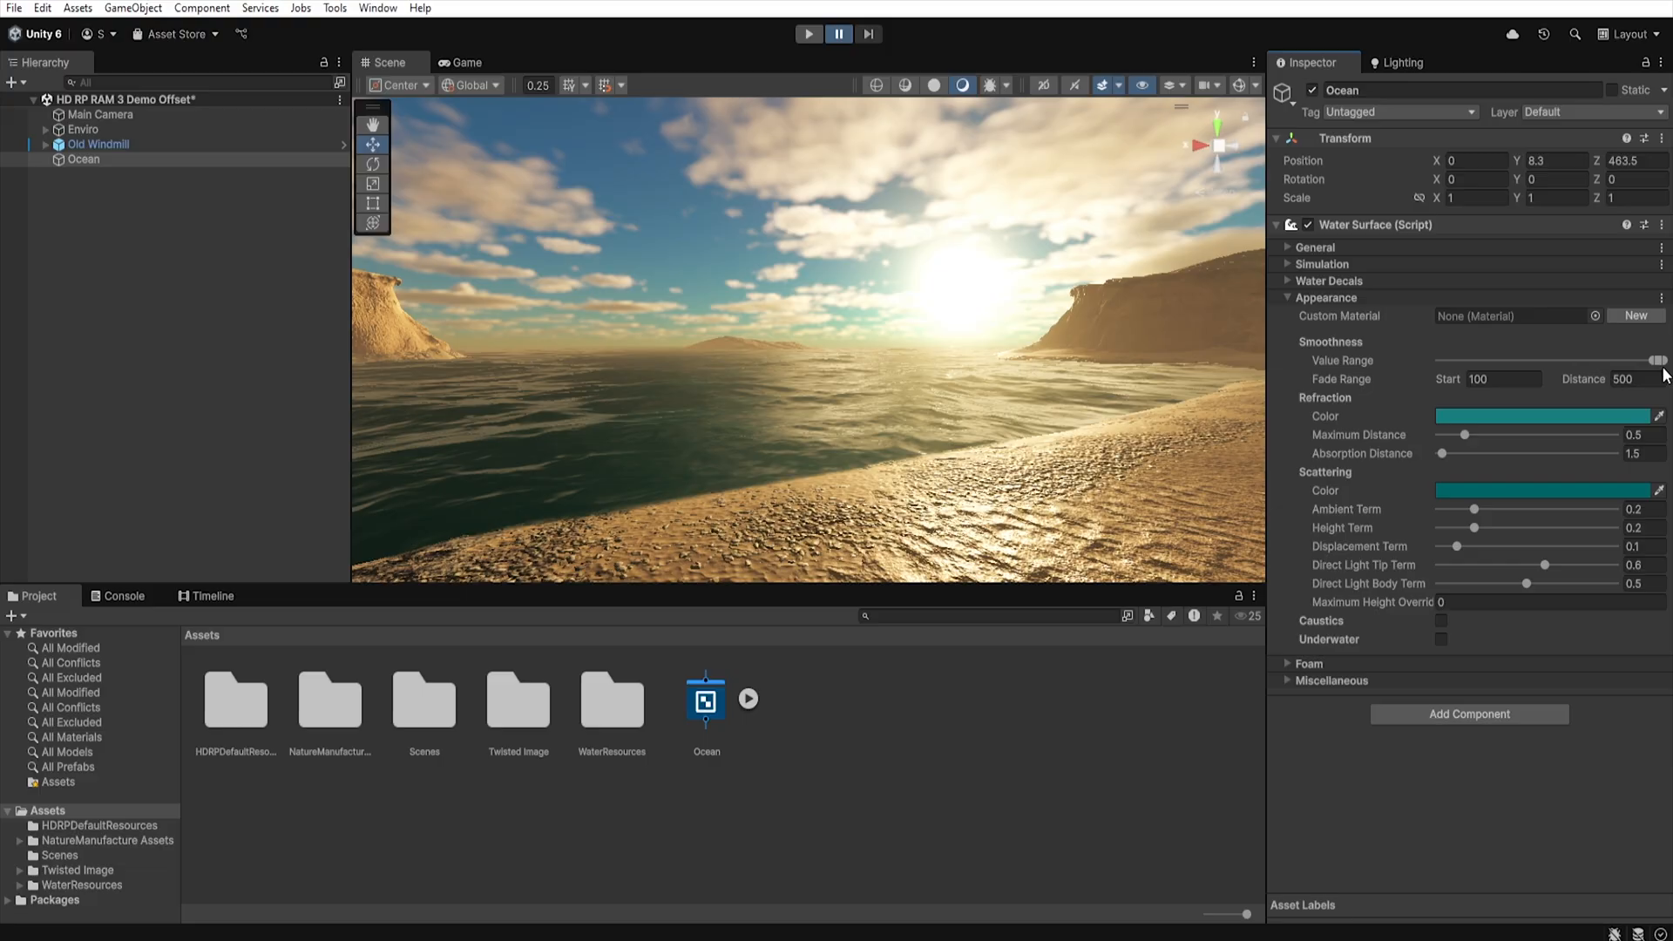
{"action": "mouse_move", "coordinate": [1146, 224]}
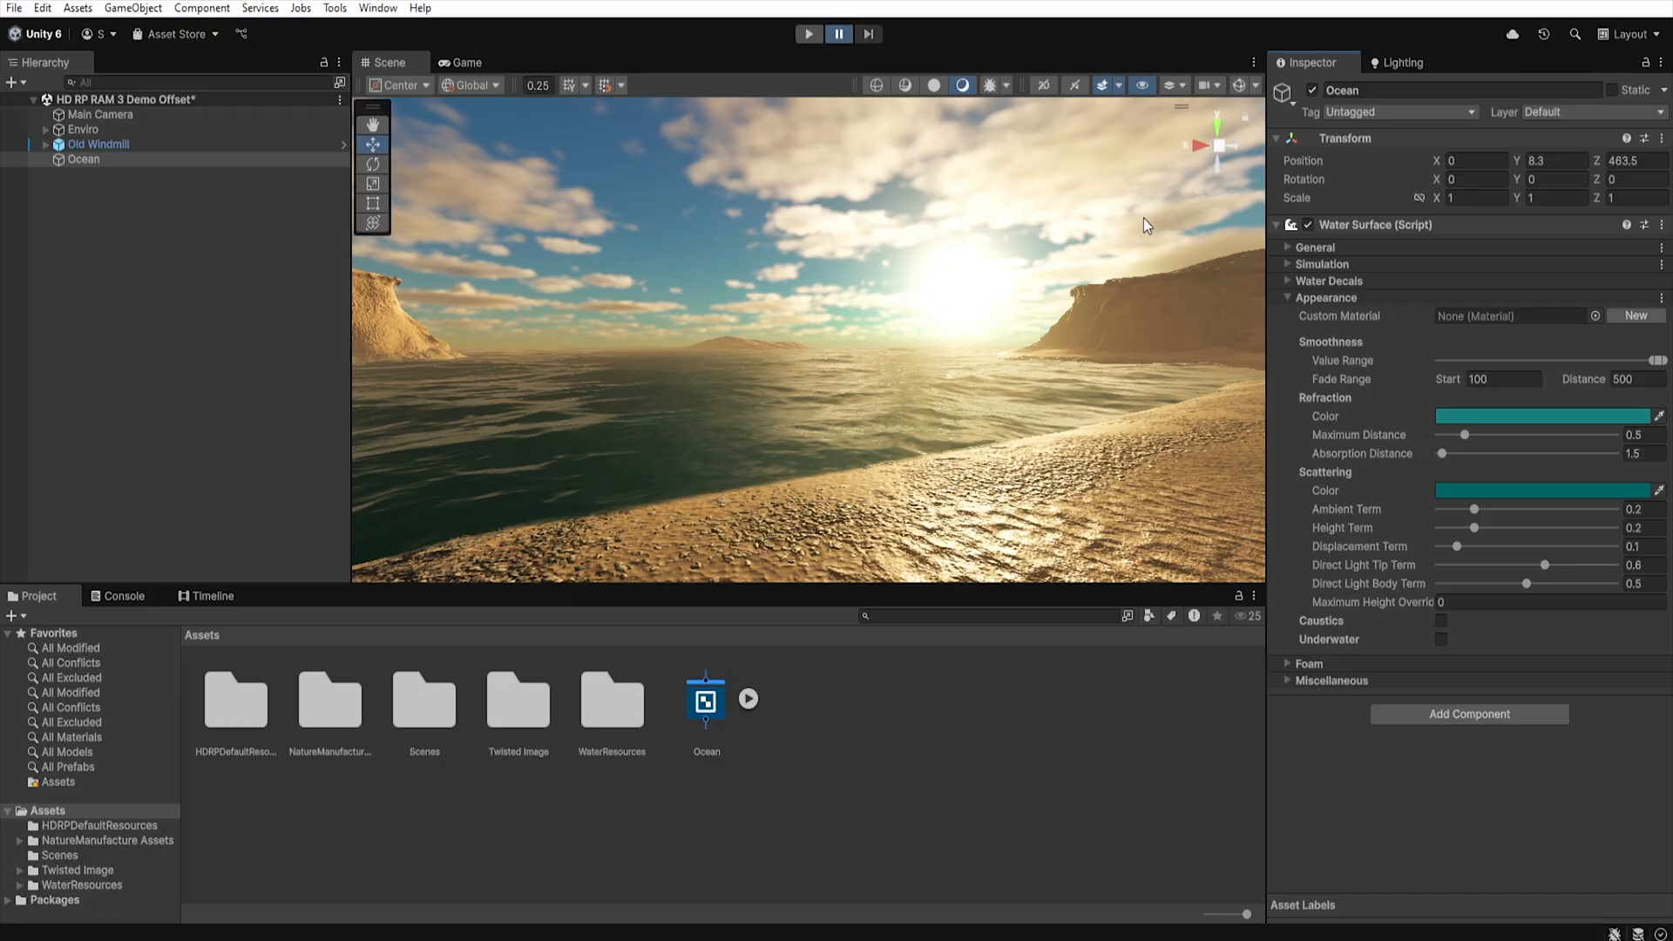
{"action": "mouse_move", "coordinate": [983, 348]}
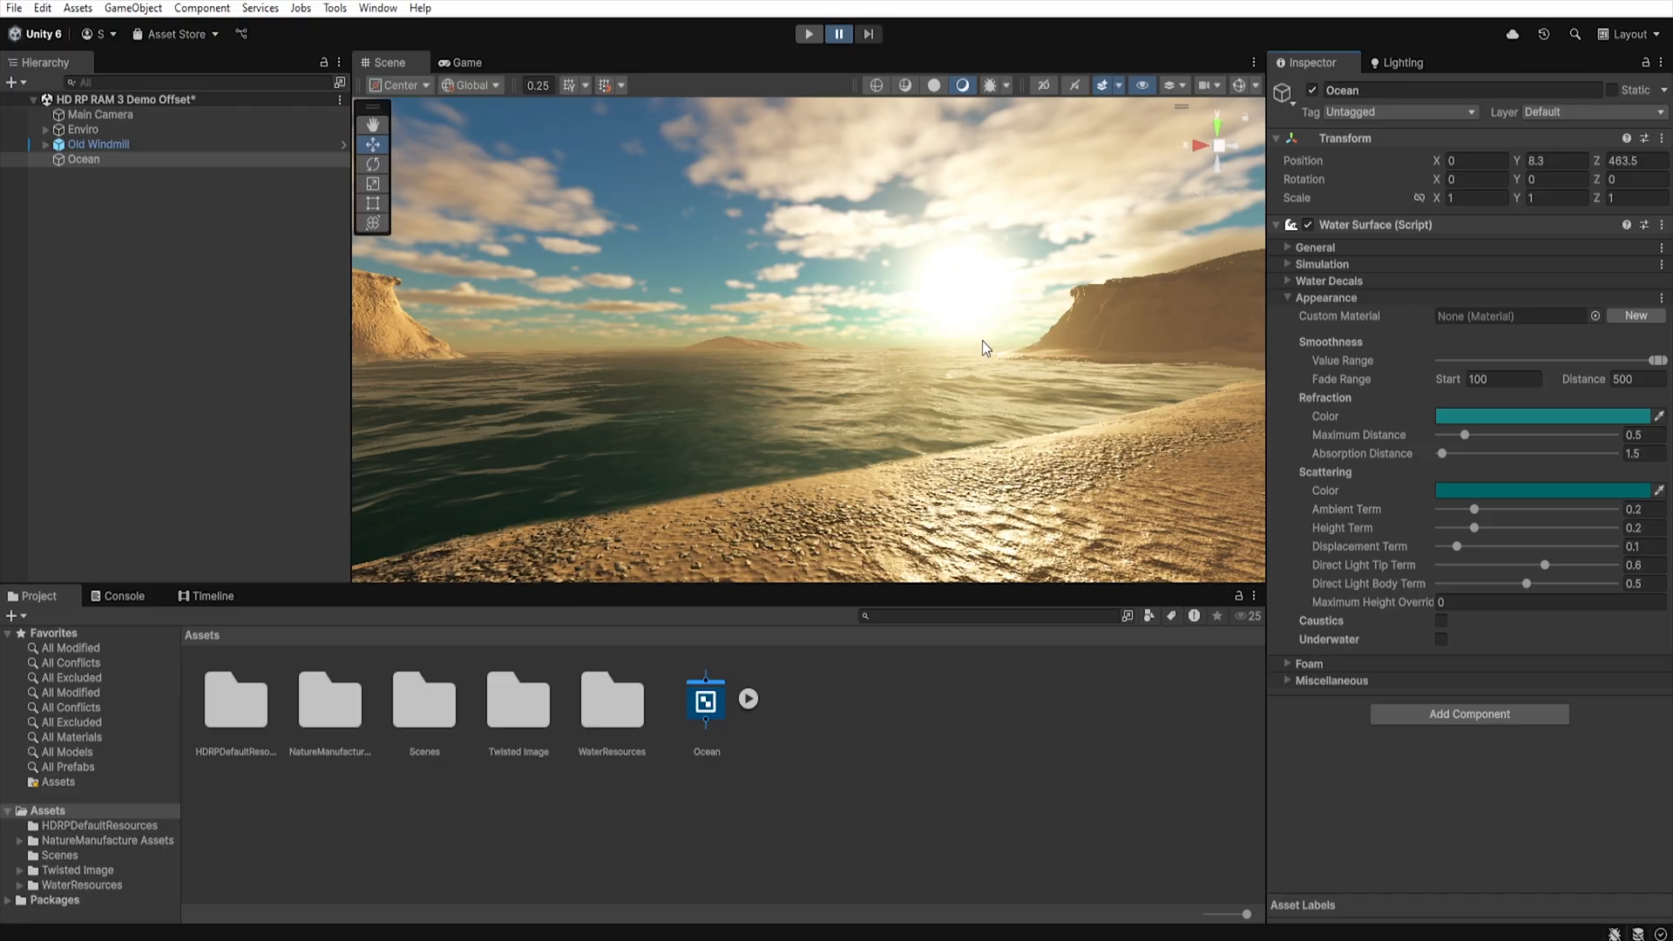
{"action": "mouse_move", "coordinate": [937, 344]}
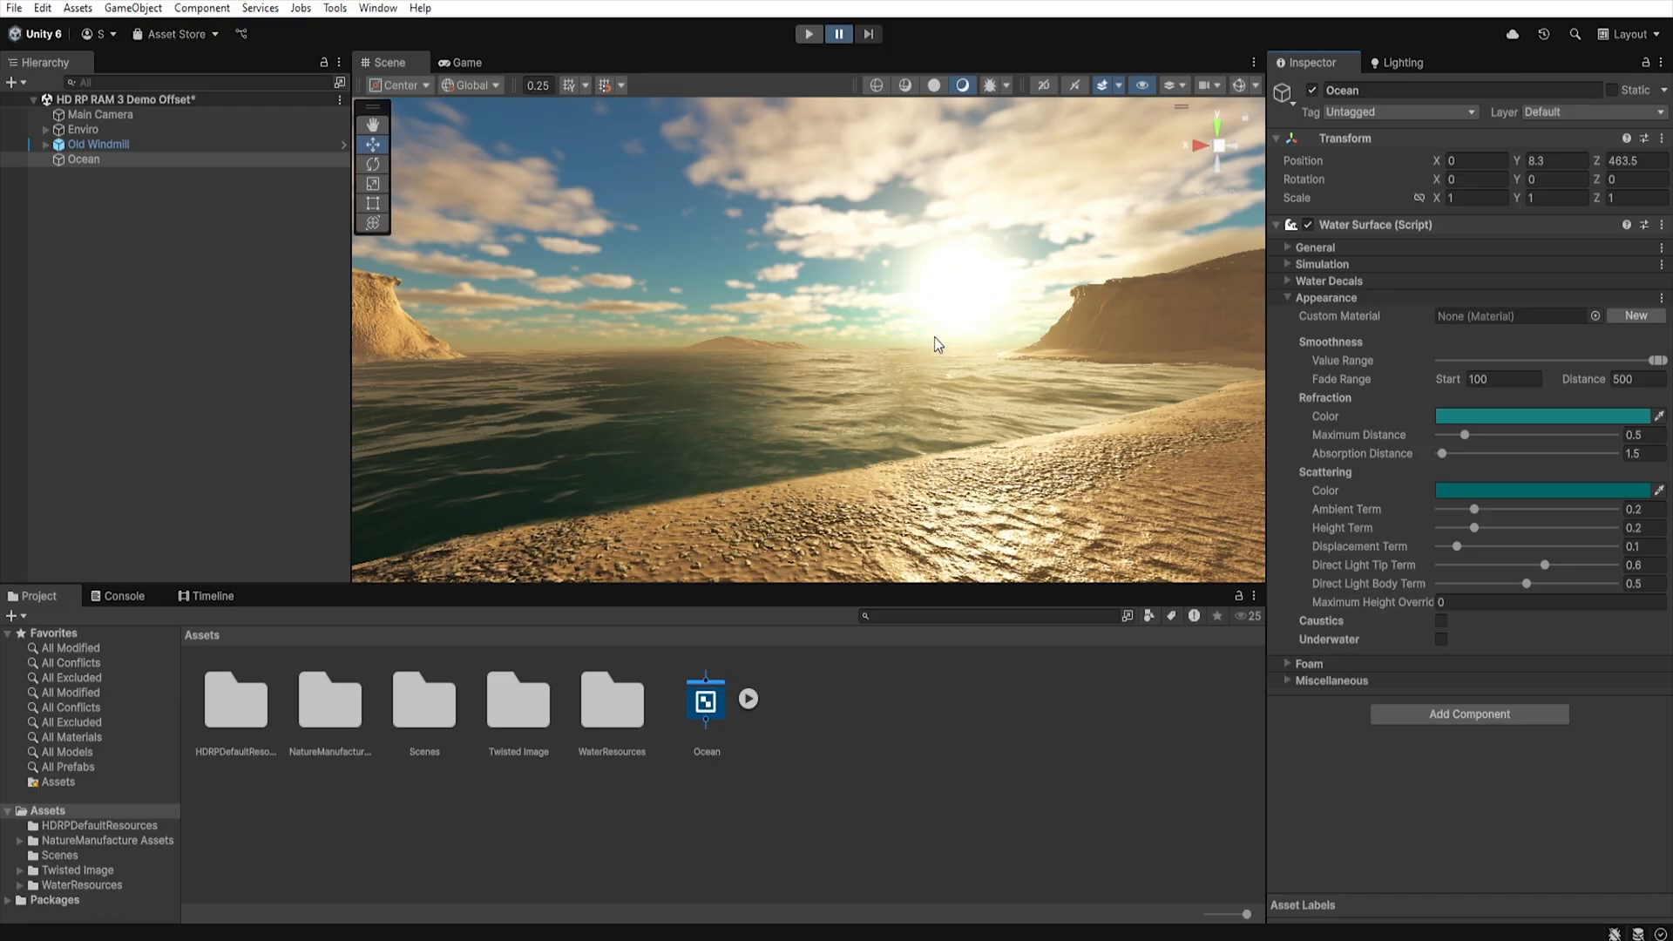
{"action": "mouse_move", "coordinate": [915, 425]}
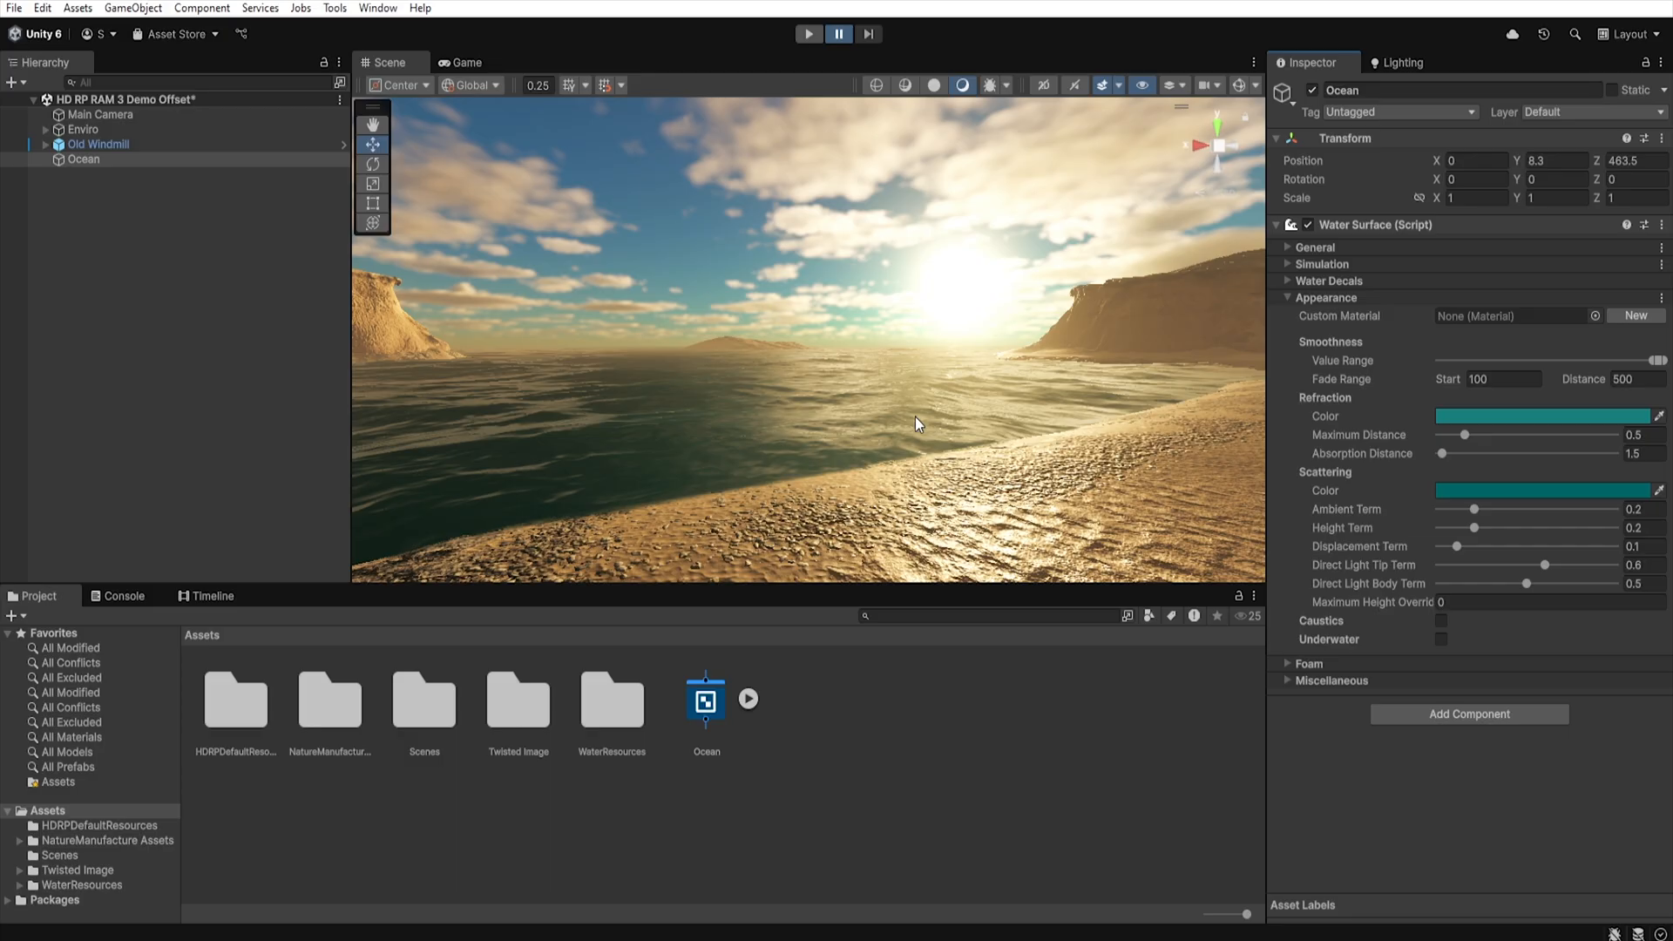
Adjust the Directional Light's shape angular diameter, trying 9.02 and 0.65 before settling near 0.5.
{"action": "left_click", "coordinate": [45, 145]}
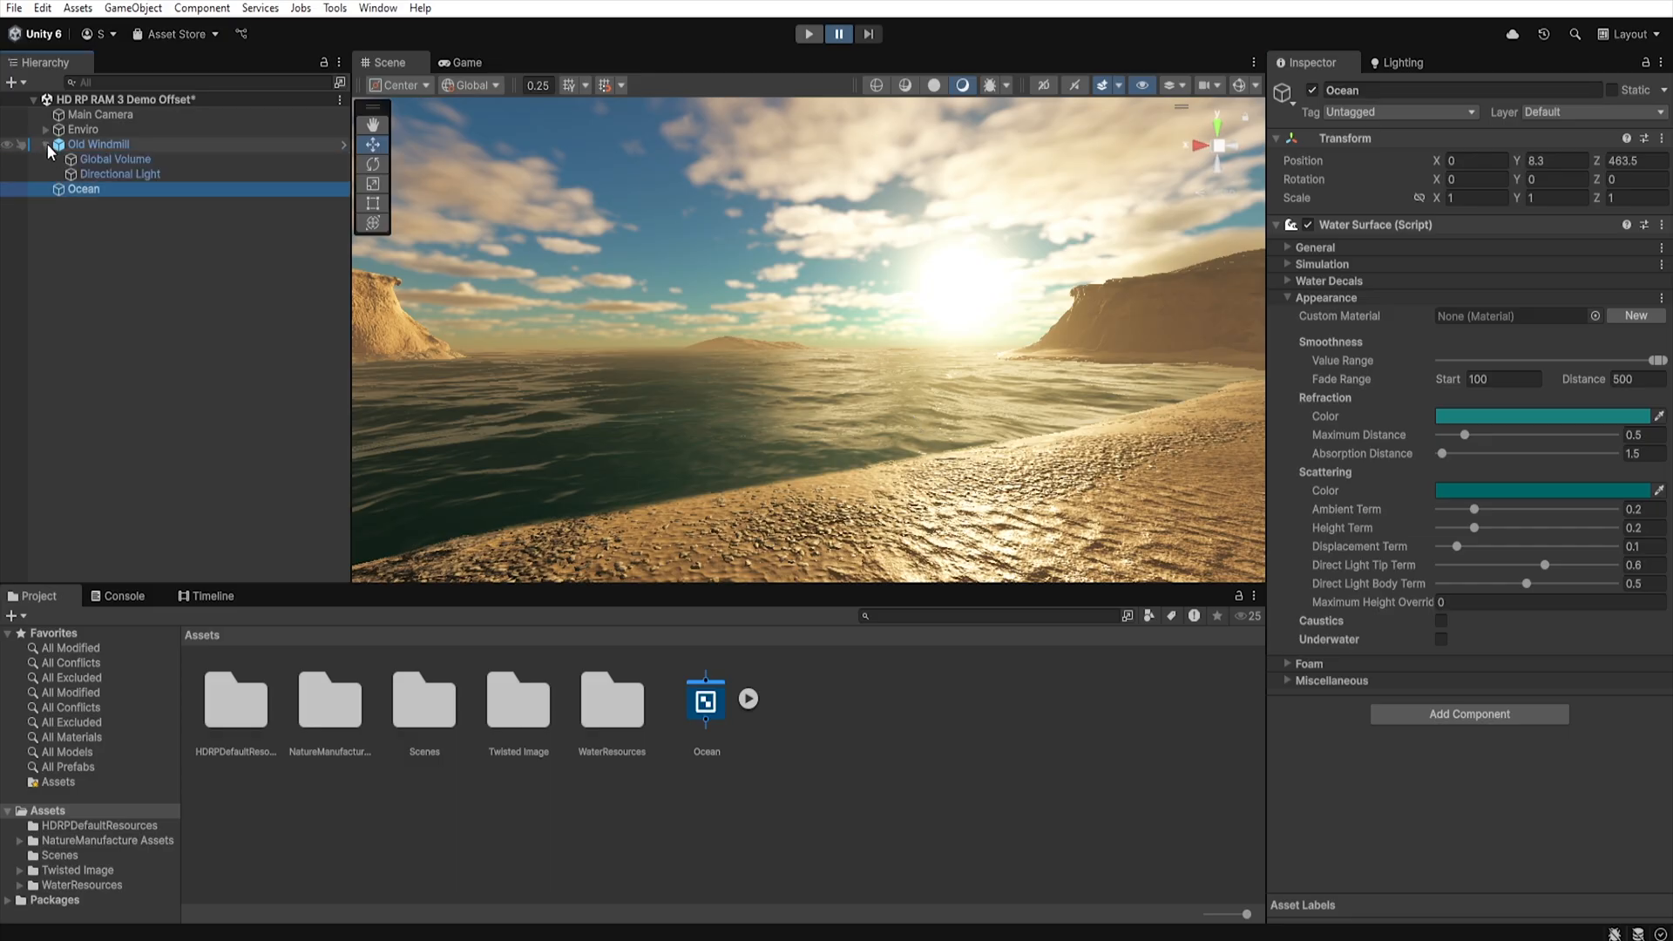
{"action": "left_click", "coordinate": [121, 172]}
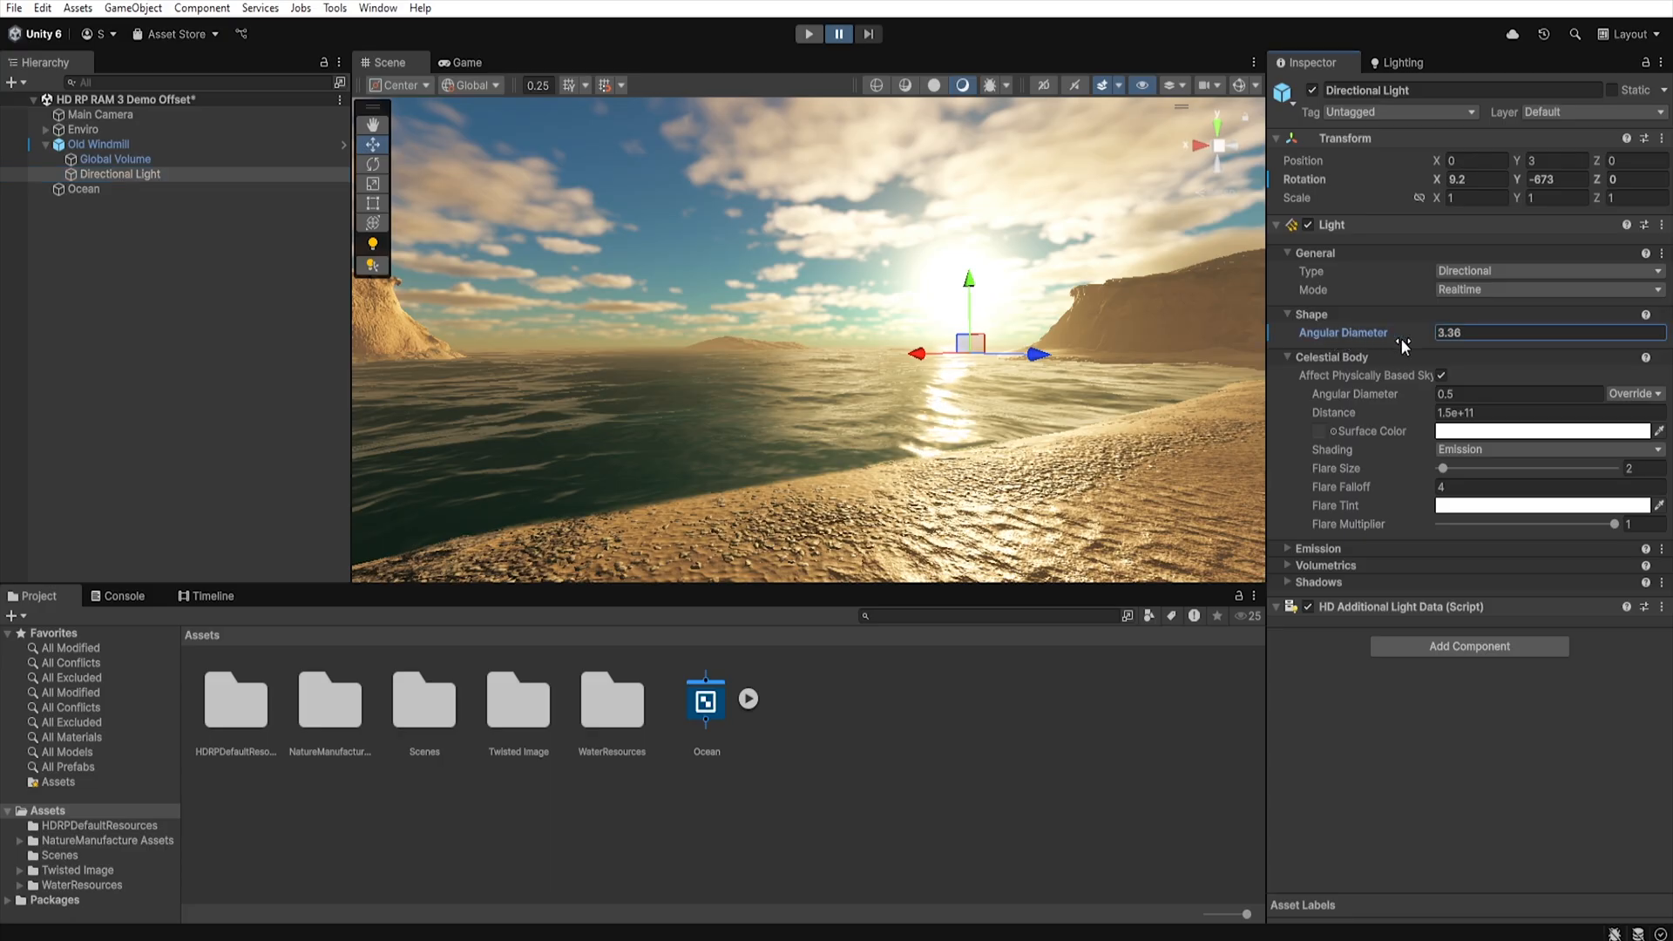
{"action": "type", "text": "9.02"}
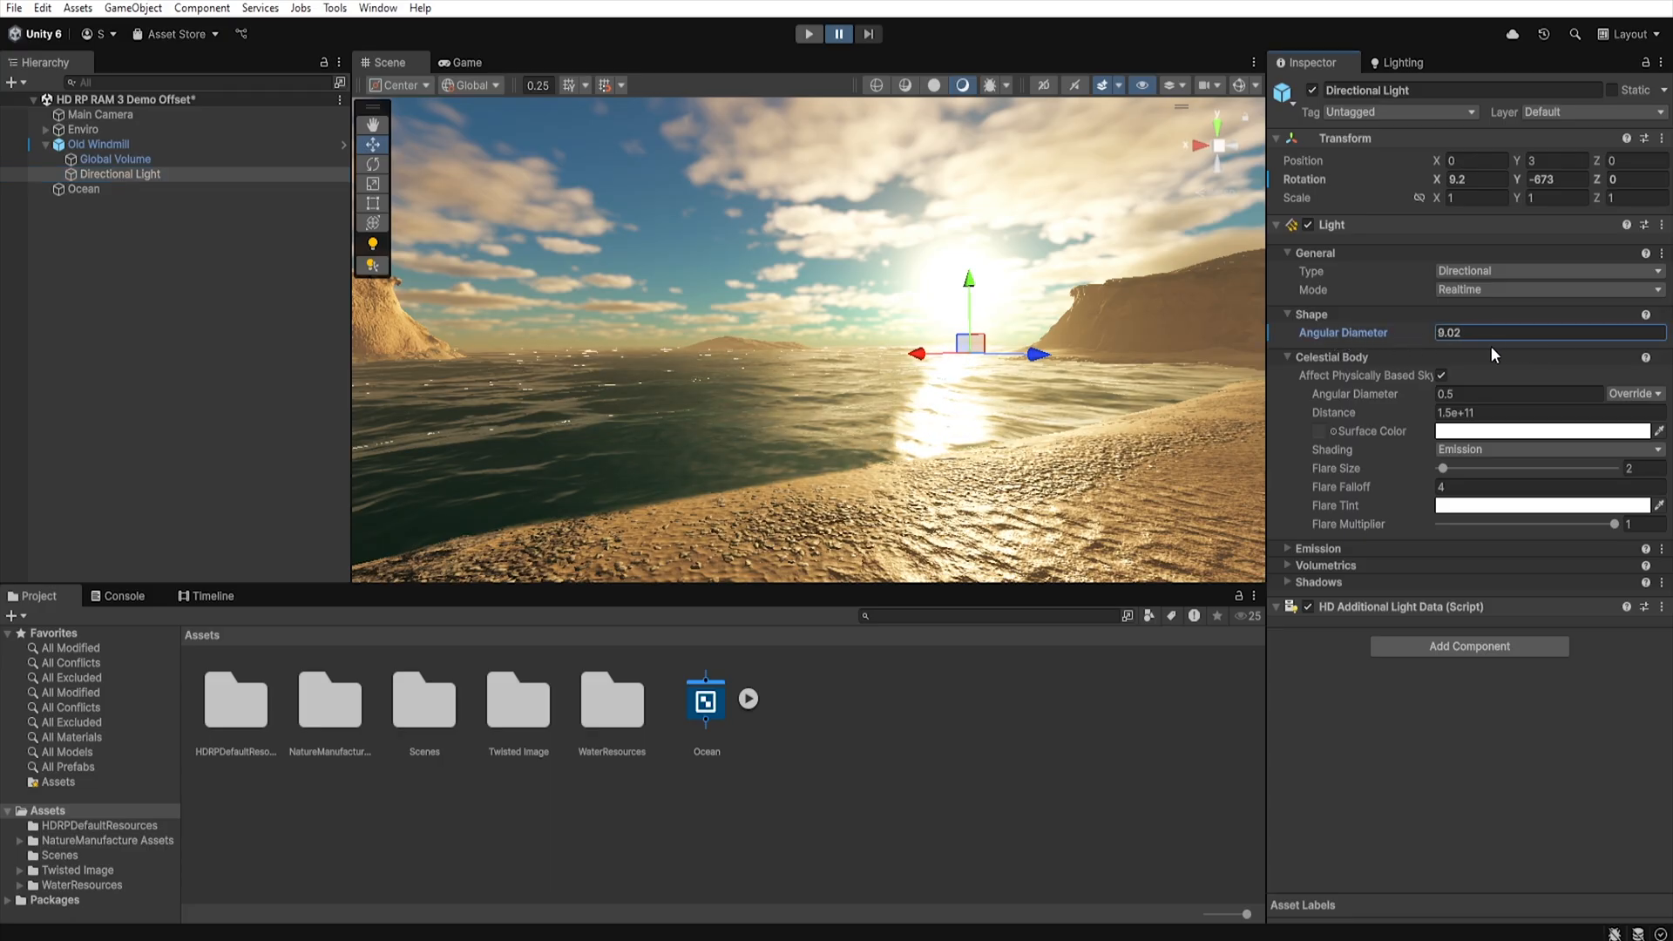
{"action": "type", "text": "0.65"}
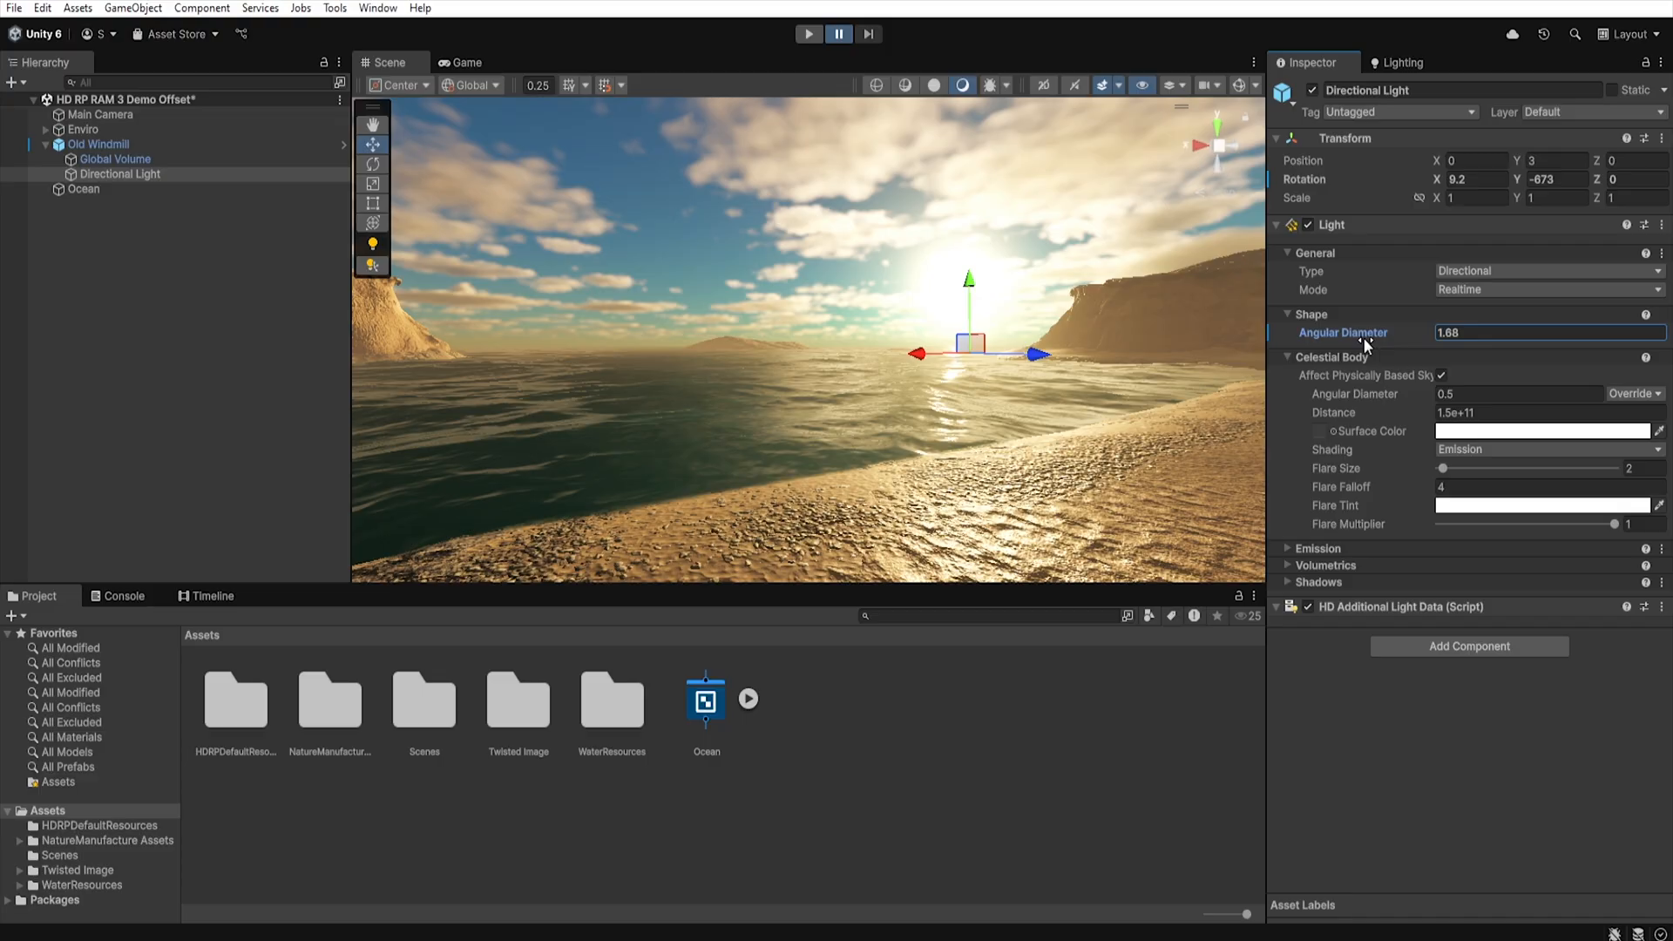
{"action": "mouse_move", "coordinate": [1387, 391]}
{"action": "type", "text": "0.5"}
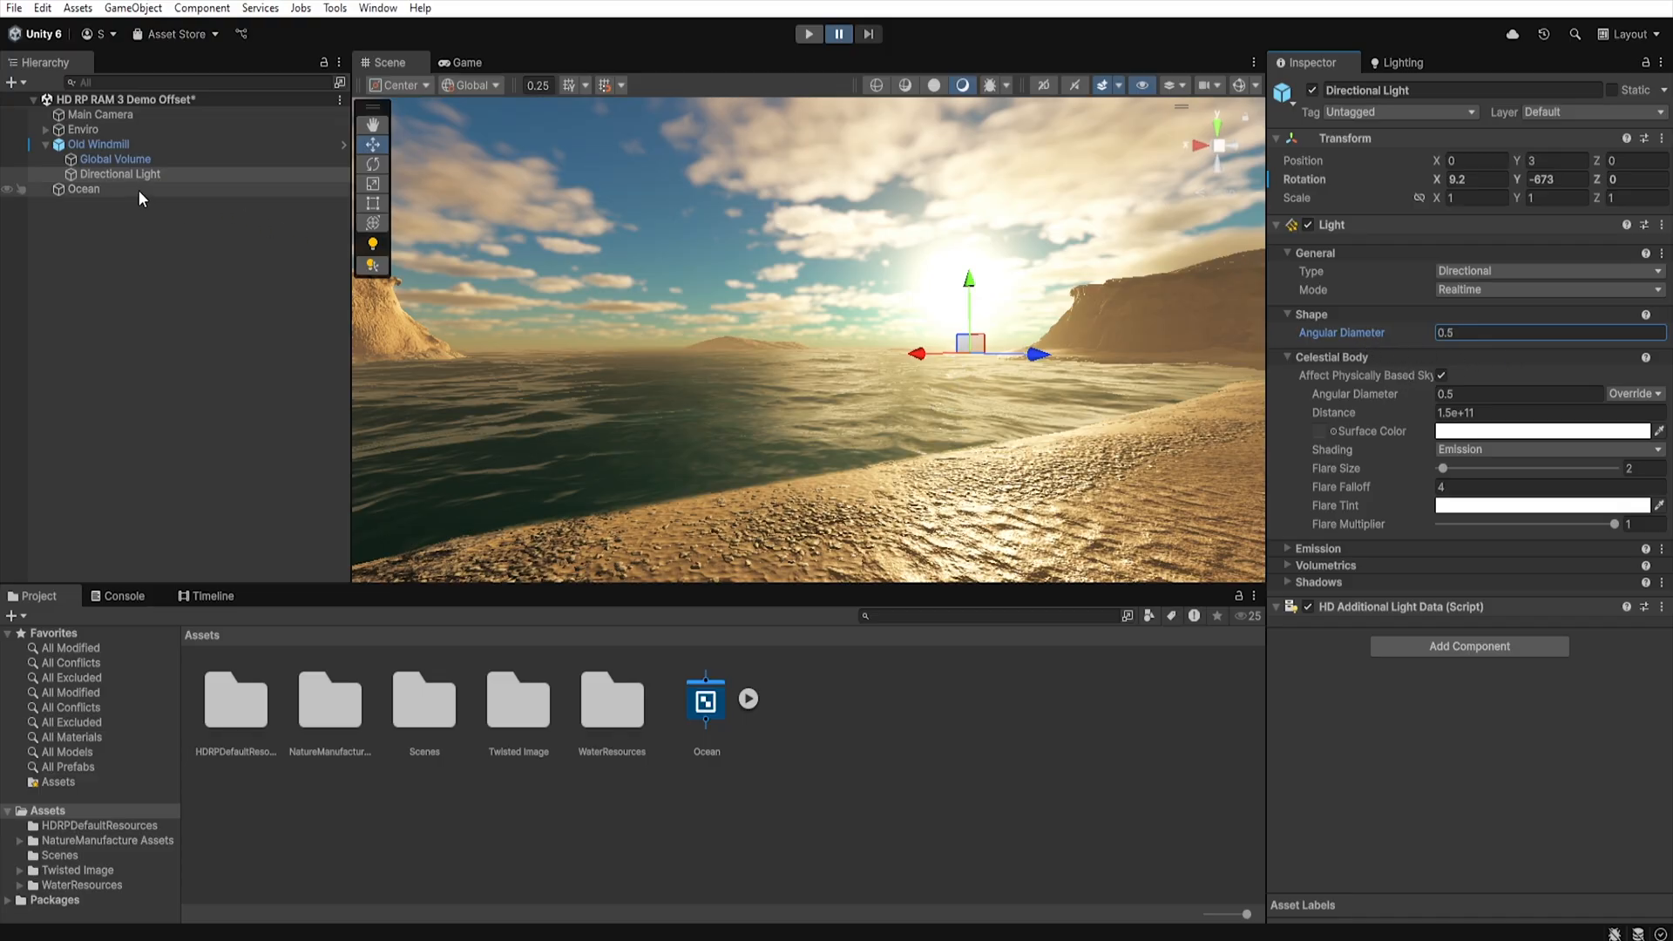
Select the Ocean object to widen its smoothness value range.
{"action": "left_click", "coordinate": [84, 188]}
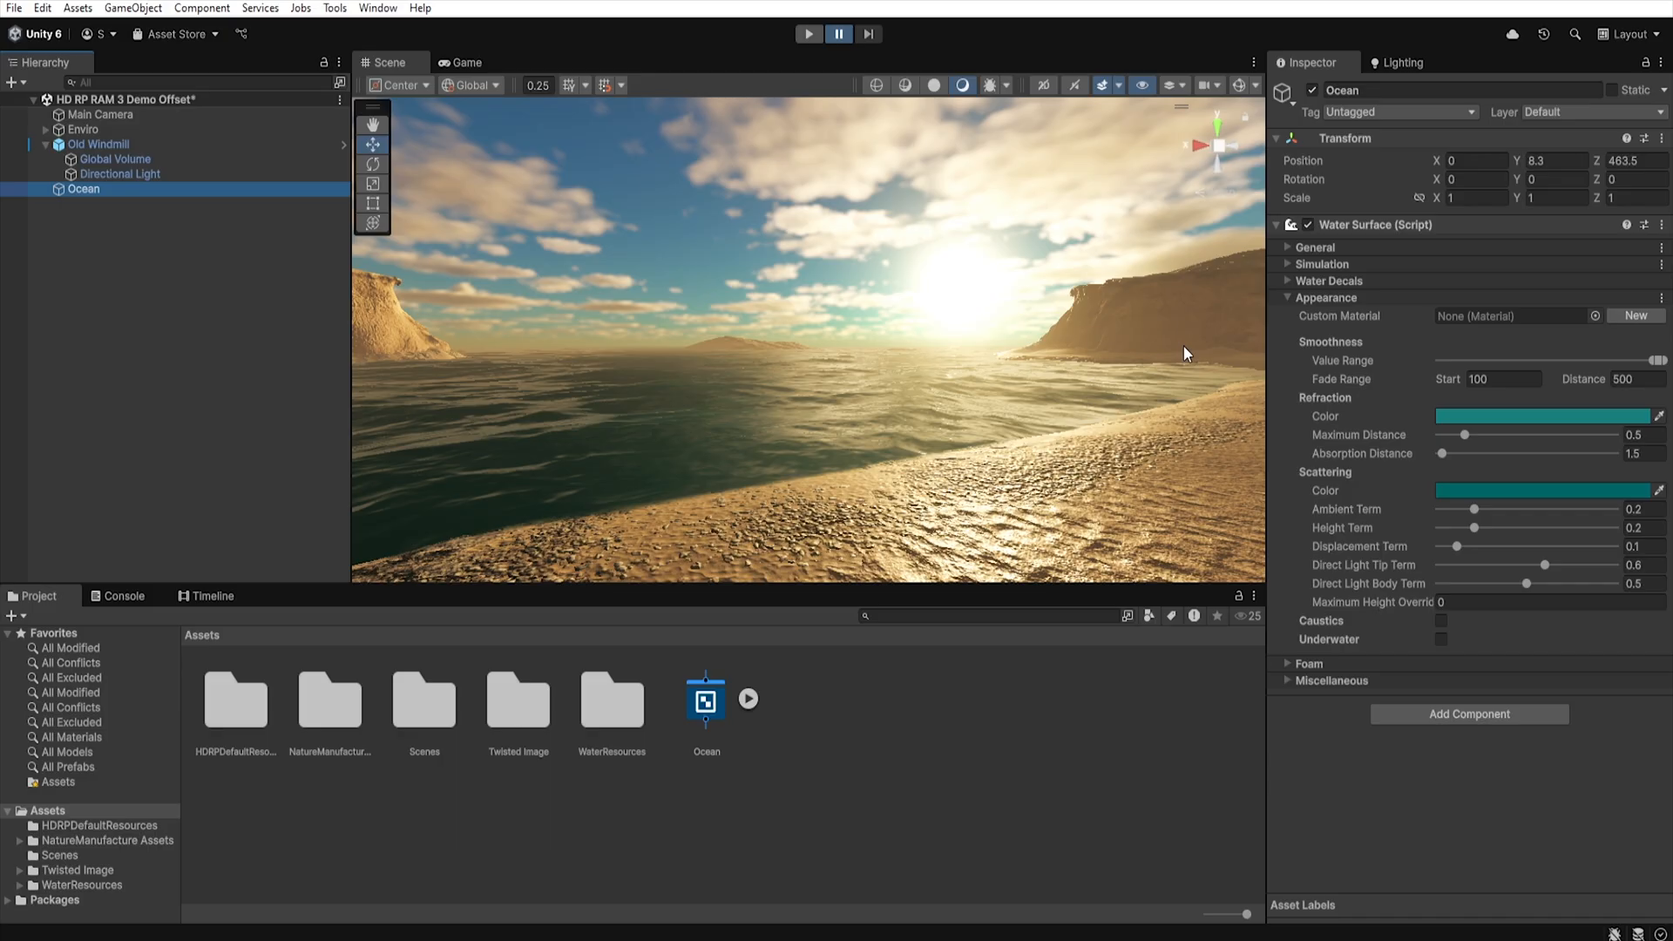
{"action": "mouse_move", "coordinate": [950, 387]}
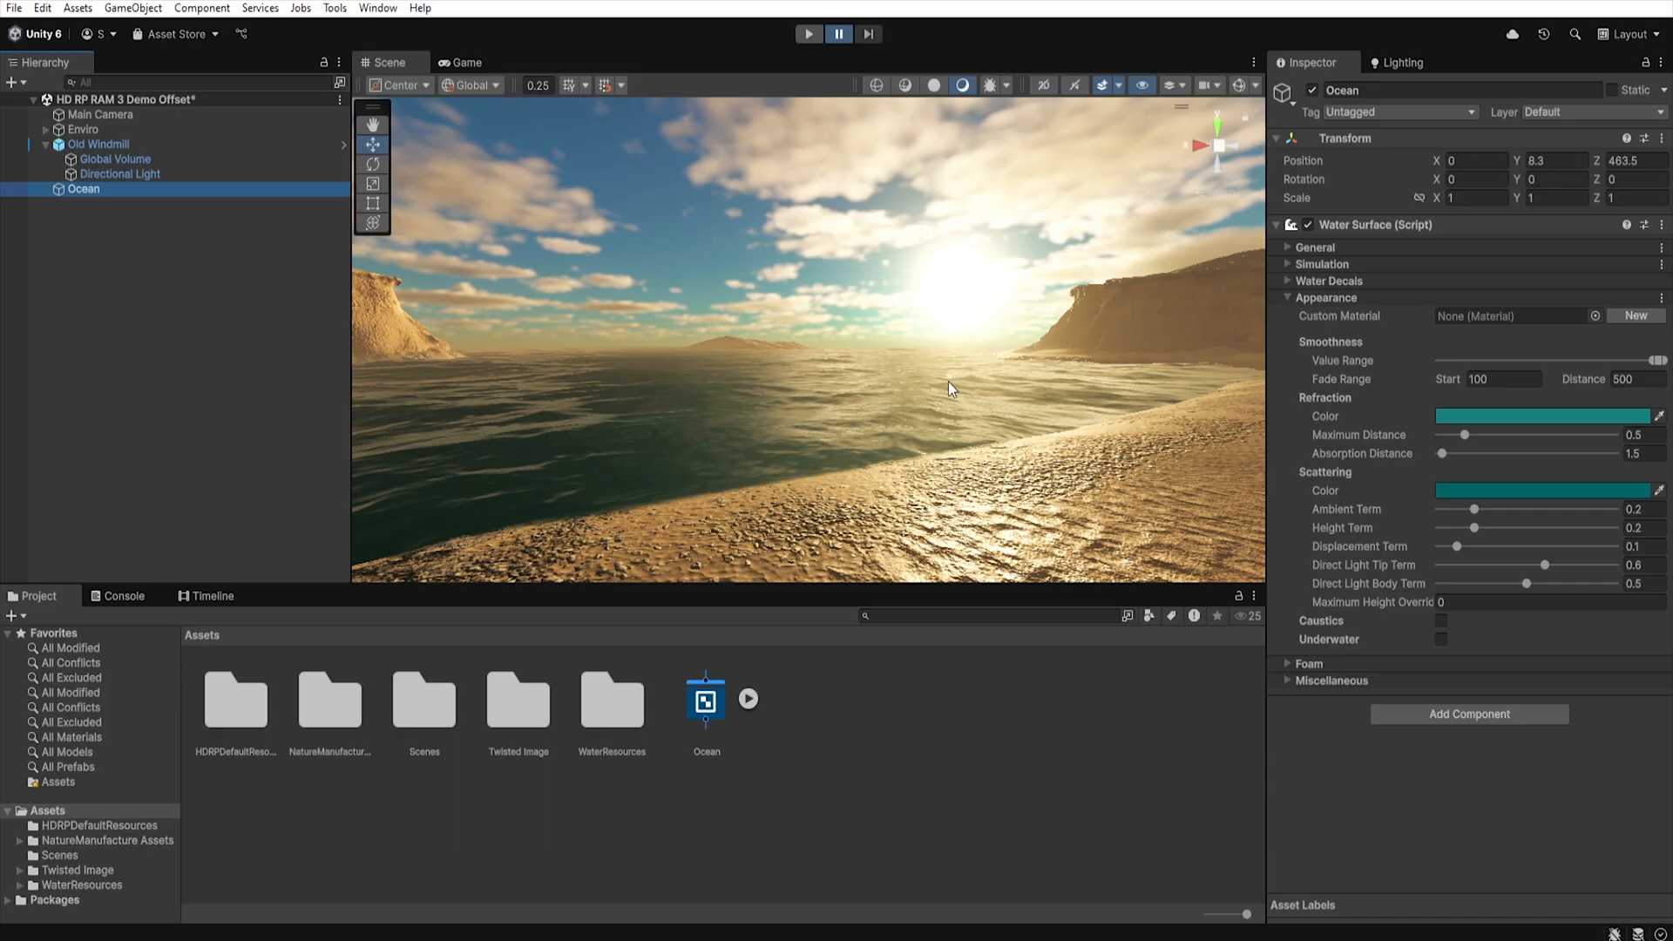
{"action": "mouse_move", "coordinate": [899, 400]}
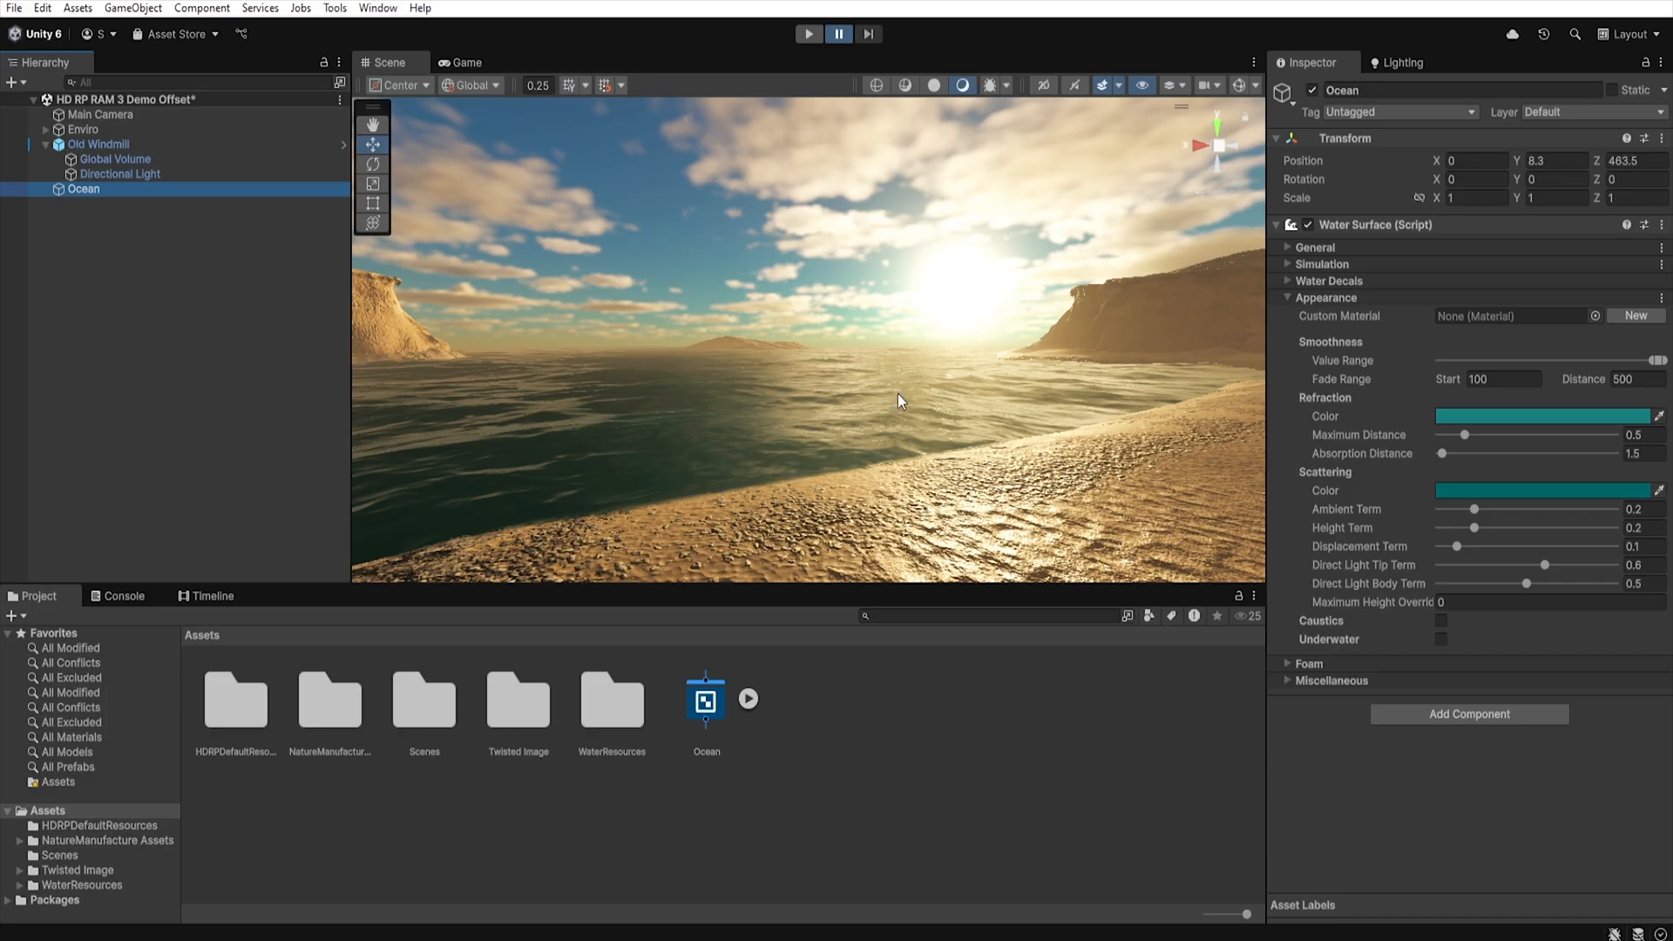
{"action": "mouse_move", "coordinate": [971, 321]}
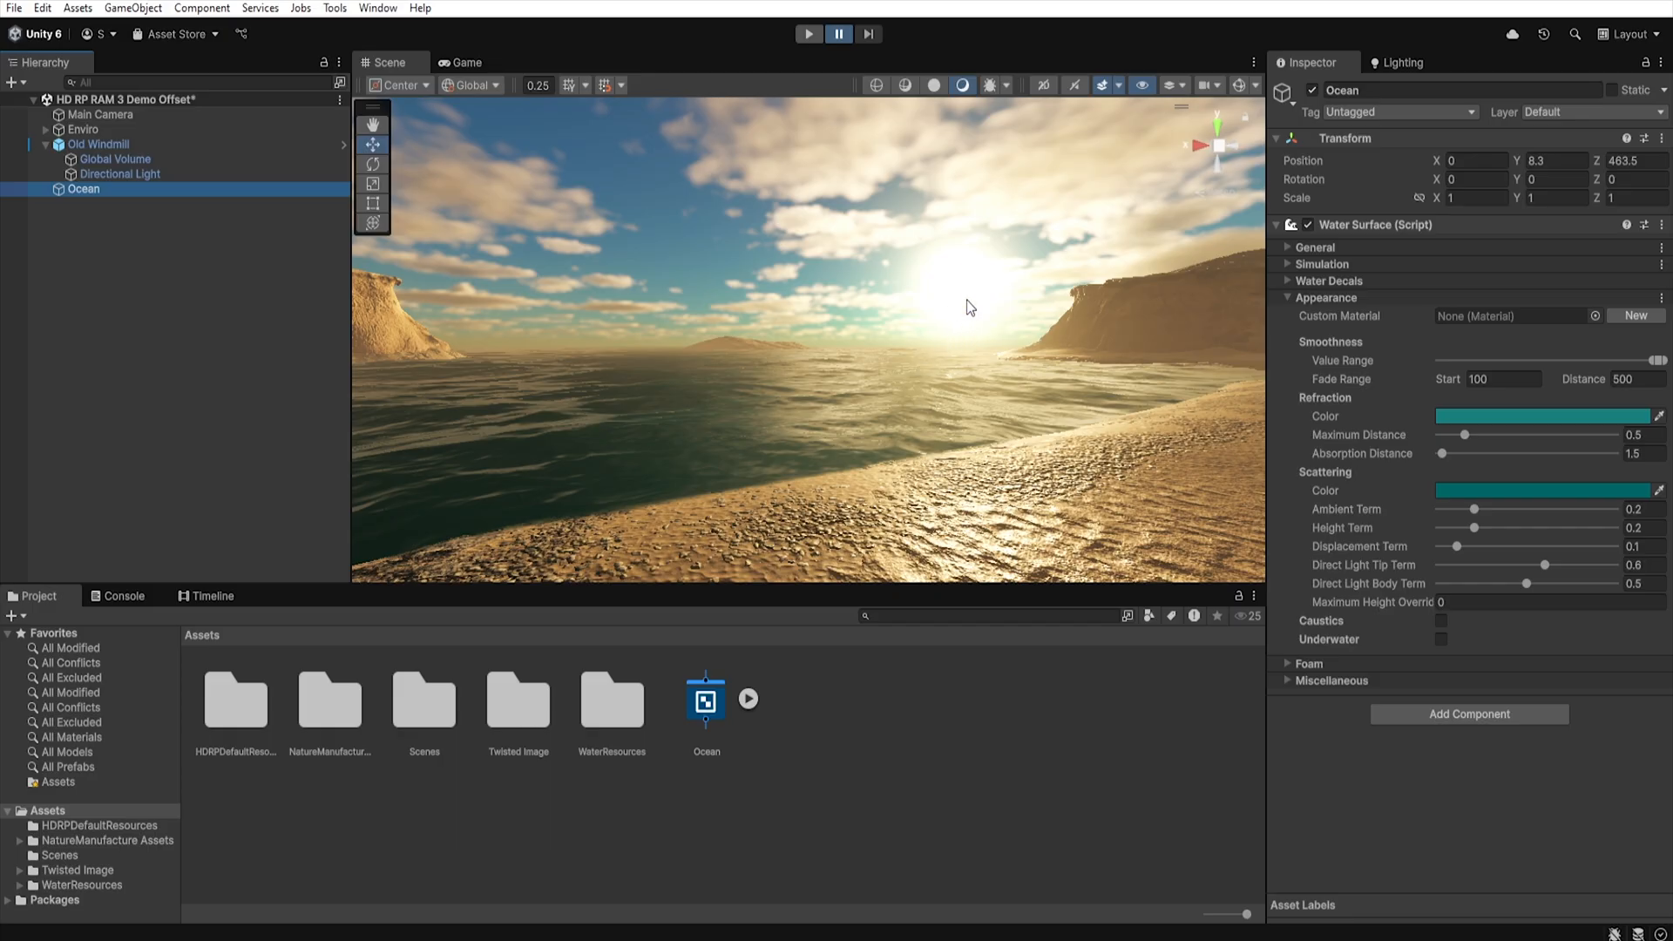
{"action": "mouse_move", "coordinate": [1284, 419]}
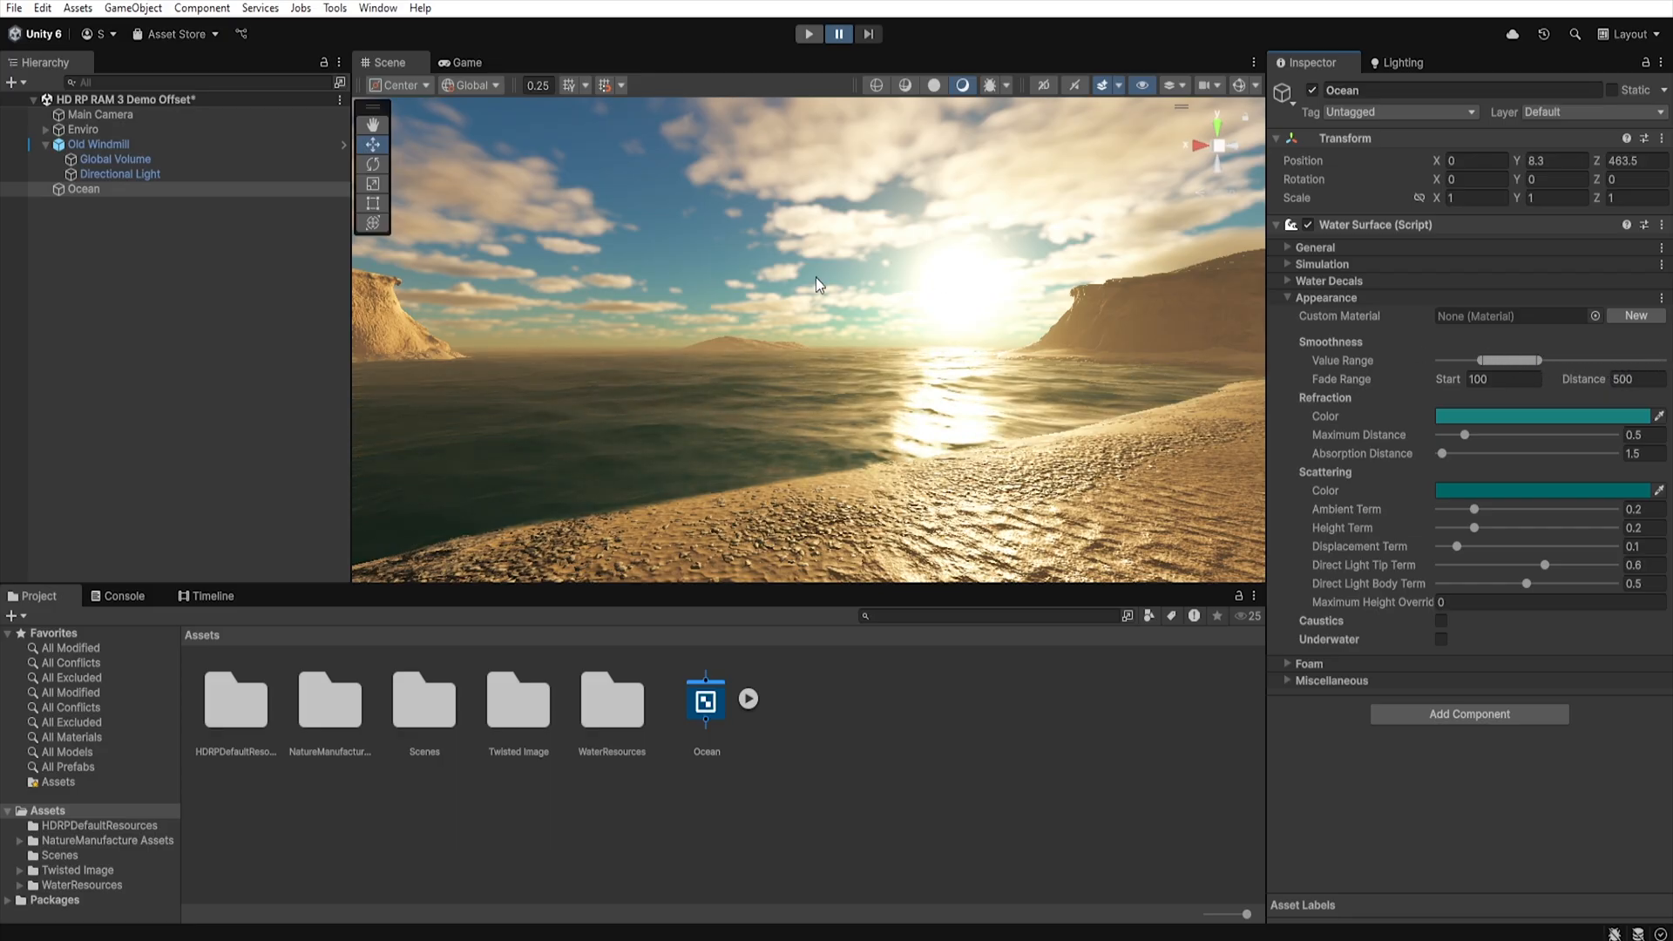
{"action": "mouse_move", "coordinate": [964, 331]}
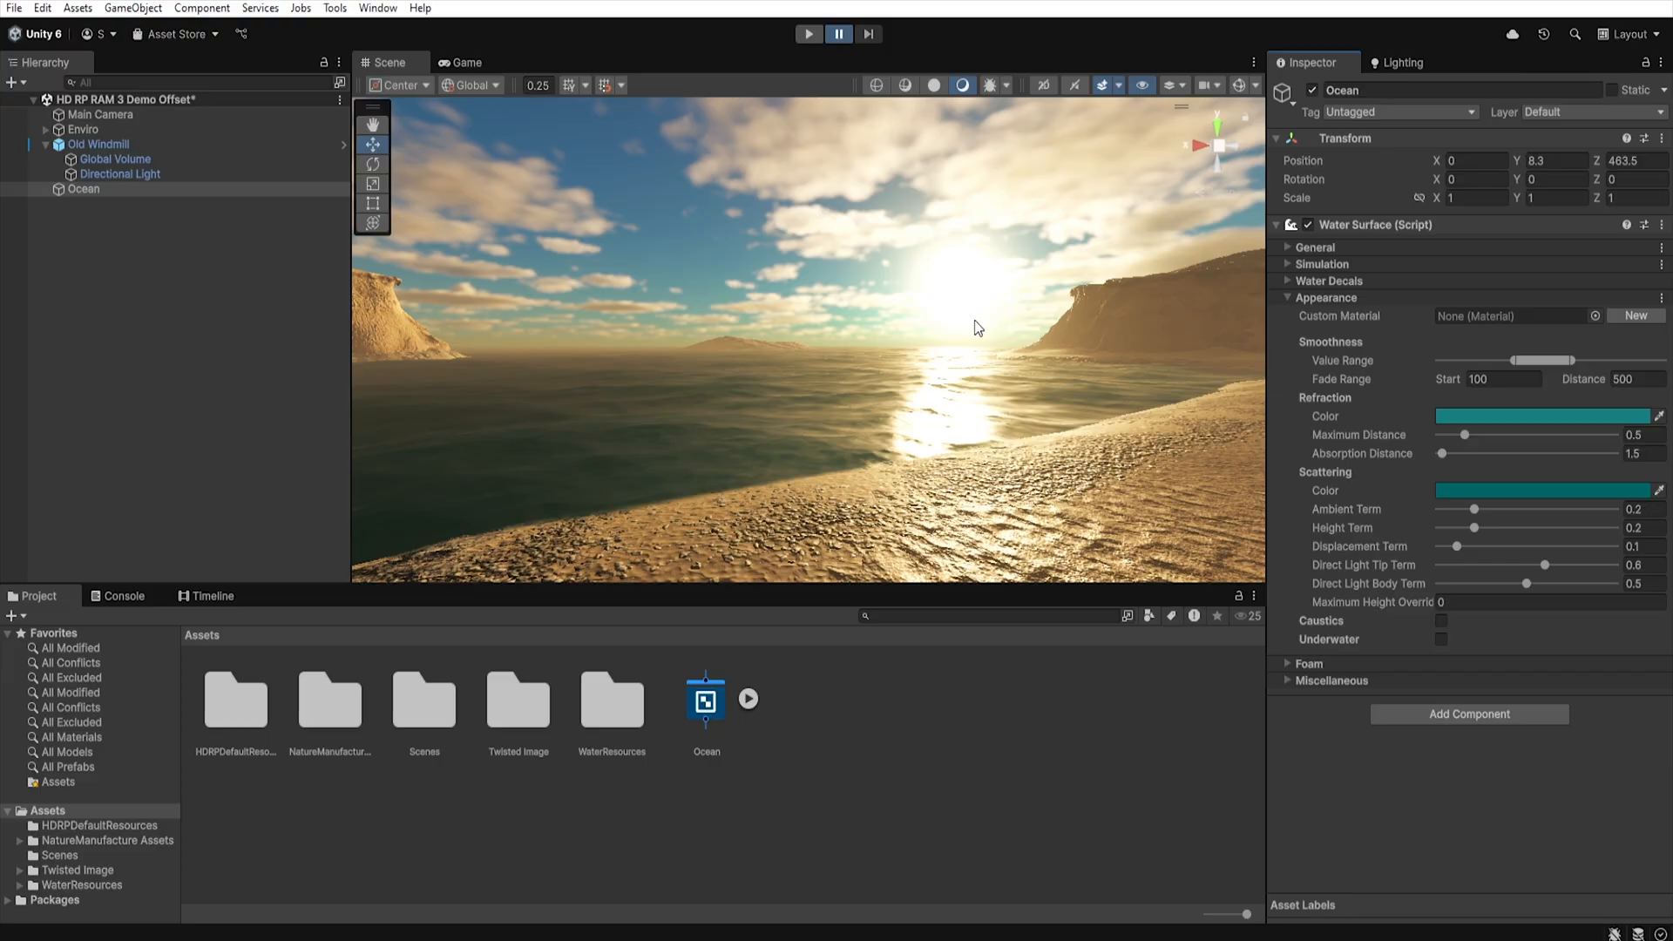
{"action": "mouse_move", "coordinate": [1578, 363]}
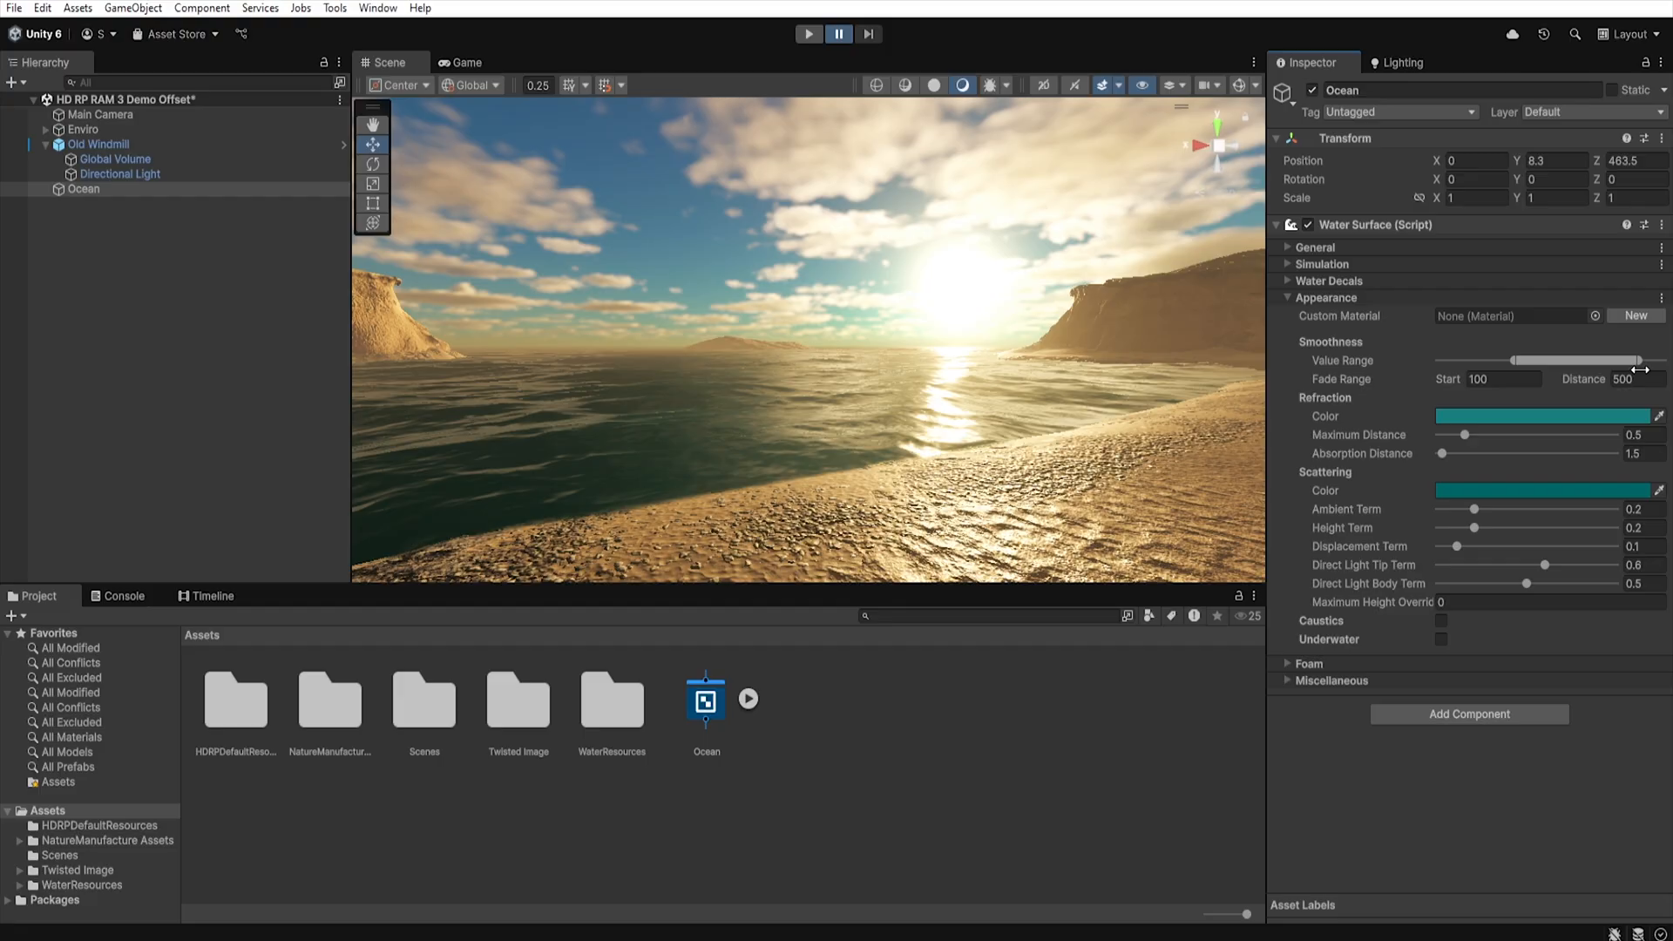
{"action": "mouse_move", "coordinate": [1594, 364]}
{"action": "type", "text": "33"}
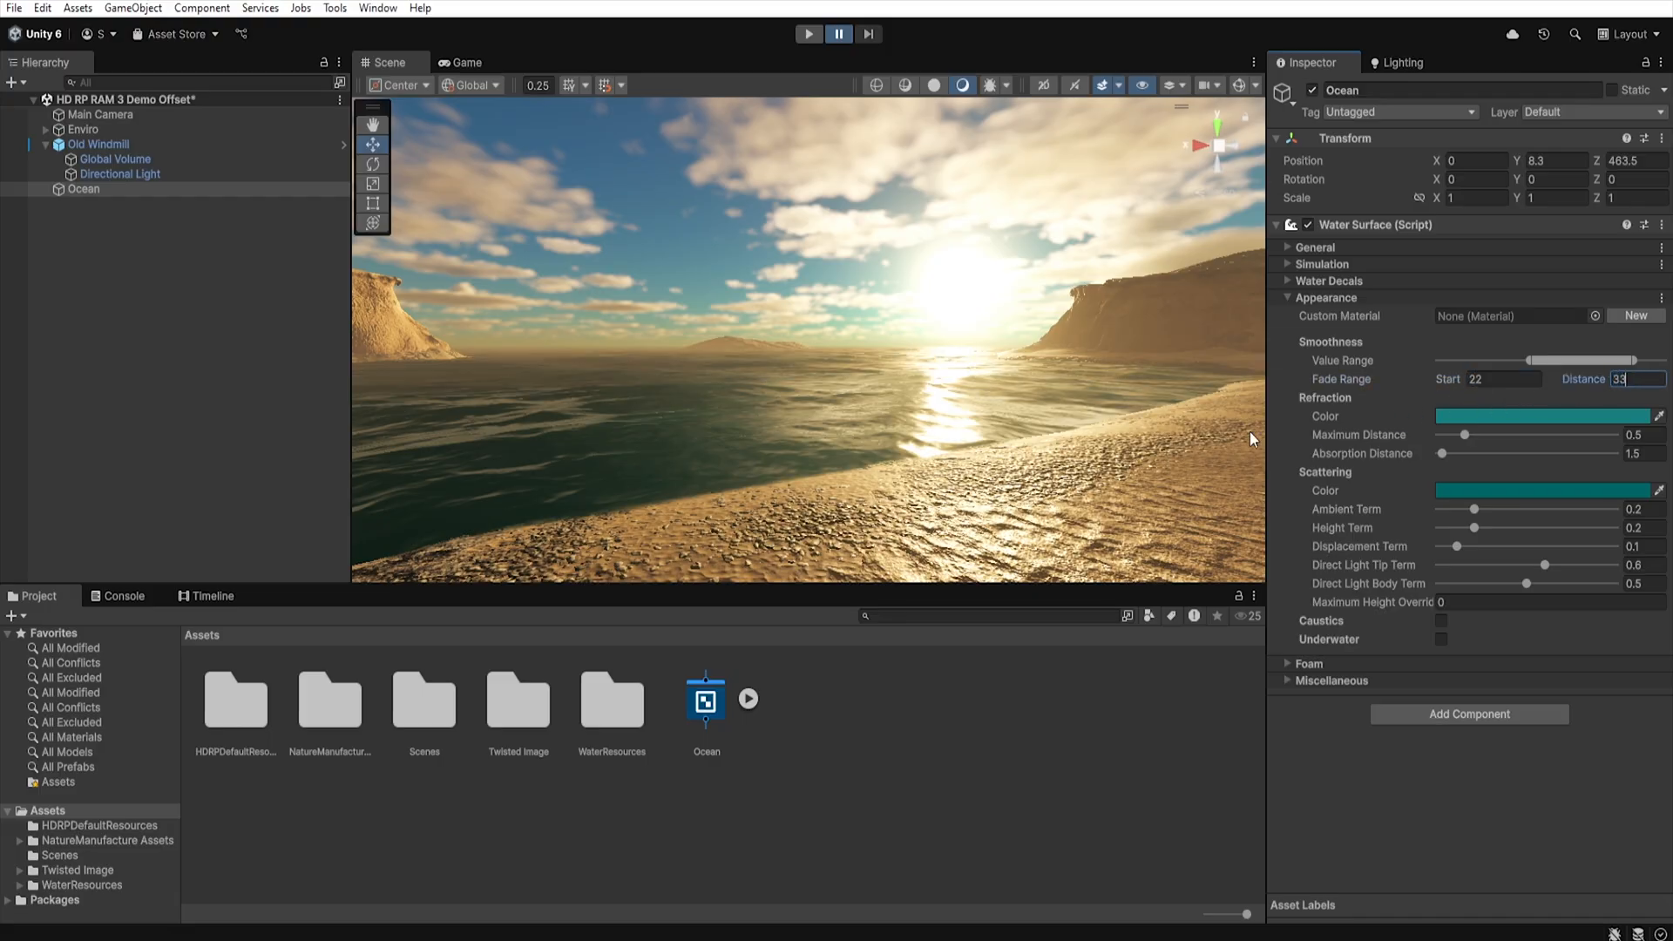
{"action": "mouse_move", "coordinate": [1000, 418]}
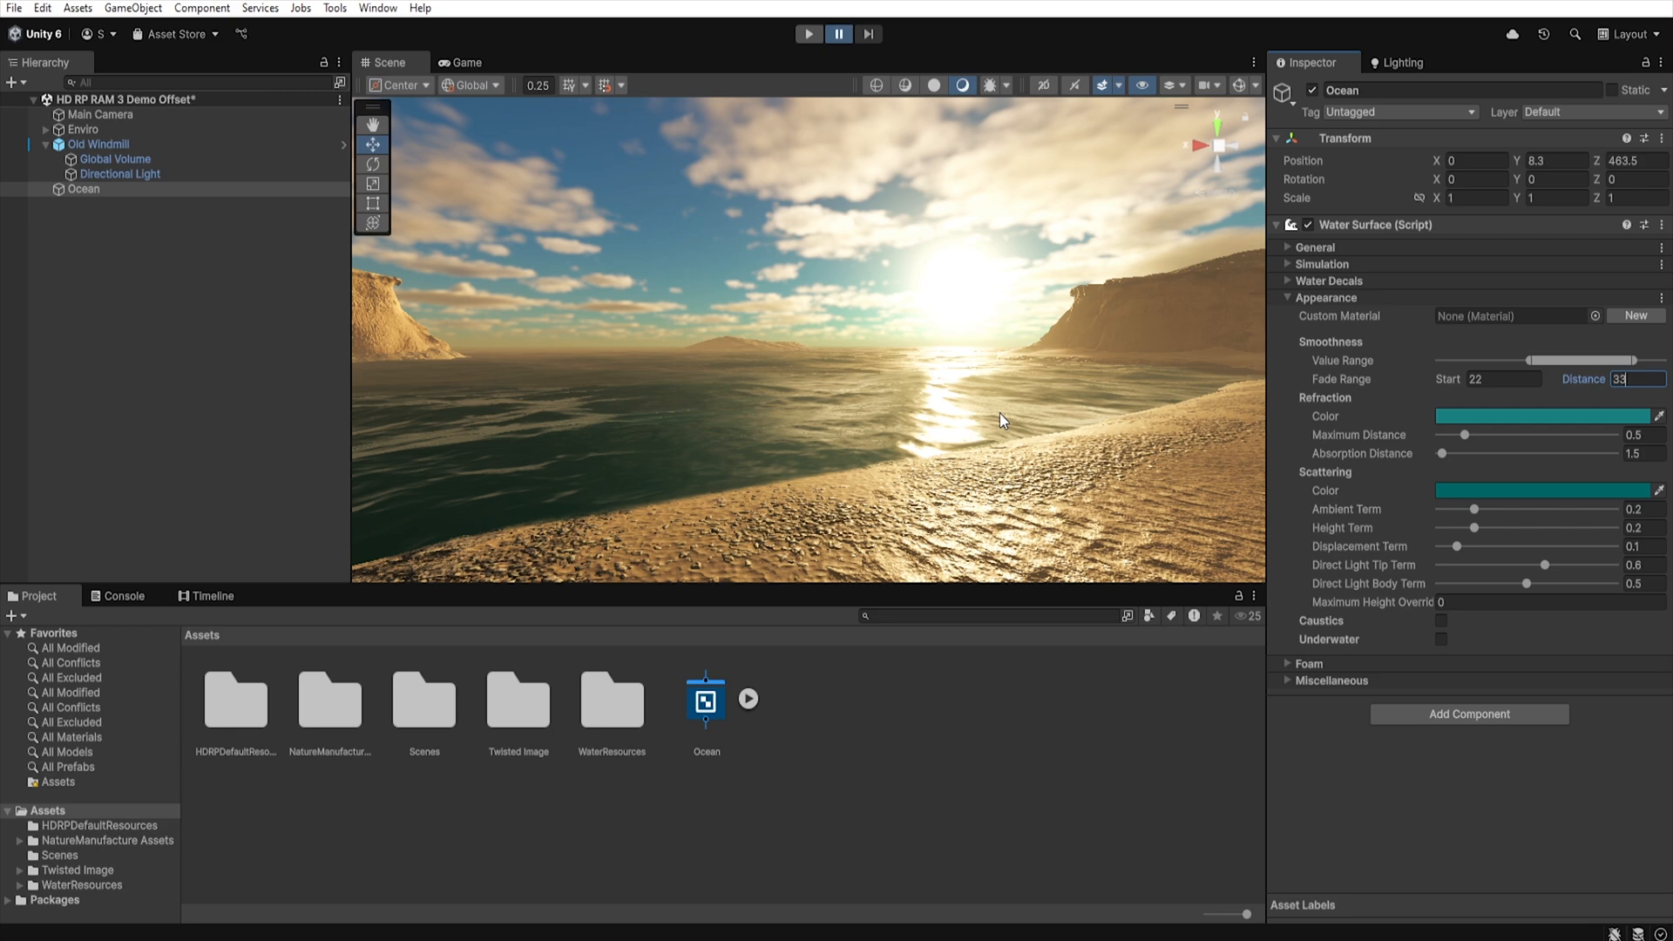
{"action": "mouse_move", "coordinate": [1042, 440]}
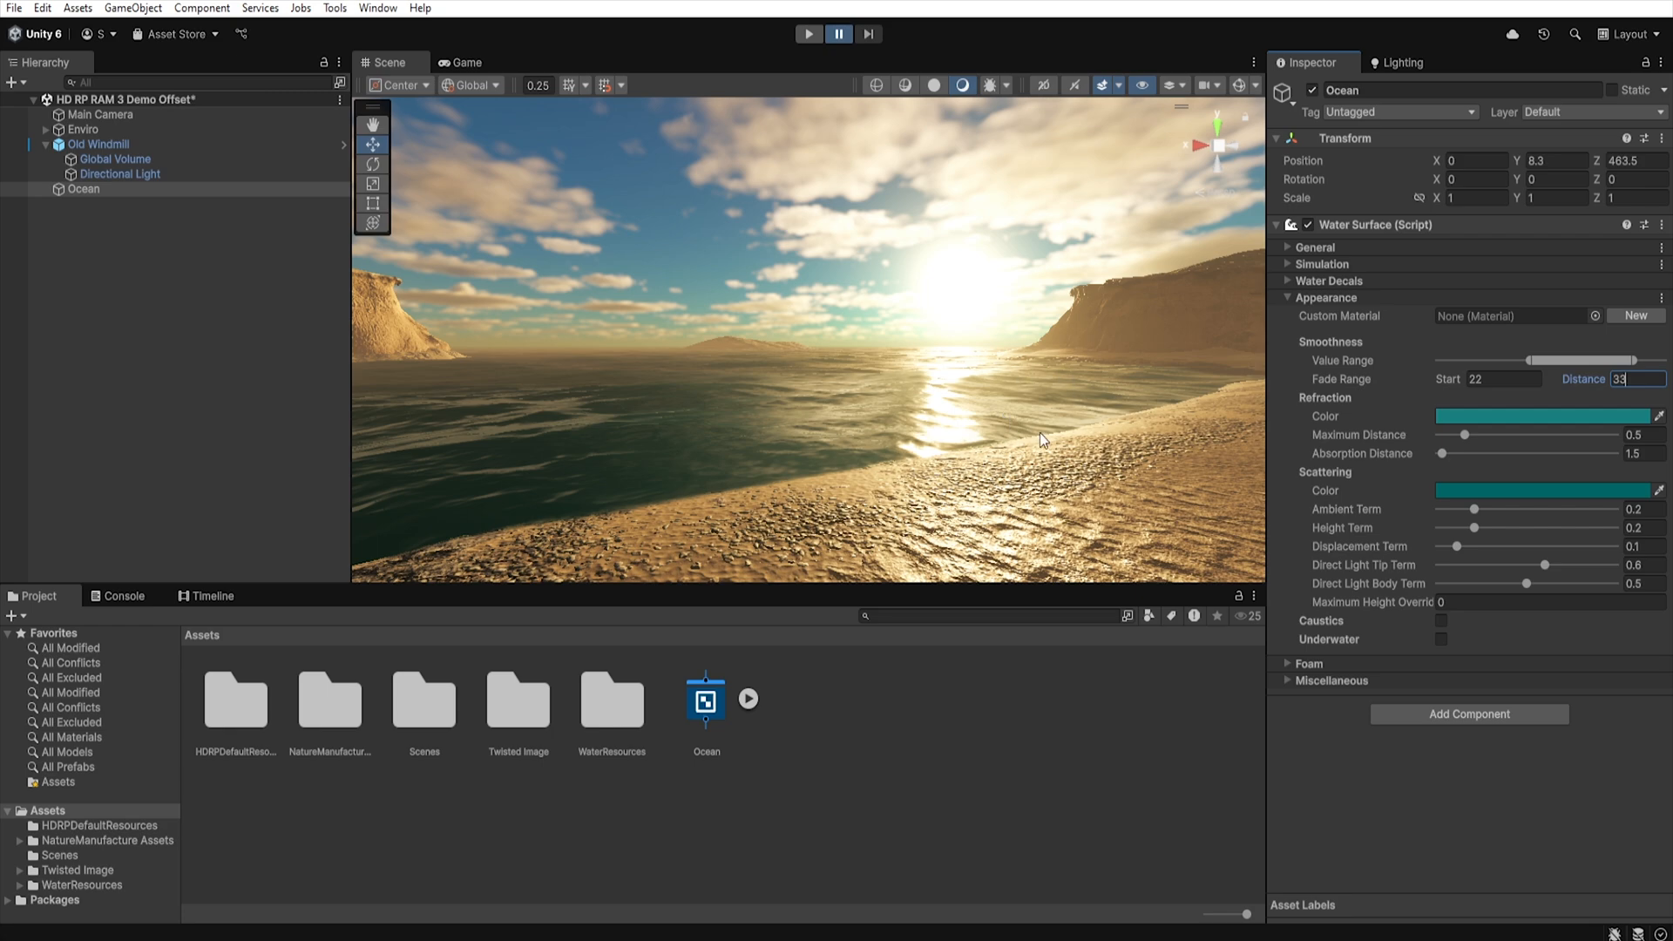
{"action": "mouse_move", "coordinate": [805, 387]}
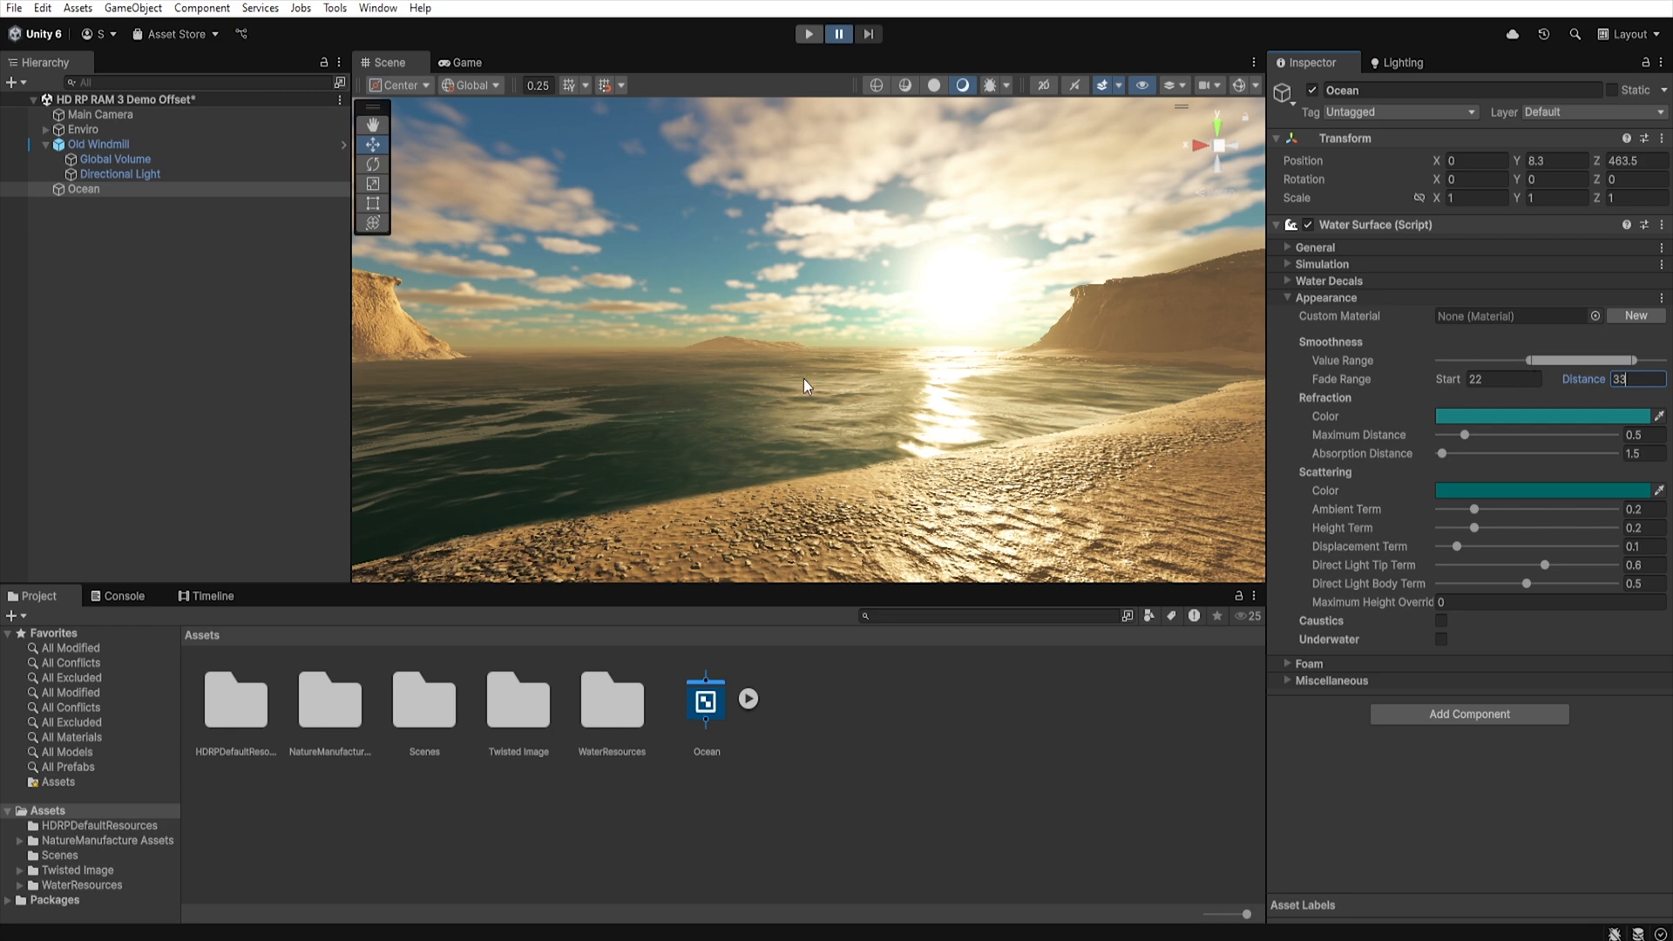
{"action": "mouse_move", "coordinate": [1342, 398]}
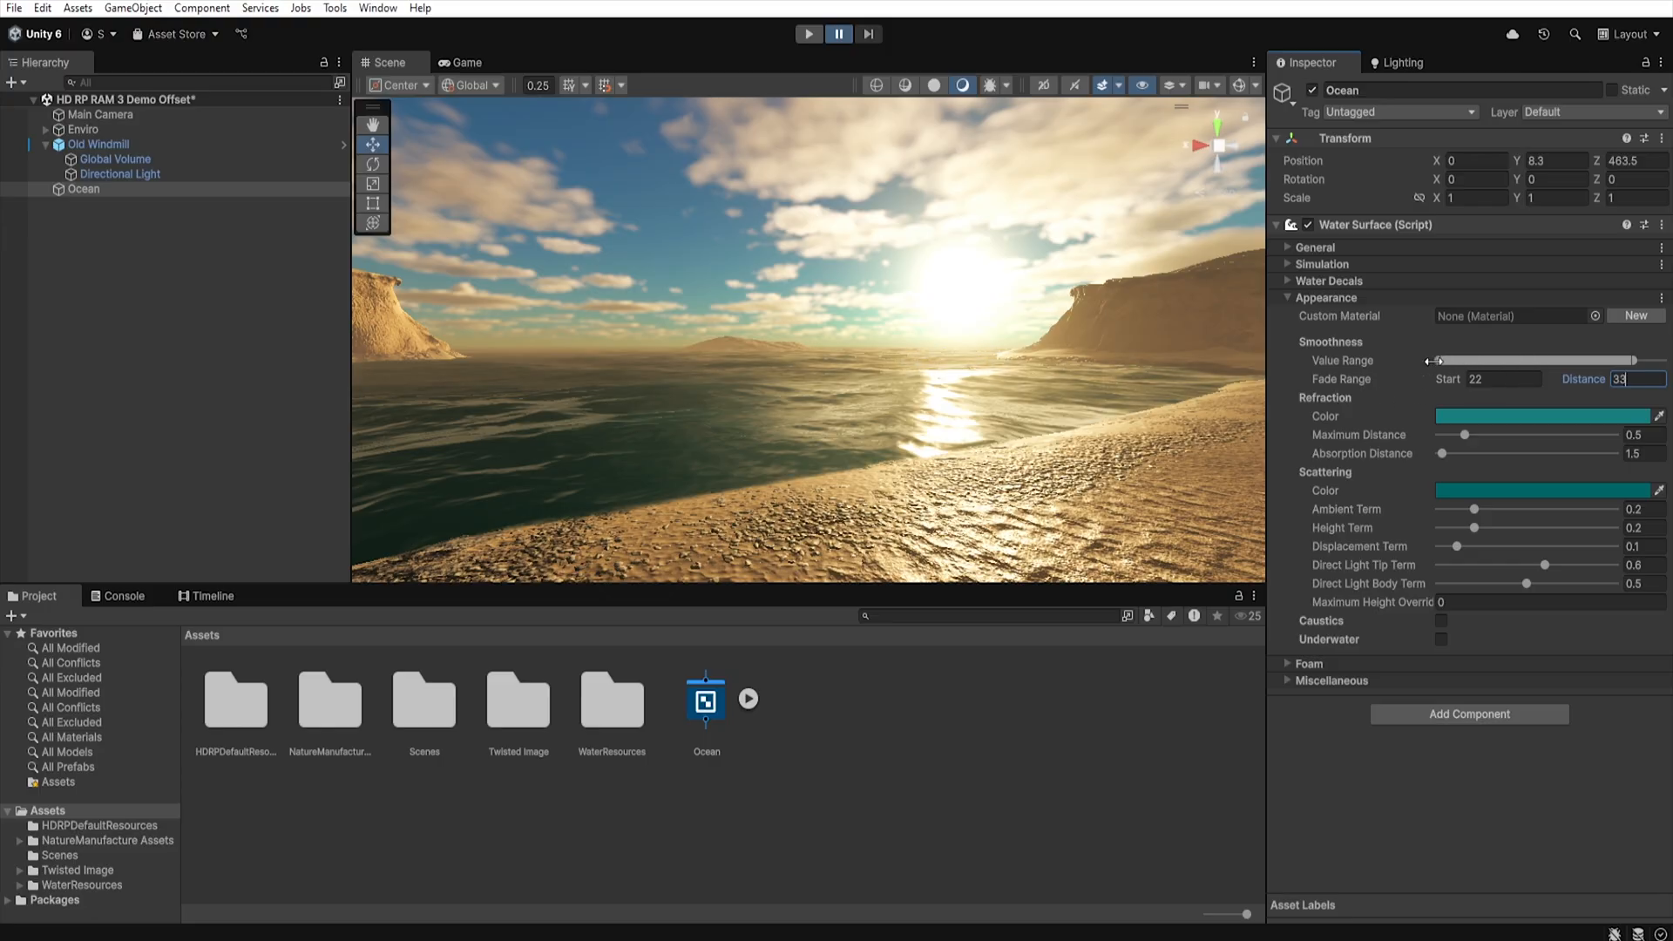
{"action": "mouse_move", "coordinate": [1036, 368]}
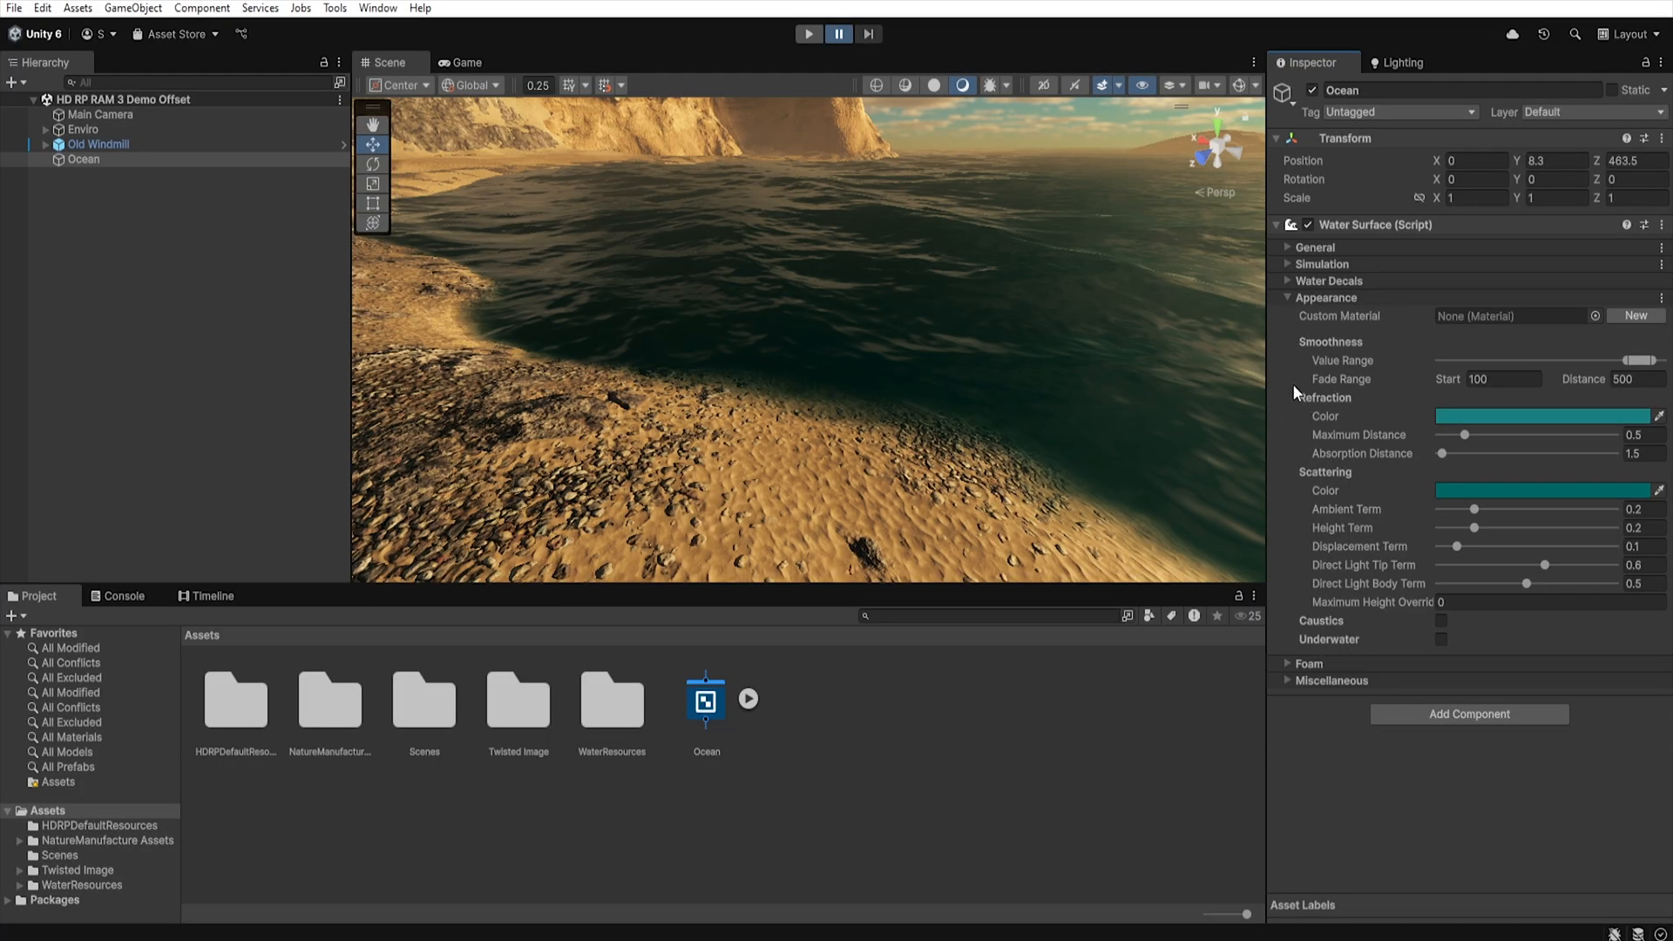
{"action": "mouse_move", "coordinate": [1333, 420]}
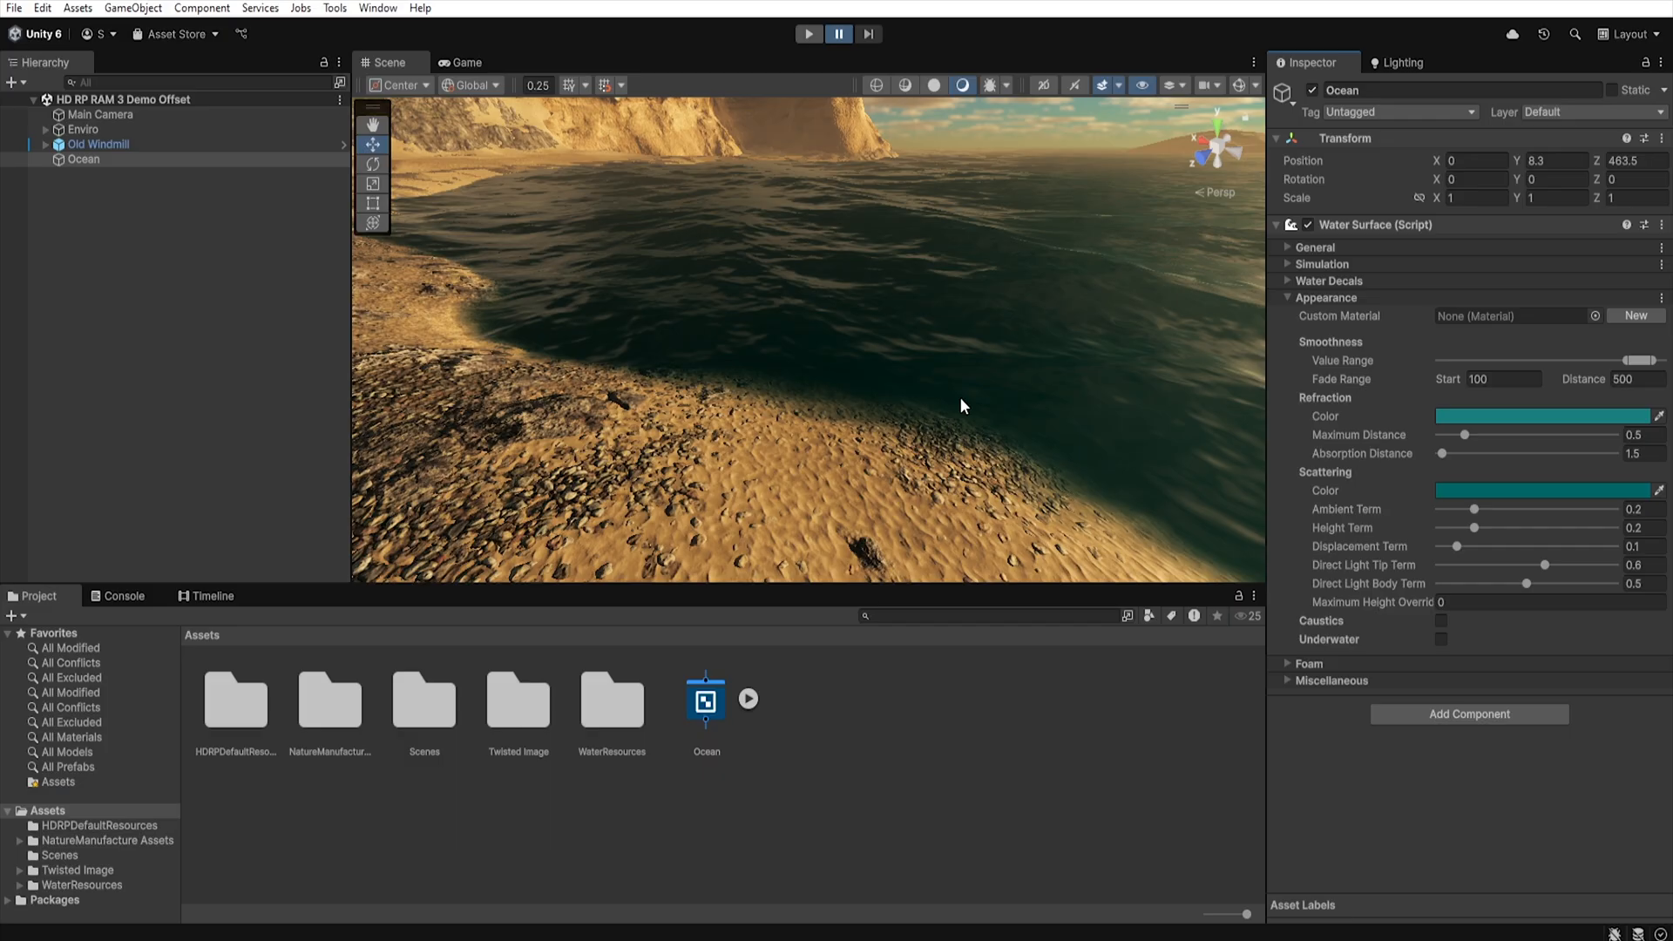
{"action": "mouse_move", "coordinate": [1075, 437]}
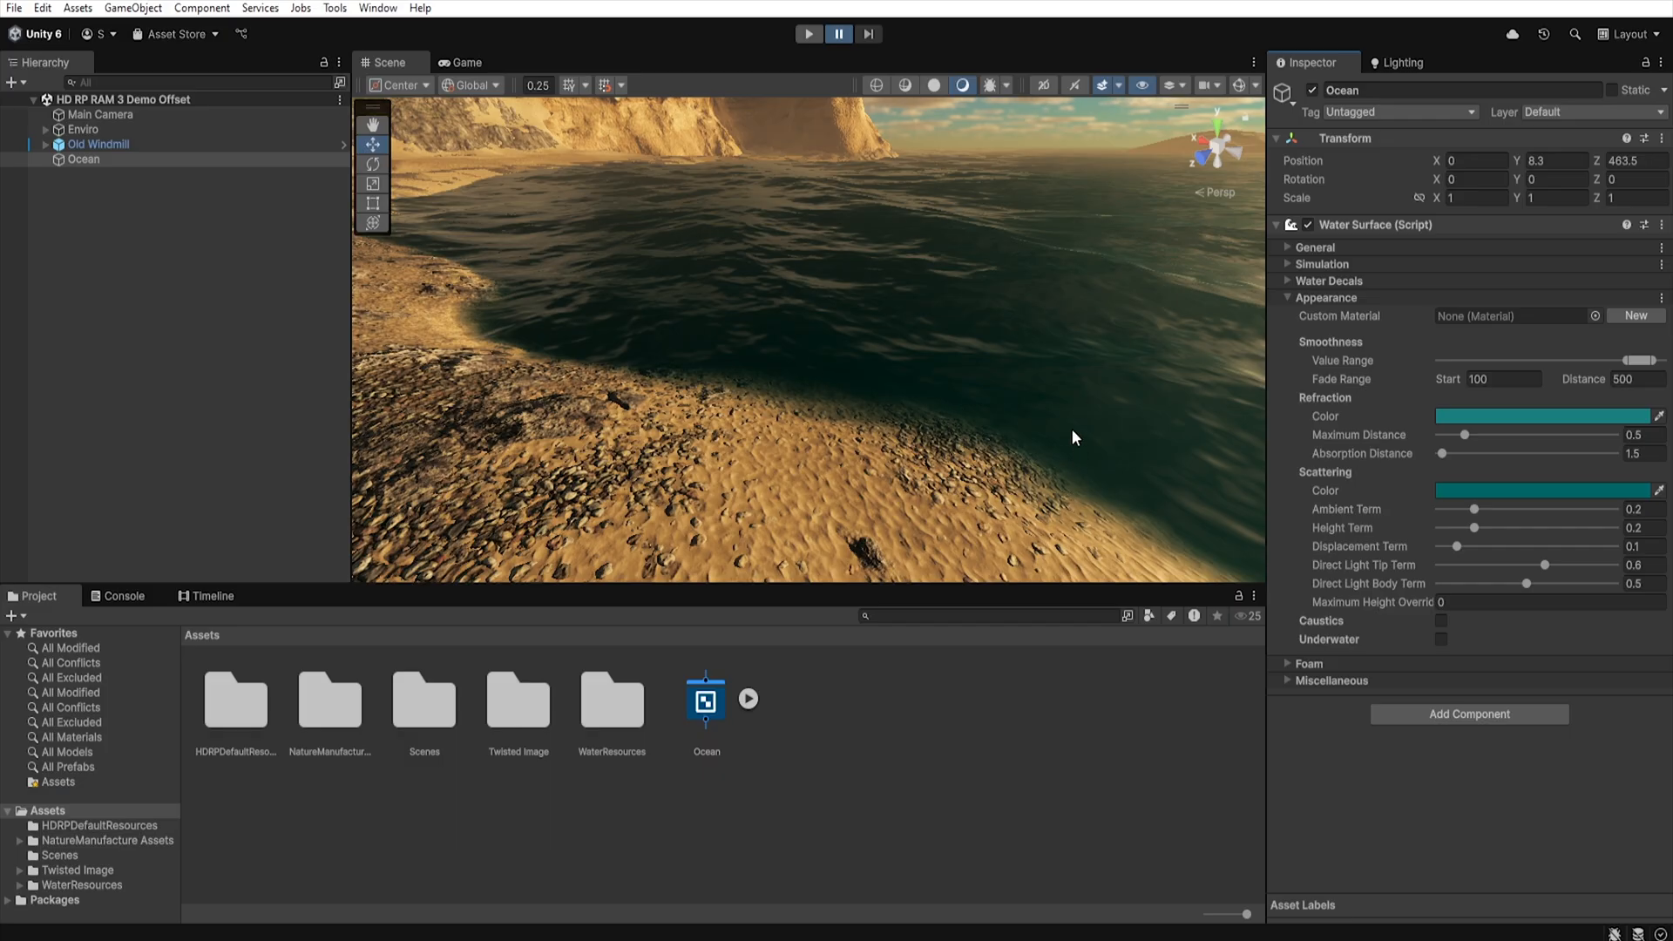
{"action": "mouse_move", "coordinate": [906, 324]}
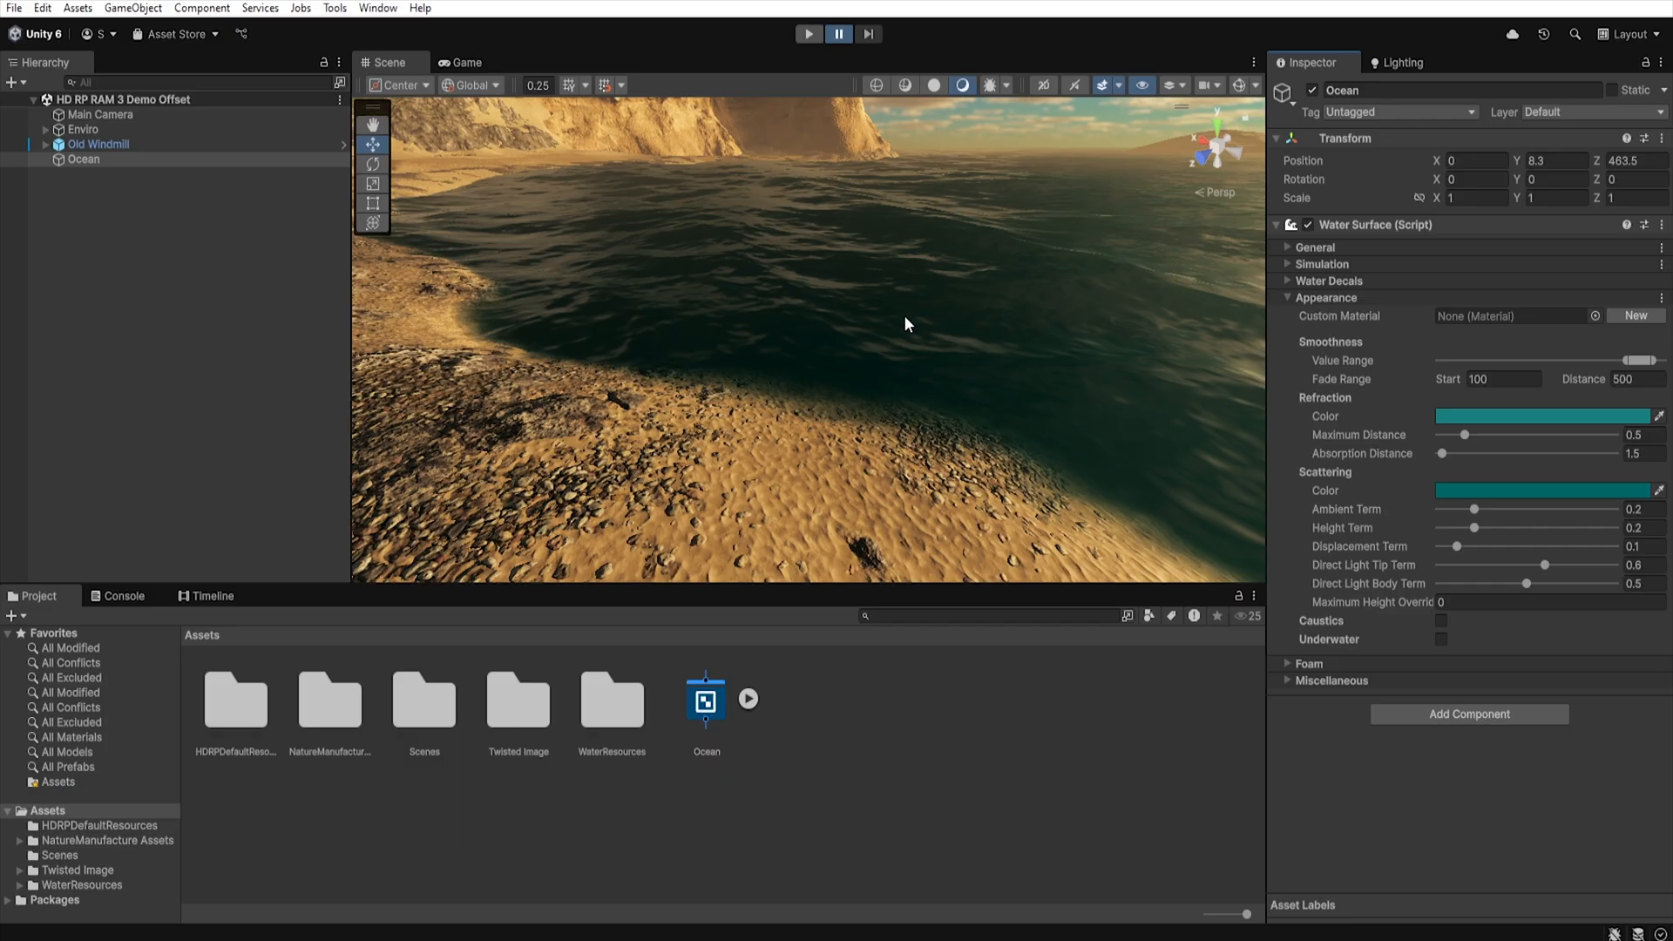
Restore the Ocean's smoothness fade range to 100 and 500 with no unsaved changes.
{"action": "left_click", "coordinate": [1504, 378]}
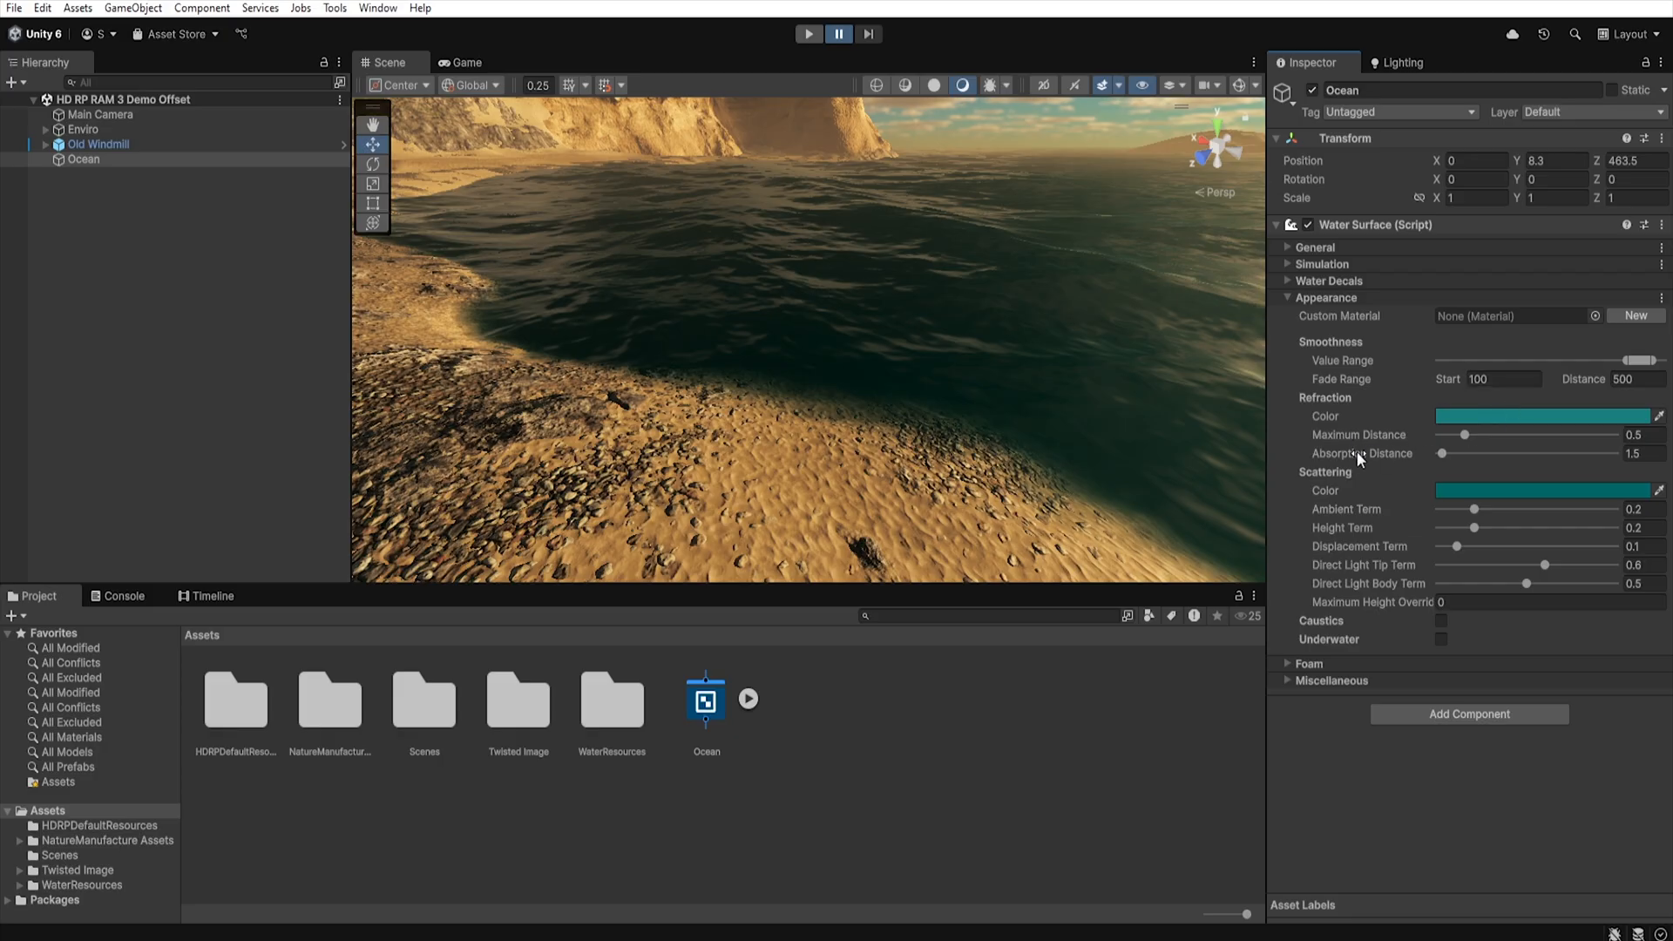
{"action": "mouse_move", "coordinate": [1424, 416]}
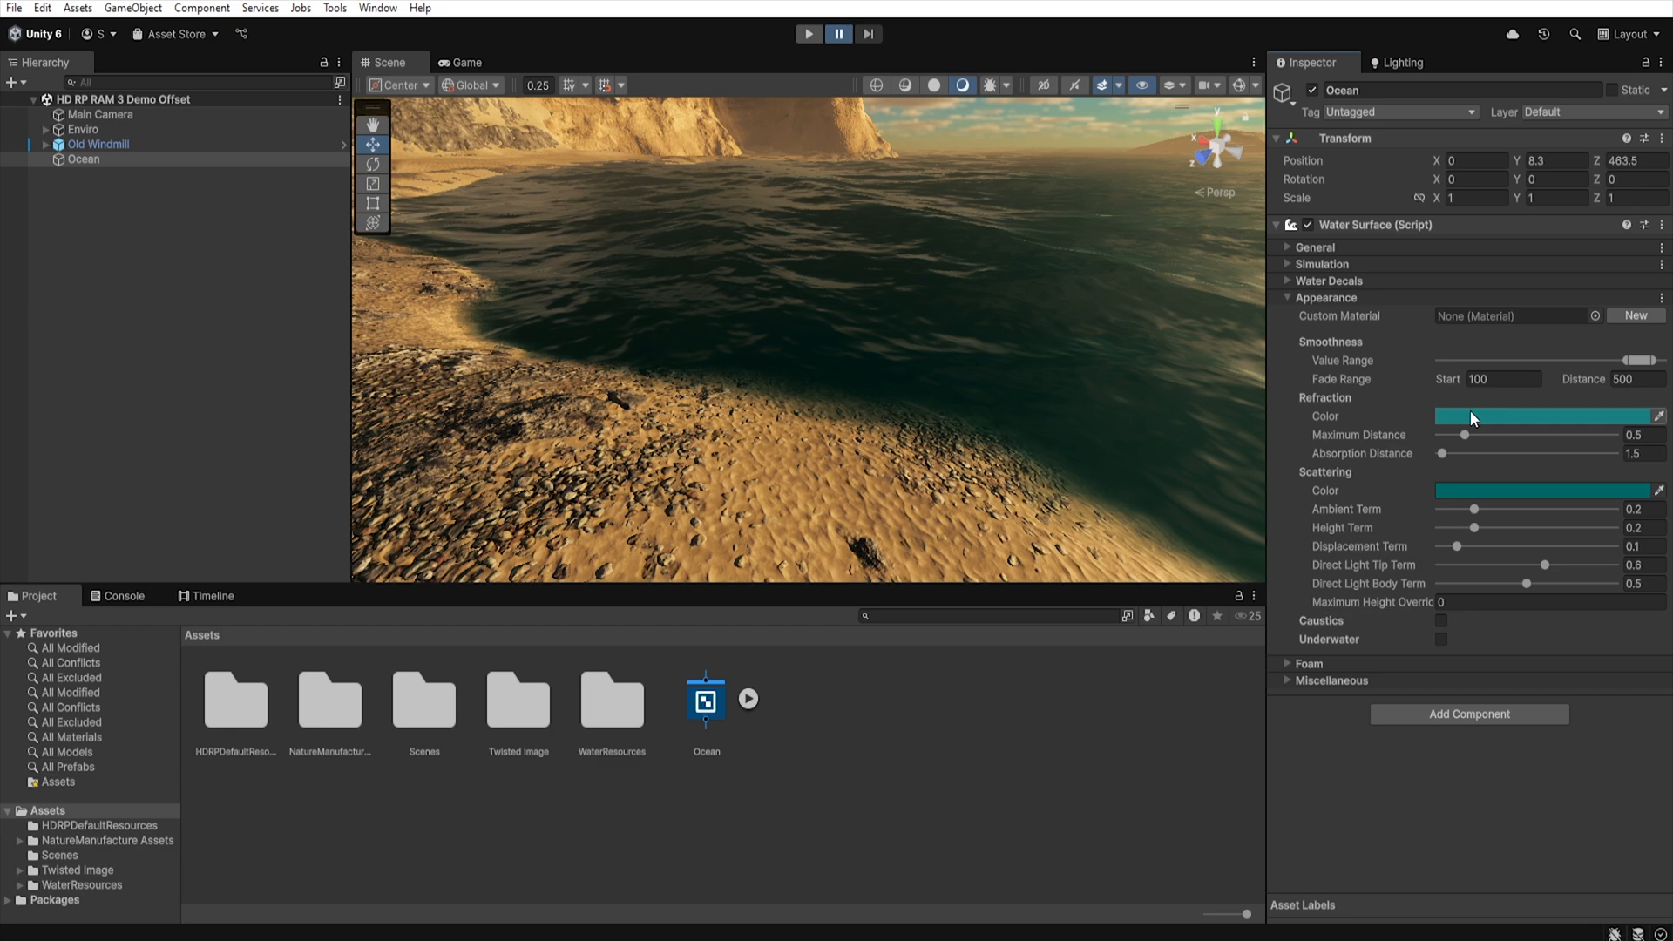
Try purple and green refraction colours, then settle on light cyan 68EBF1 for the Ocean.
{"action": "left_click", "coordinate": [1546, 414]}
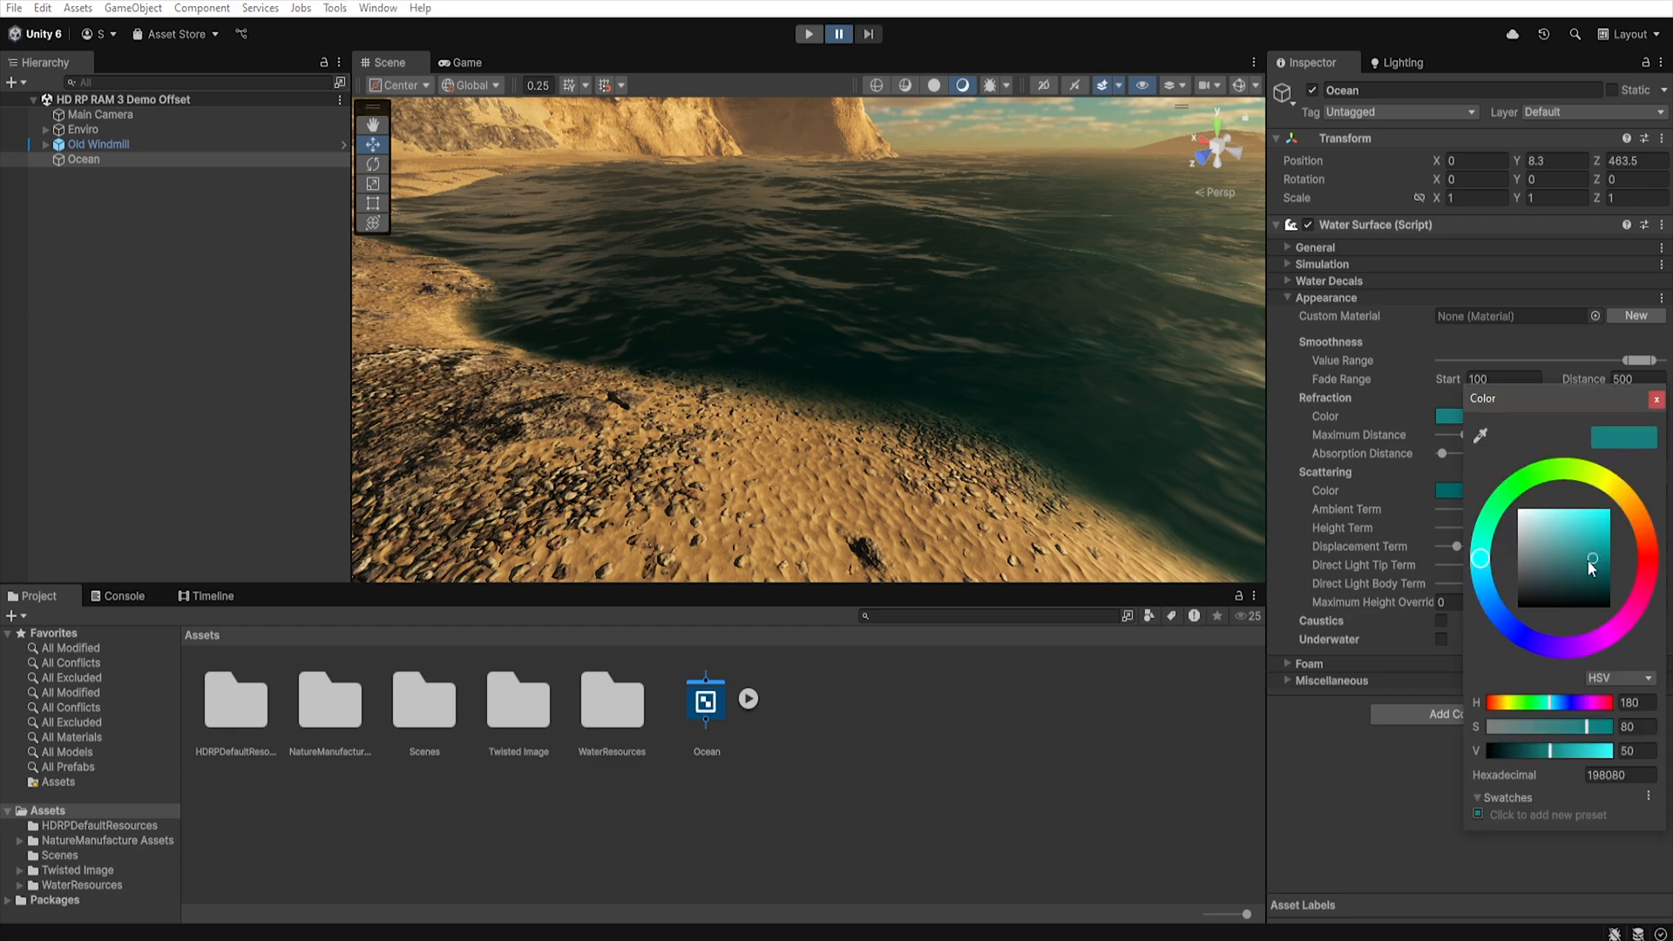
{"action": "left_click", "coordinate": [1519, 633]}
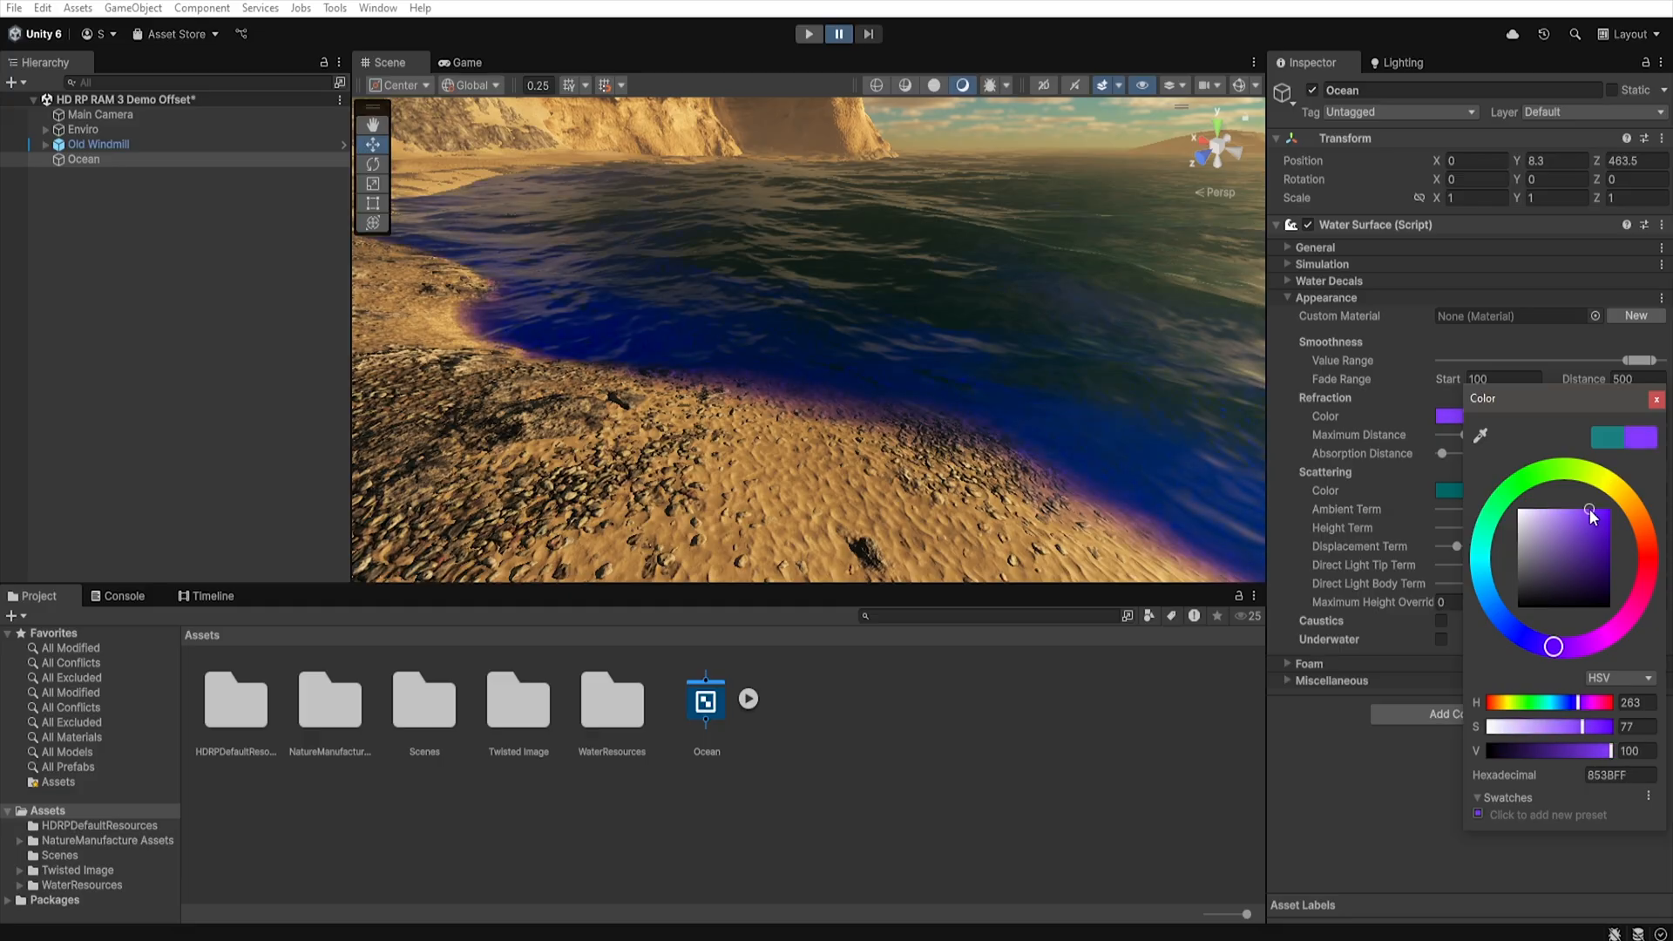
{"action": "left_click", "coordinate": [1589, 512]}
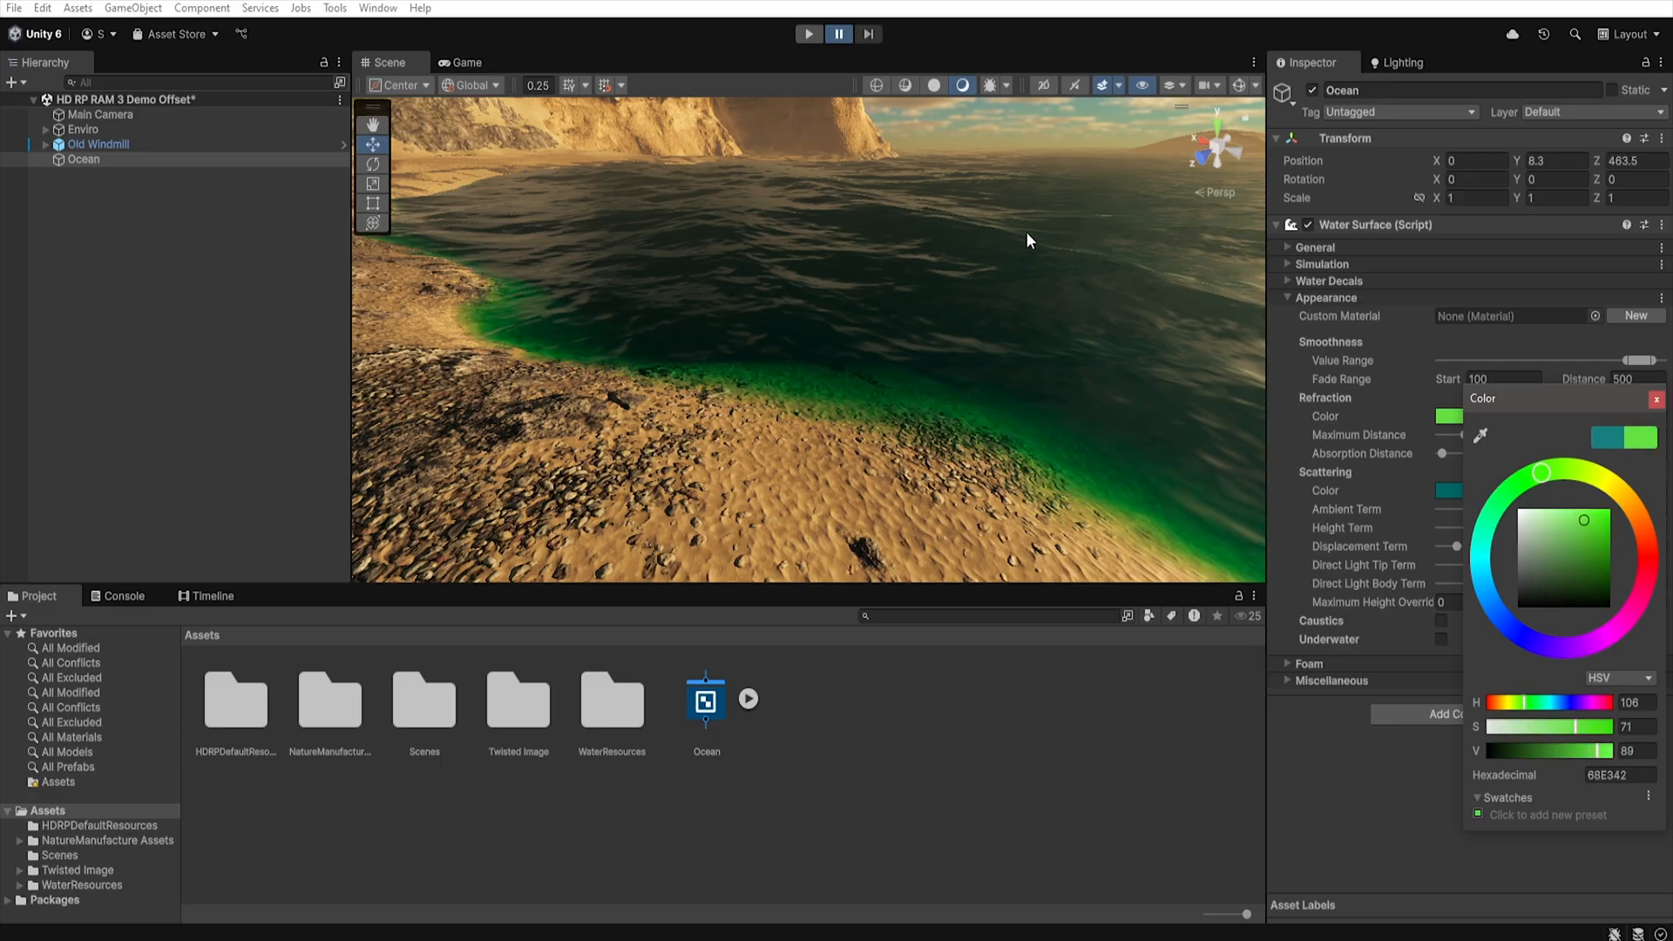
{"action": "mouse_move", "coordinate": [1050, 310]}
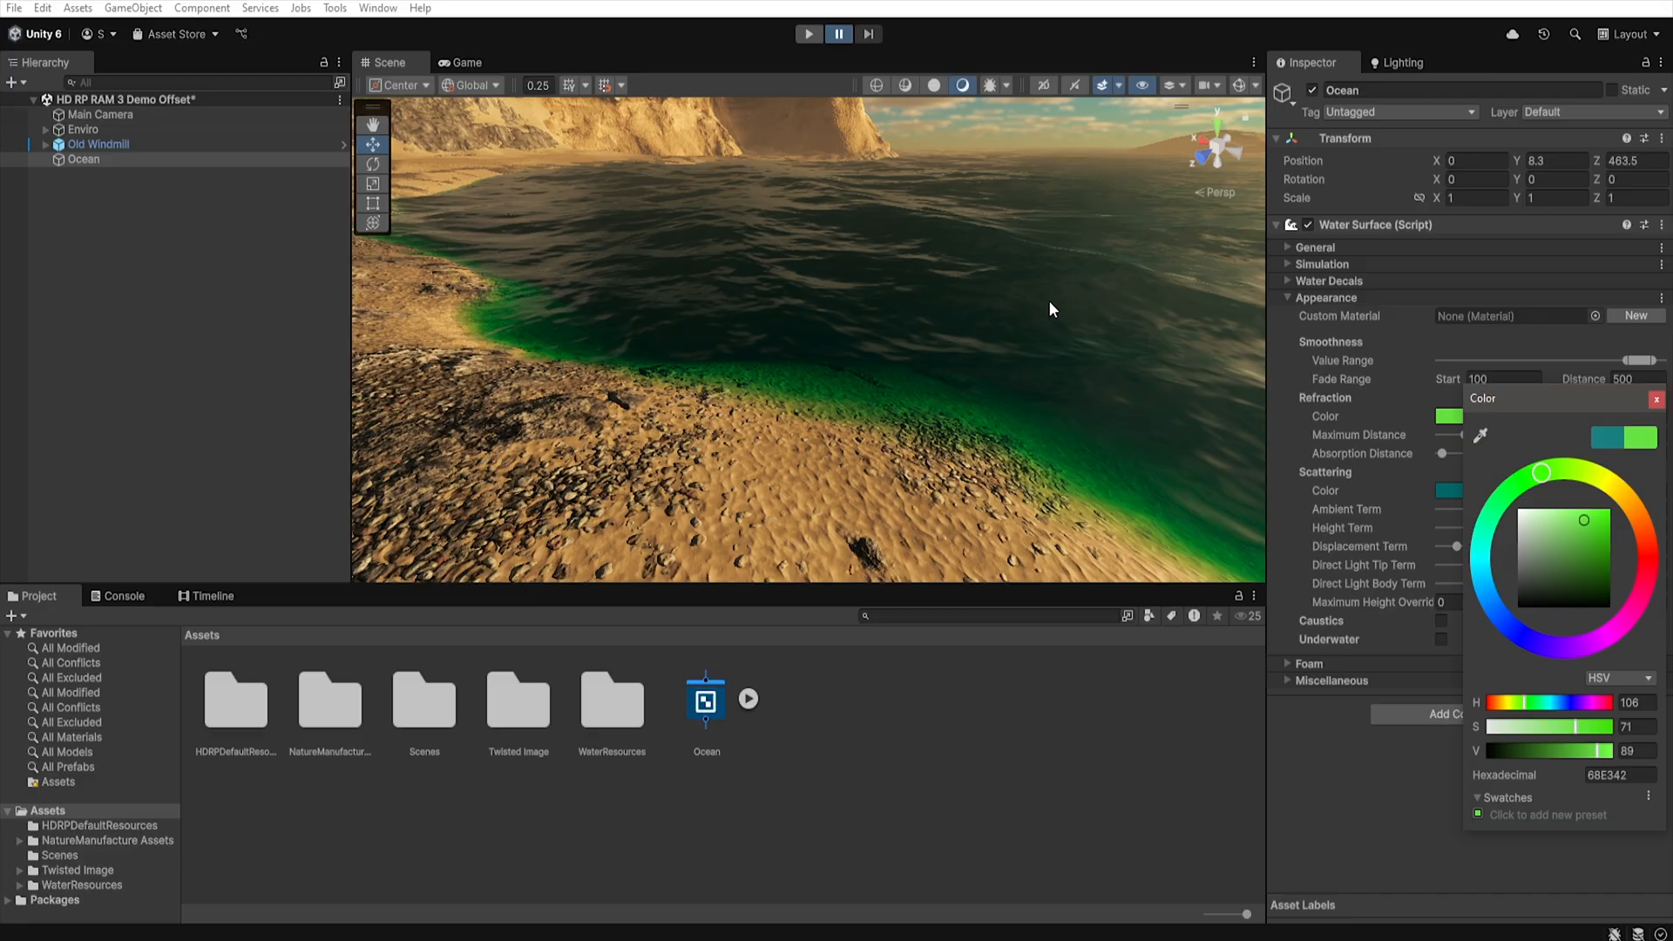
{"action": "mouse_move", "coordinate": [1021, 369]}
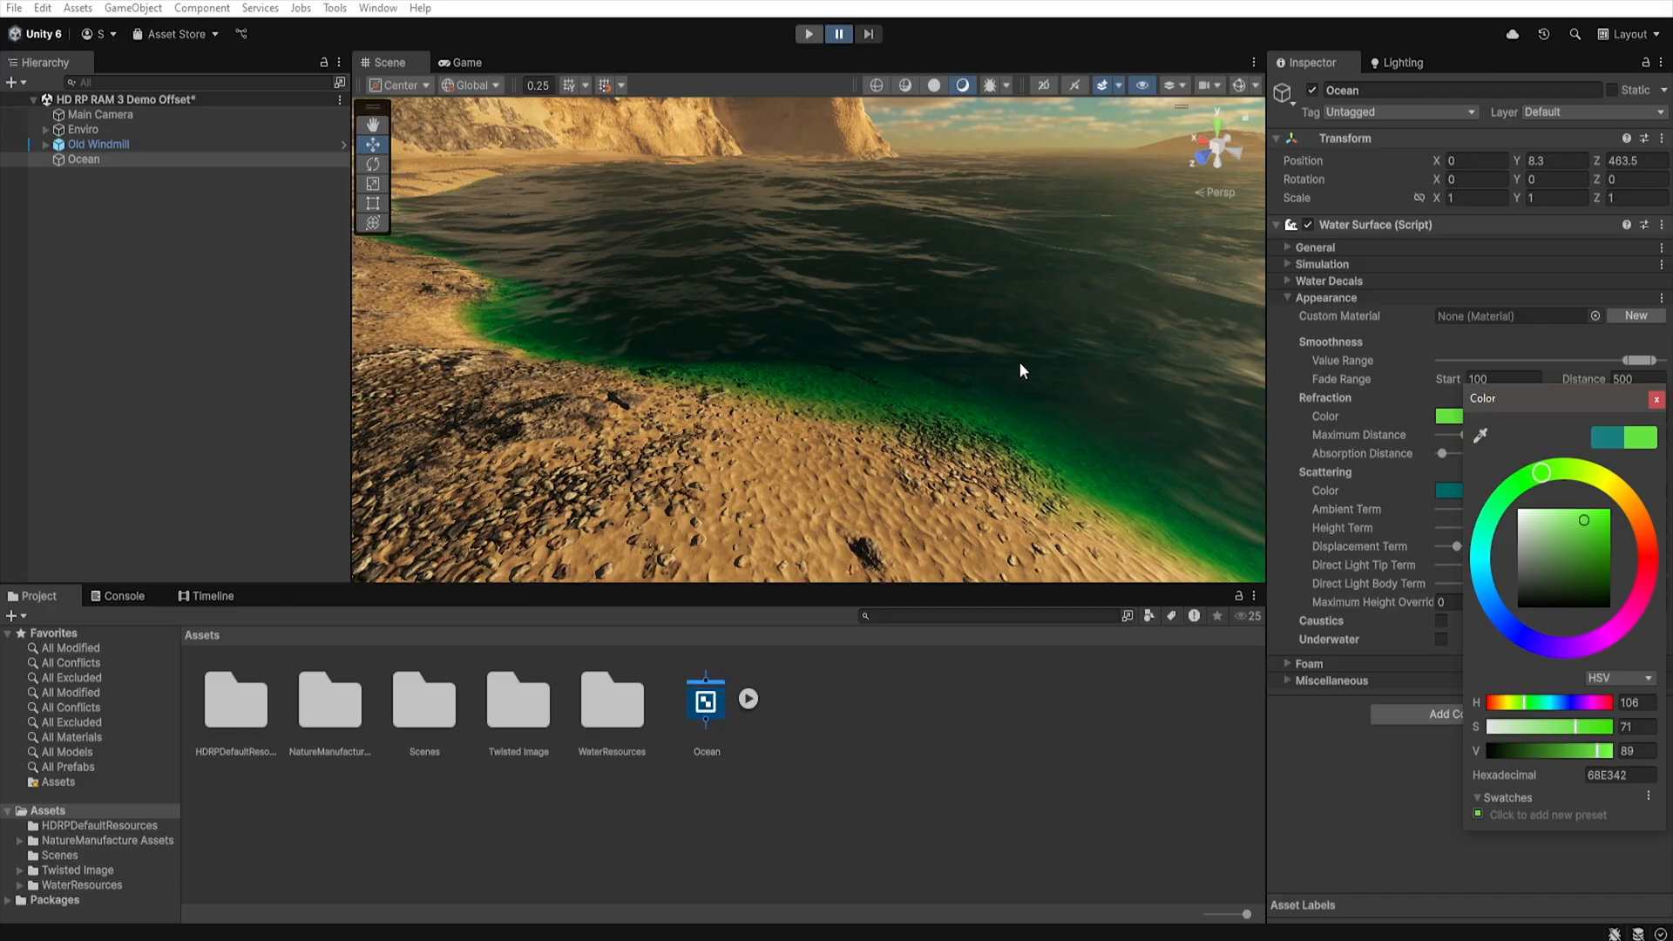
{"action": "mouse_move", "coordinate": [931, 443]}
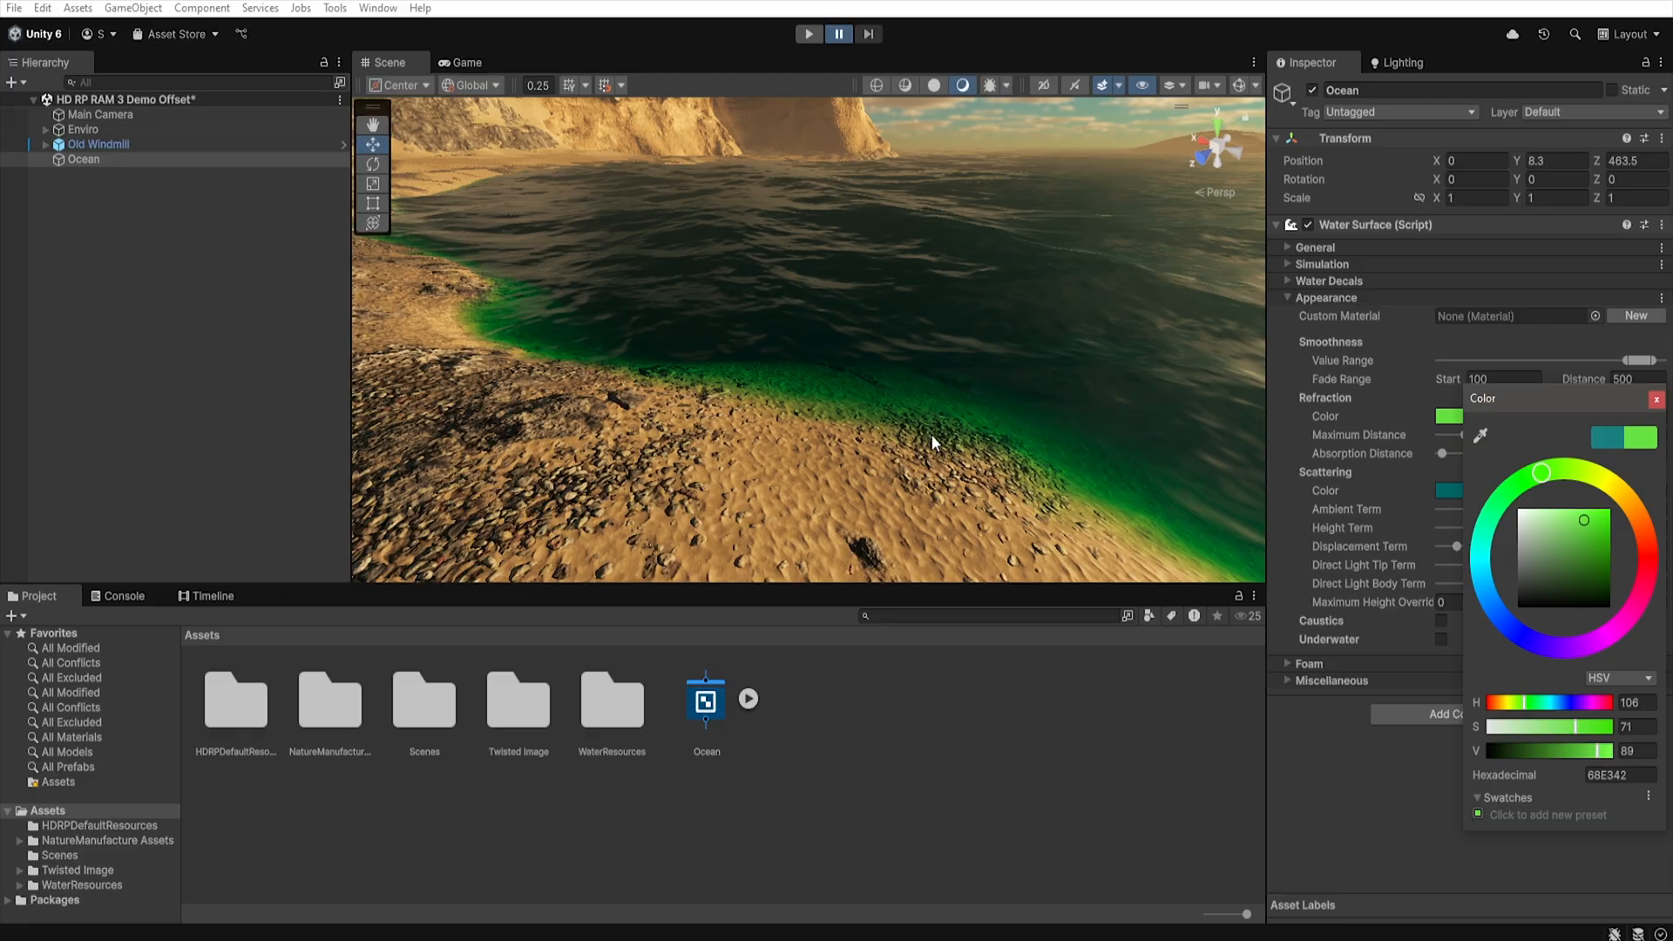
{"action": "mouse_move", "coordinate": [1046, 257]}
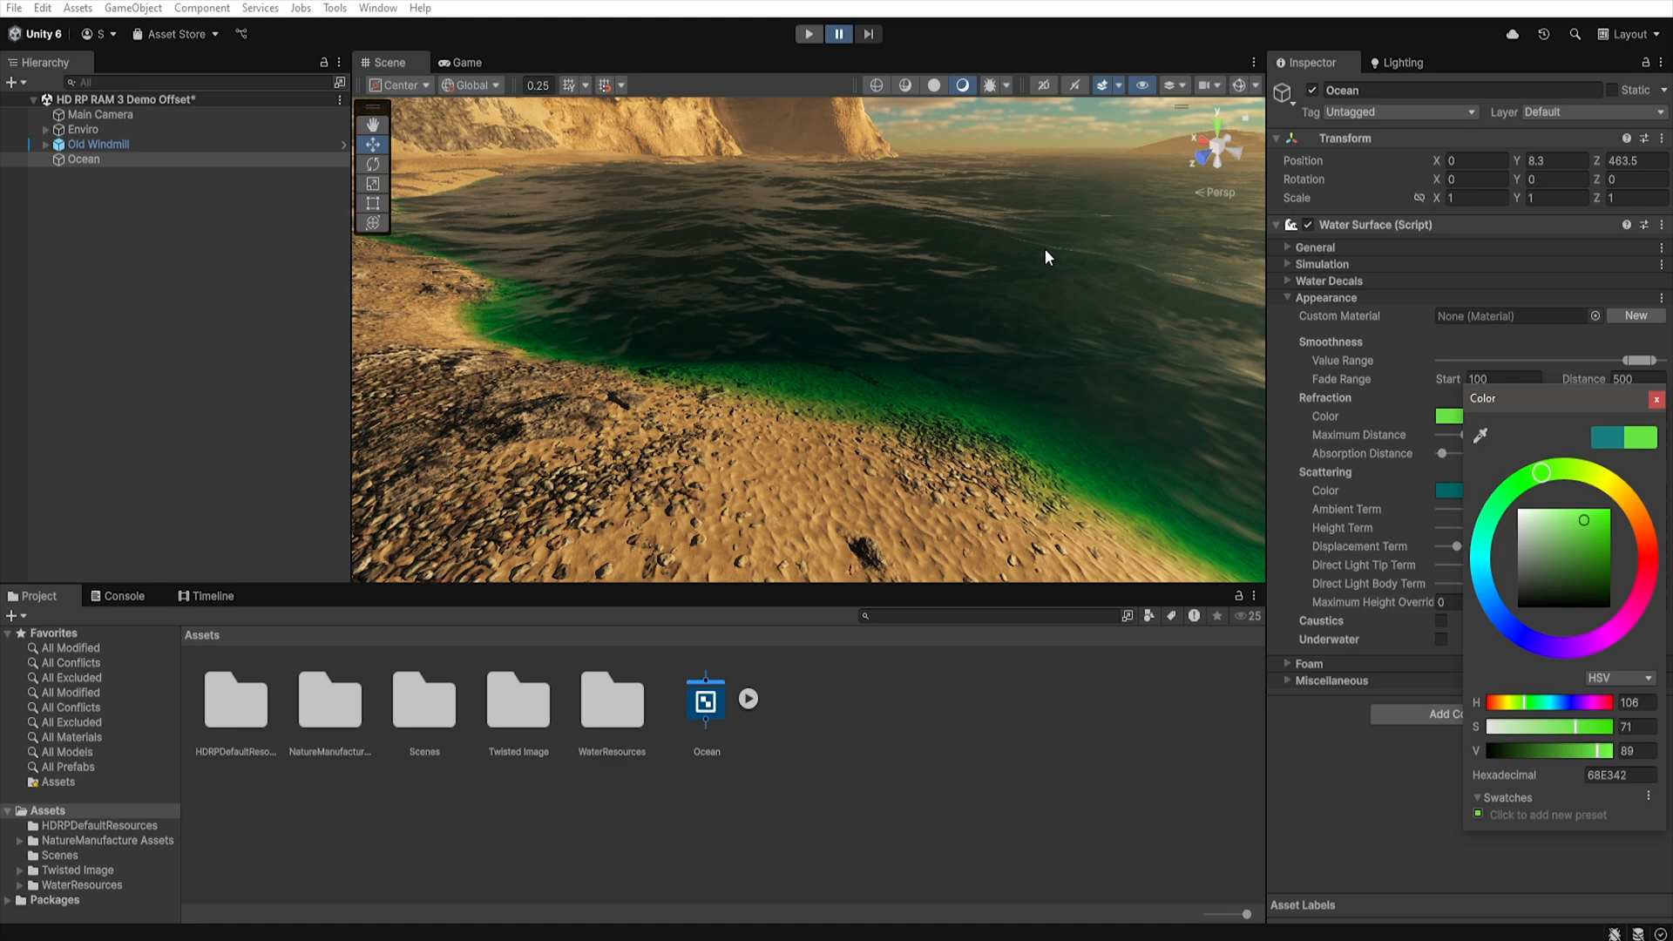
{"action": "mouse_move", "coordinate": [1598, 538]}
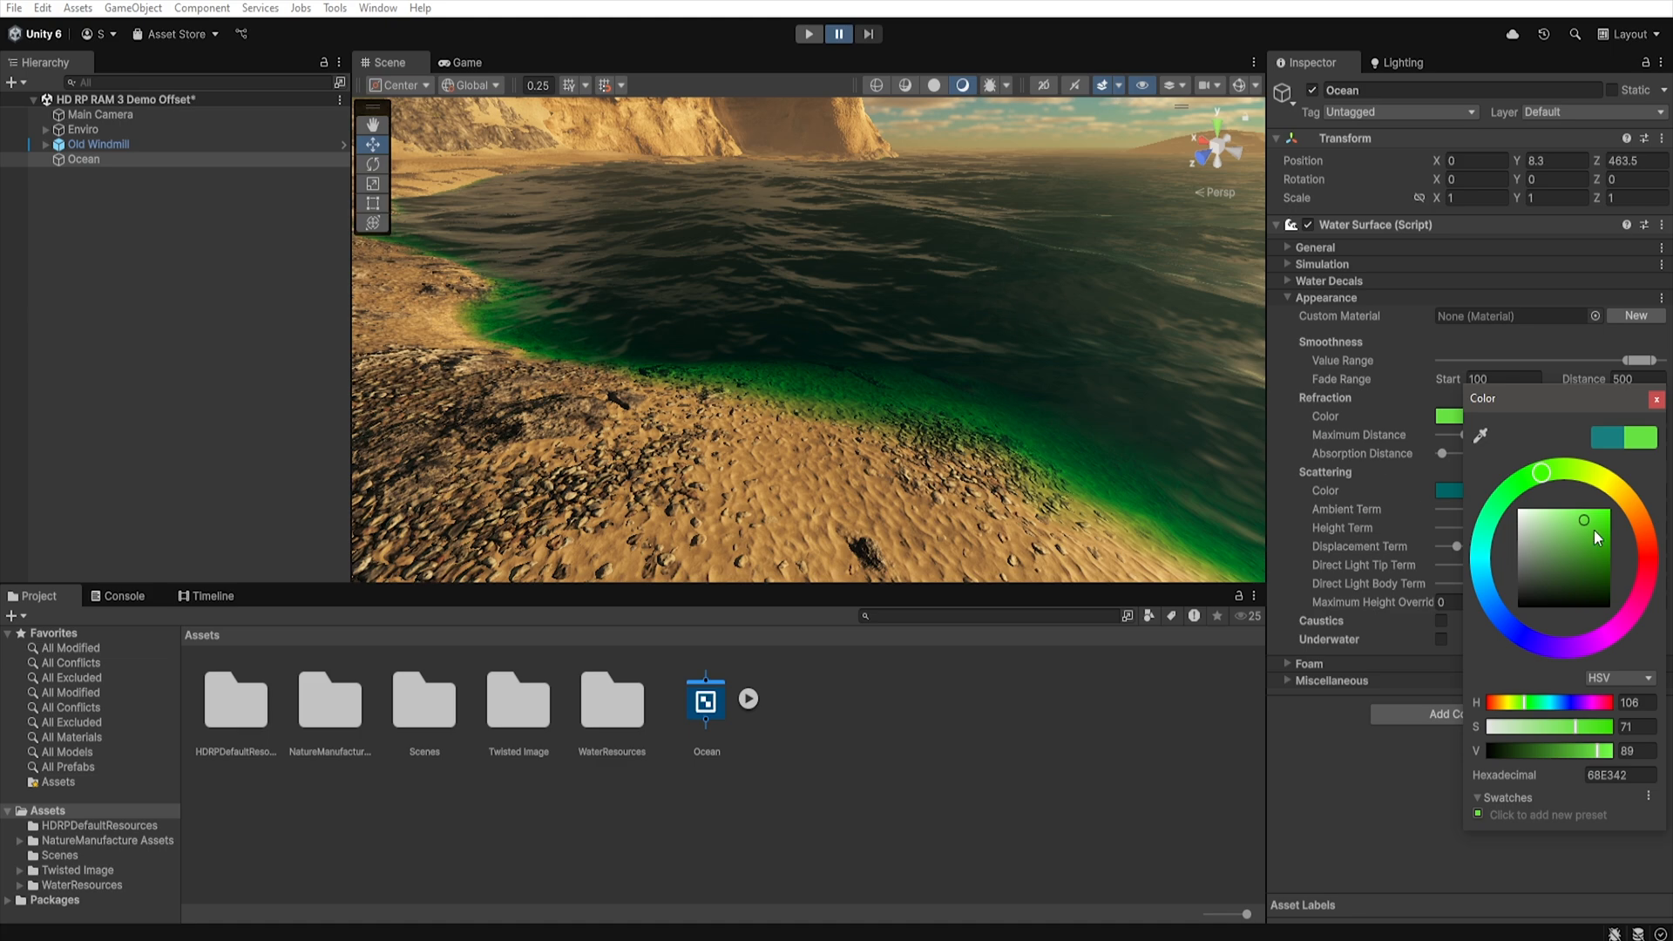
{"action": "left_click", "coordinate": [1568, 577]}
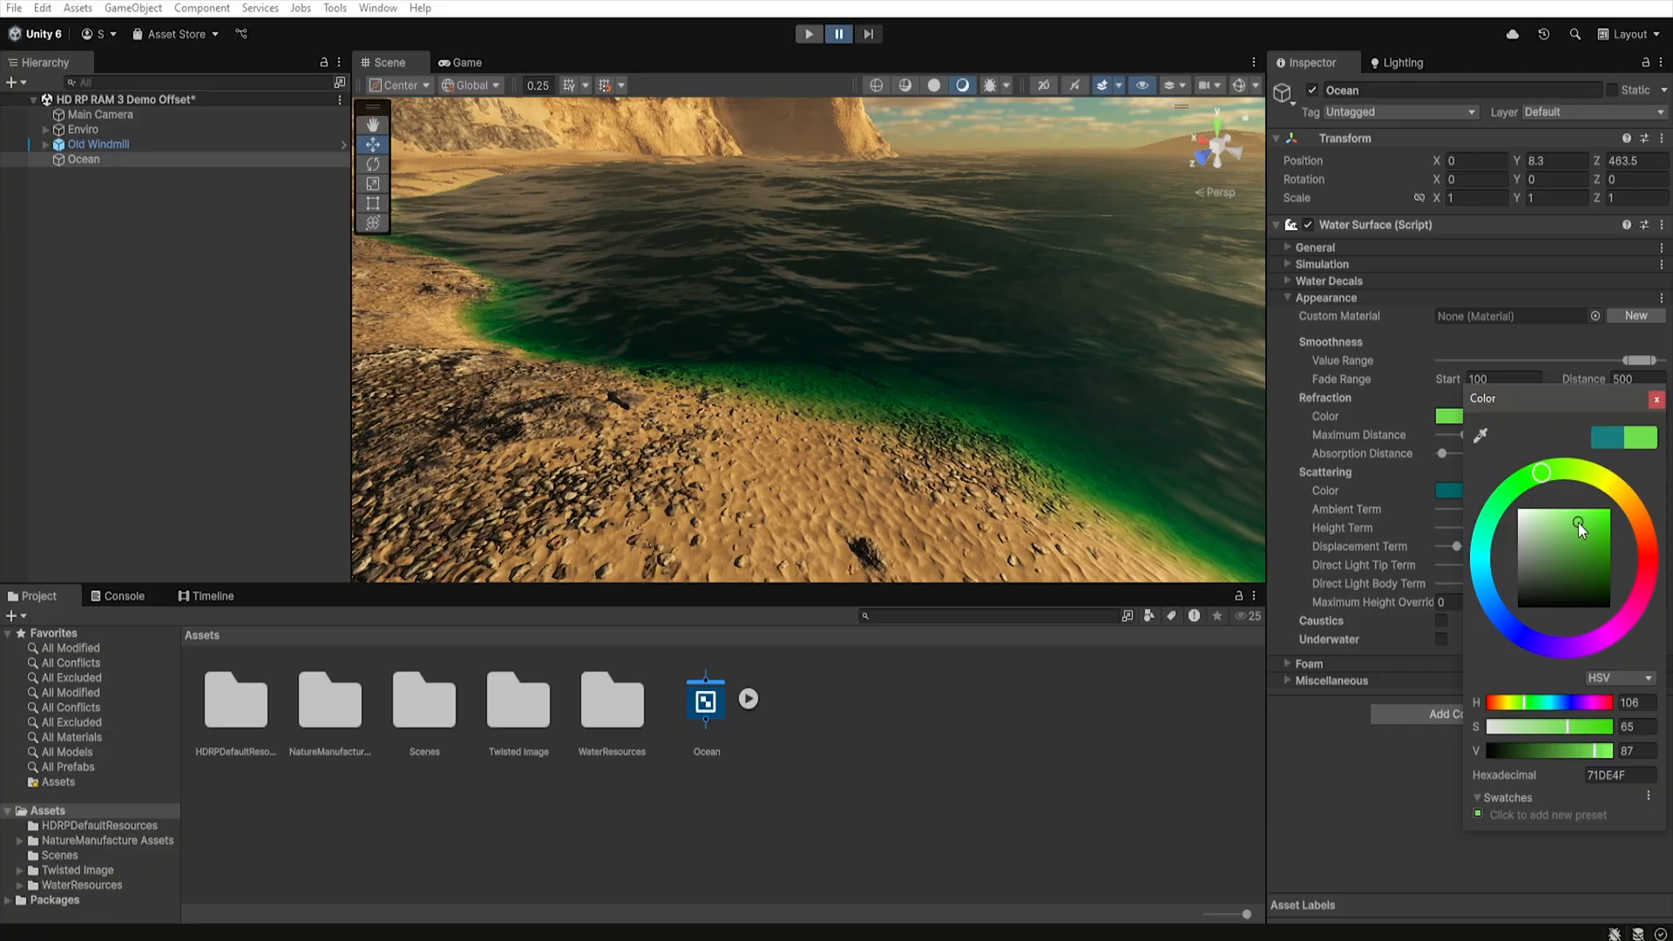
{"action": "left_click", "coordinate": [1572, 563]}
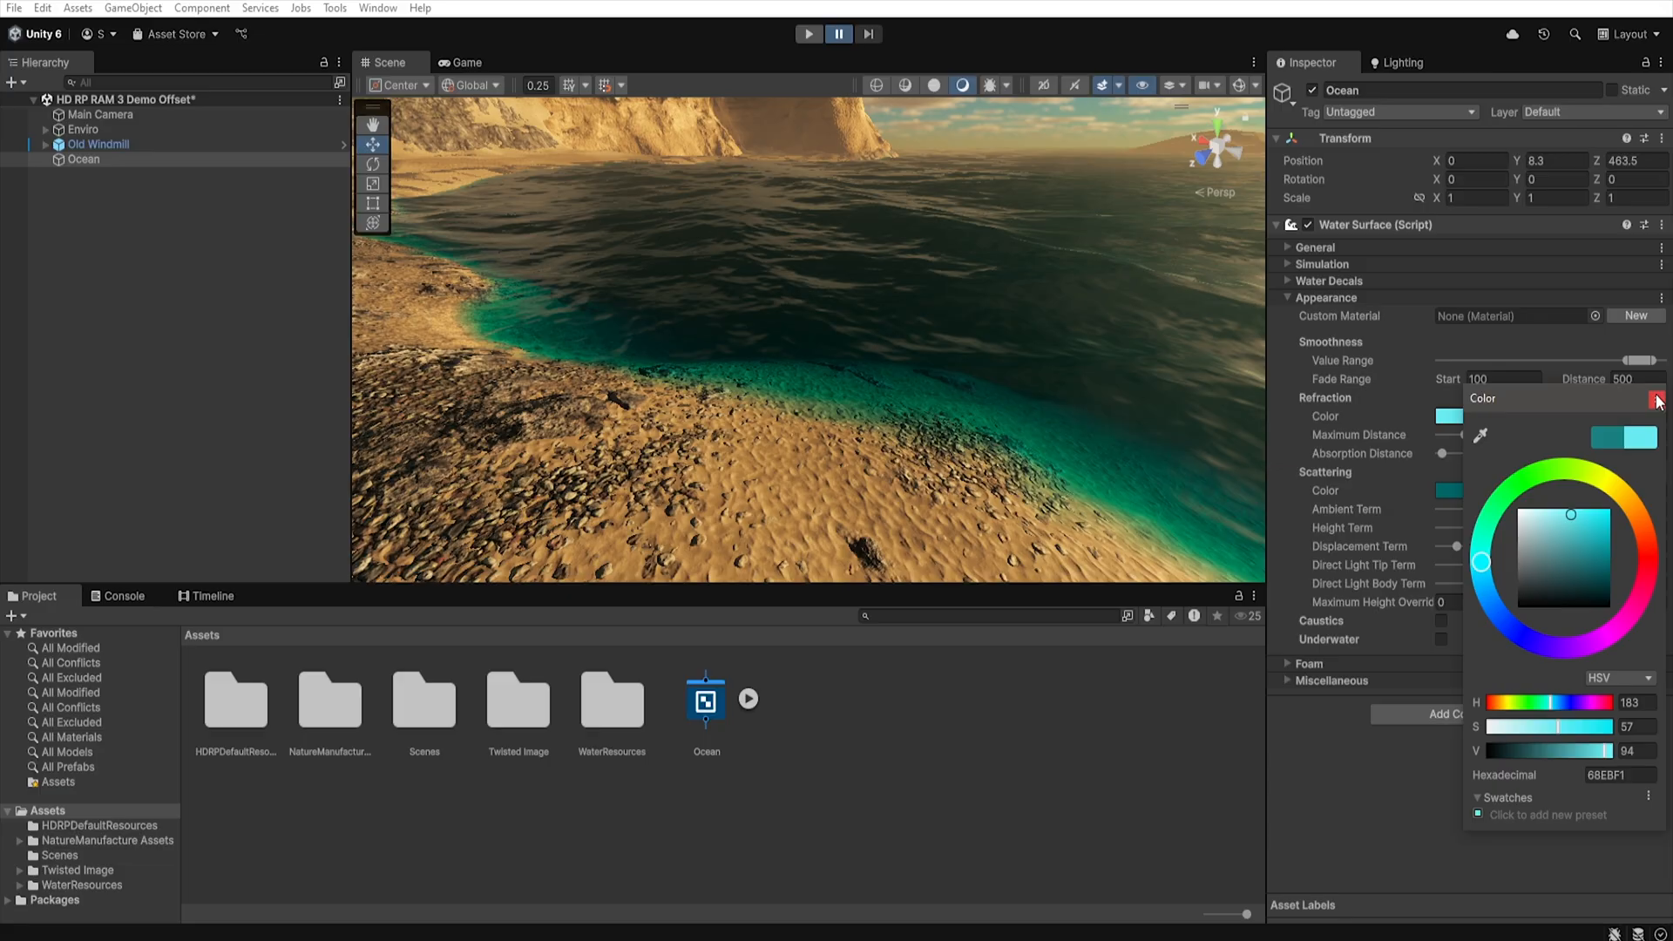
{"action": "left_click", "coordinate": [1657, 397]}
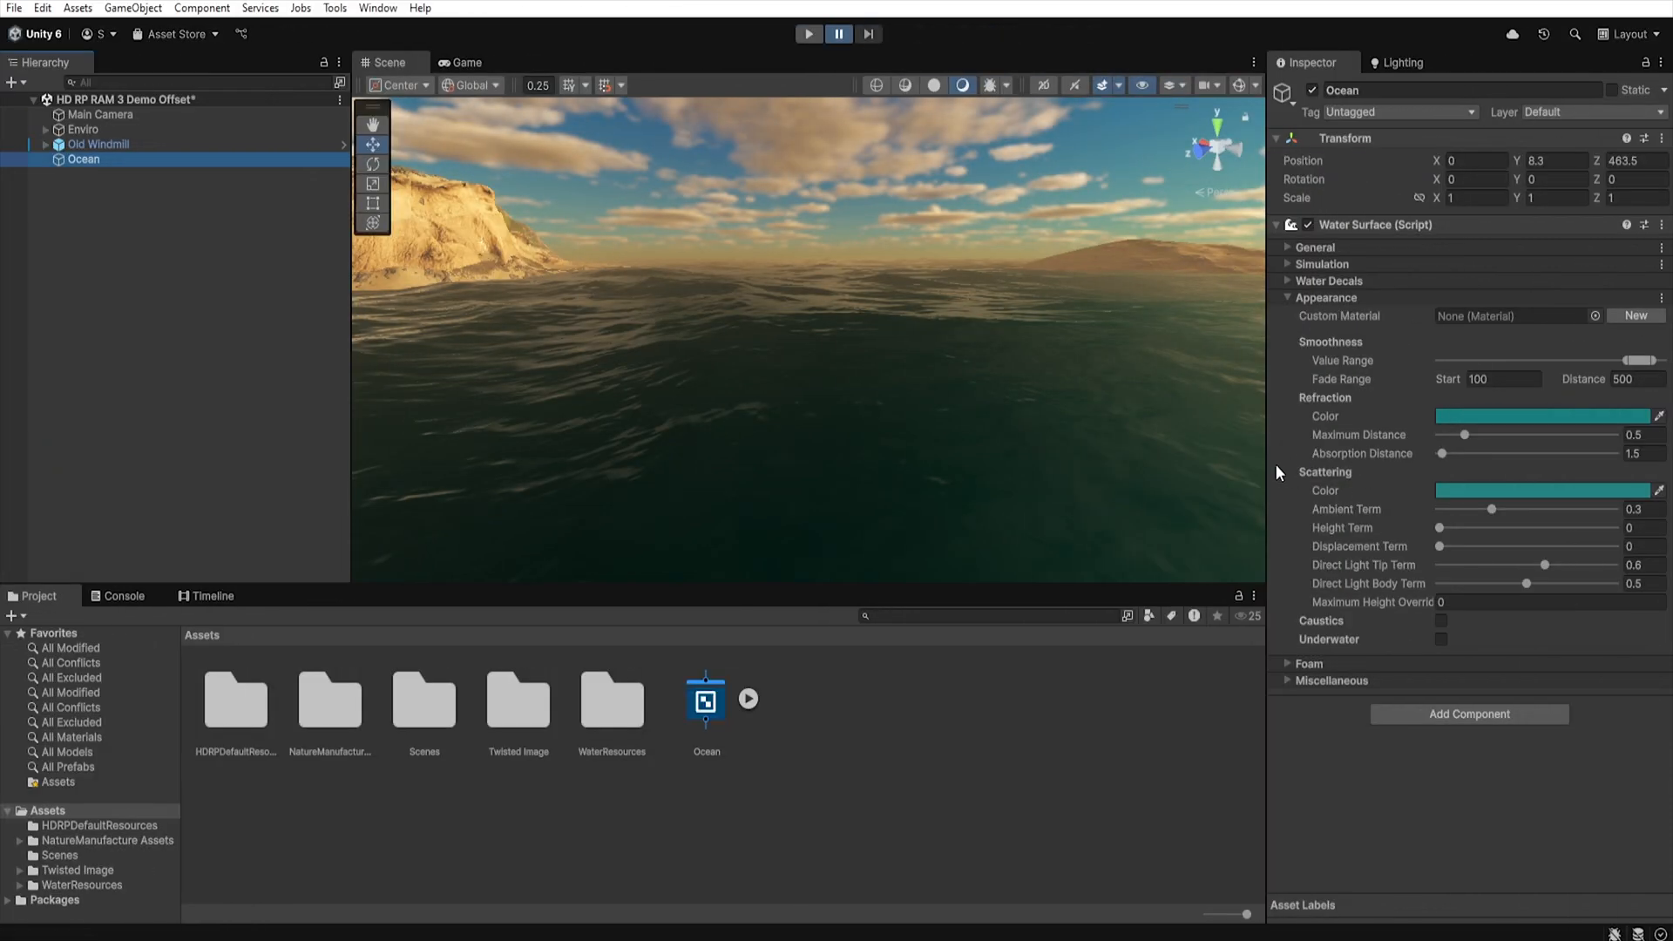
{"action": "mouse_move", "coordinate": [1356, 486]}
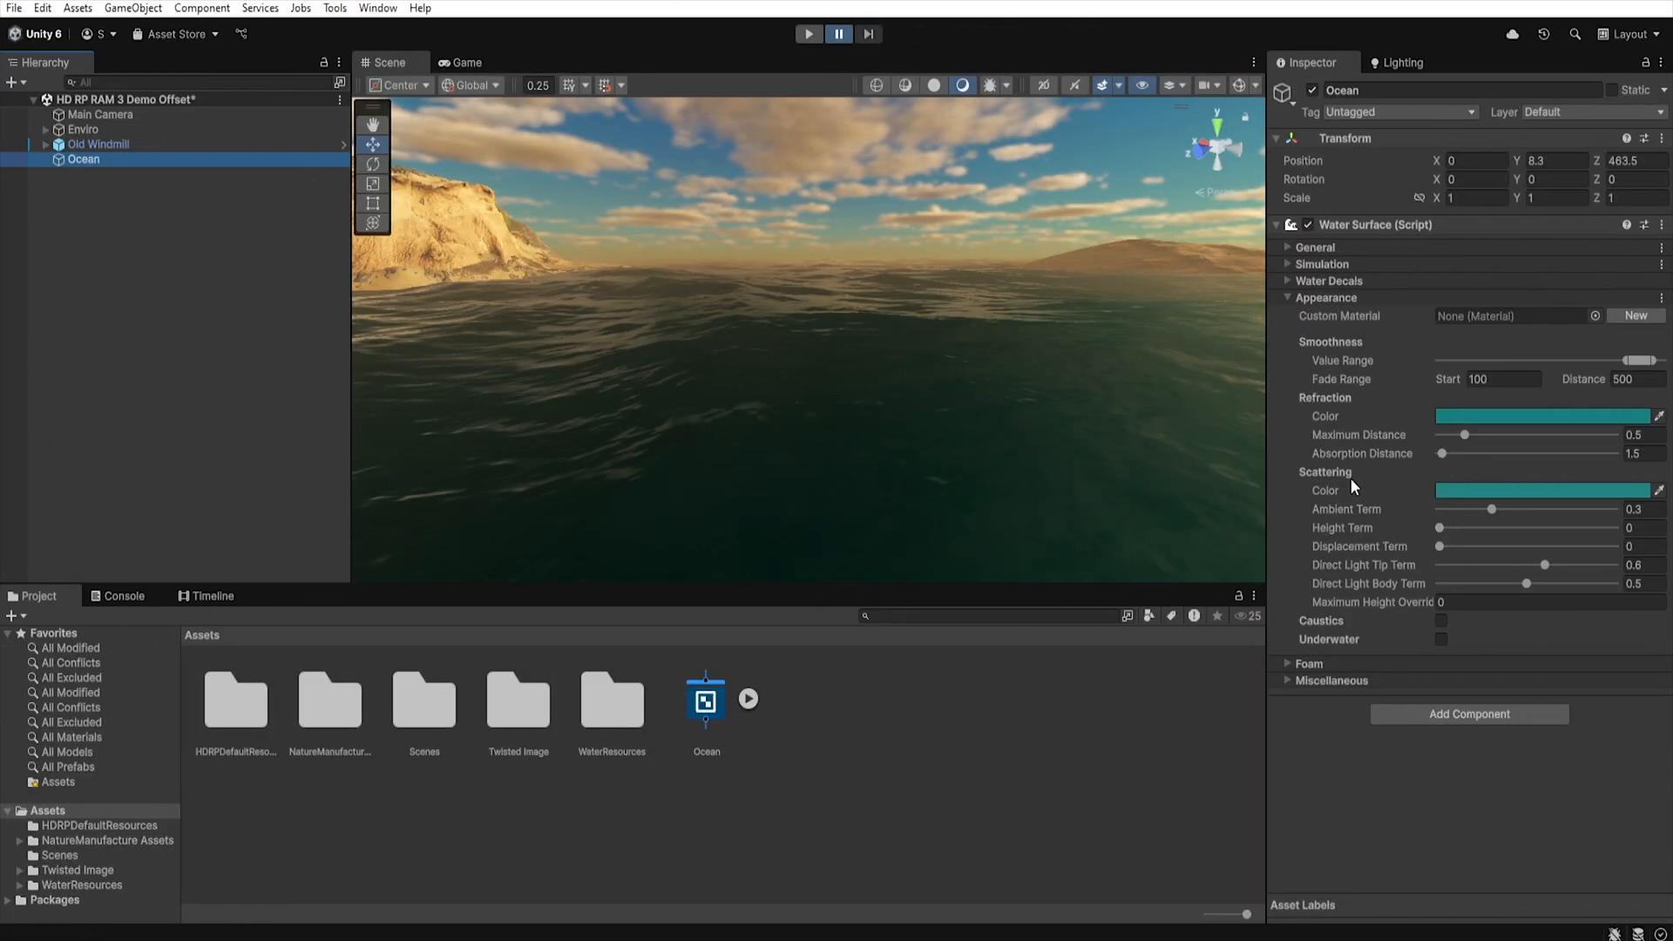
{"action": "mouse_move", "coordinate": [772, 268]}
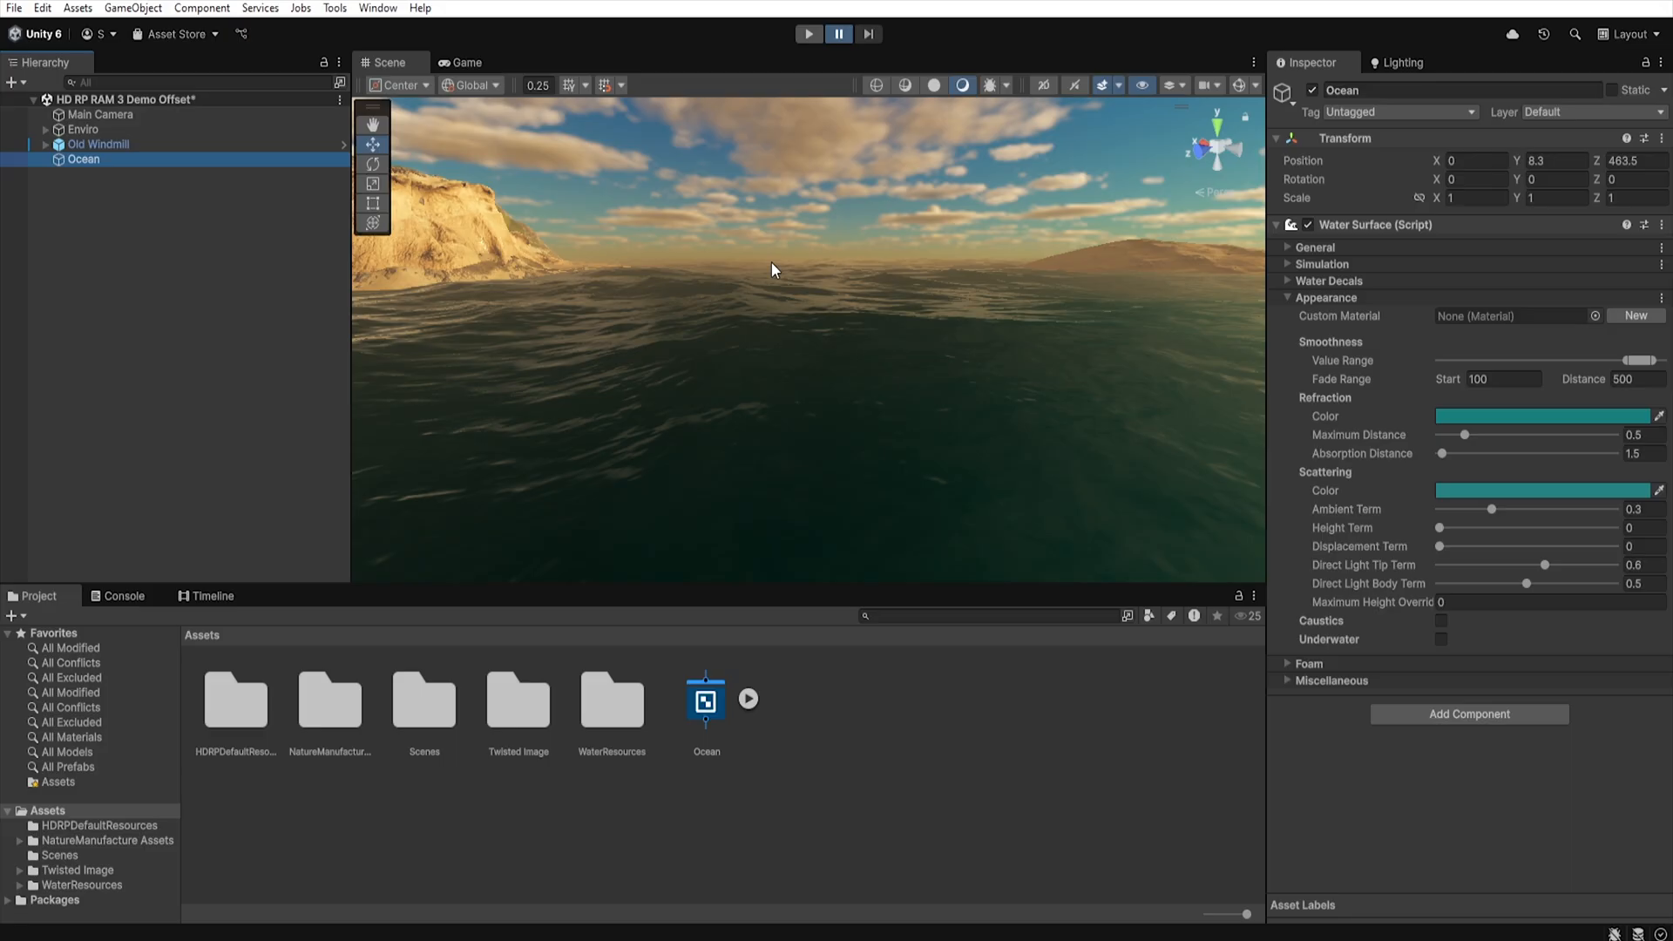
{"action": "mouse_move", "coordinate": [683, 352]}
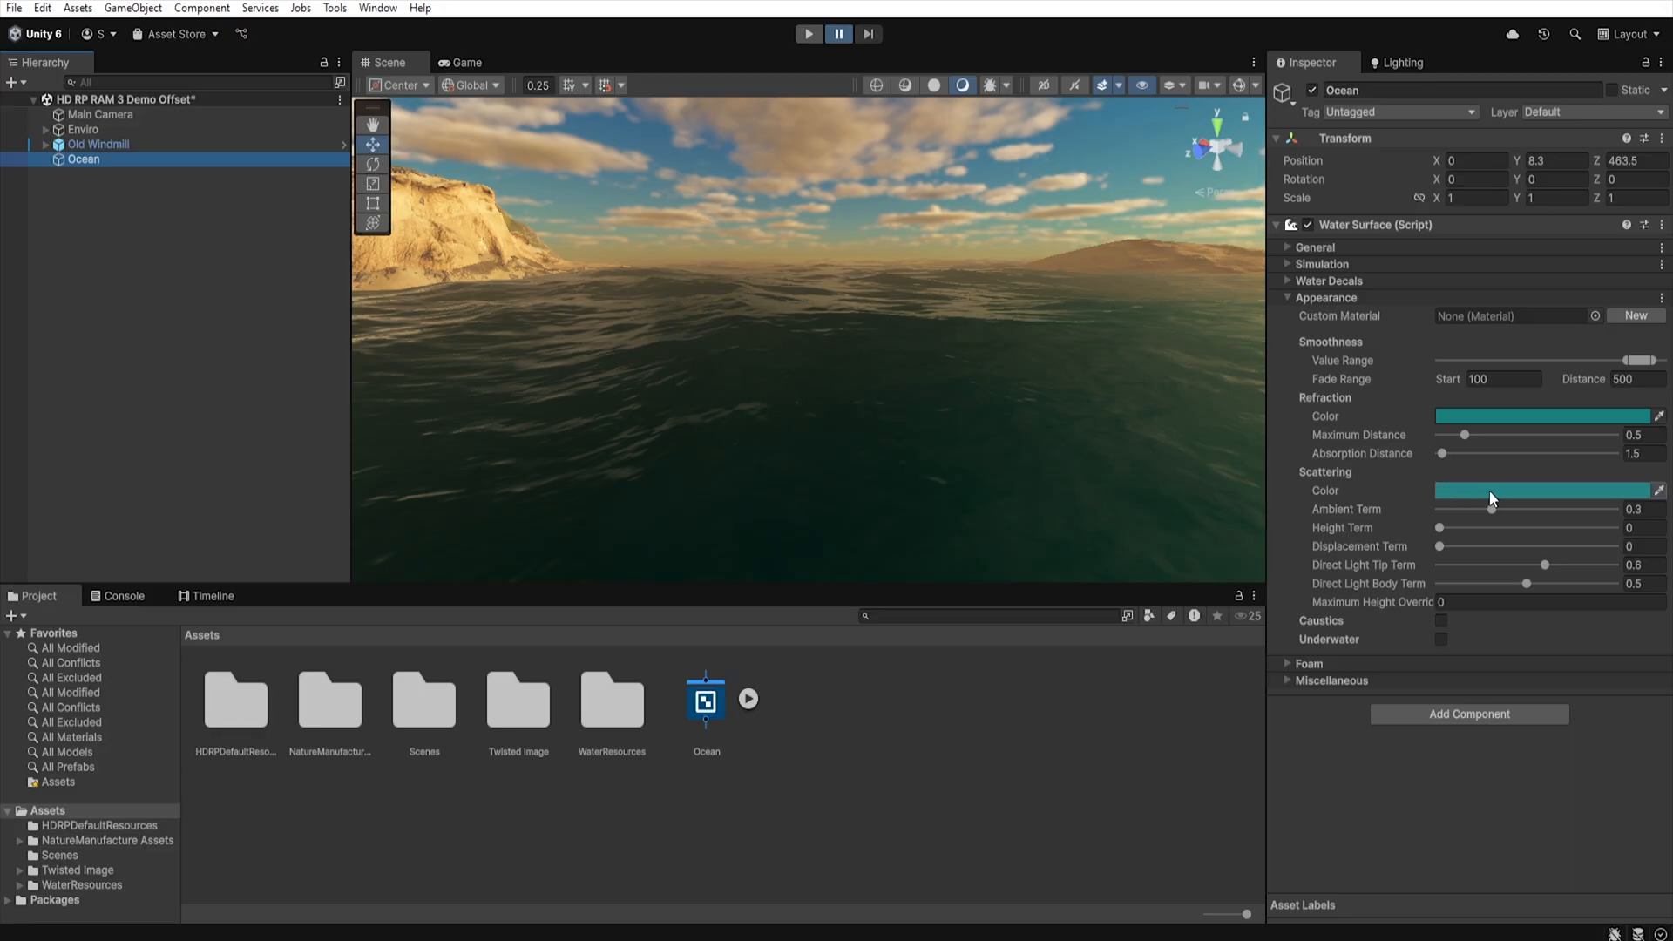
Give the Ocean a teal scattering colour (HSV 180/93/77) and reveal Old Windmill's Global Volume.
{"action": "left_click", "coordinate": [1542, 490]}
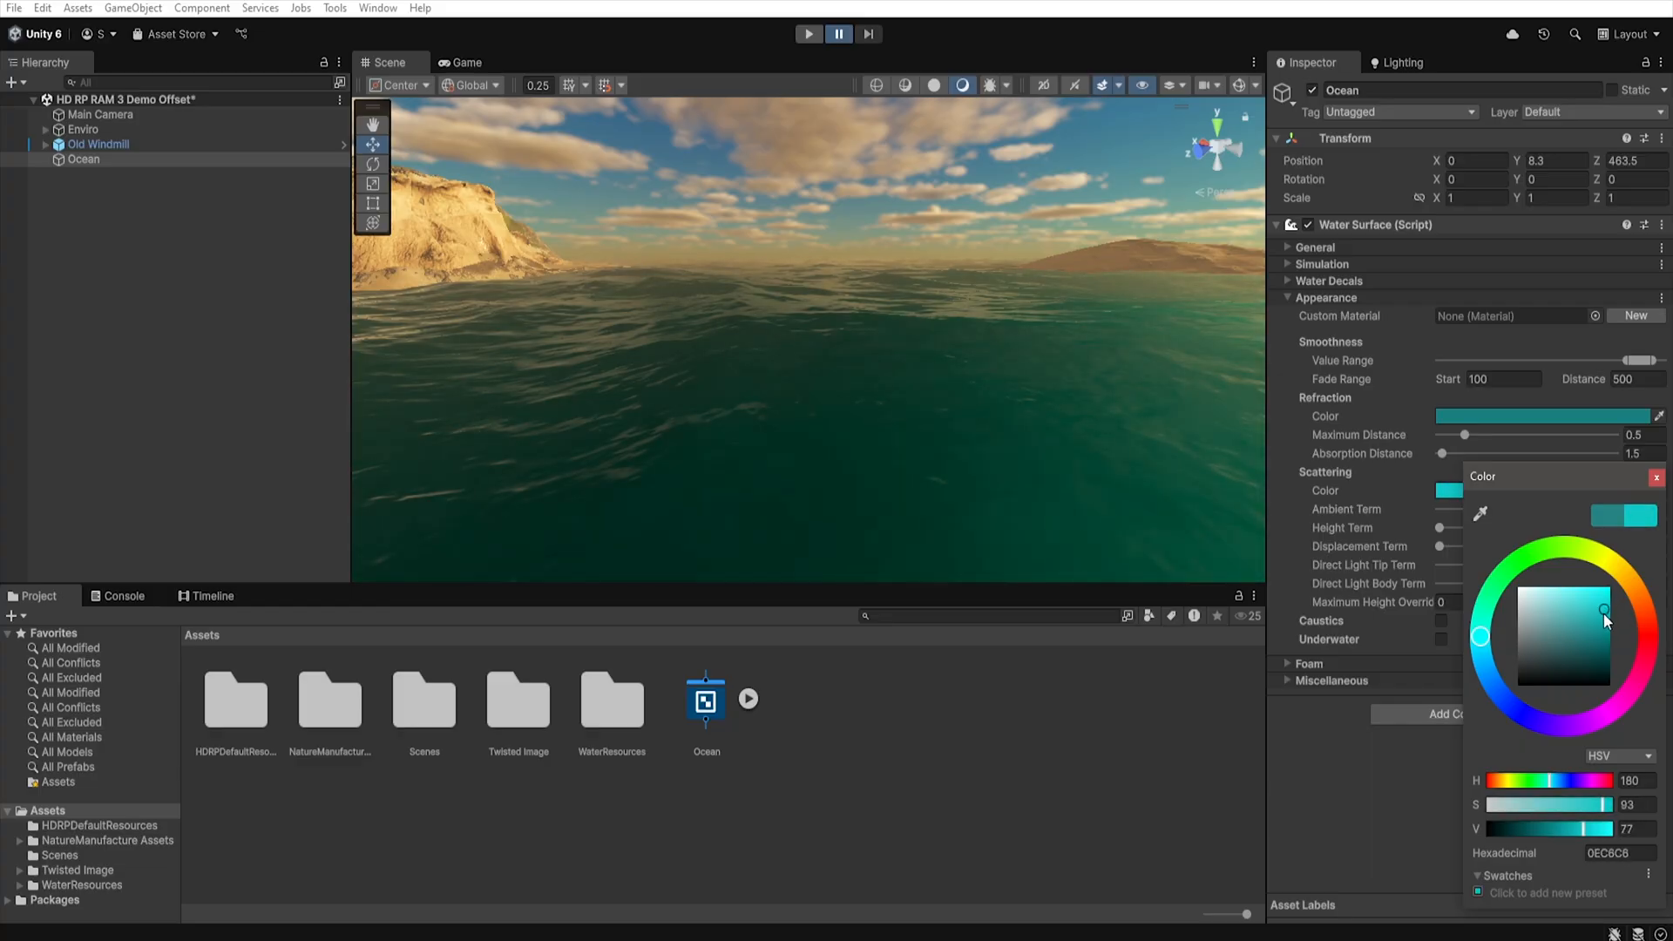
{"action": "left_click", "coordinate": [1657, 477]}
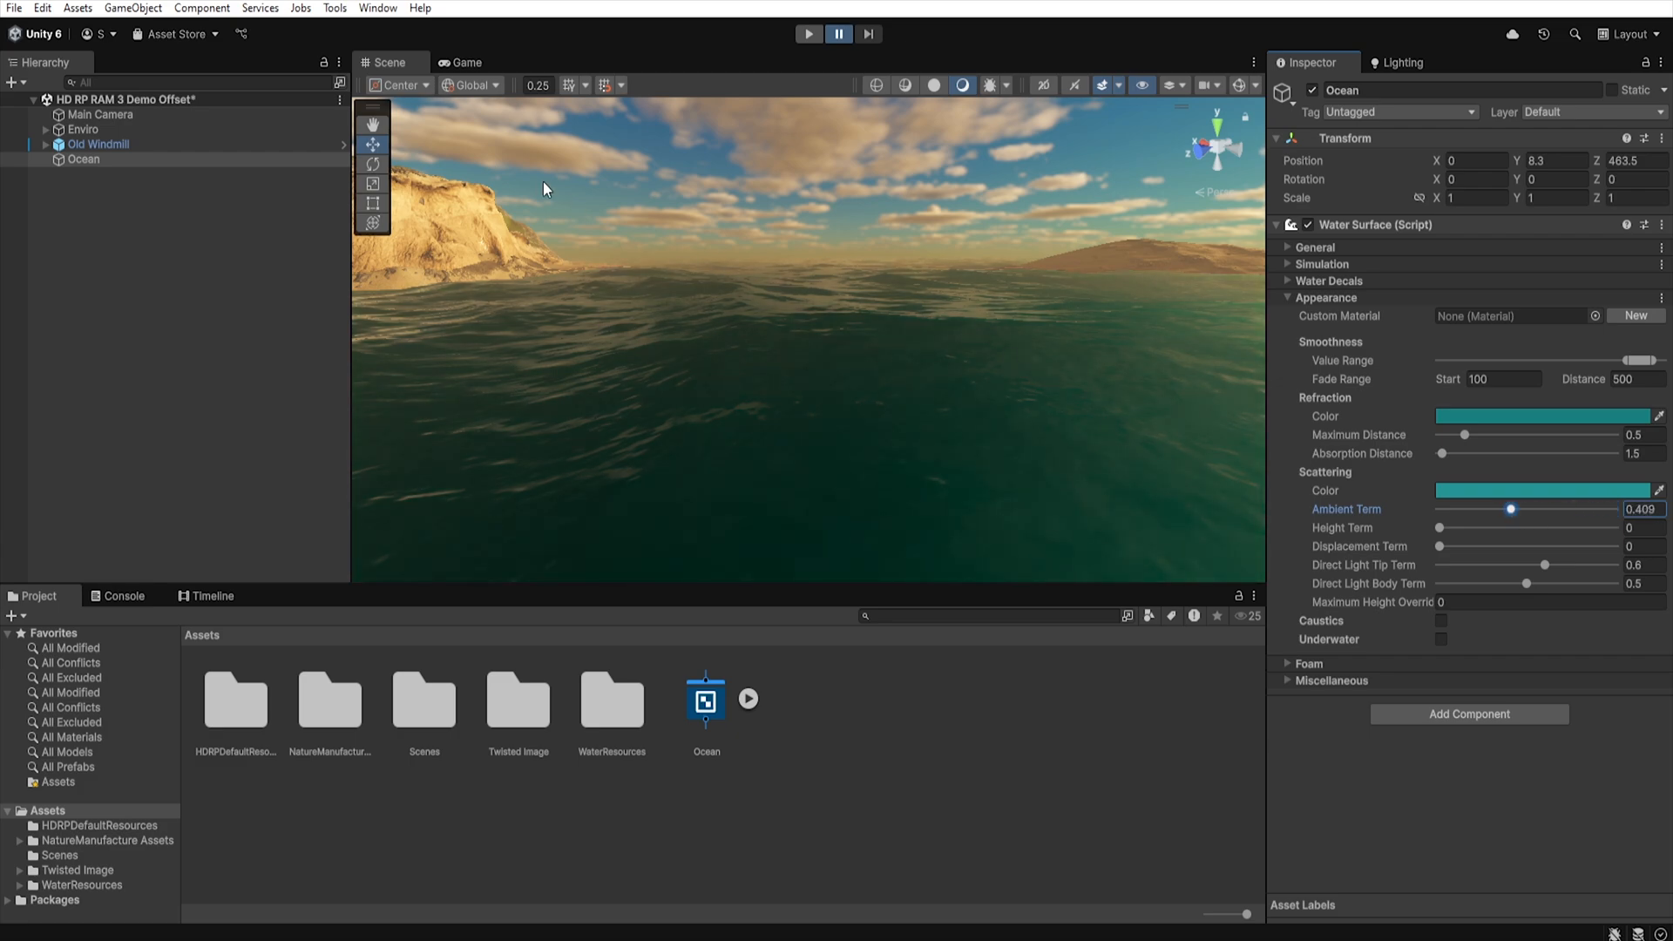
{"action": "left_click", "coordinate": [45, 144]}
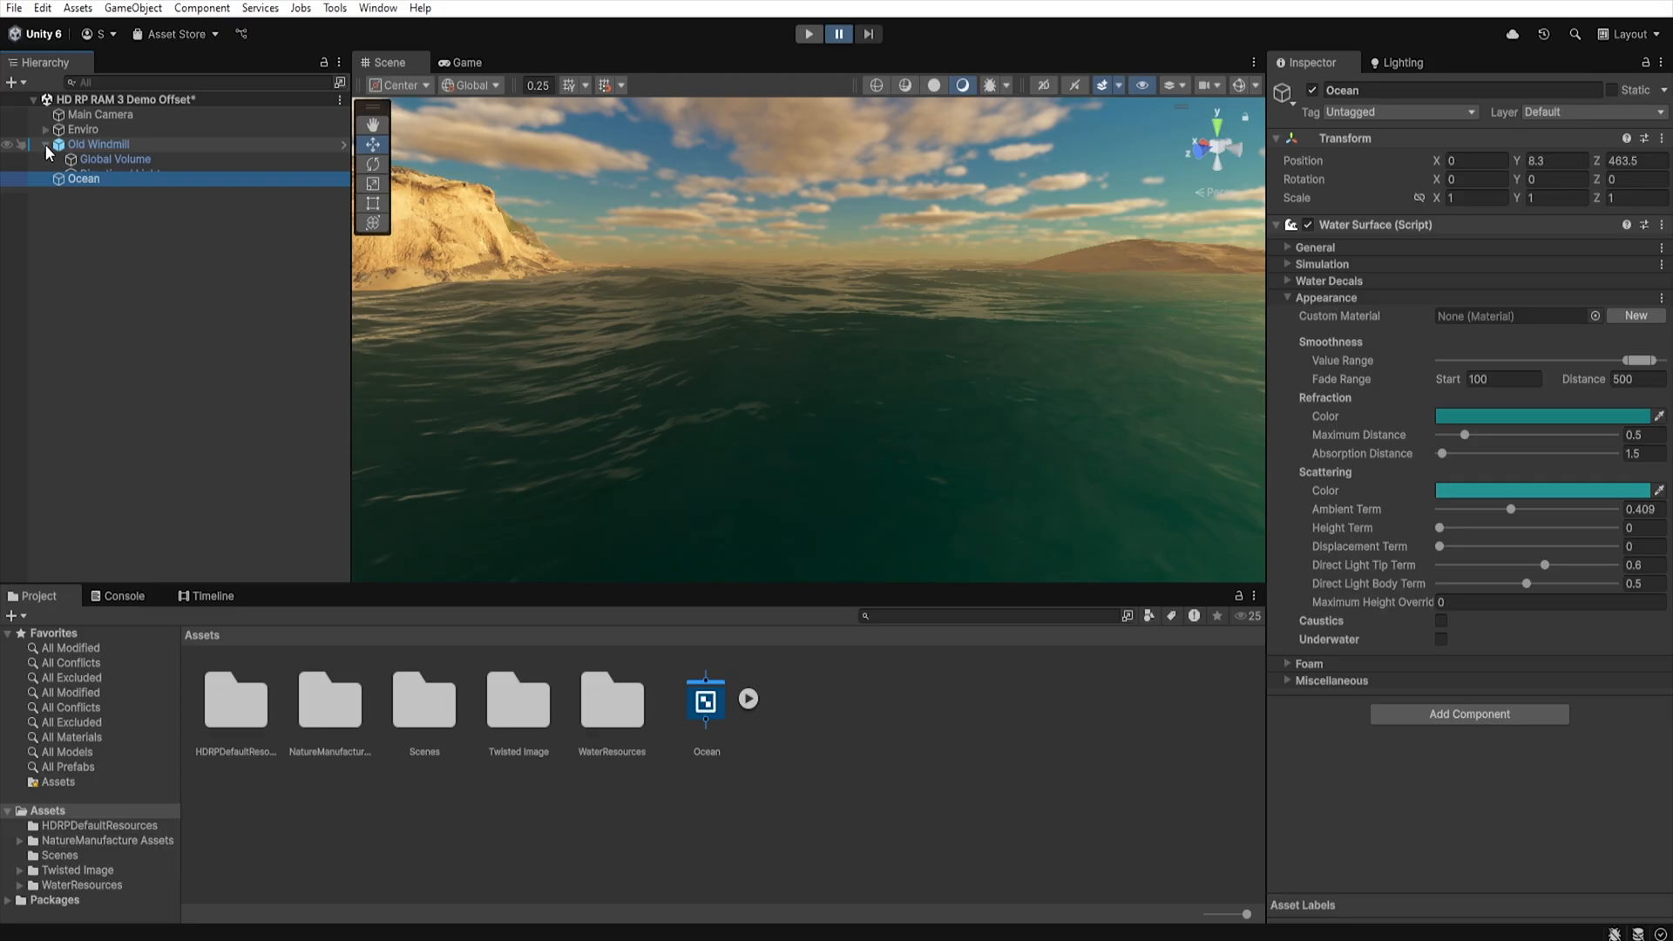
Apply the Foggy Day volume preset and set its Global Volume's ambient probe dimmer to 1.
{"action": "left_click", "coordinate": [115, 159]}
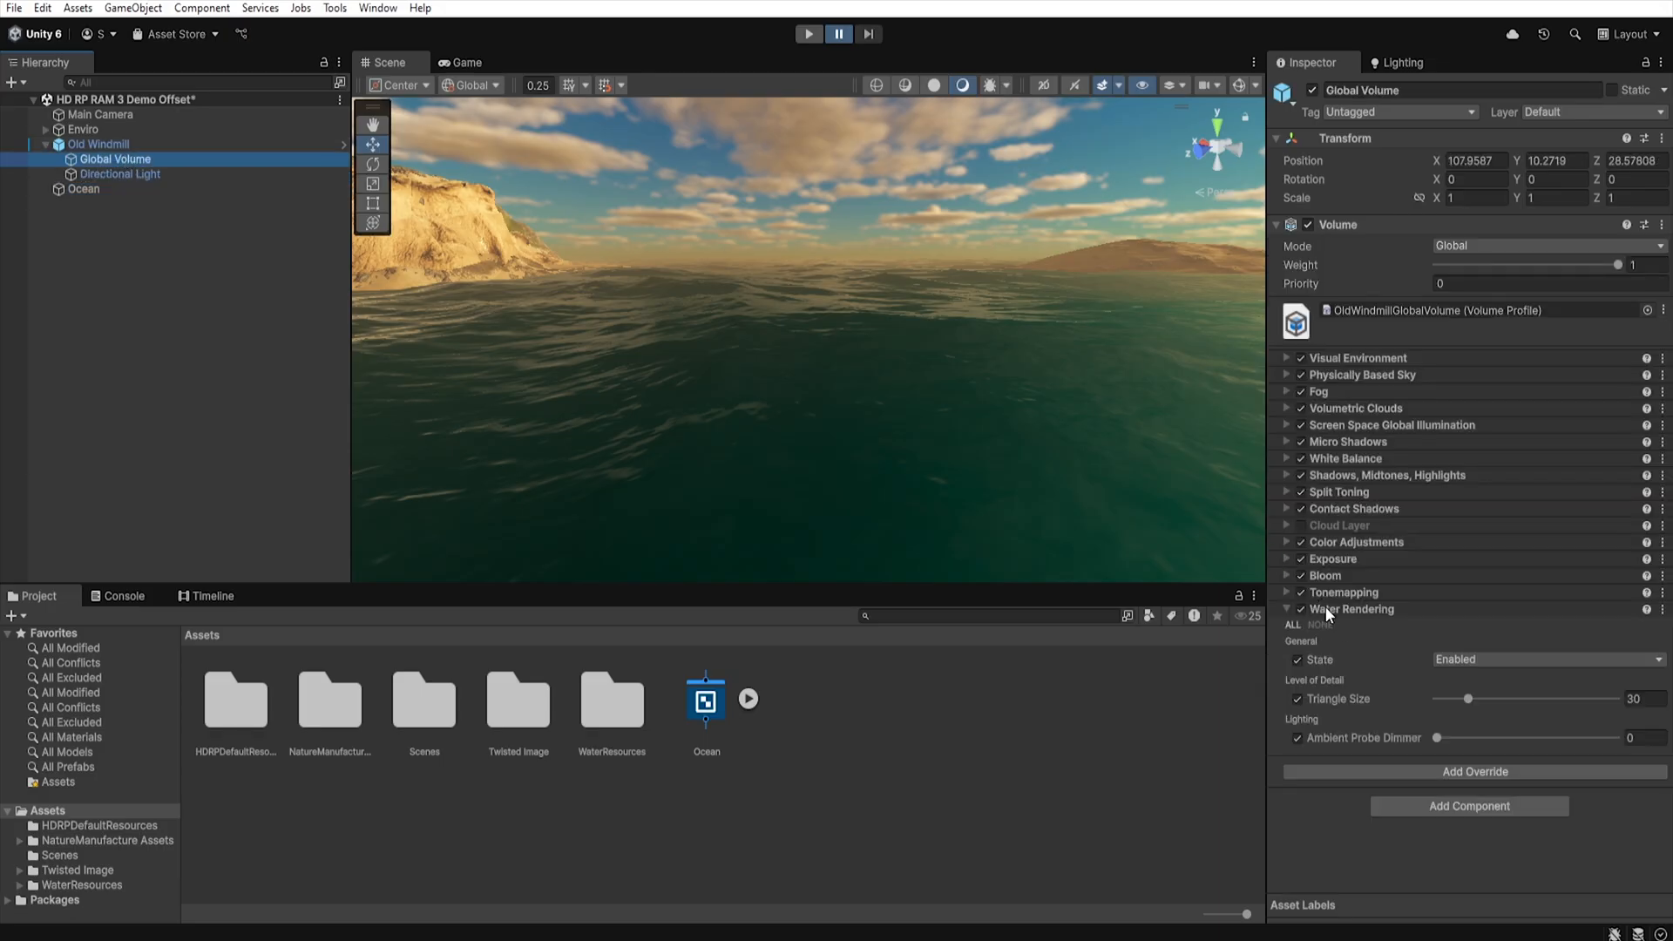
{"action": "mouse_move", "coordinate": [1398, 754]}
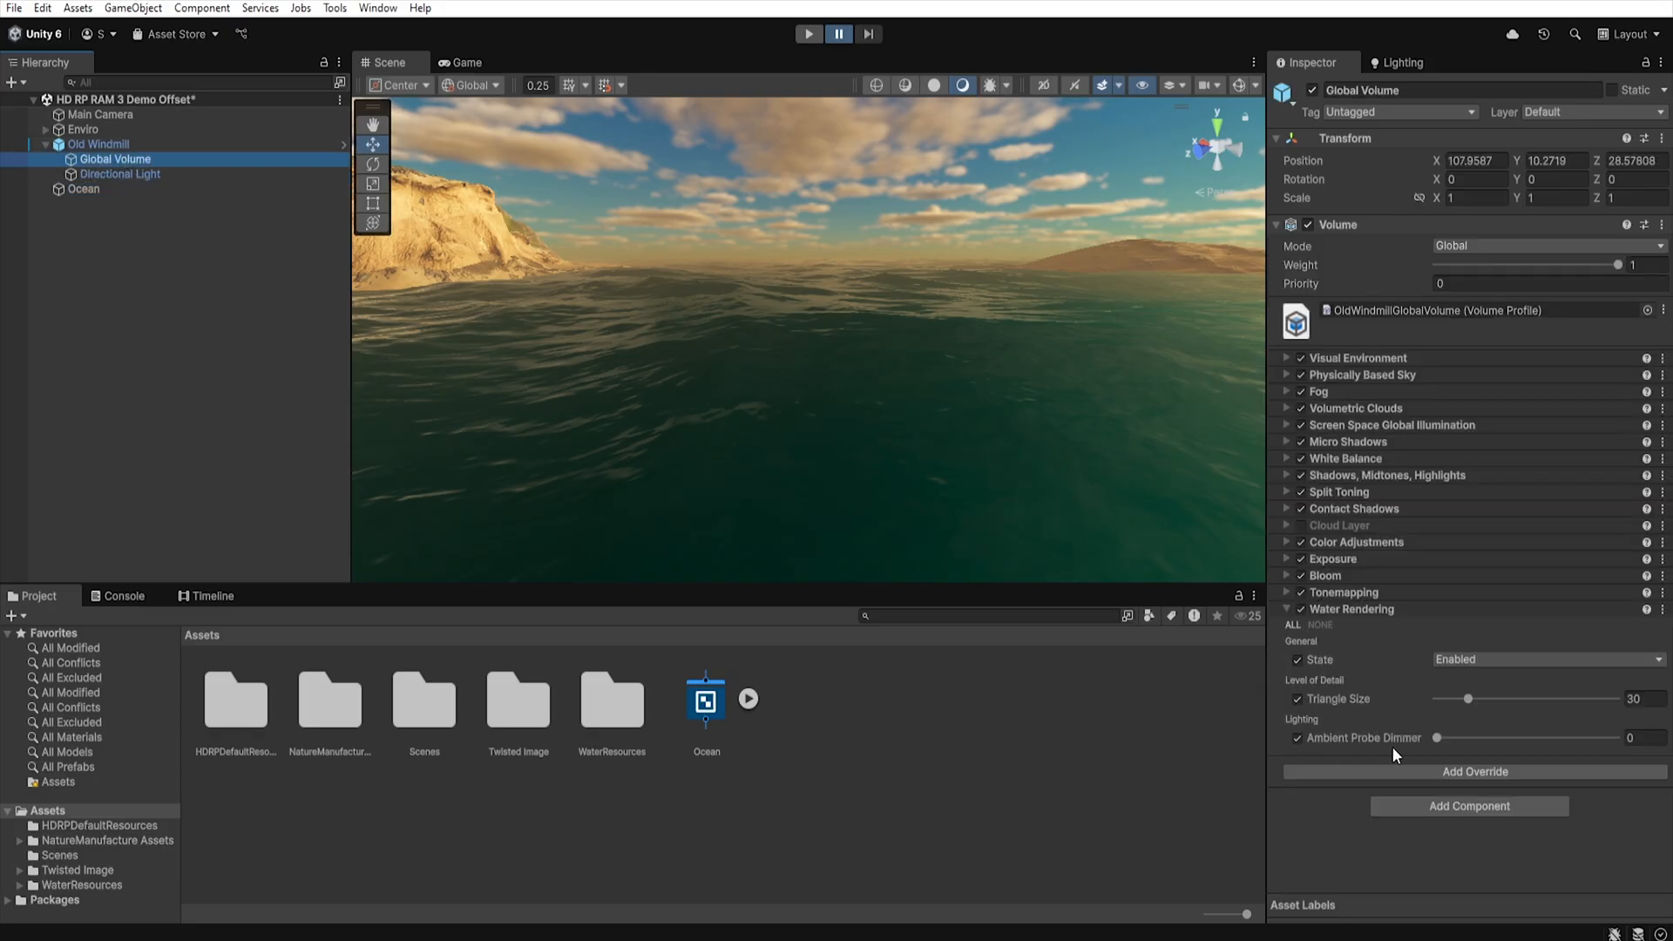
{"action": "mouse_move", "coordinate": [1441, 749]}
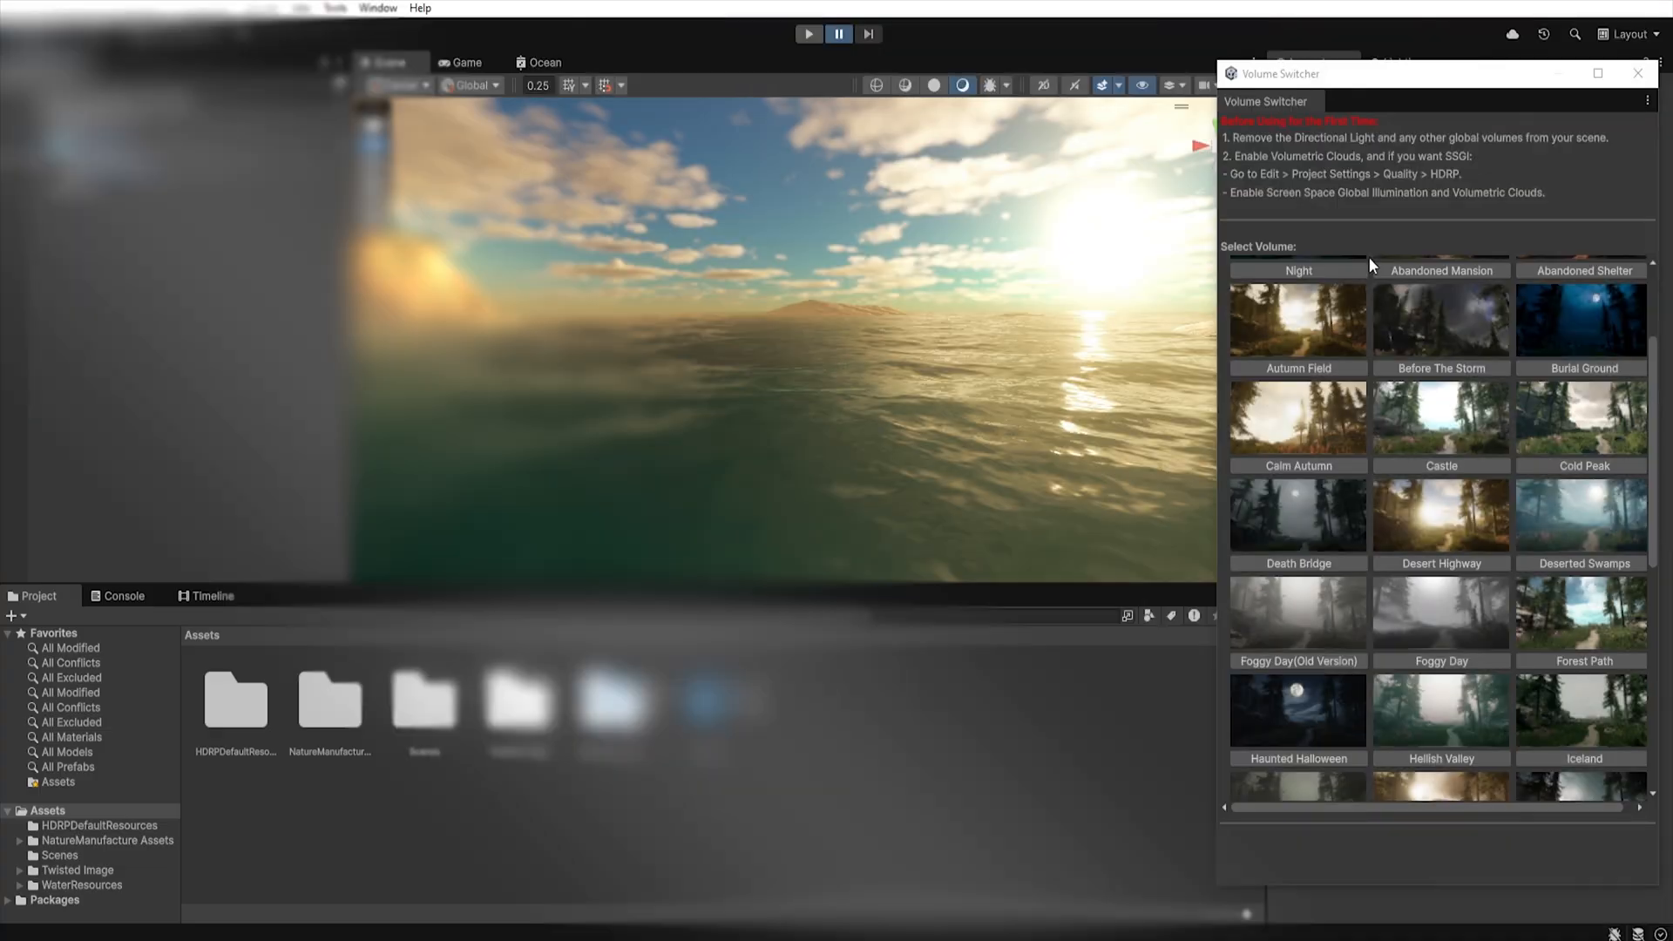
{"action": "left_click", "coordinate": [1441, 614]}
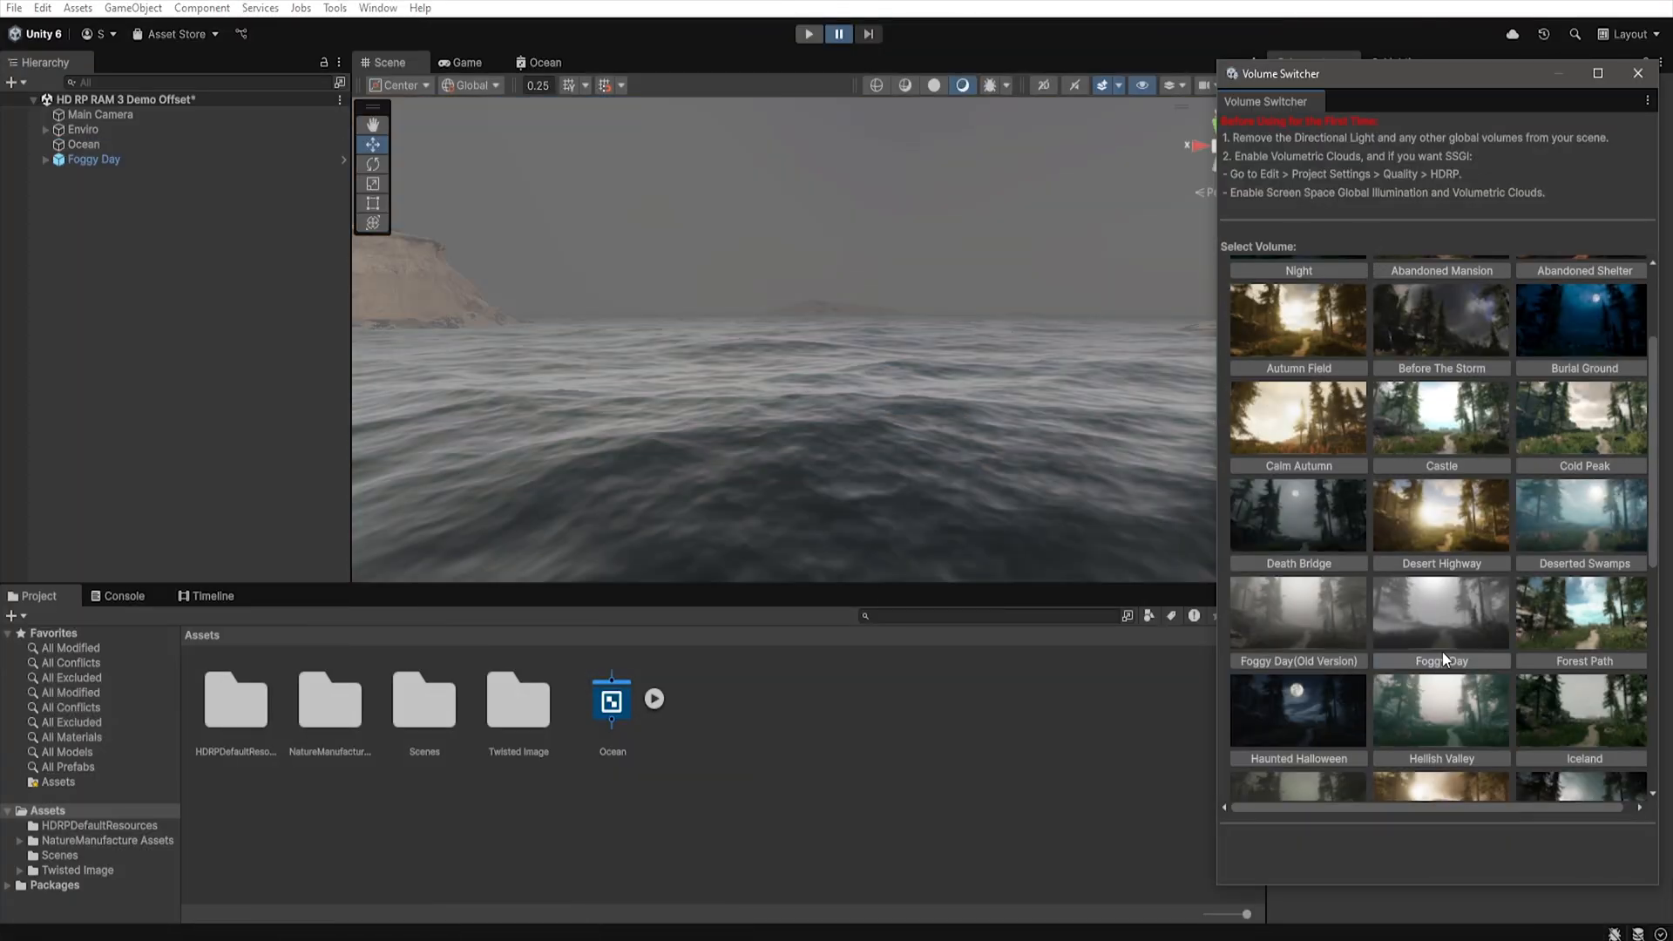
{"action": "mouse_move", "coordinate": [1641, 74]}
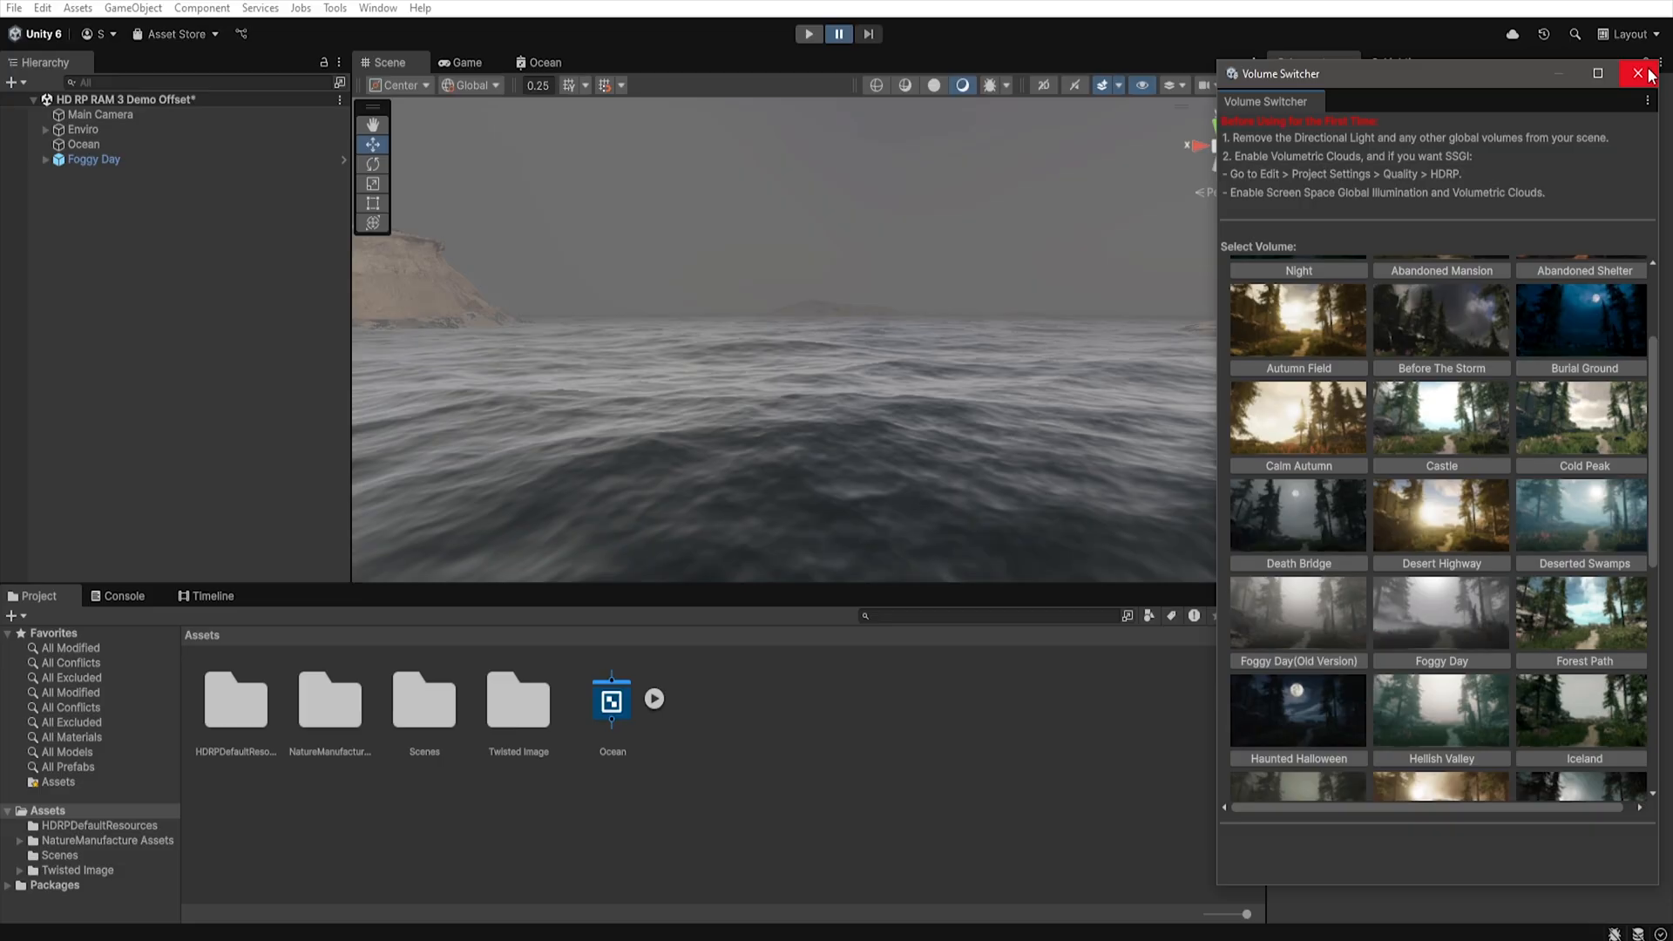
{"action": "left_click", "coordinate": [1640, 73]}
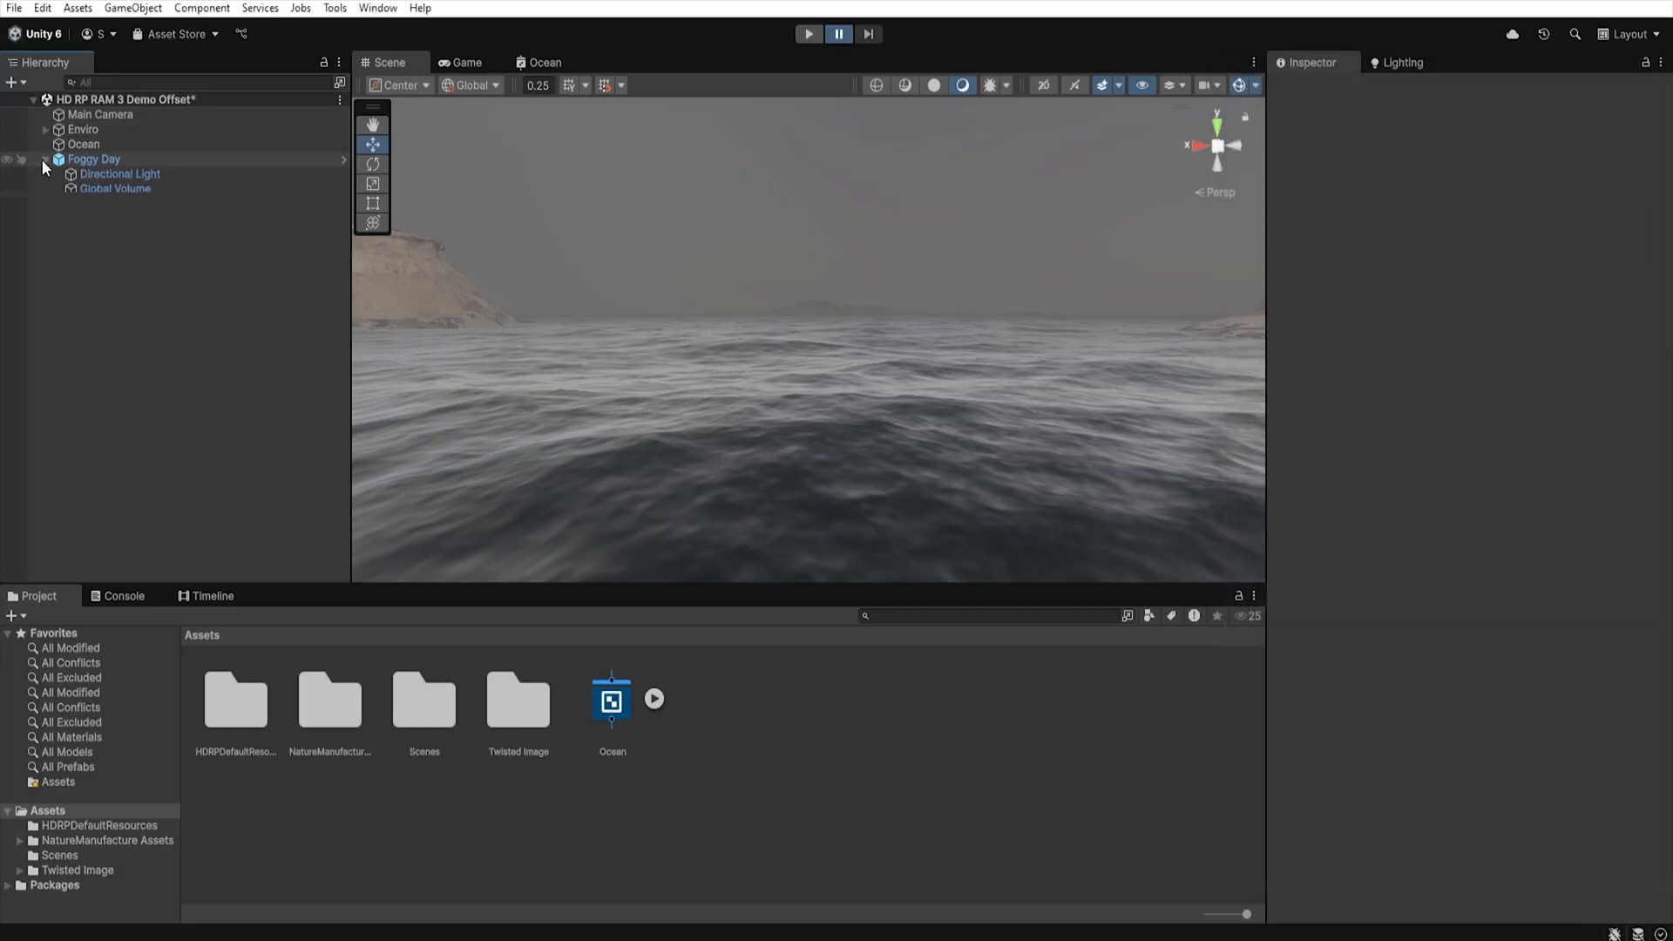
{"action": "left_click", "coordinate": [115, 188]}
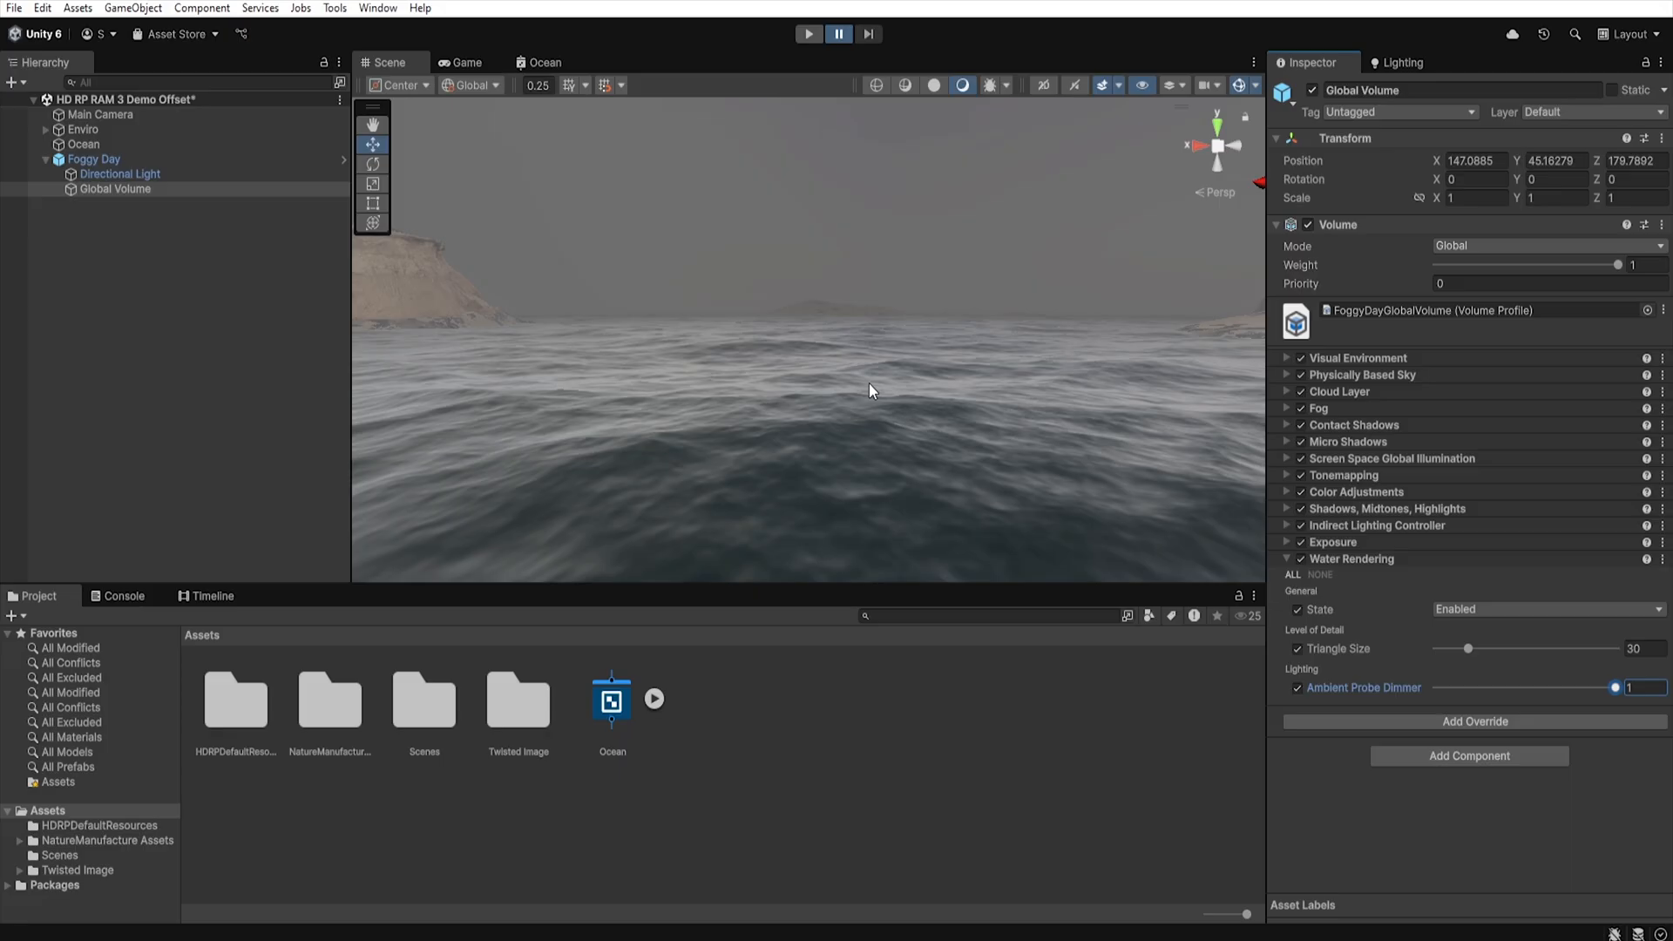
{"action": "left_click", "coordinate": [83, 159]}
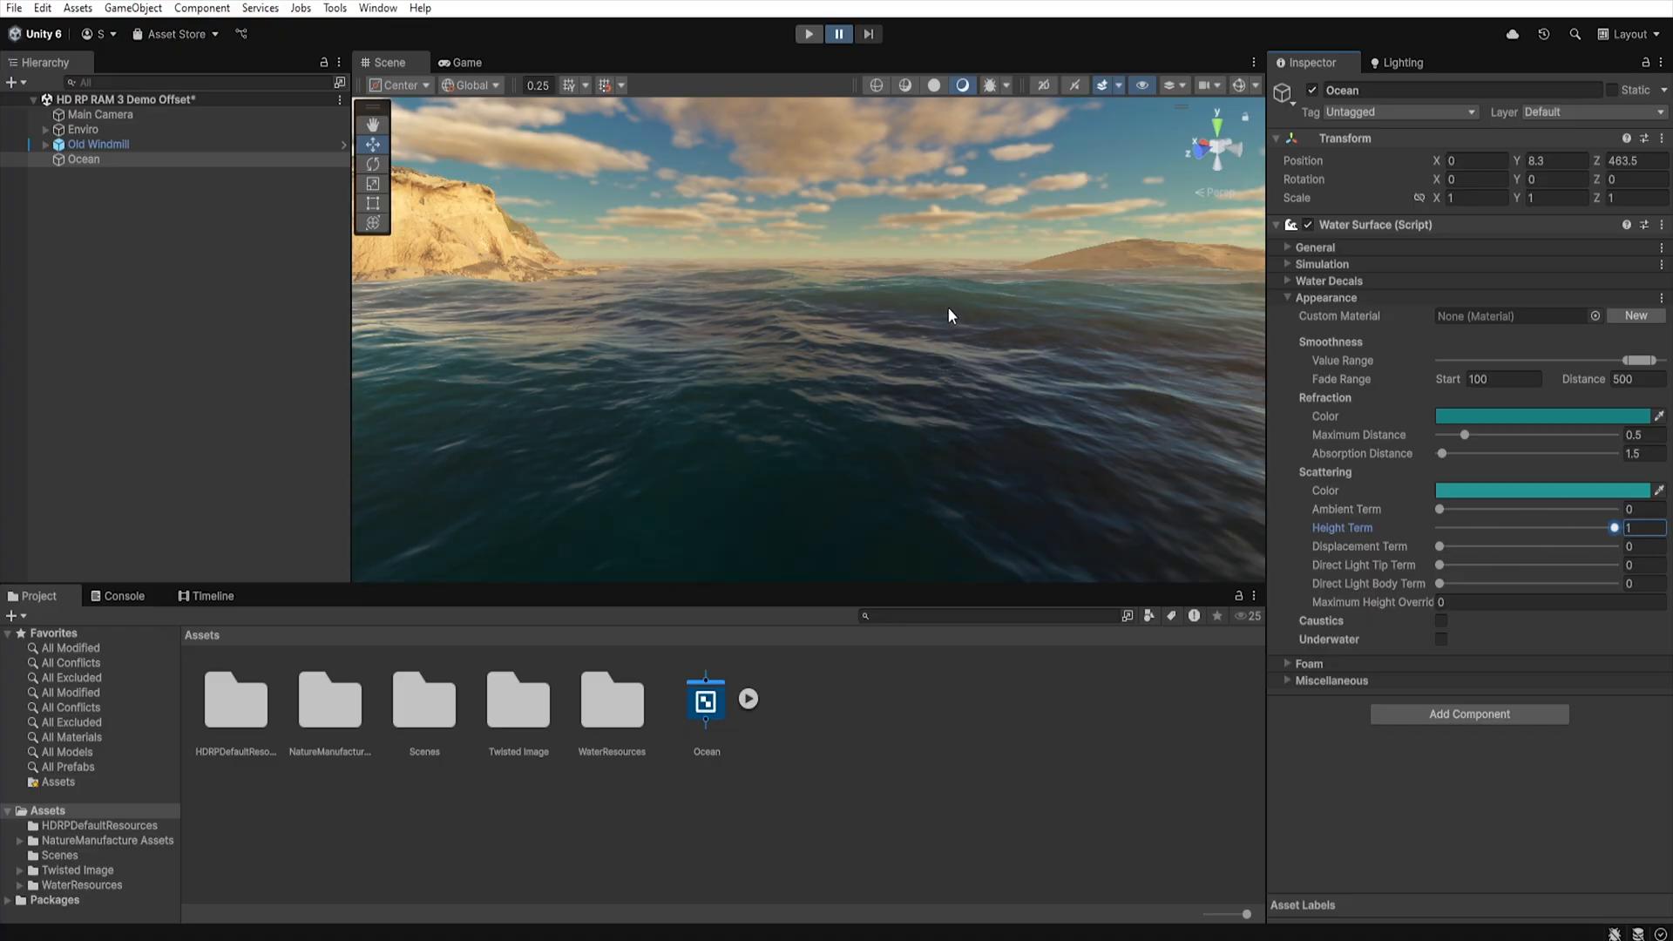
{"action": "mouse_move", "coordinate": [1609, 528]}
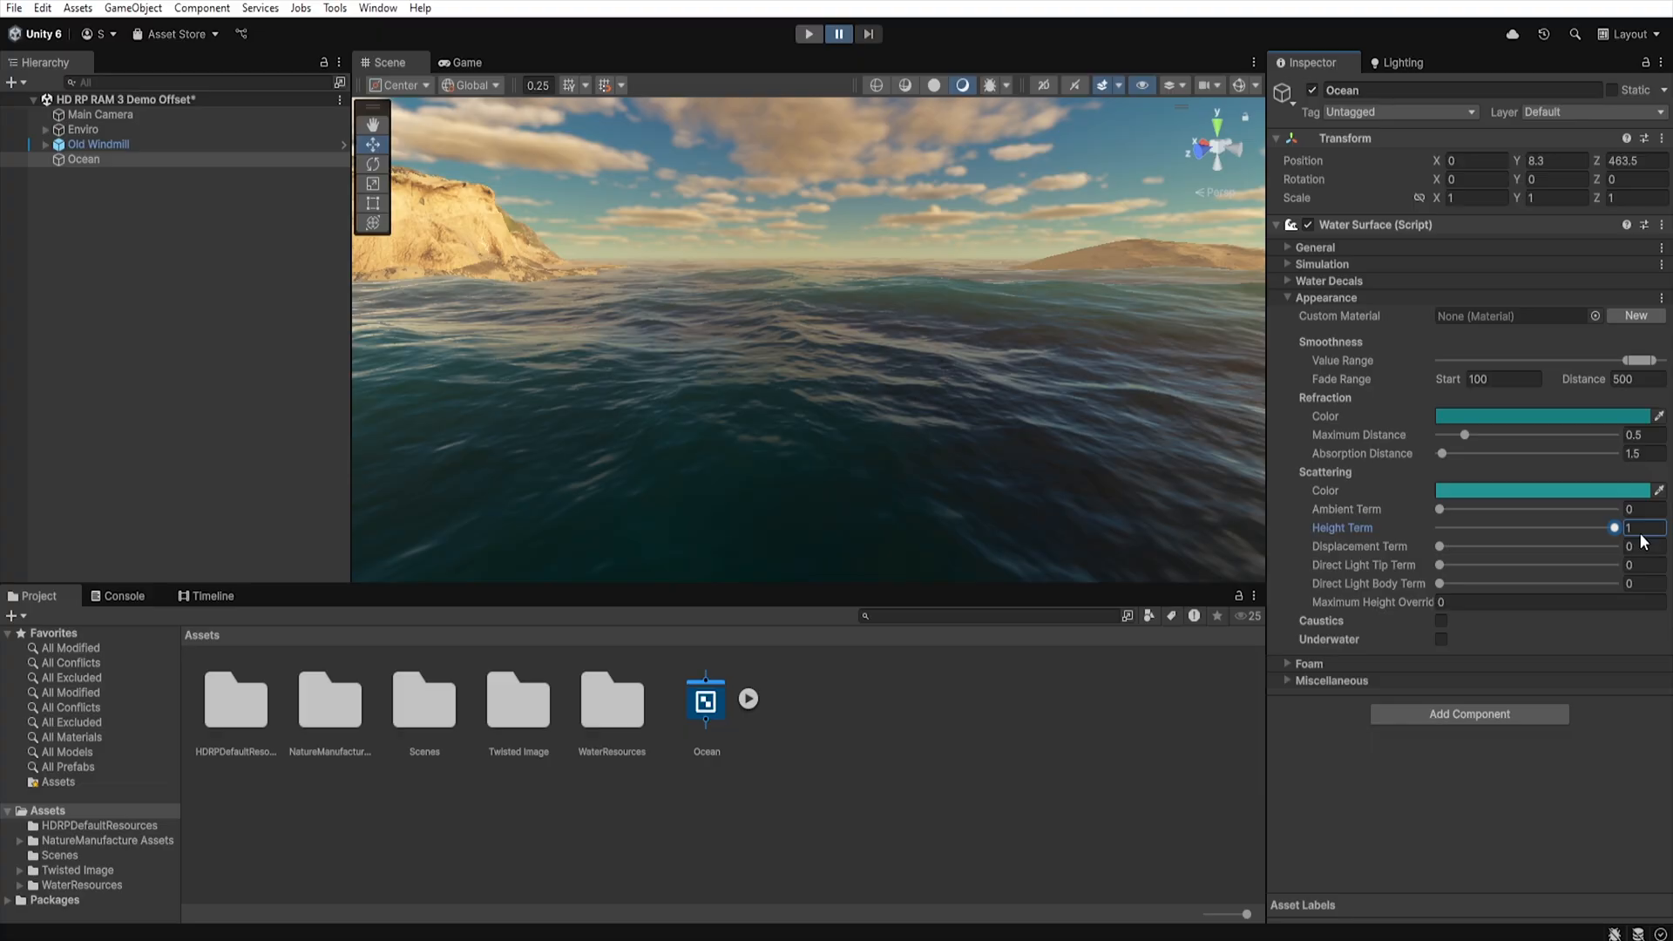
{"action": "mouse_move", "coordinate": [965, 274]}
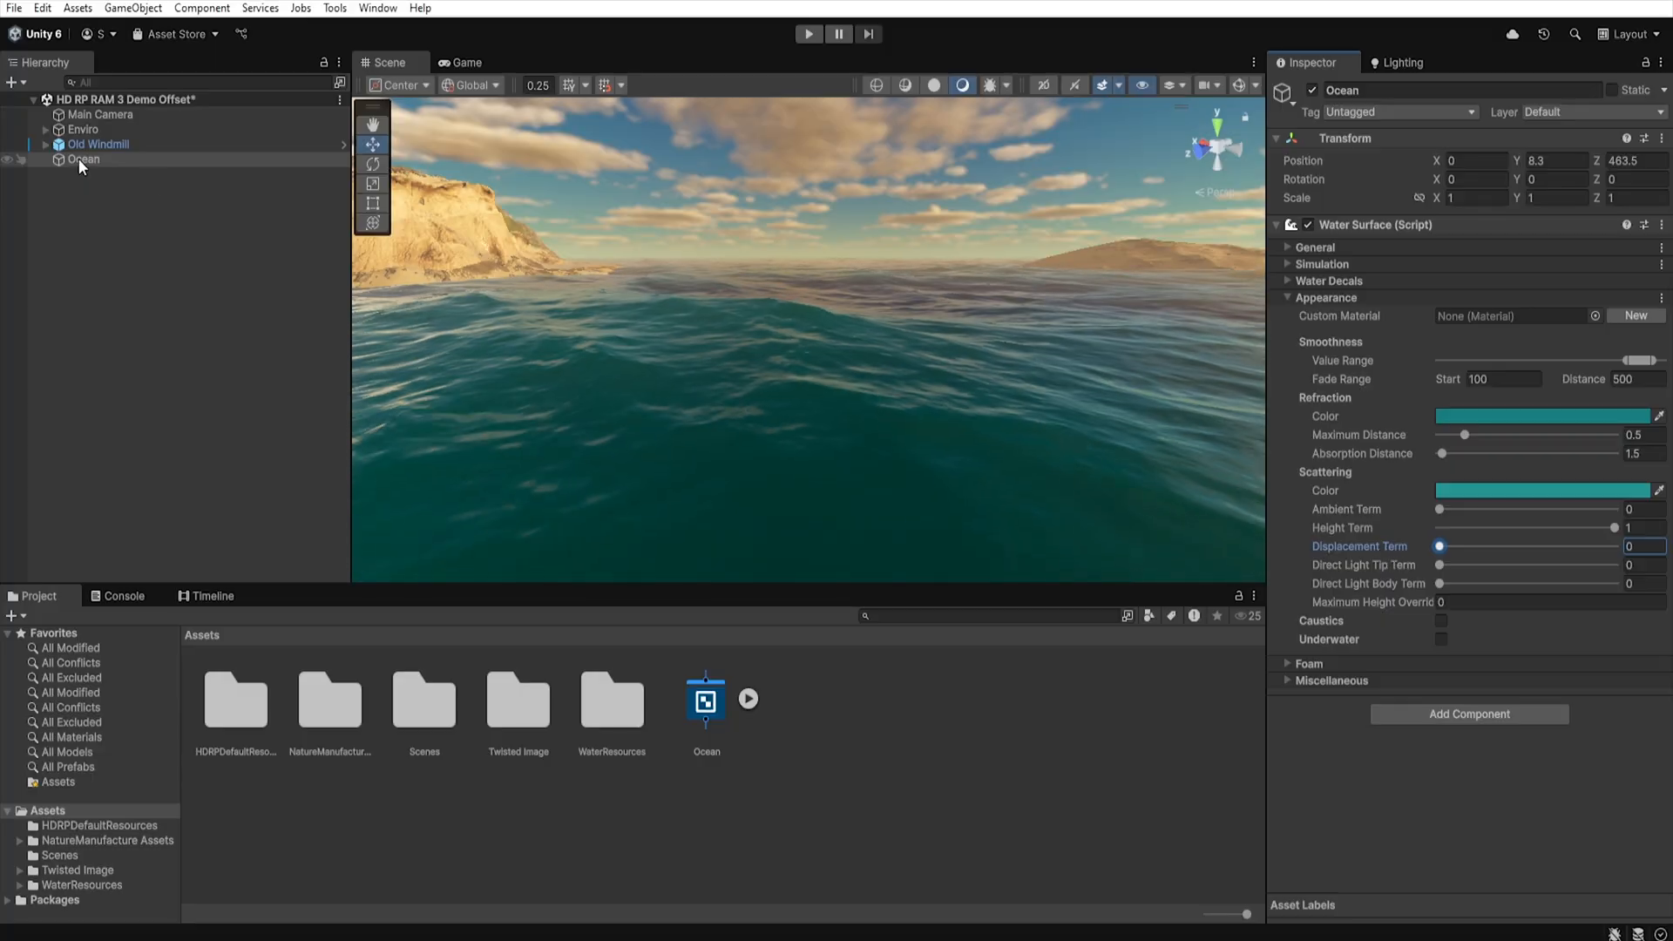
Select the Ocean water surface to give it scattering height term 1 and other terms 0.
{"action": "left_click", "coordinate": [120, 174]}
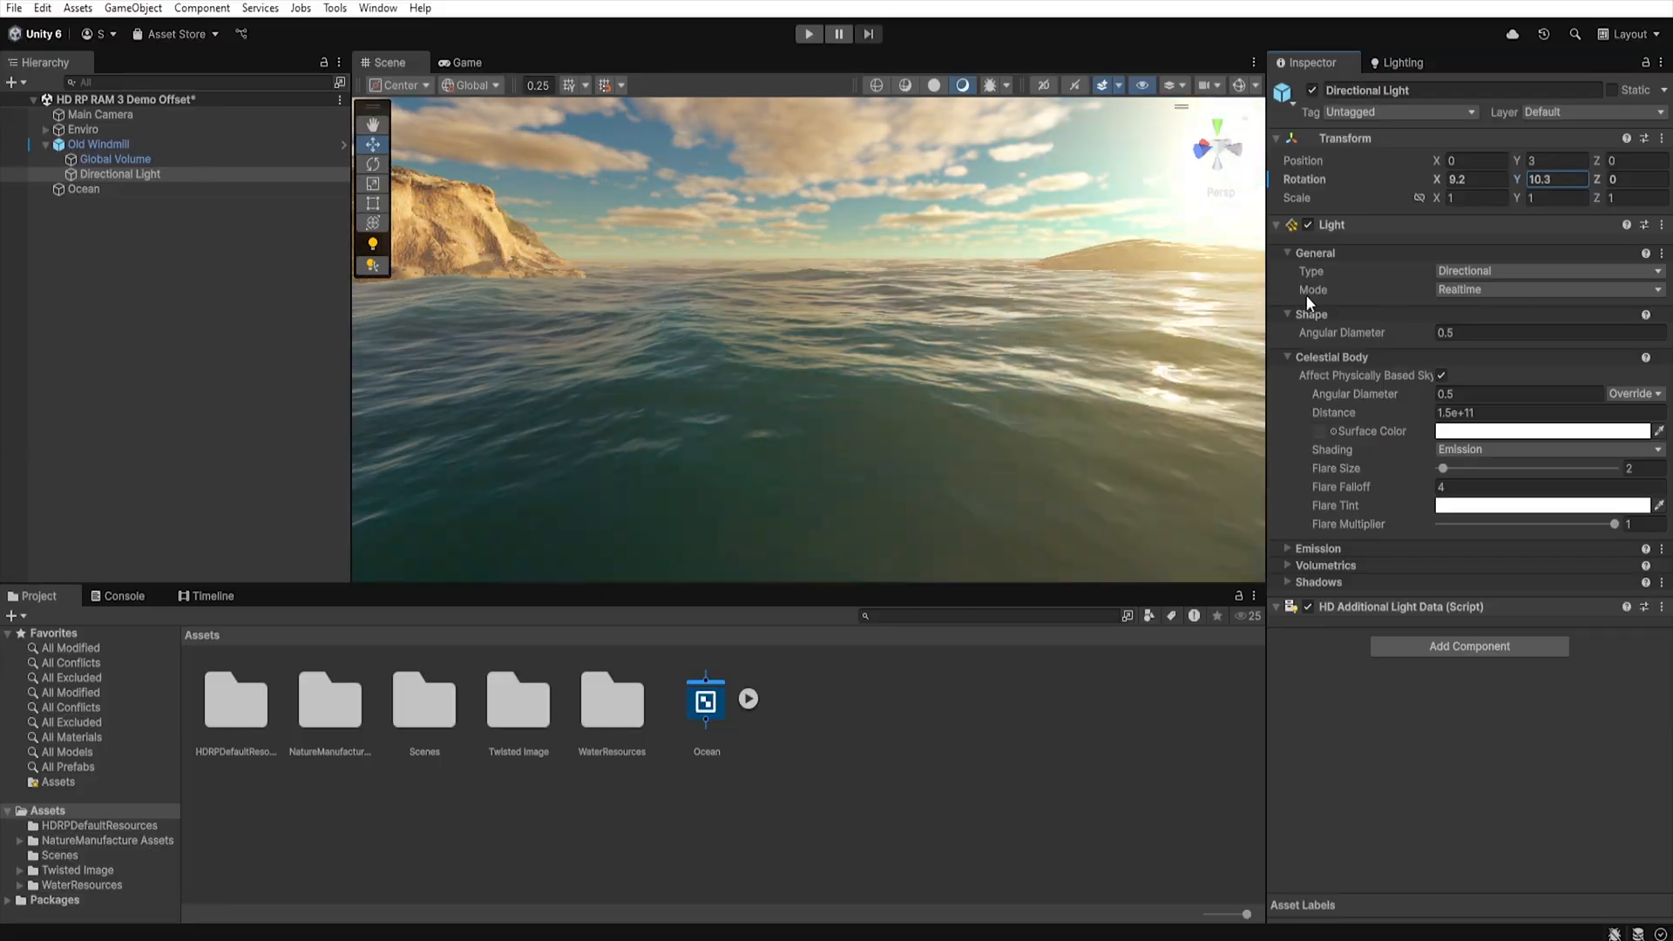
Reach the Old Windmill Directional Light and Ocean, lowering the sun and entering 6.8 for the light terms.
{"action": "left_click", "coordinate": [84, 159]}
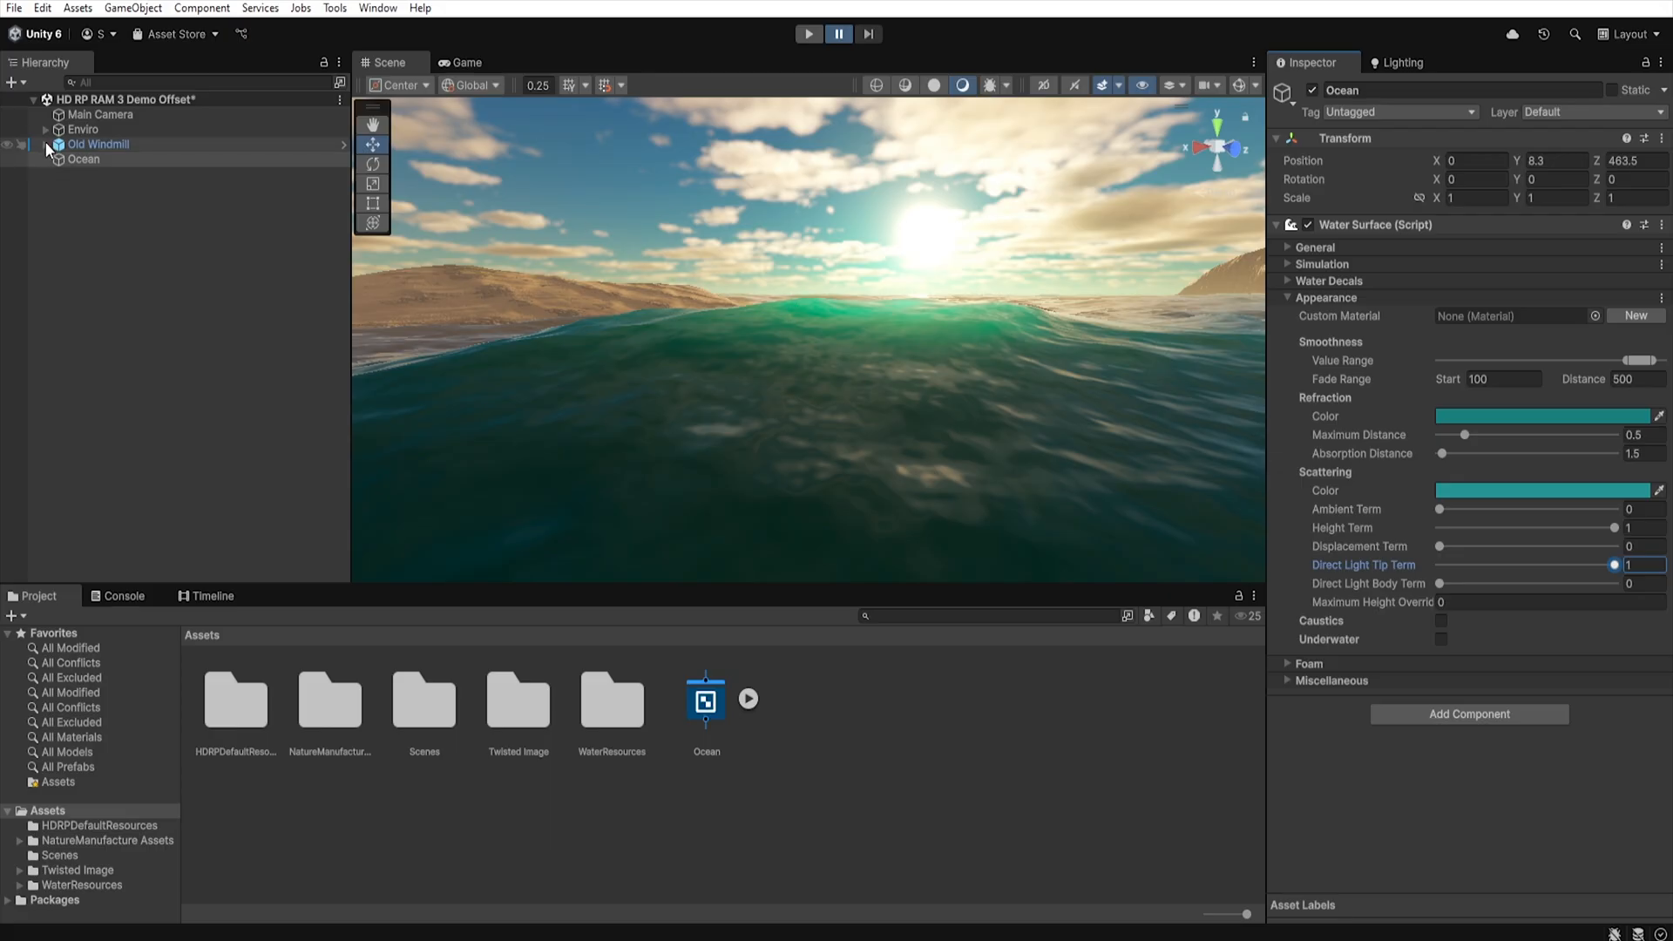
{"action": "left_click", "coordinate": [121, 174]}
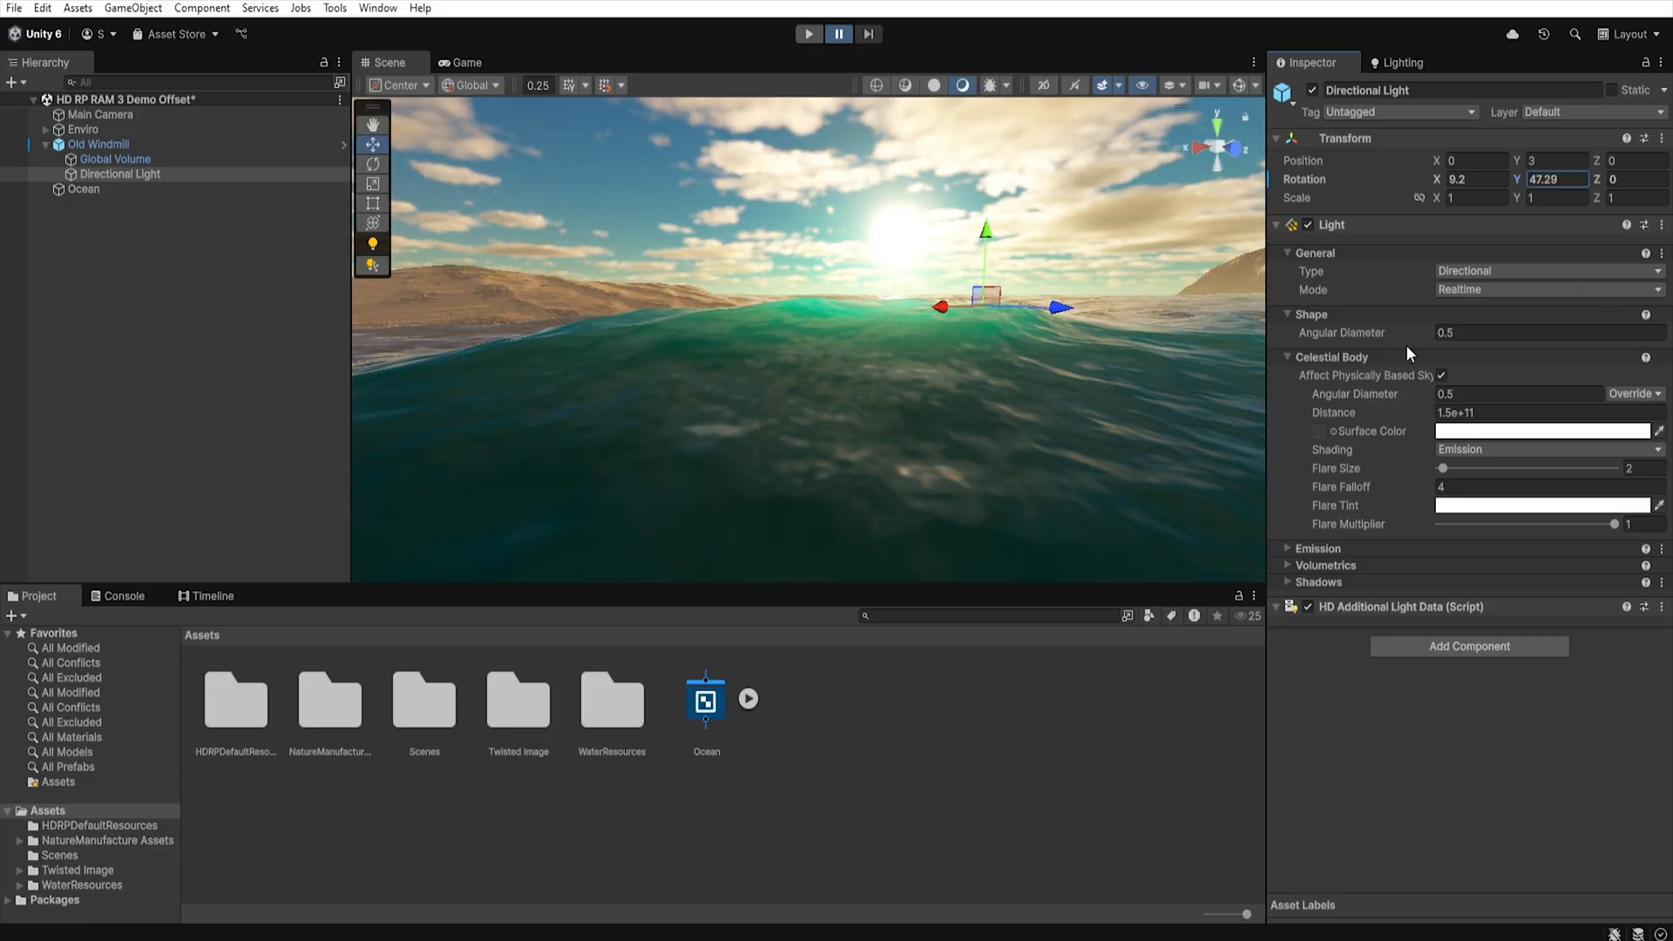
{"action": "left_click", "coordinate": [83, 189]}
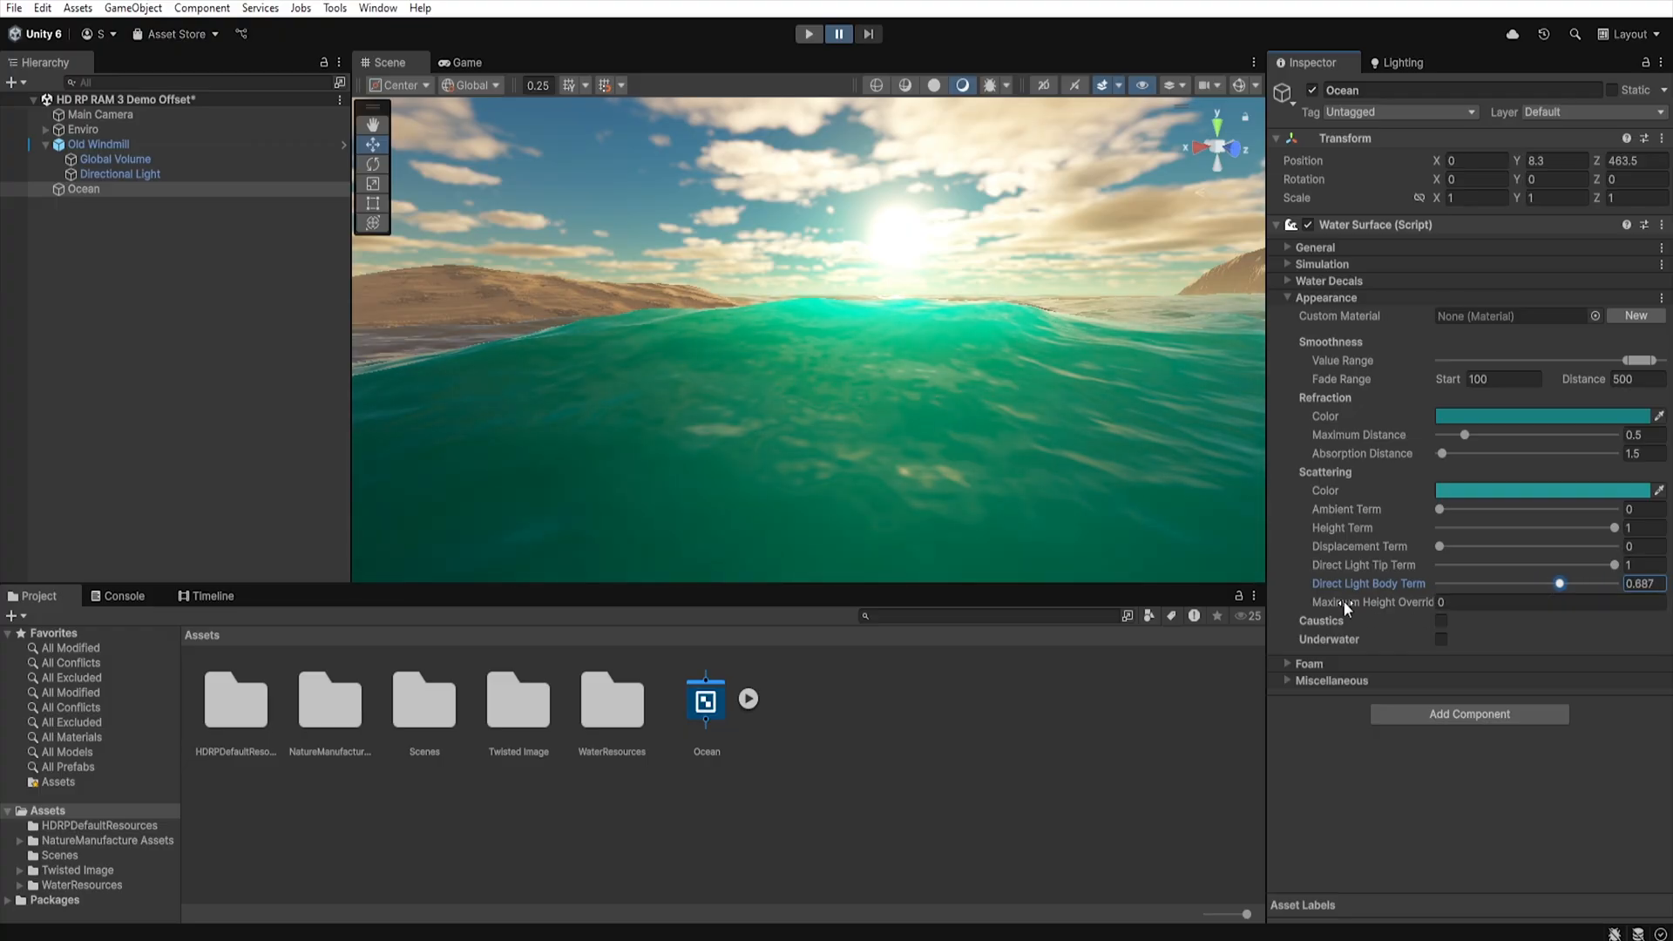
{"action": "mouse_move", "coordinate": [1381, 609]}
{"action": "type", "text": "1.2"}
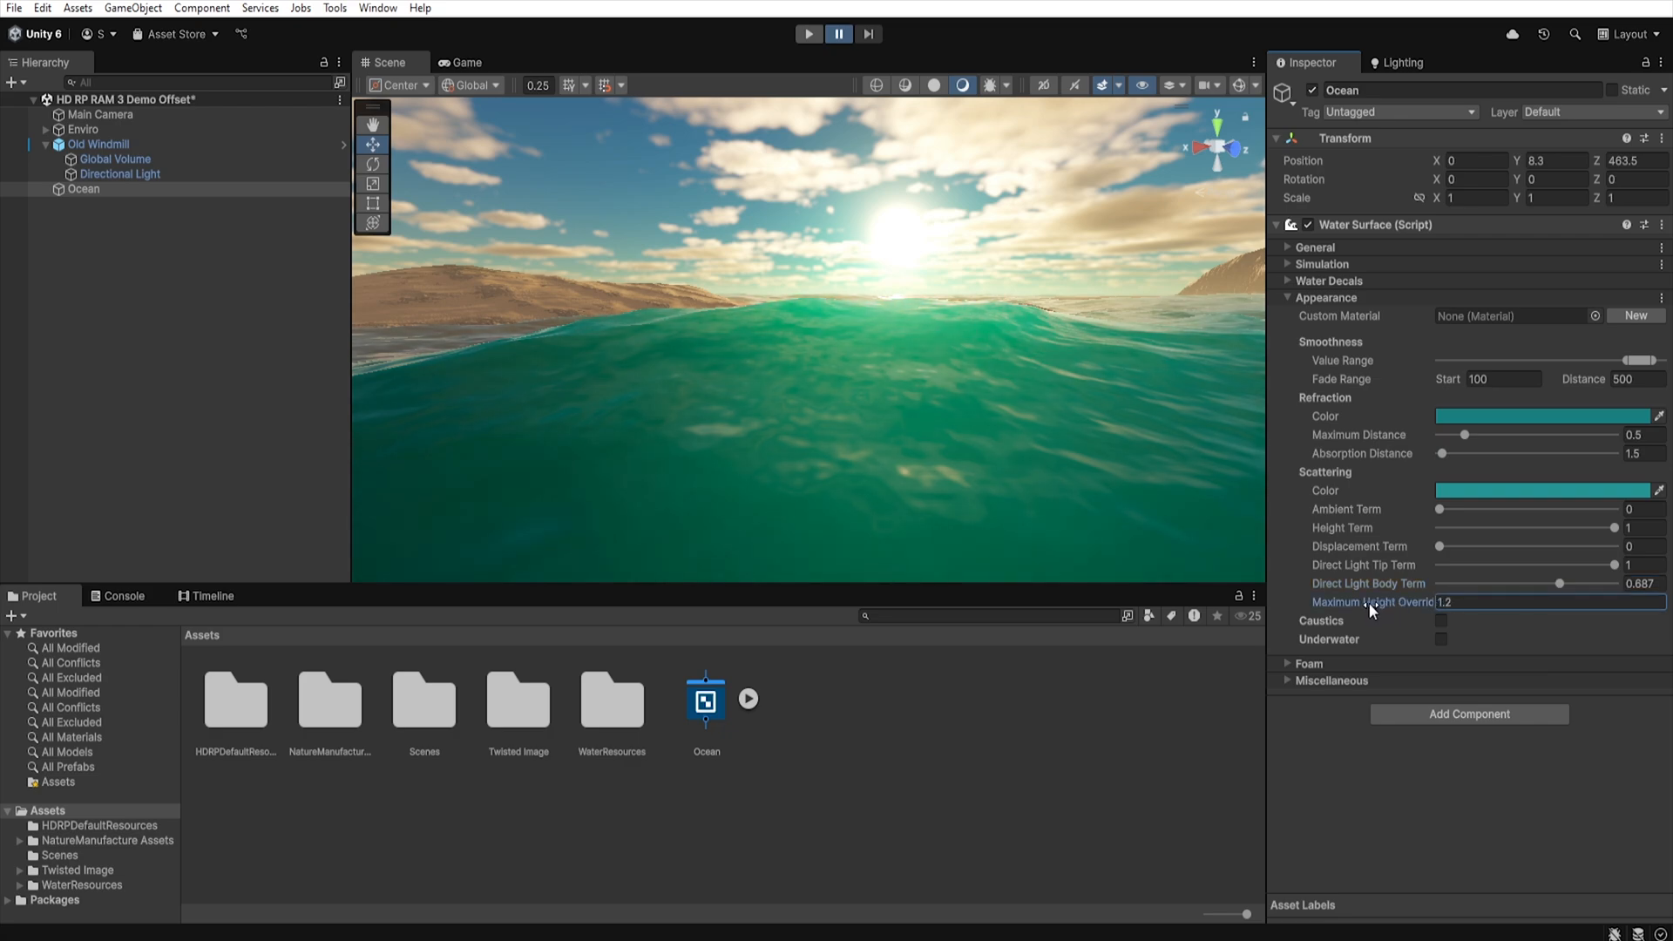
{"action": "type", "text": "6.8"}
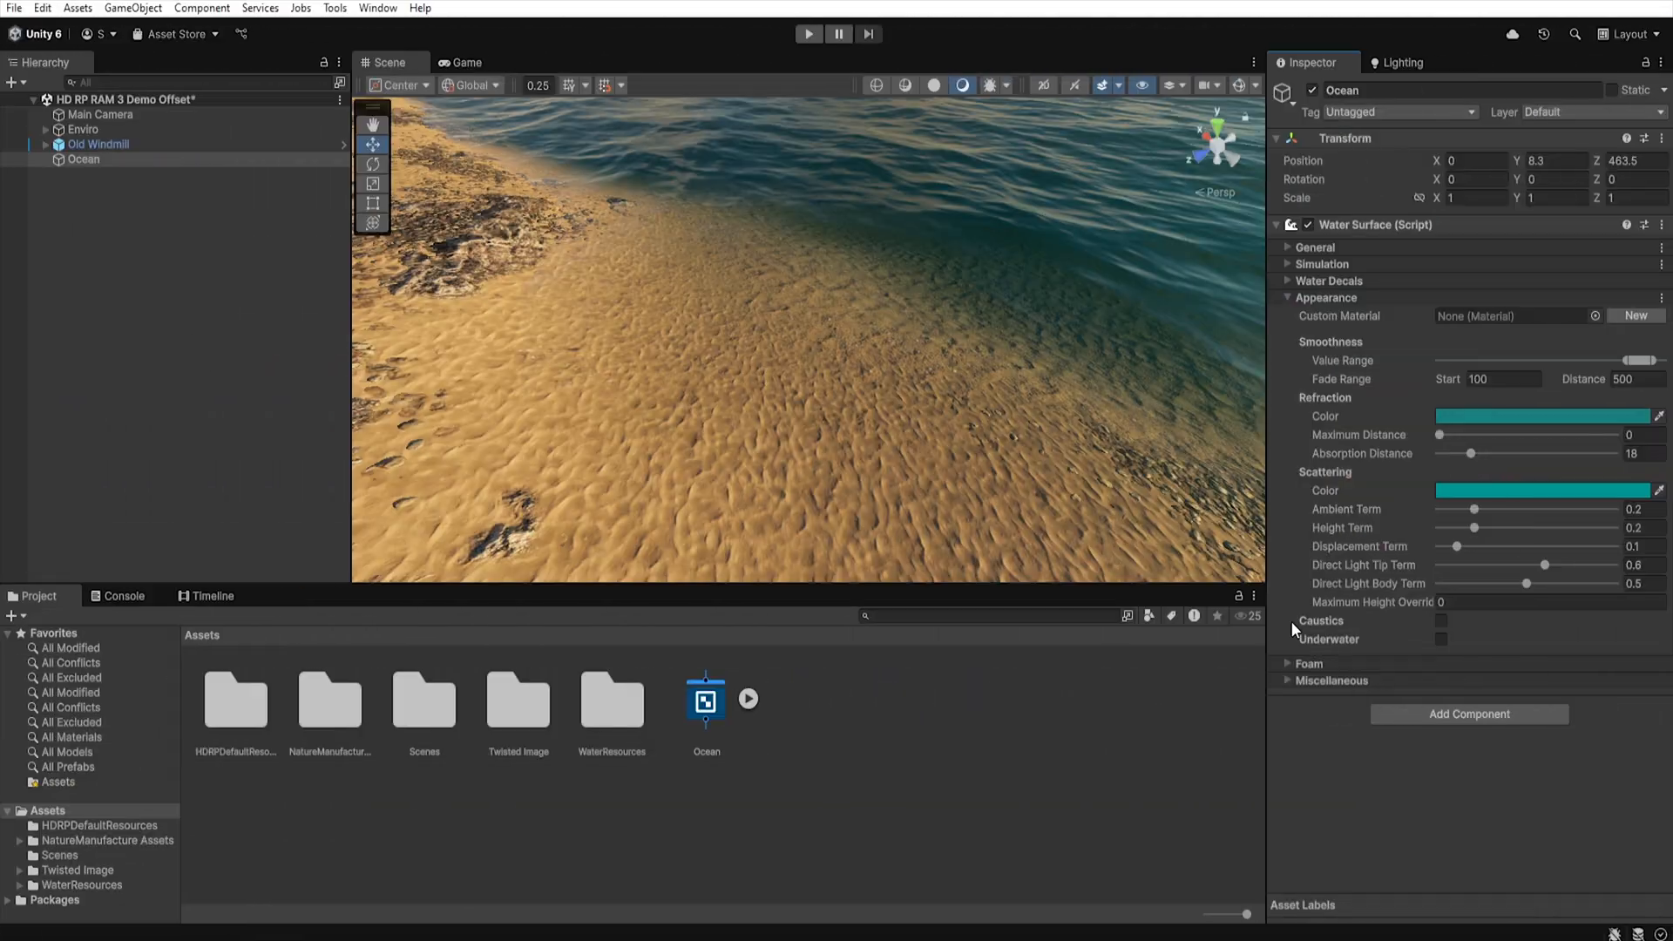
Enable Ocean caustics at Low 256 resolution after trying High 1024, keeping the Ripples band.
{"action": "left_click", "coordinate": [1439, 620]}
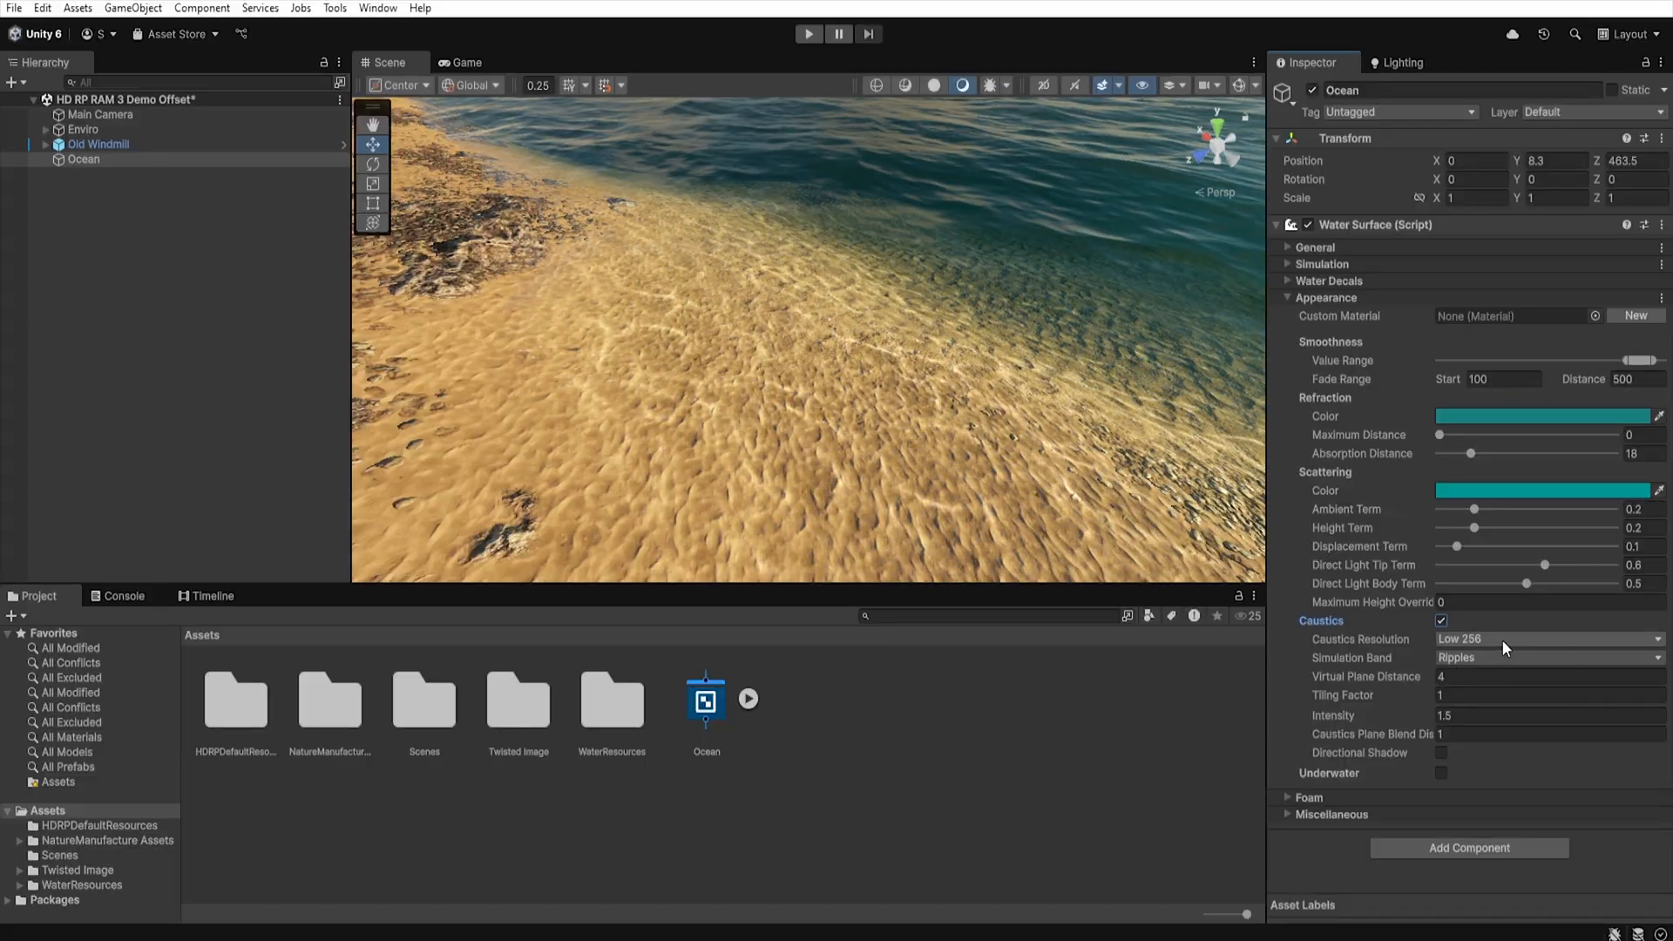
{"action": "left_click", "coordinate": [1547, 638]}
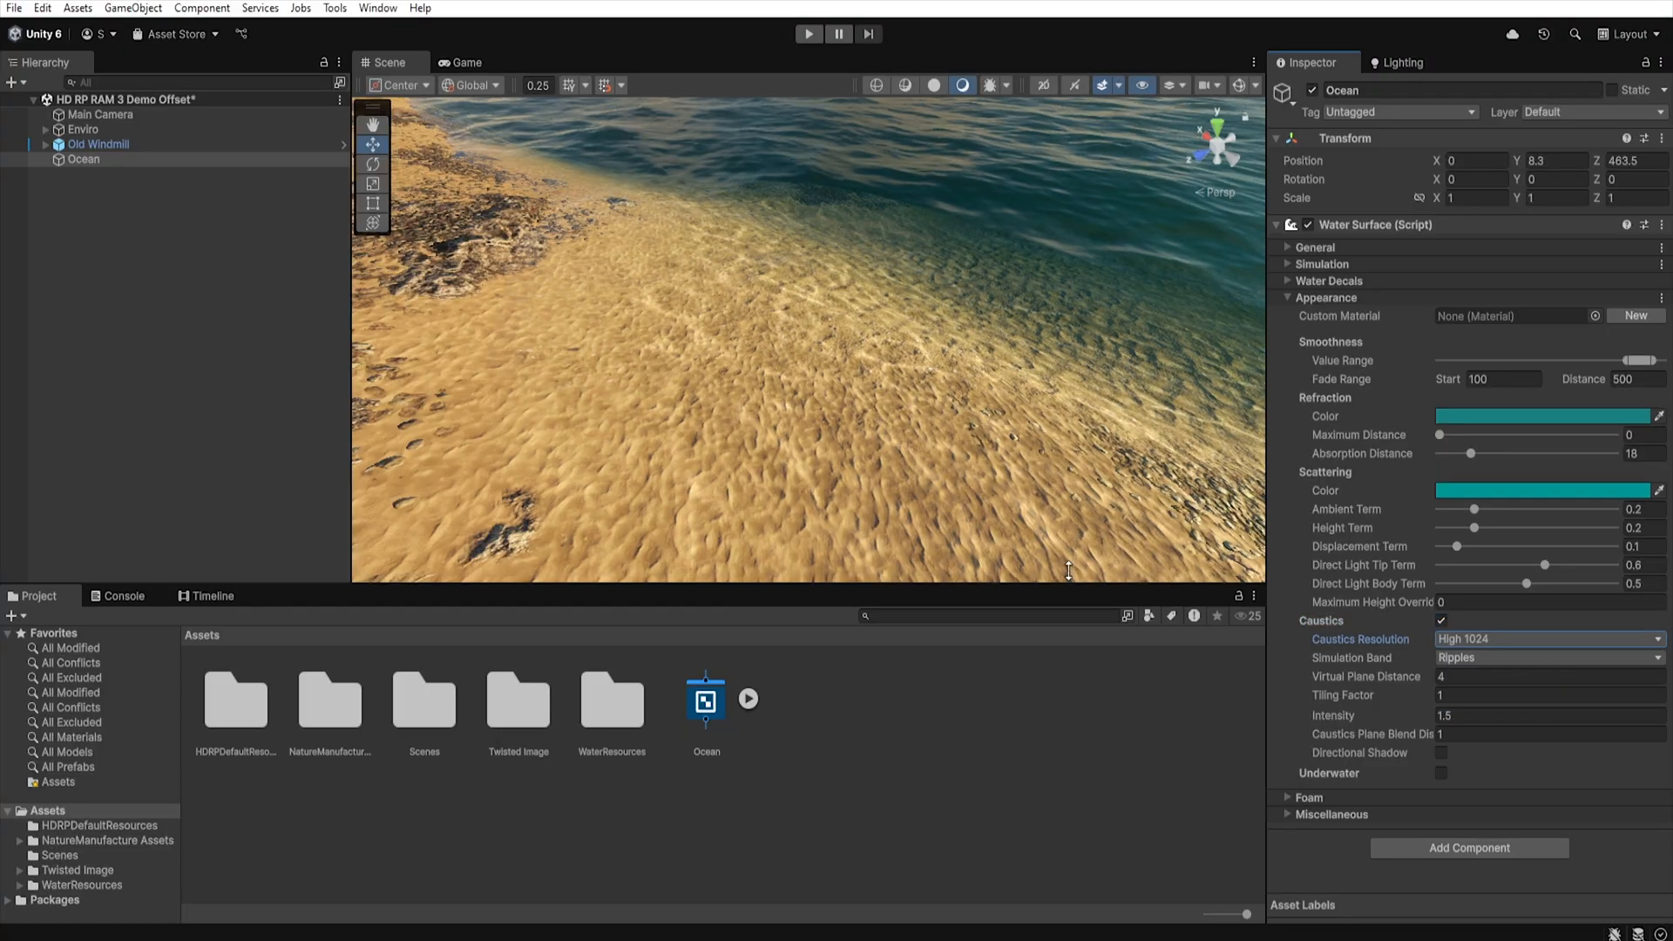
{"action": "left_click", "coordinate": [1547, 638]}
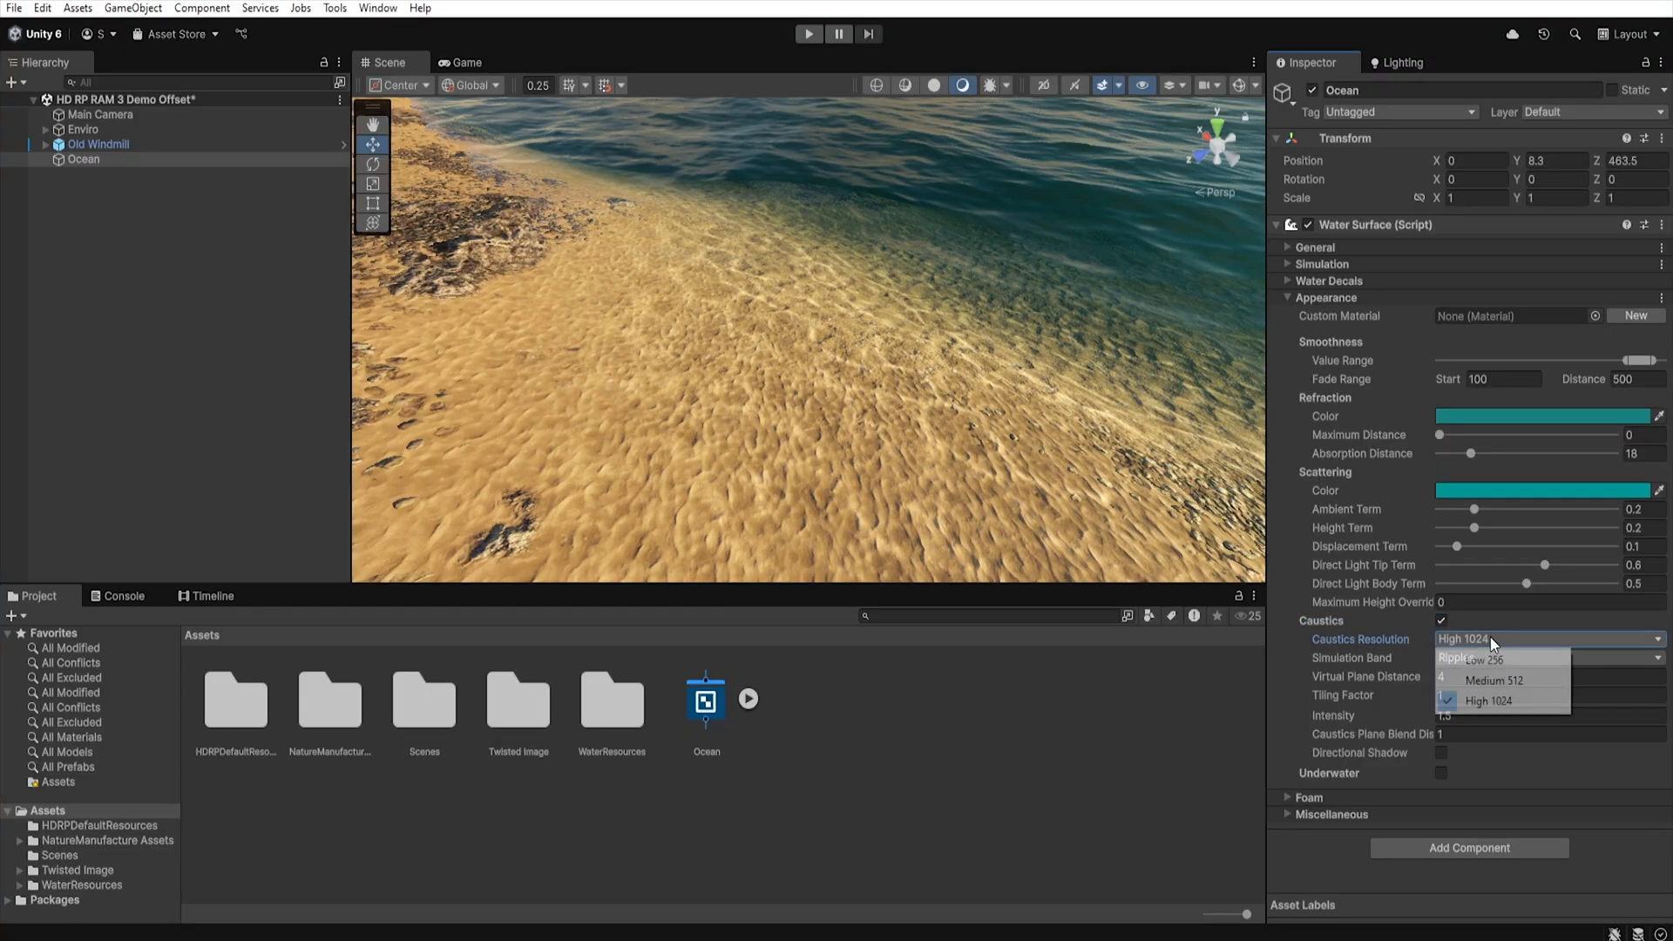
{"action": "left_click", "coordinate": [1474, 659]}
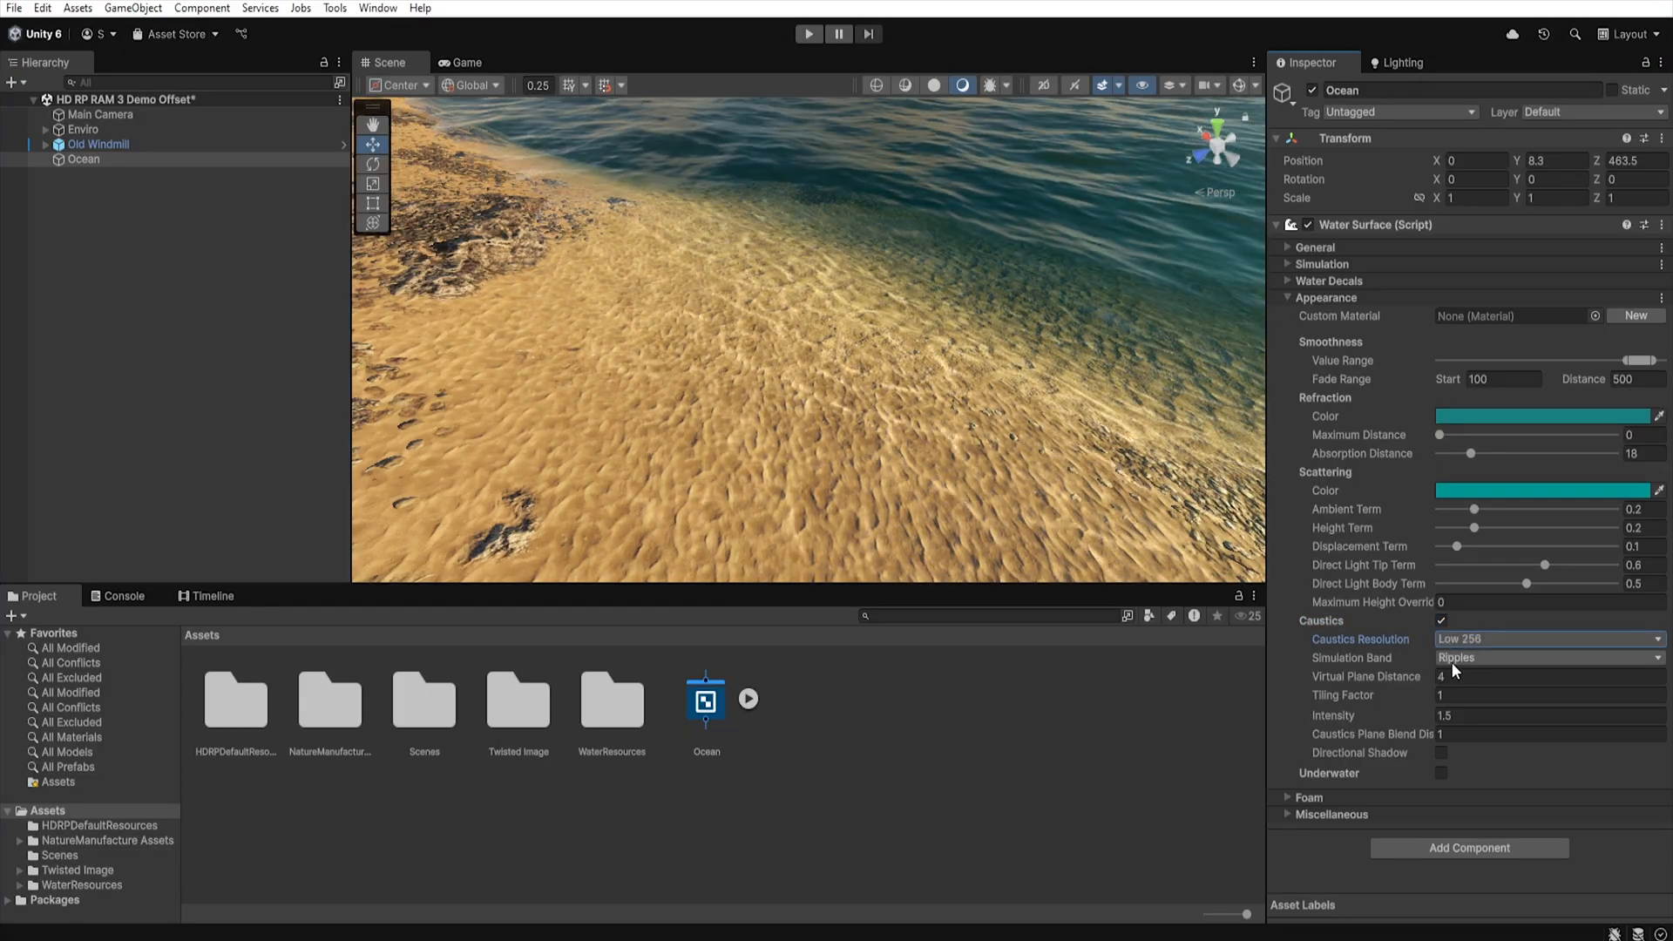
{"action": "left_click", "coordinate": [1548, 657]}
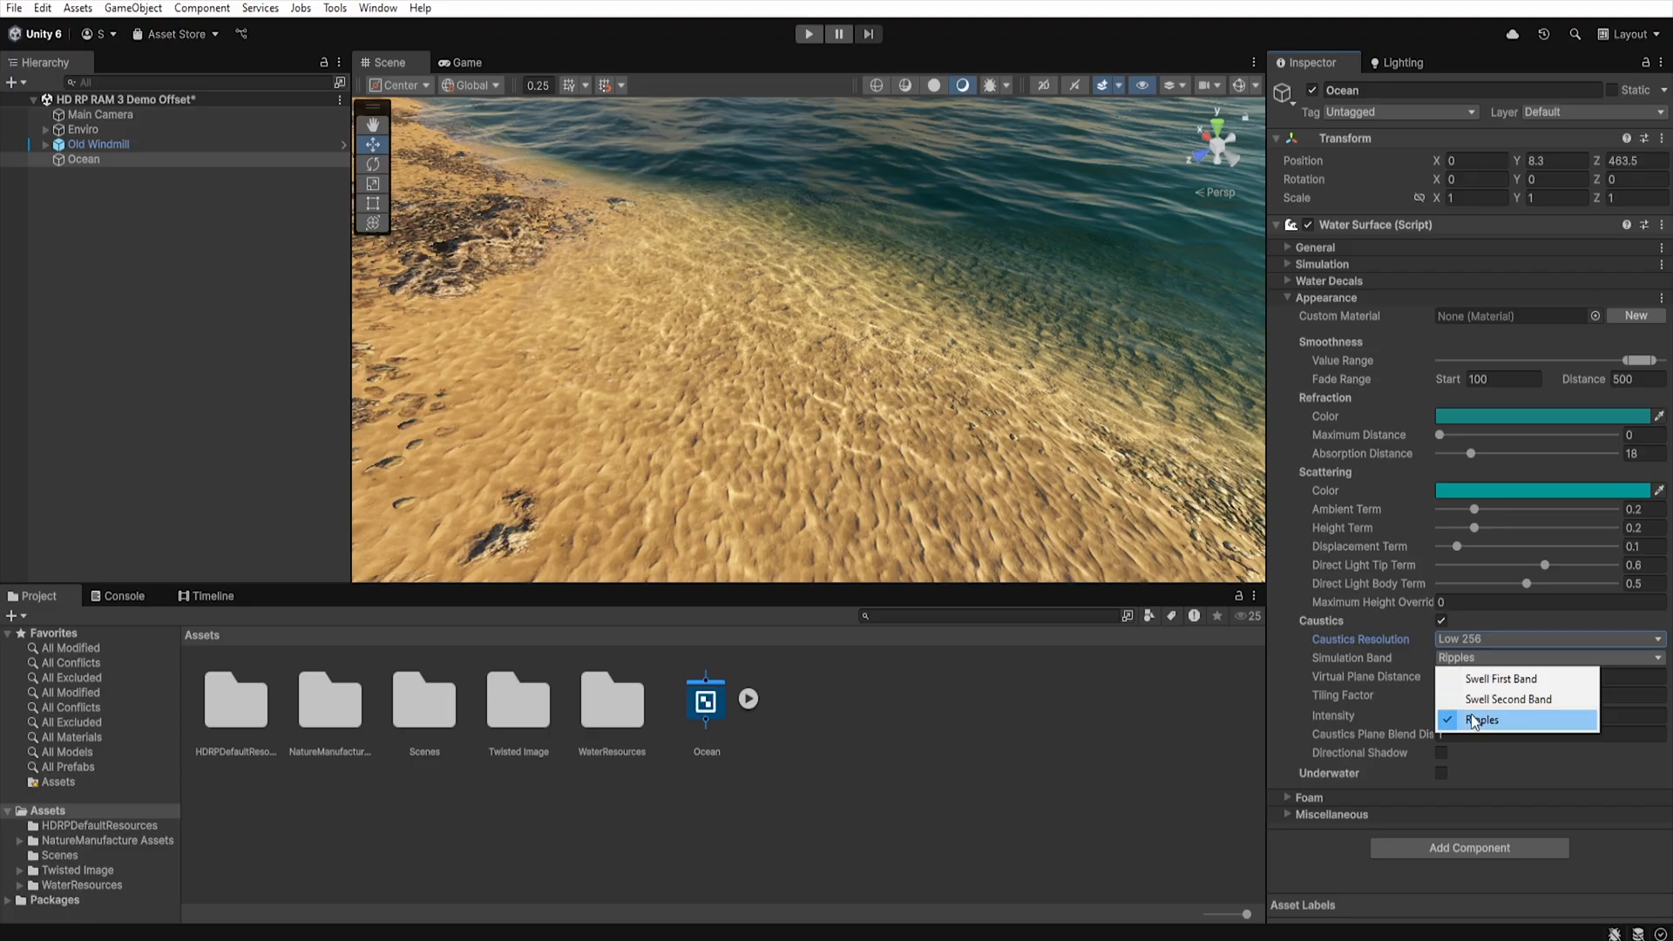
{"action": "mouse_move", "coordinate": [1481, 729]}
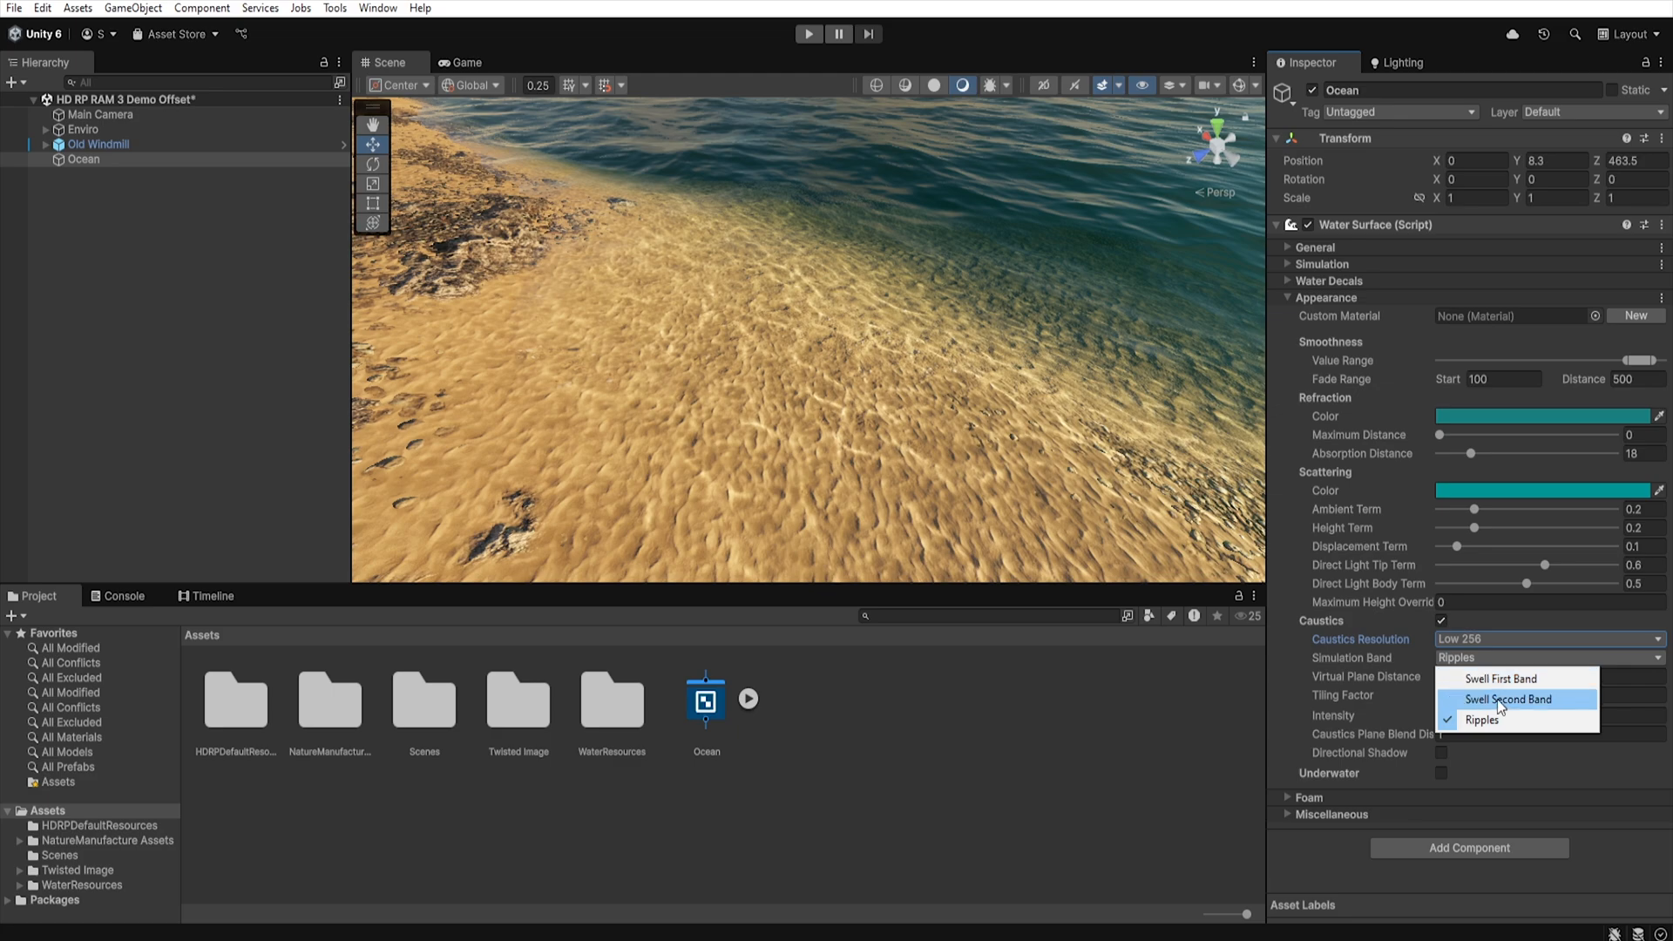
{"action": "left_click", "coordinate": [1481, 720]}
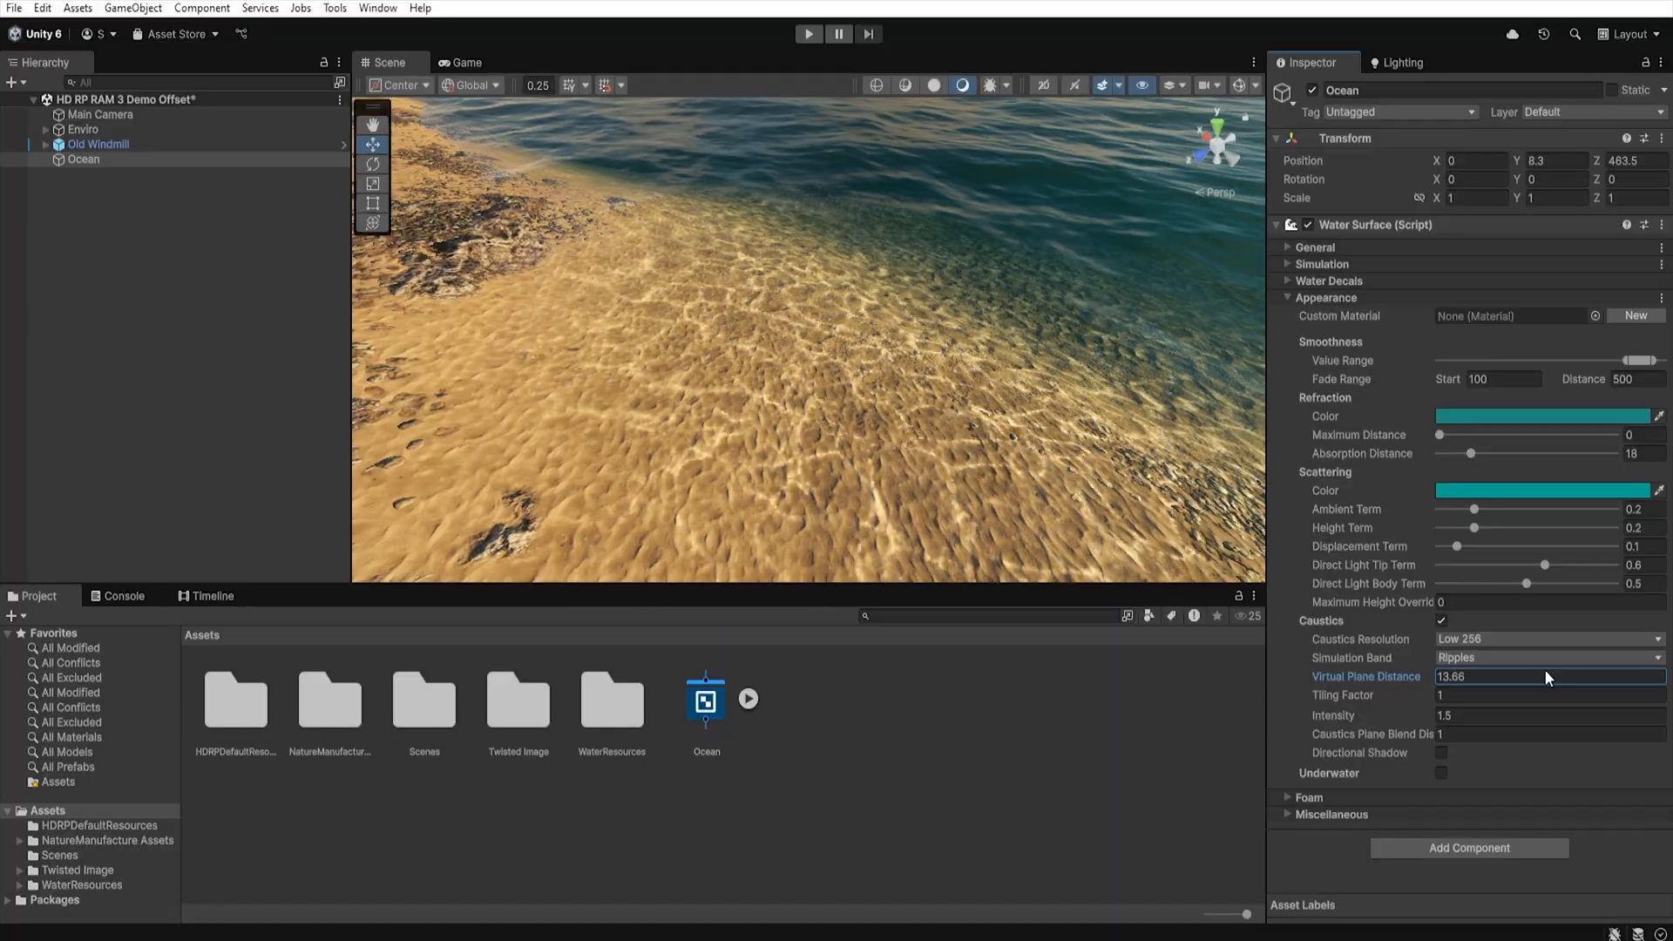
Enter 1.25 for a caustics value and toggle directional shadow for the caustics.
{"action": "type", "text": "1.25"}
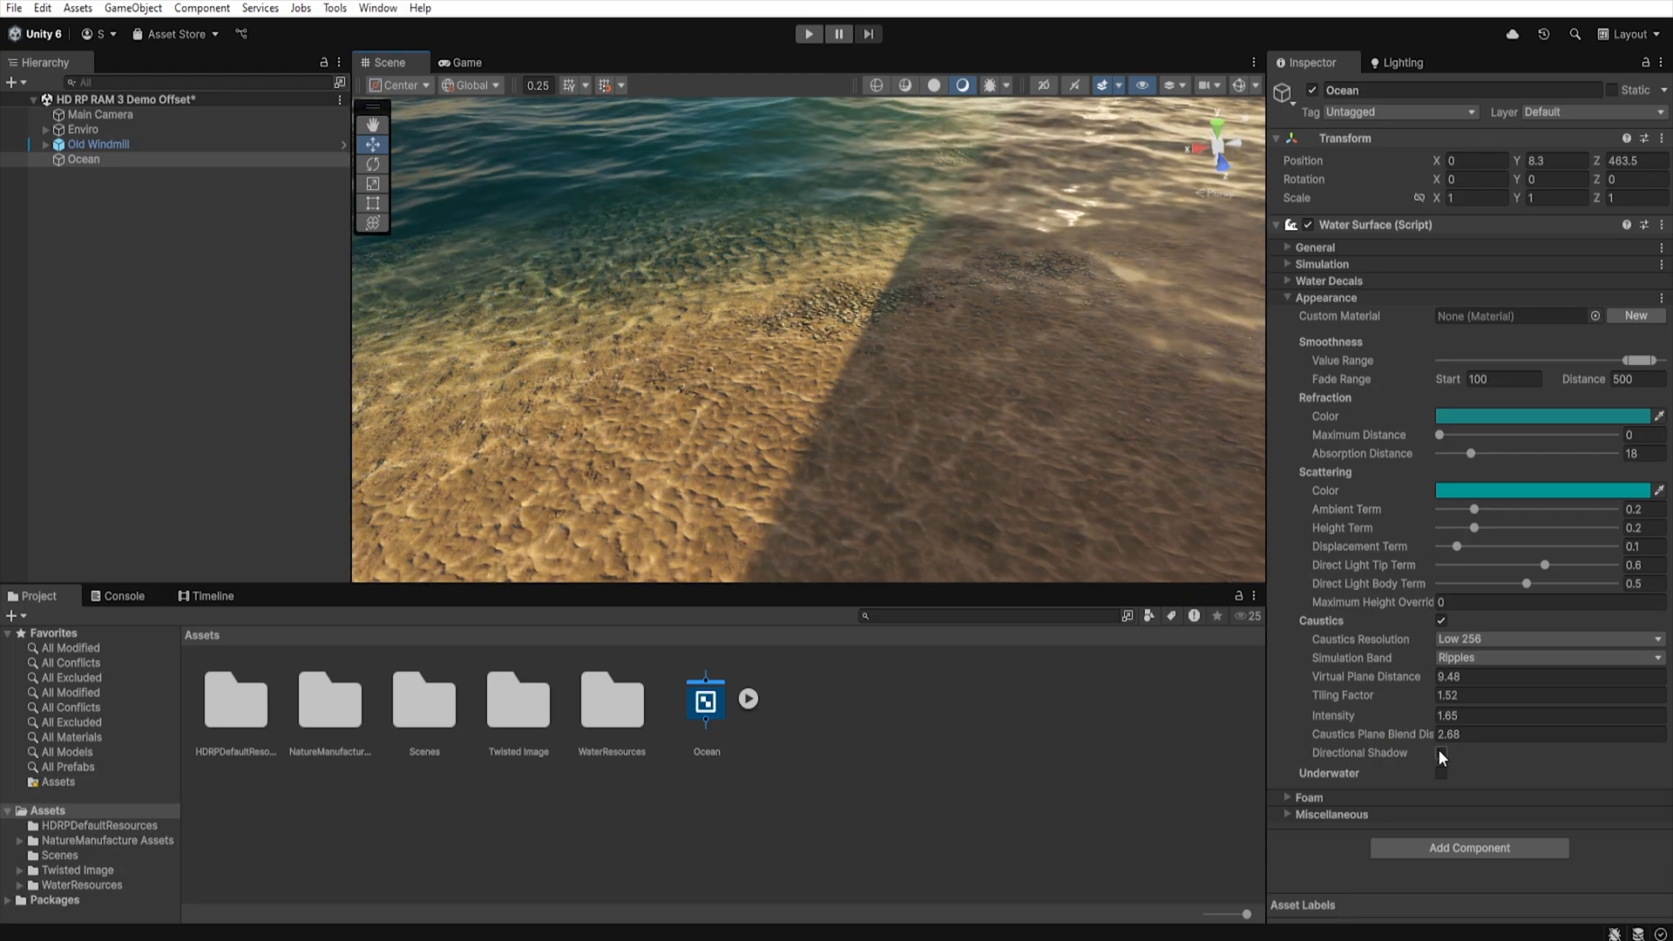
{"action": "left_click", "coordinate": [1441, 752]}
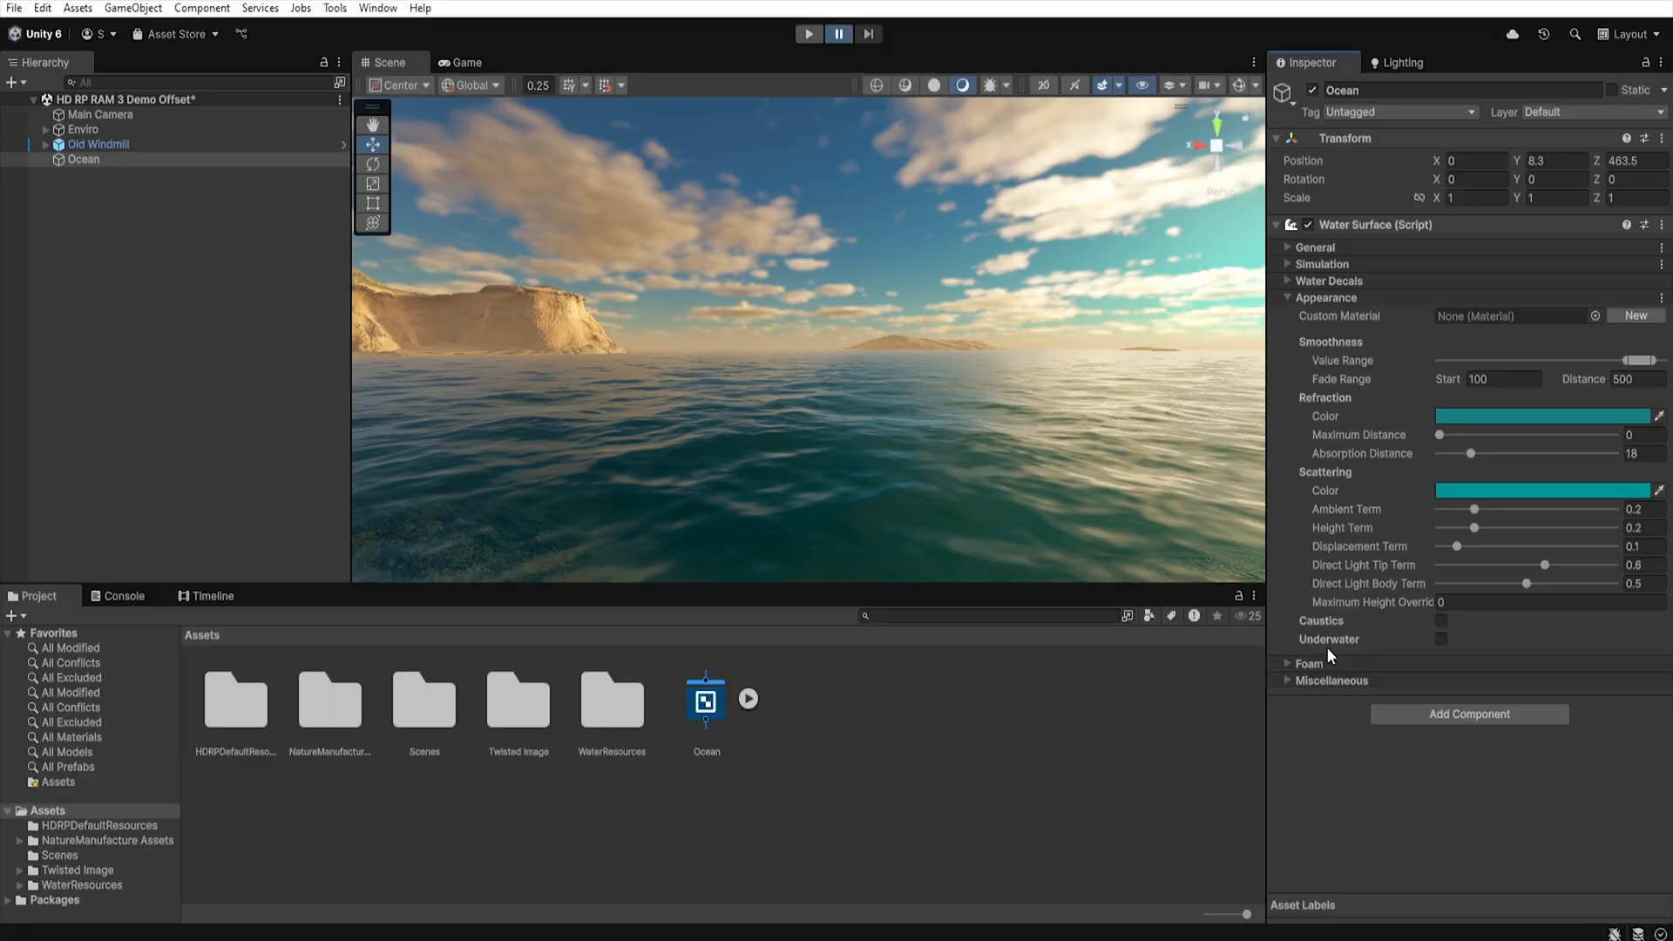
{"action": "mouse_move", "coordinate": [1366, 654]}
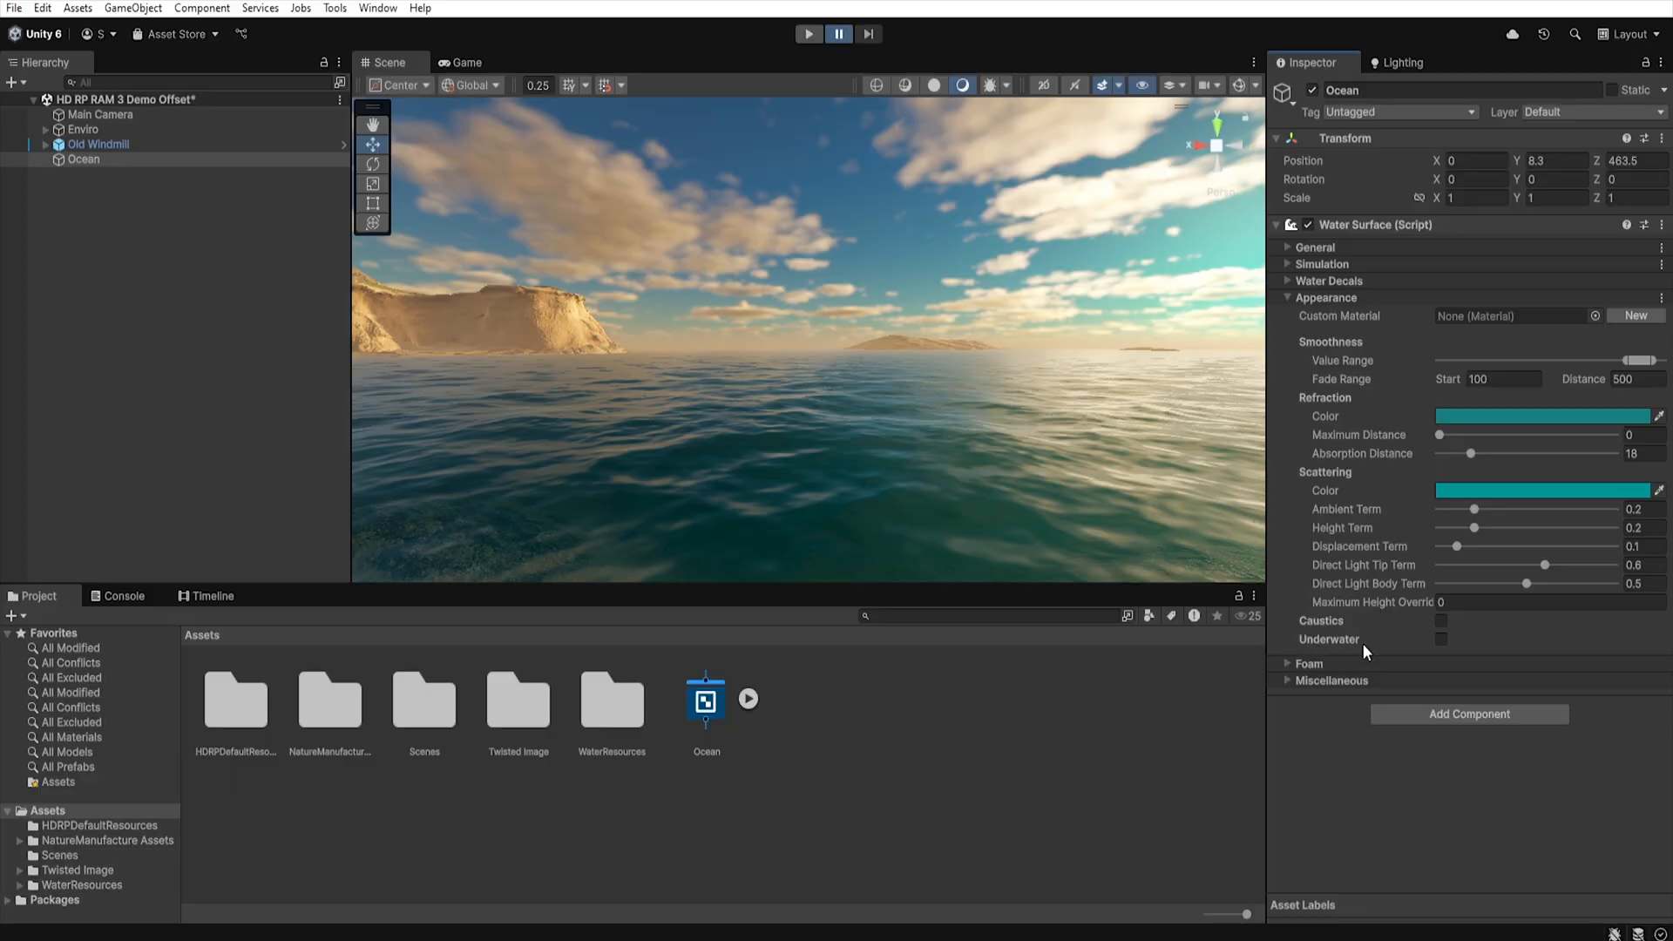
{"action": "left_click", "coordinate": [1441, 640]}
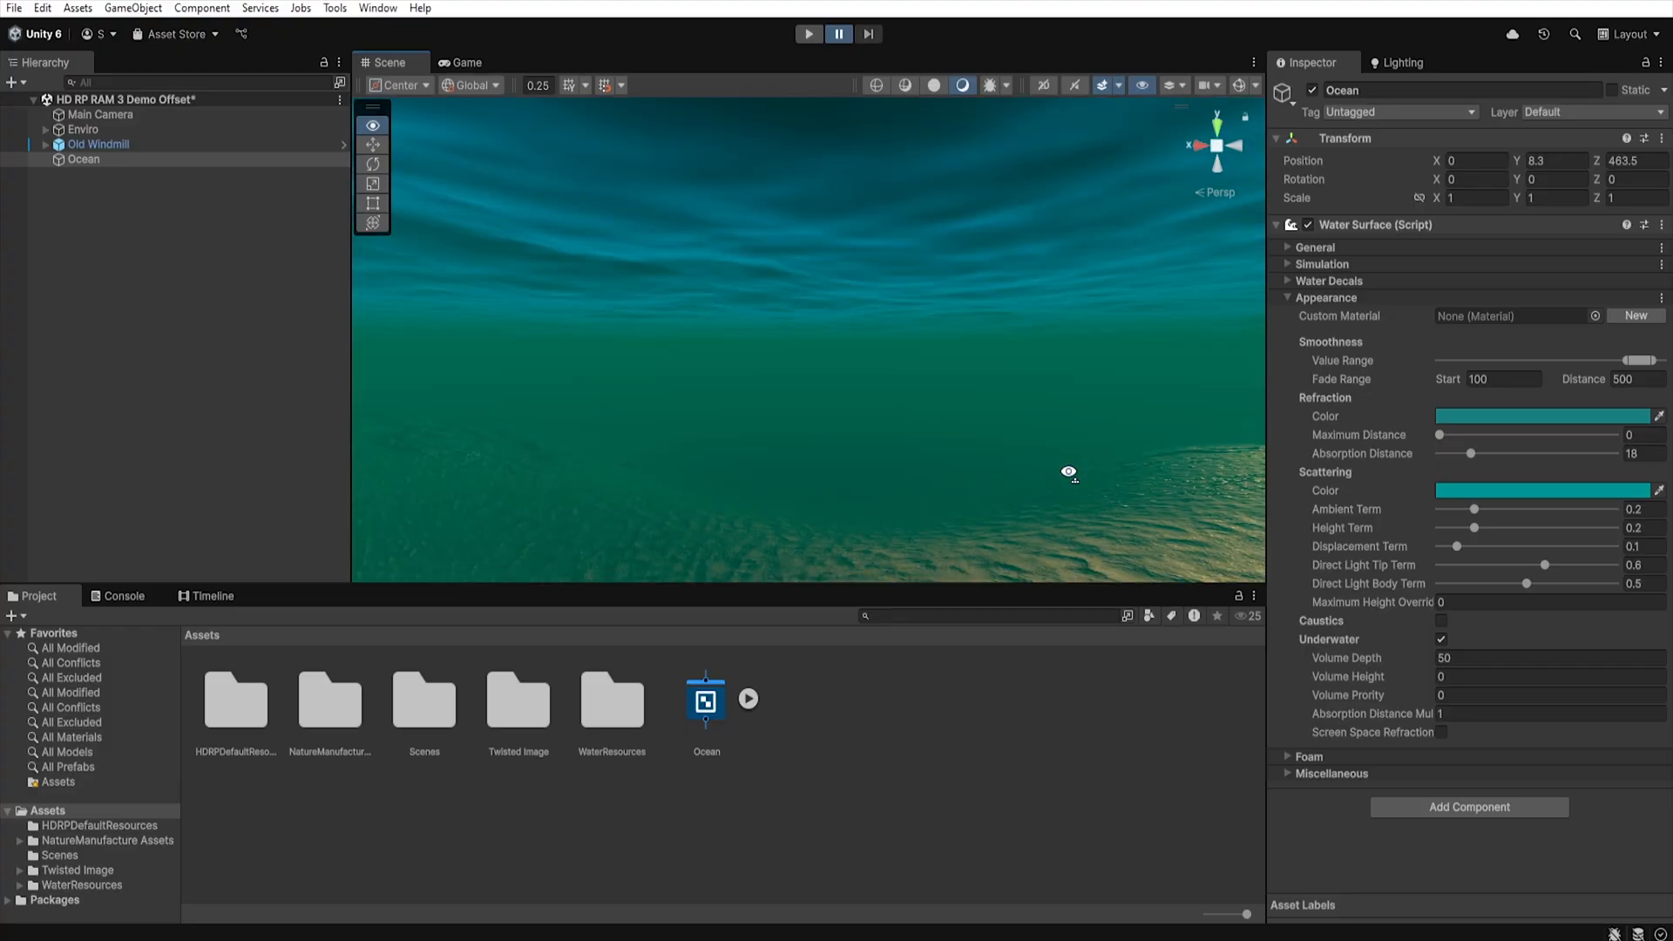
{"action": "mouse_move", "coordinate": [789, 345]}
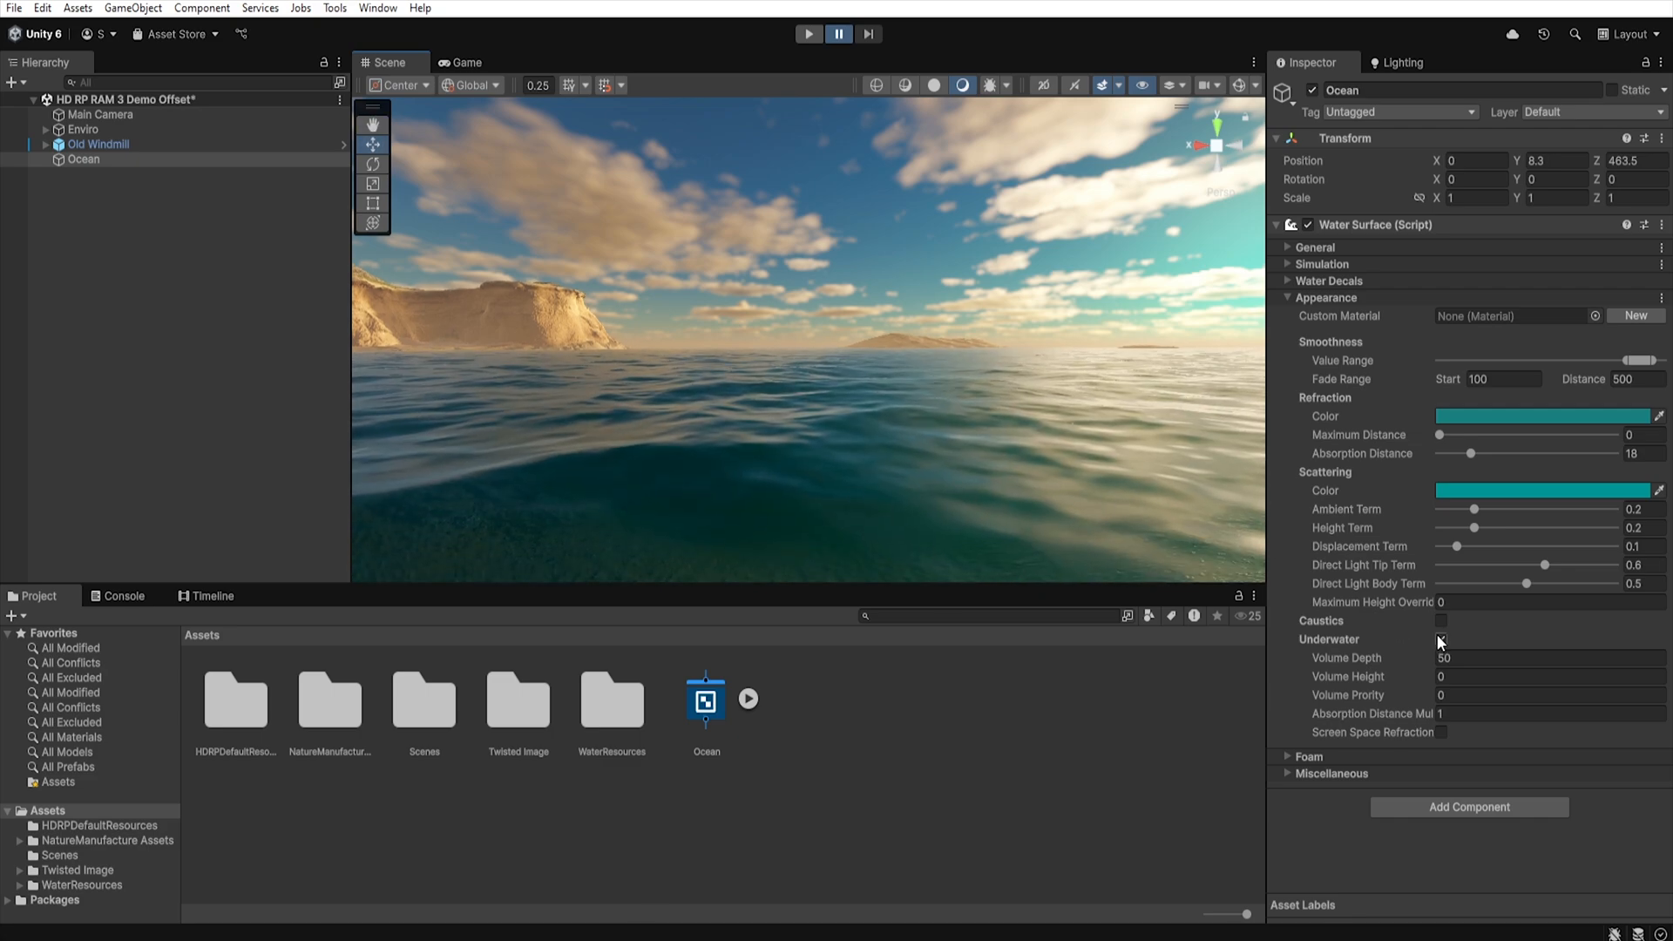
{"action": "left_click", "coordinate": [1286, 639]}
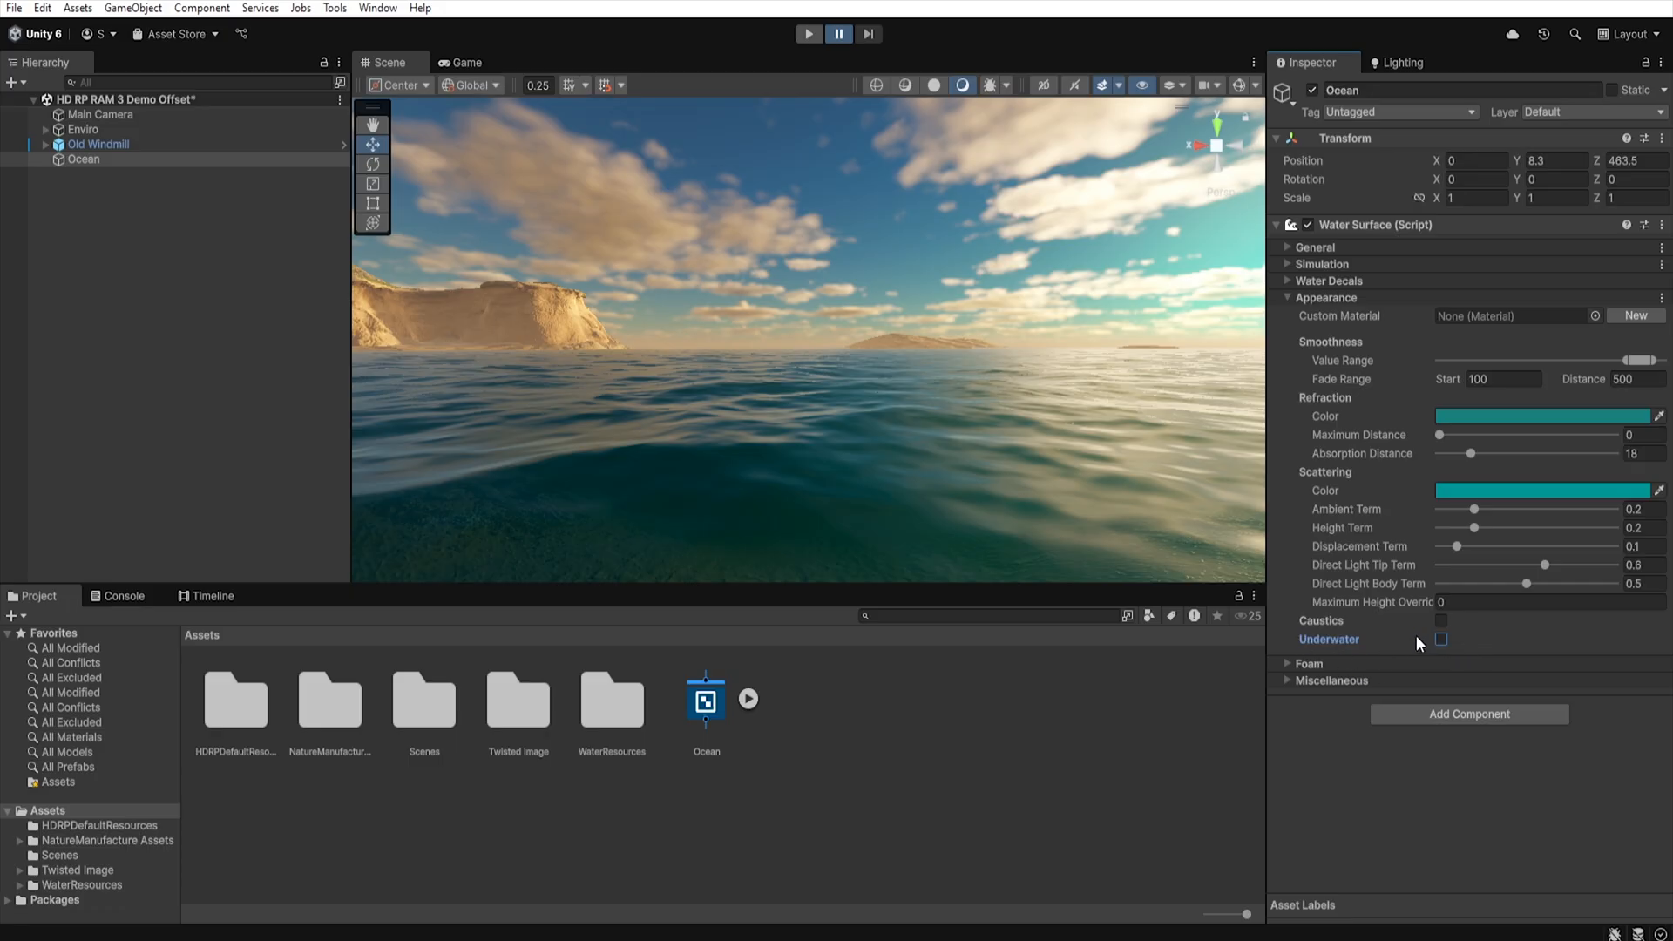
{"action": "mouse_move", "coordinate": [1504, 638]}
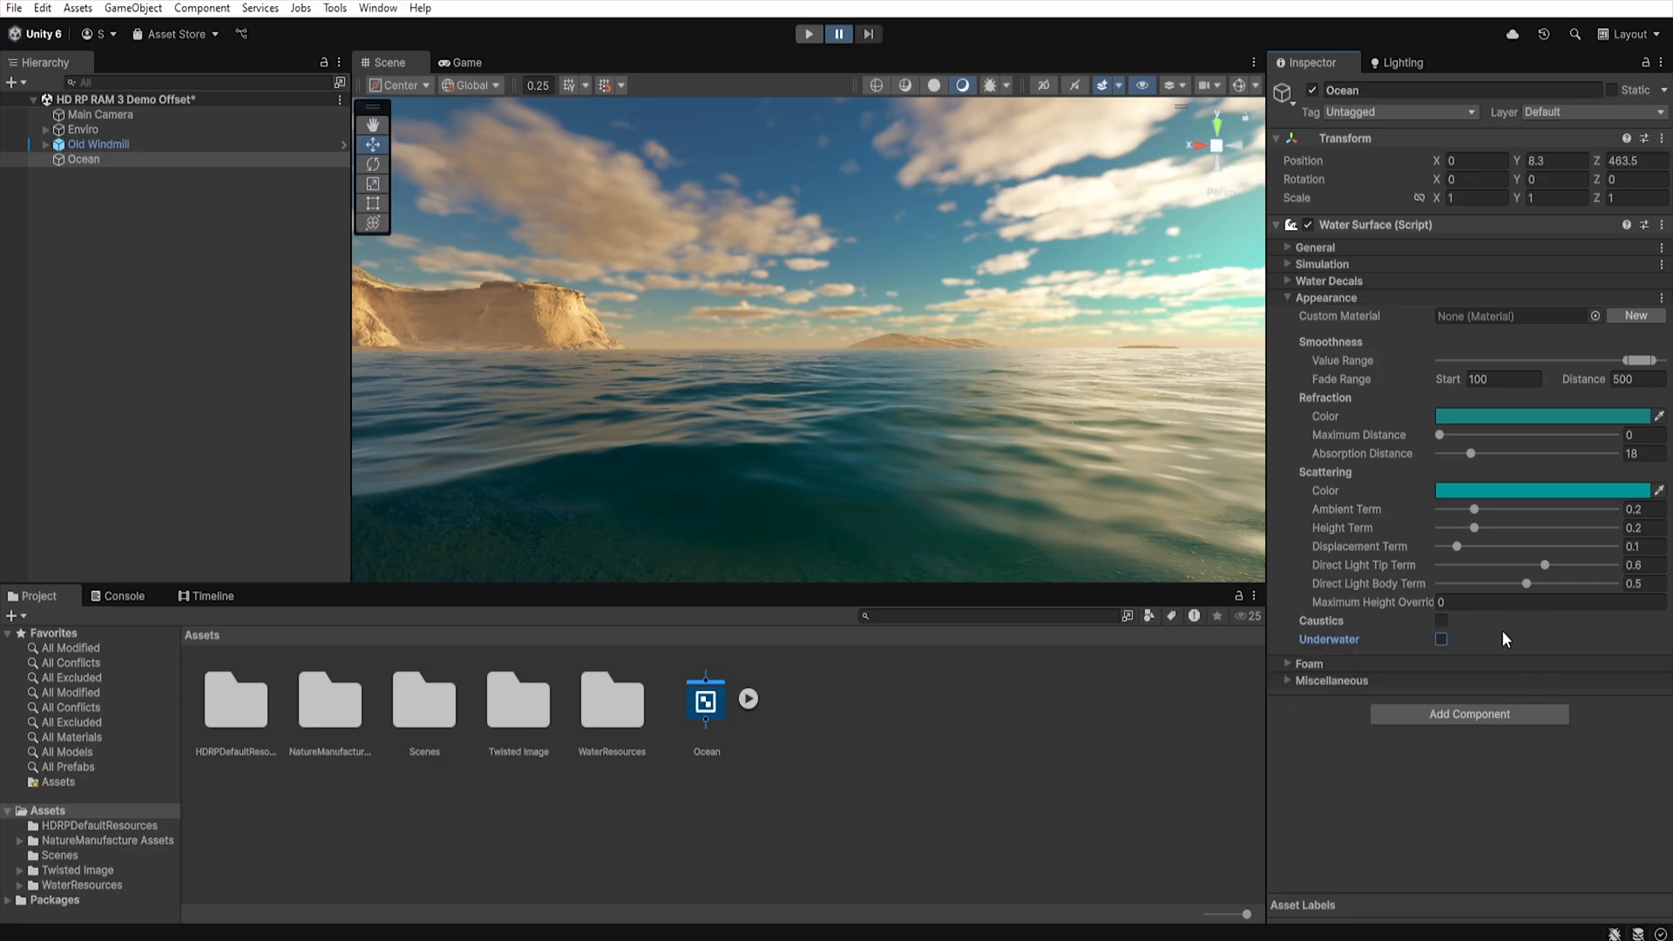
{"action": "left_click", "coordinate": [1441, 640]}
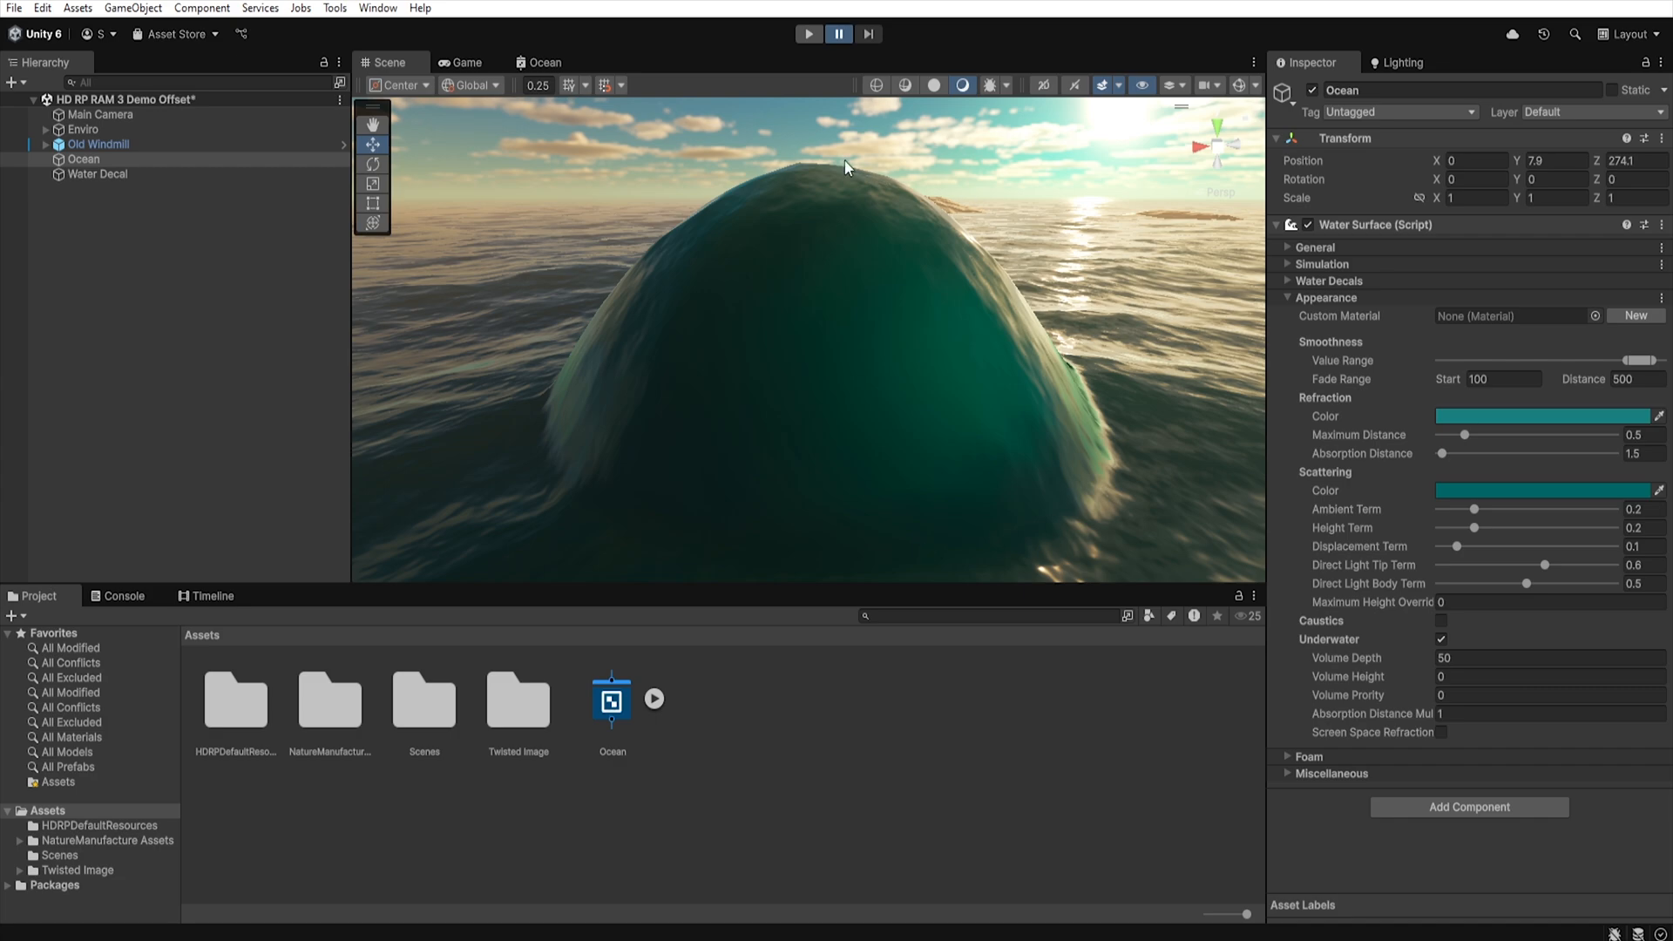
{"action": "mouse_move", "coordinate": [1294, 669]}
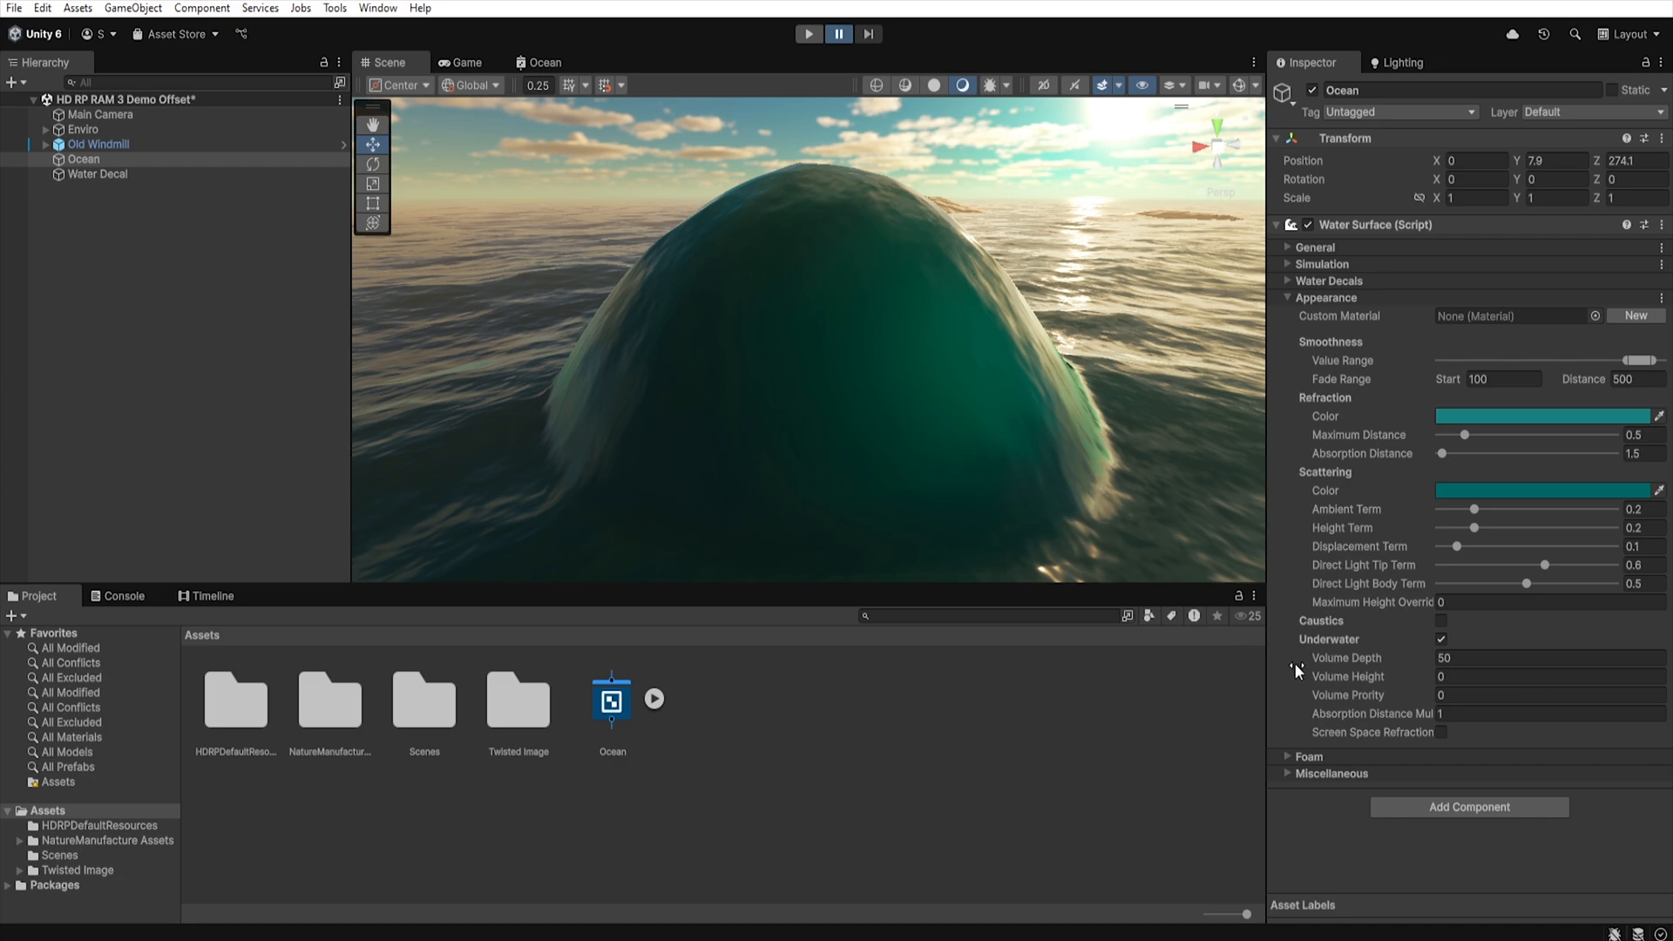
{"action": "mouse_move", "coordinate": [1349, 676]}
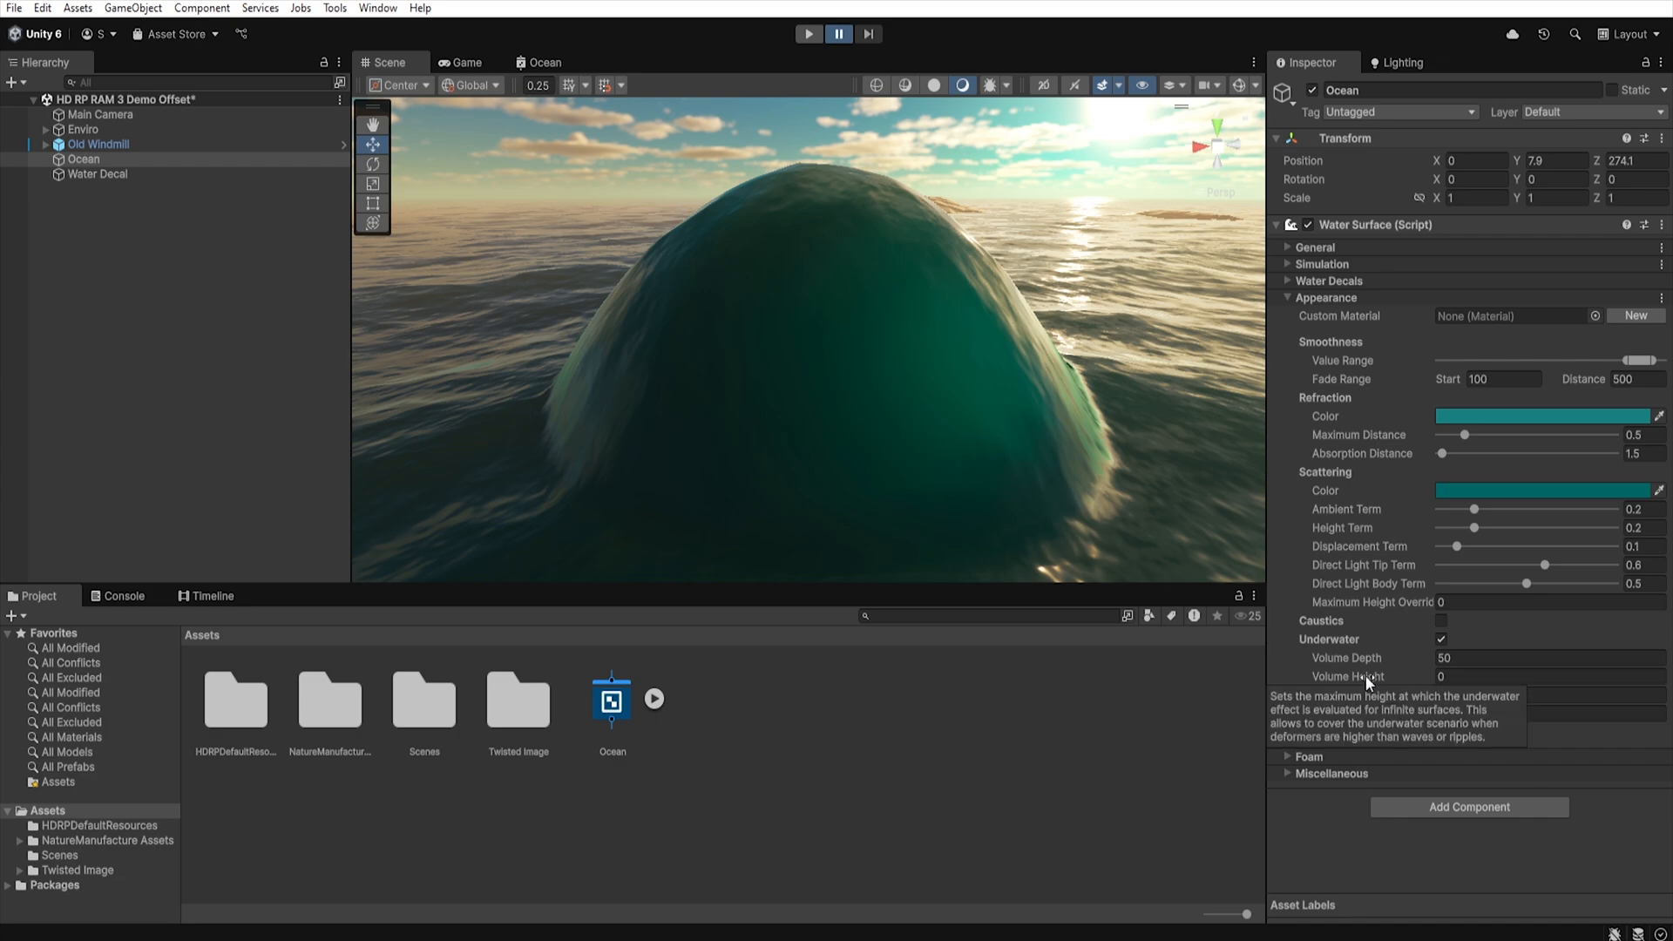
Raise the Ocean's underwater Volume Height to 5.59.
{"action": "left_click", "coordinate": [1547, 676]}
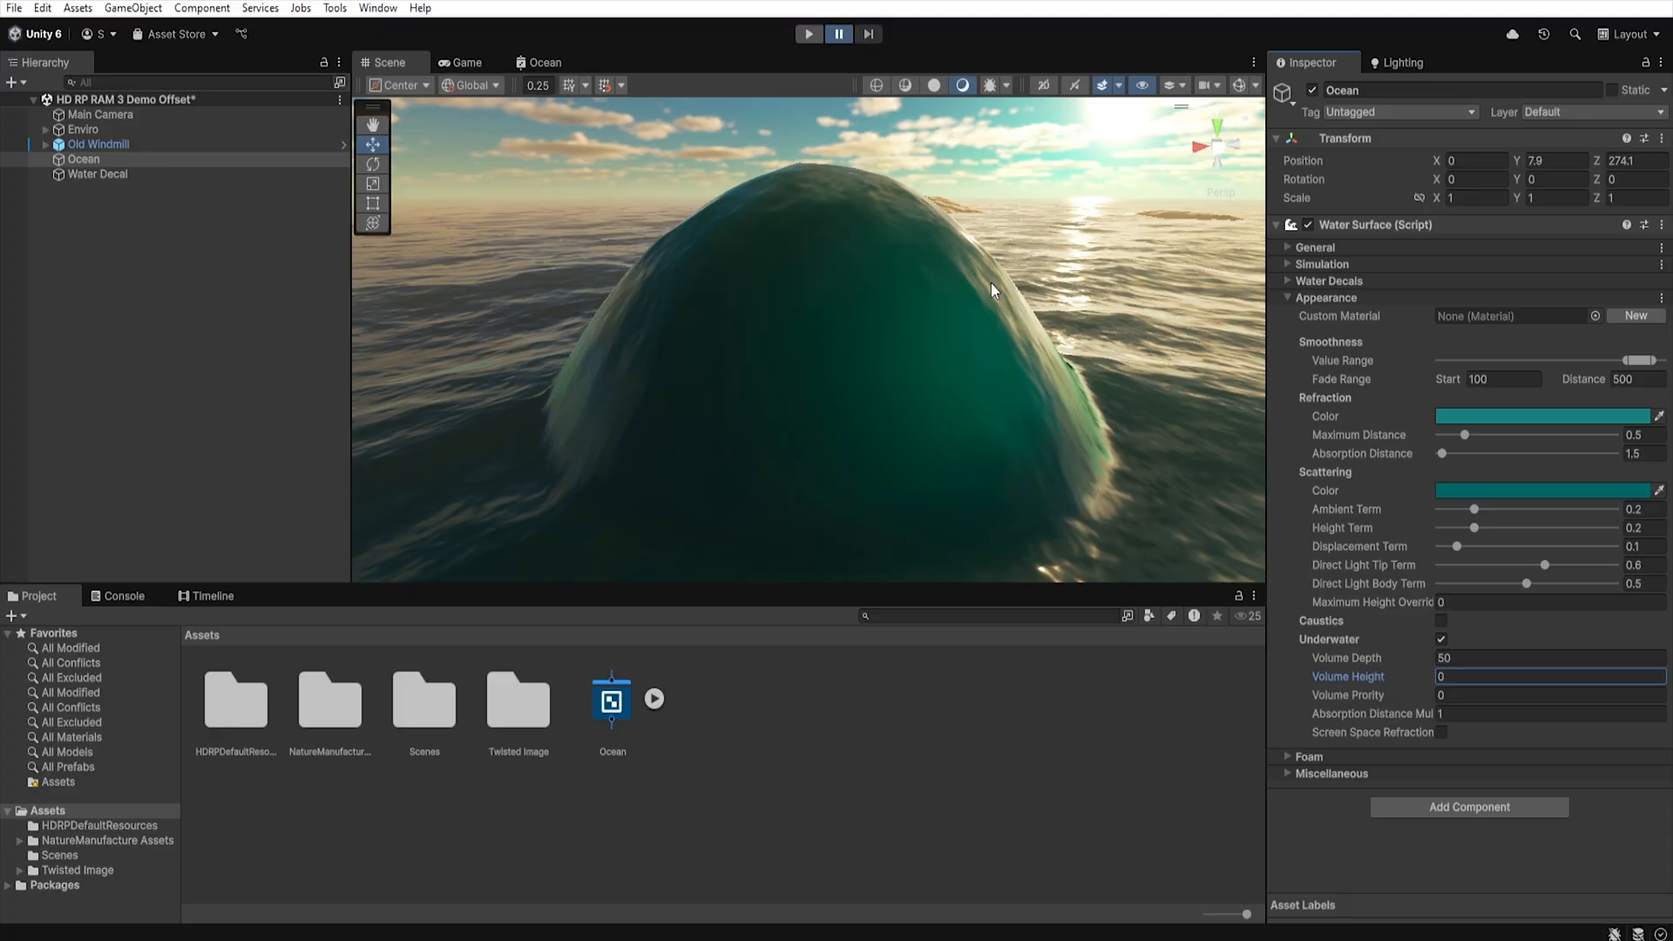
{"action": "mouse_move", "coordinate": [924, 373]}
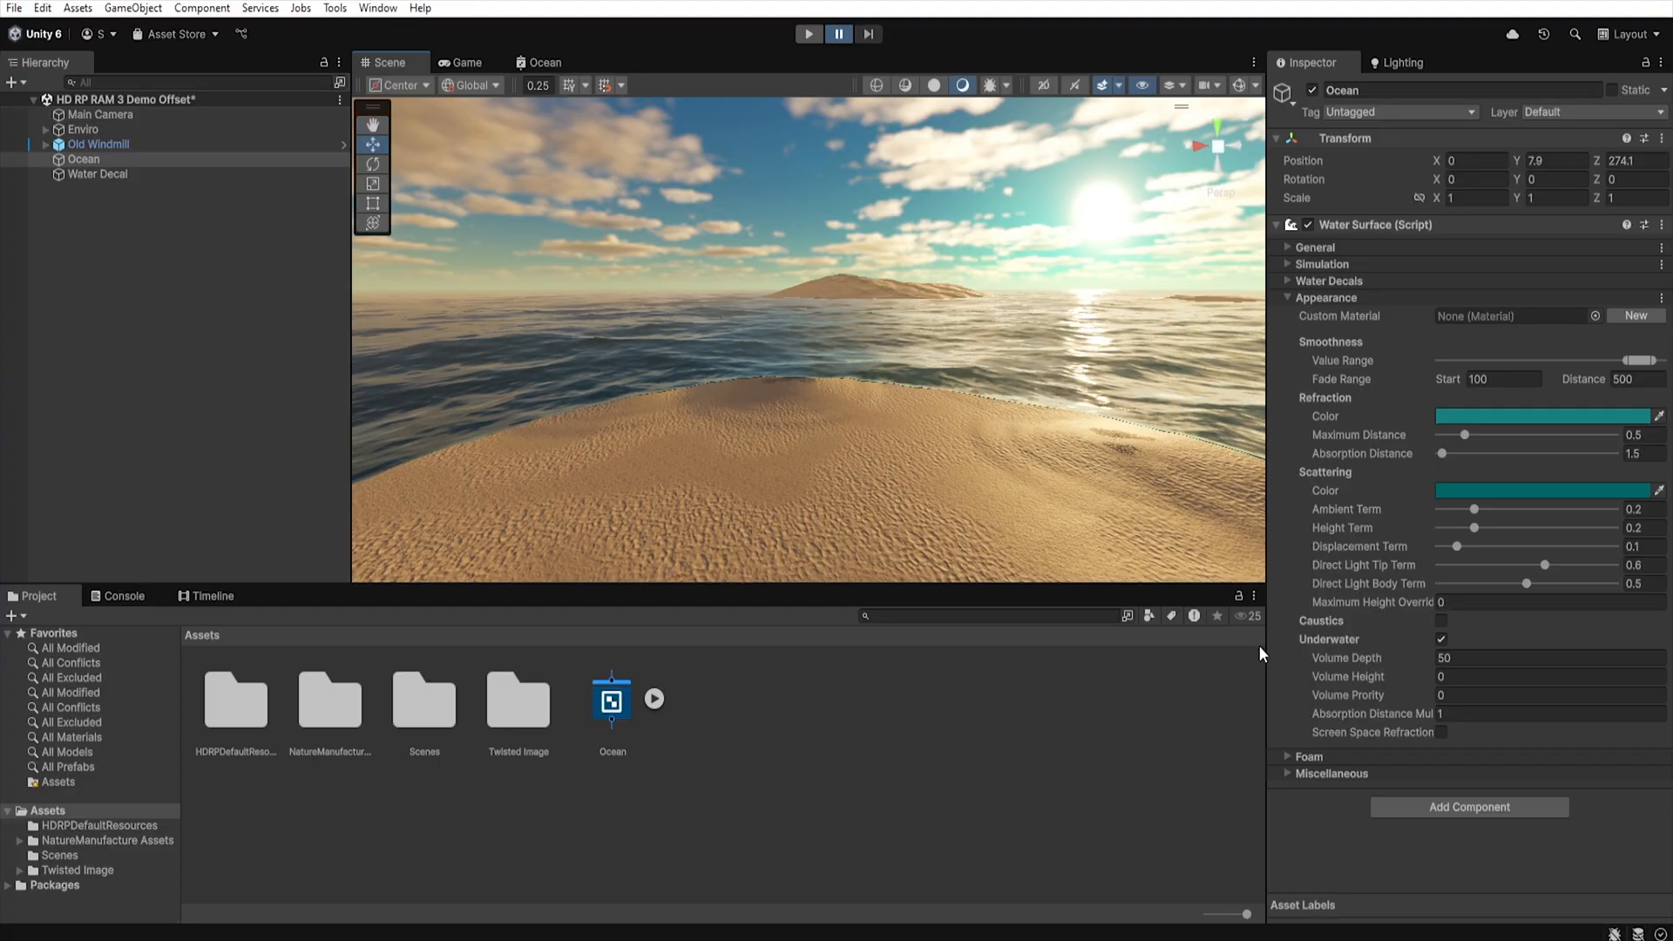
{"action": "mouse_move", "coordinate": [1361, 657]}
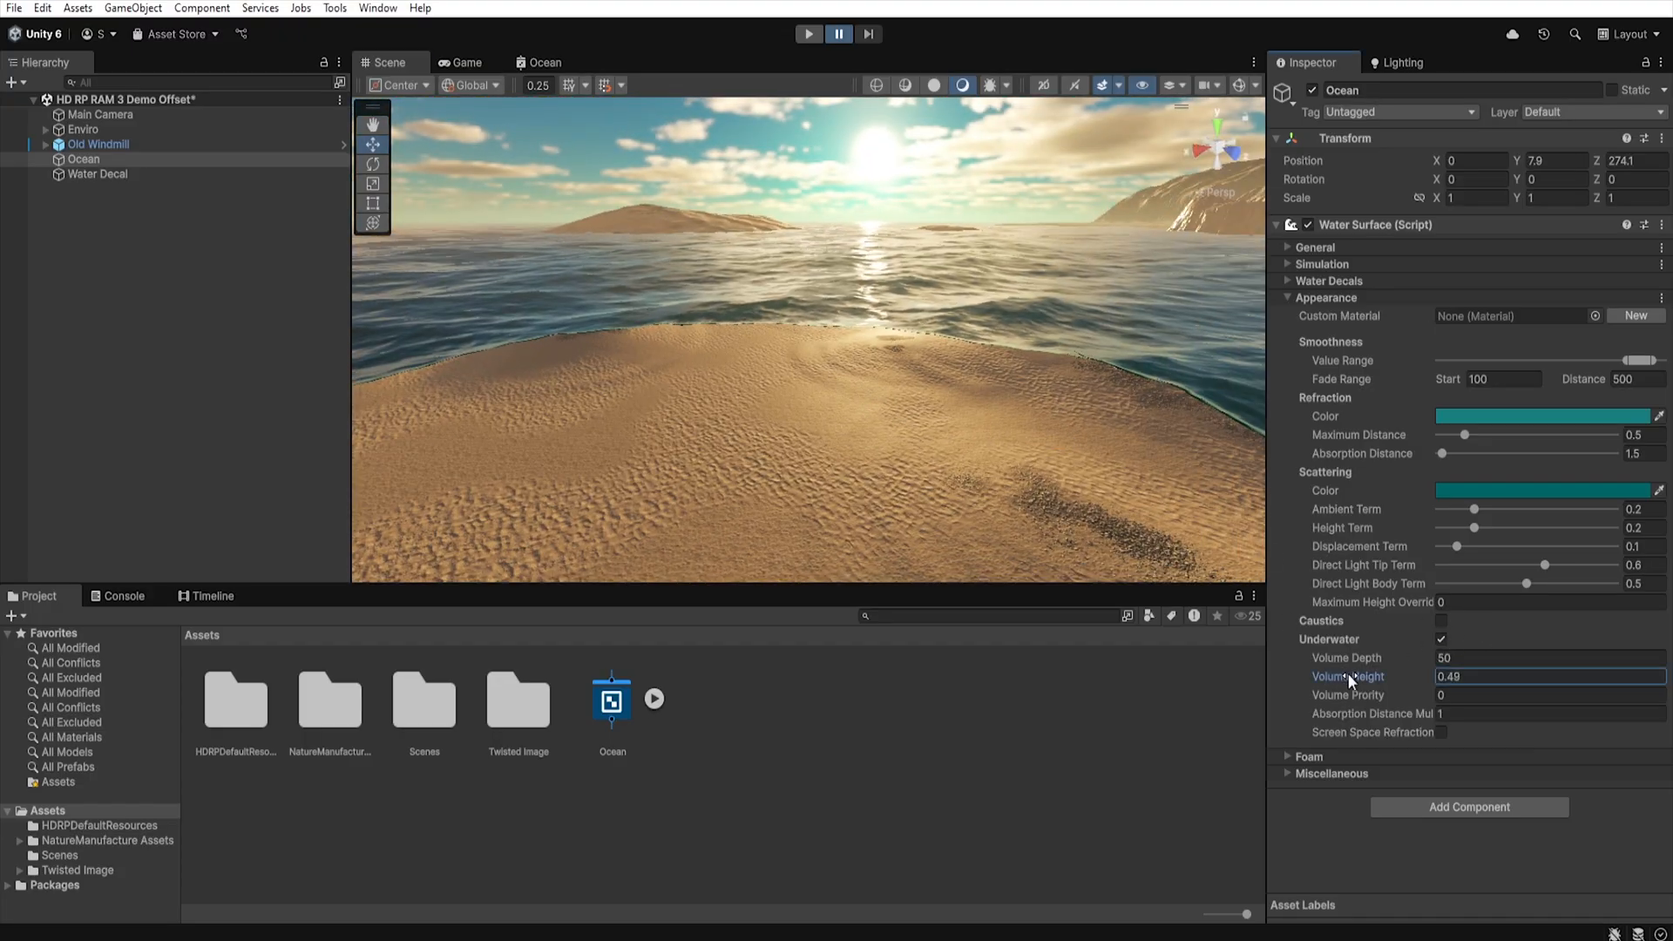
{"action": "type", "text": "5.59"}
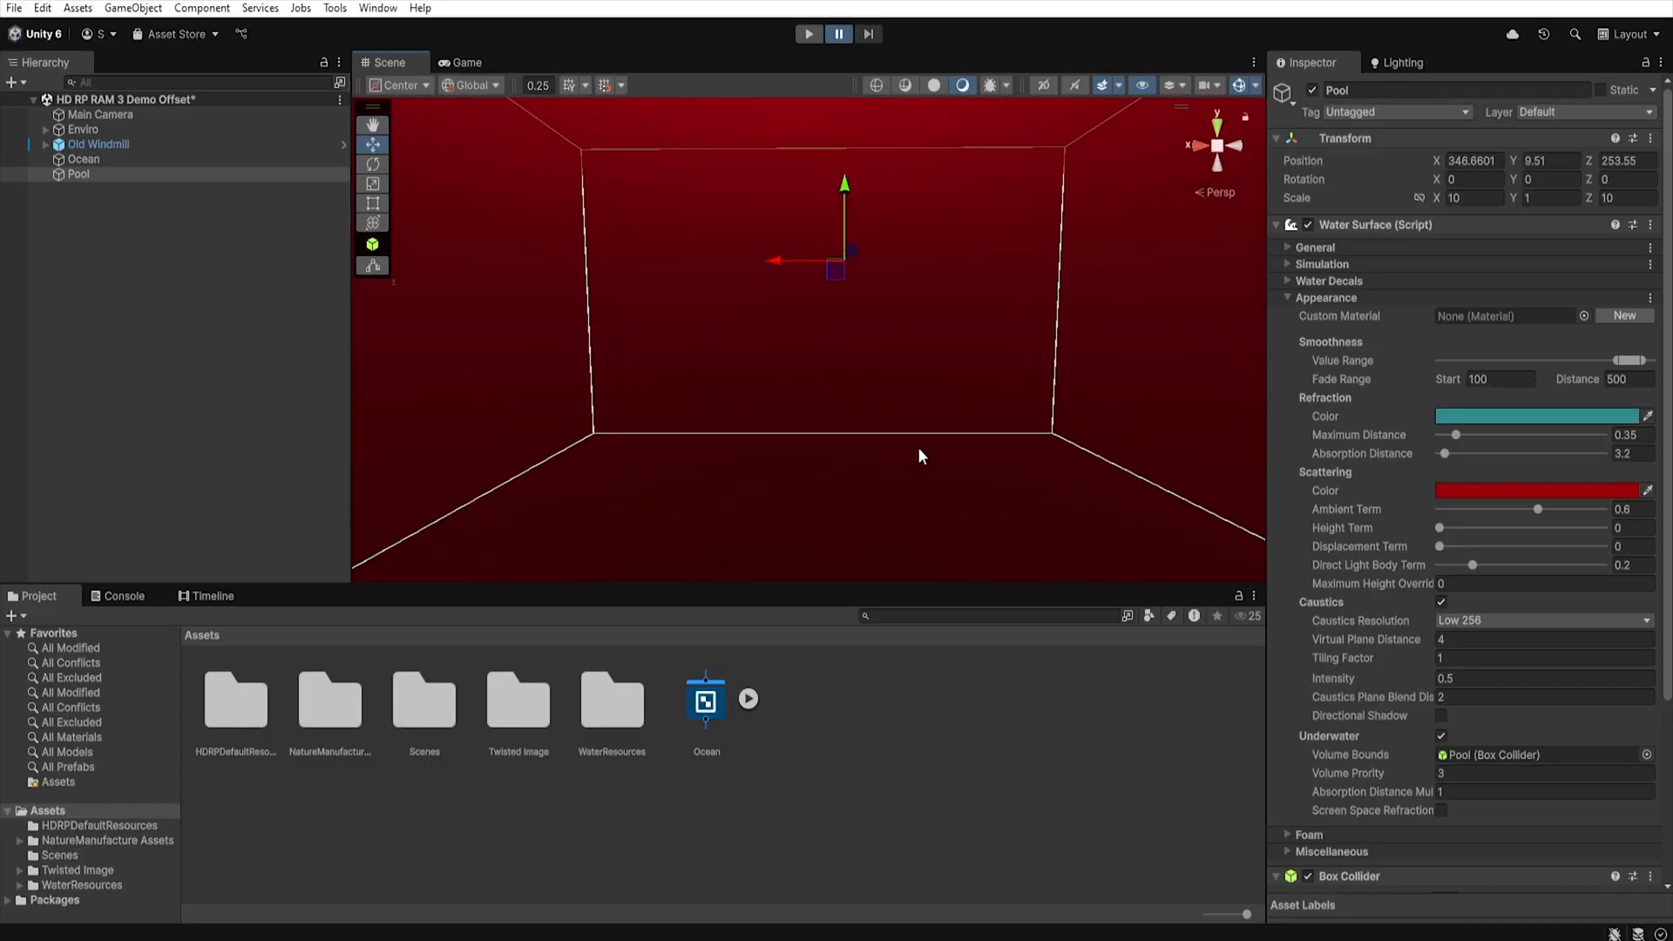
{"action": "mouse_move", "coordinate": [965, 339]}
{"action": "type", "text": "0"}
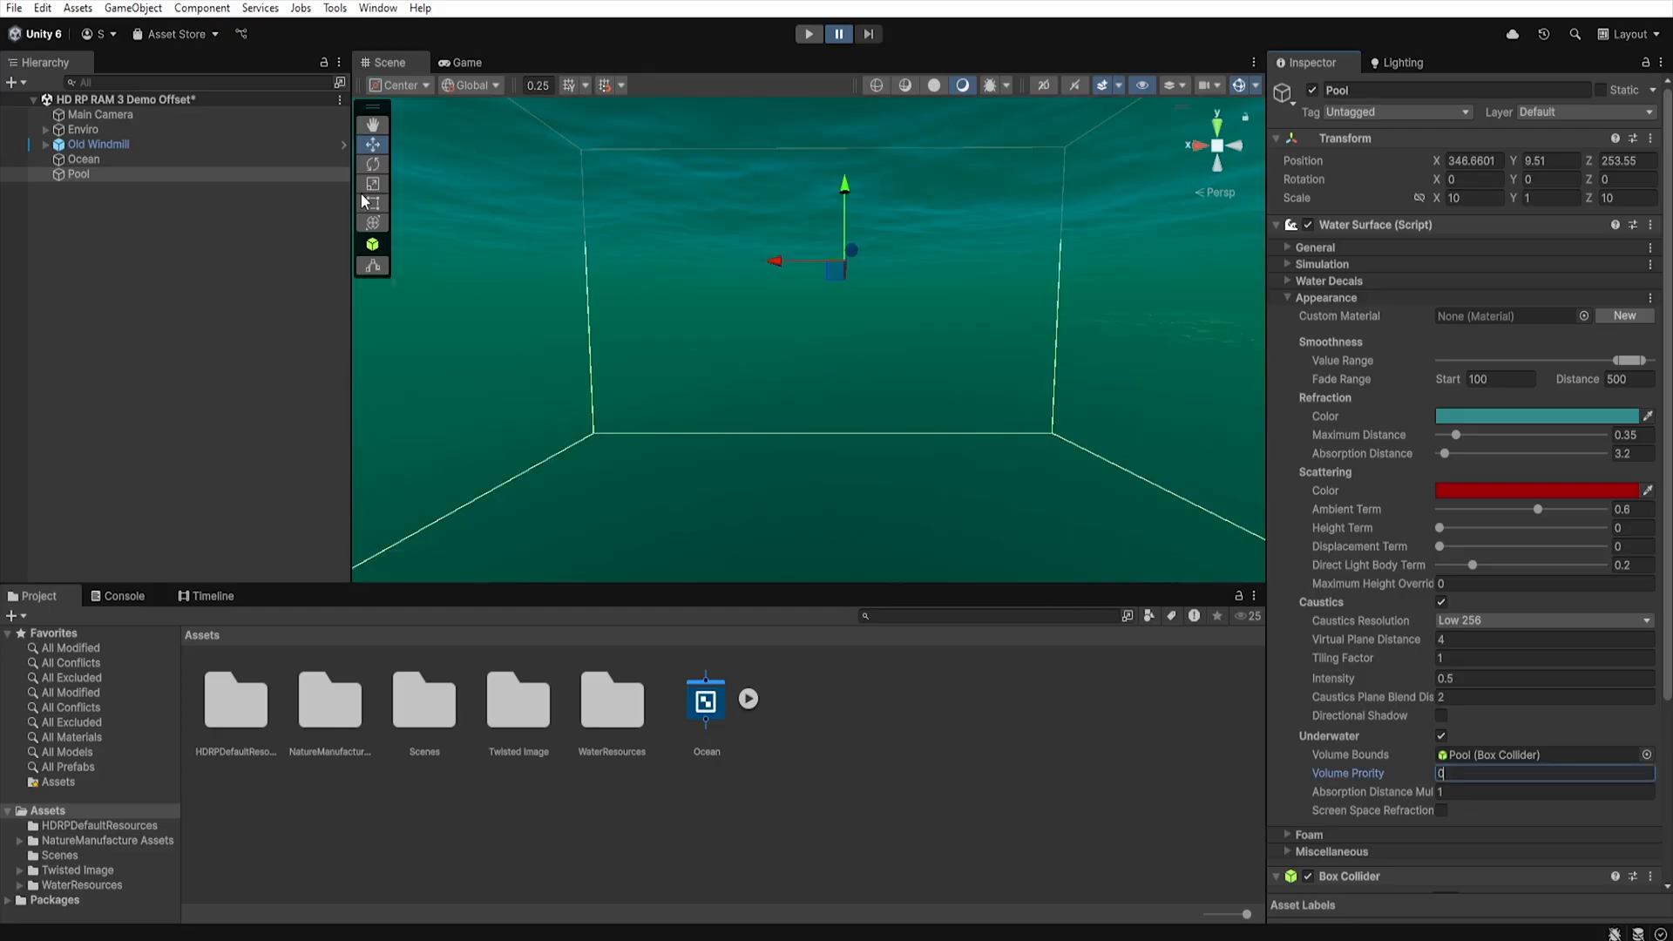
Switch between Ocean and Pool to compare volume priority, ending on the Ocean settings.
{"action": "left_click", "coordinate": [82, 159]}
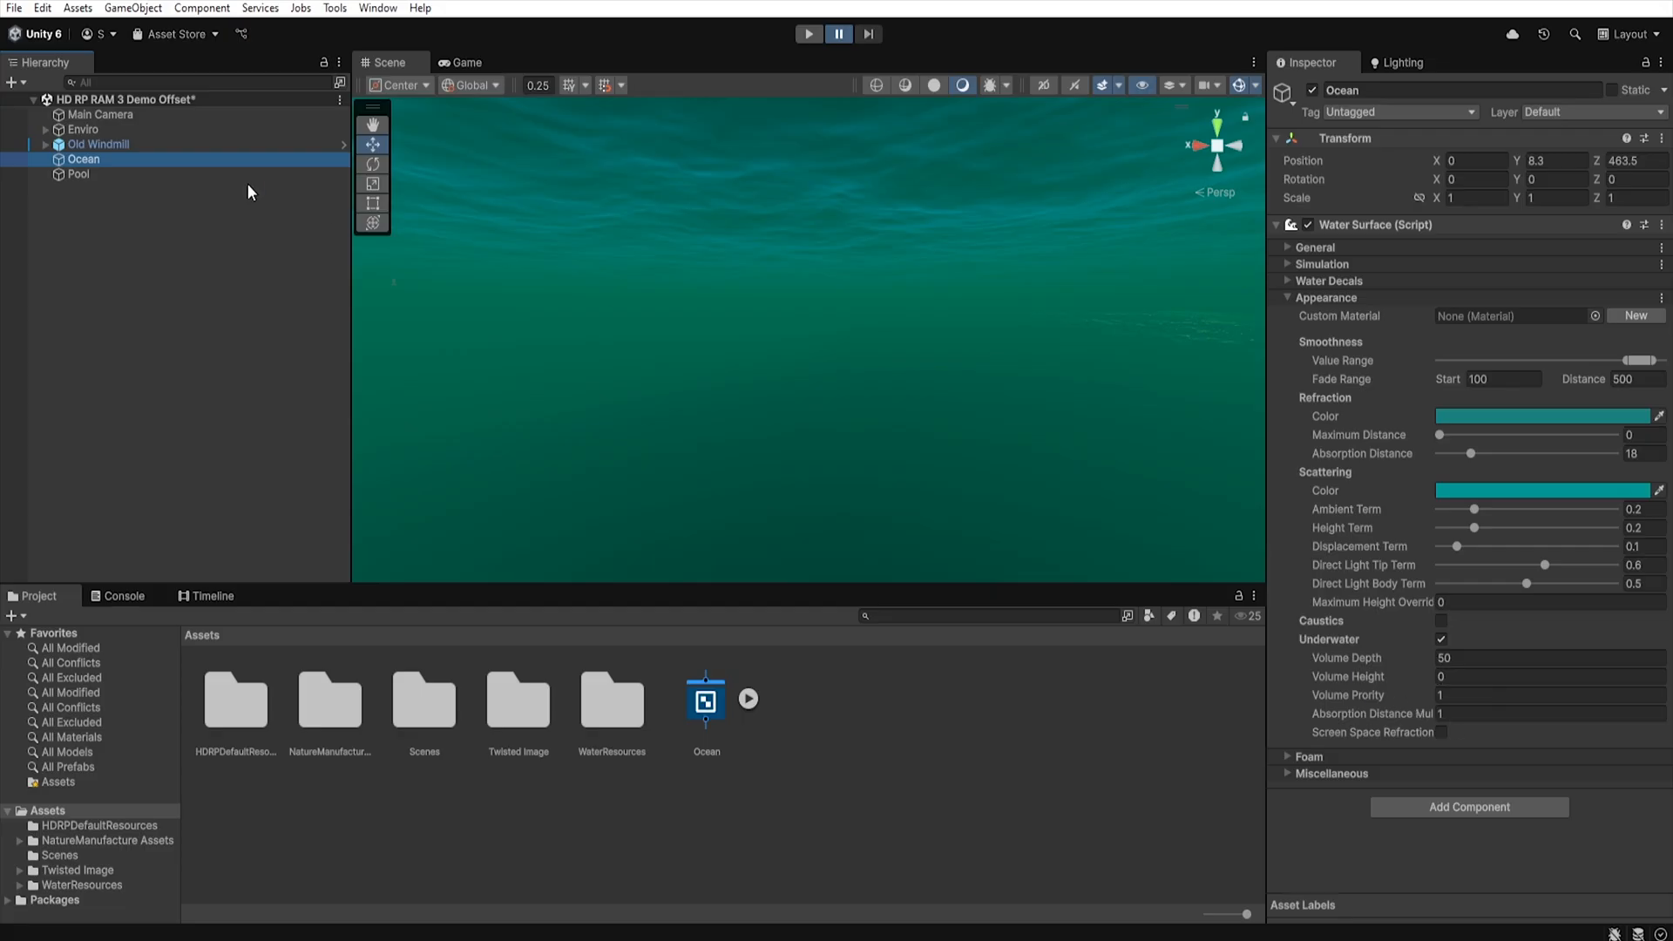
{"action": "left_click", "coordinate": [77, 174]}
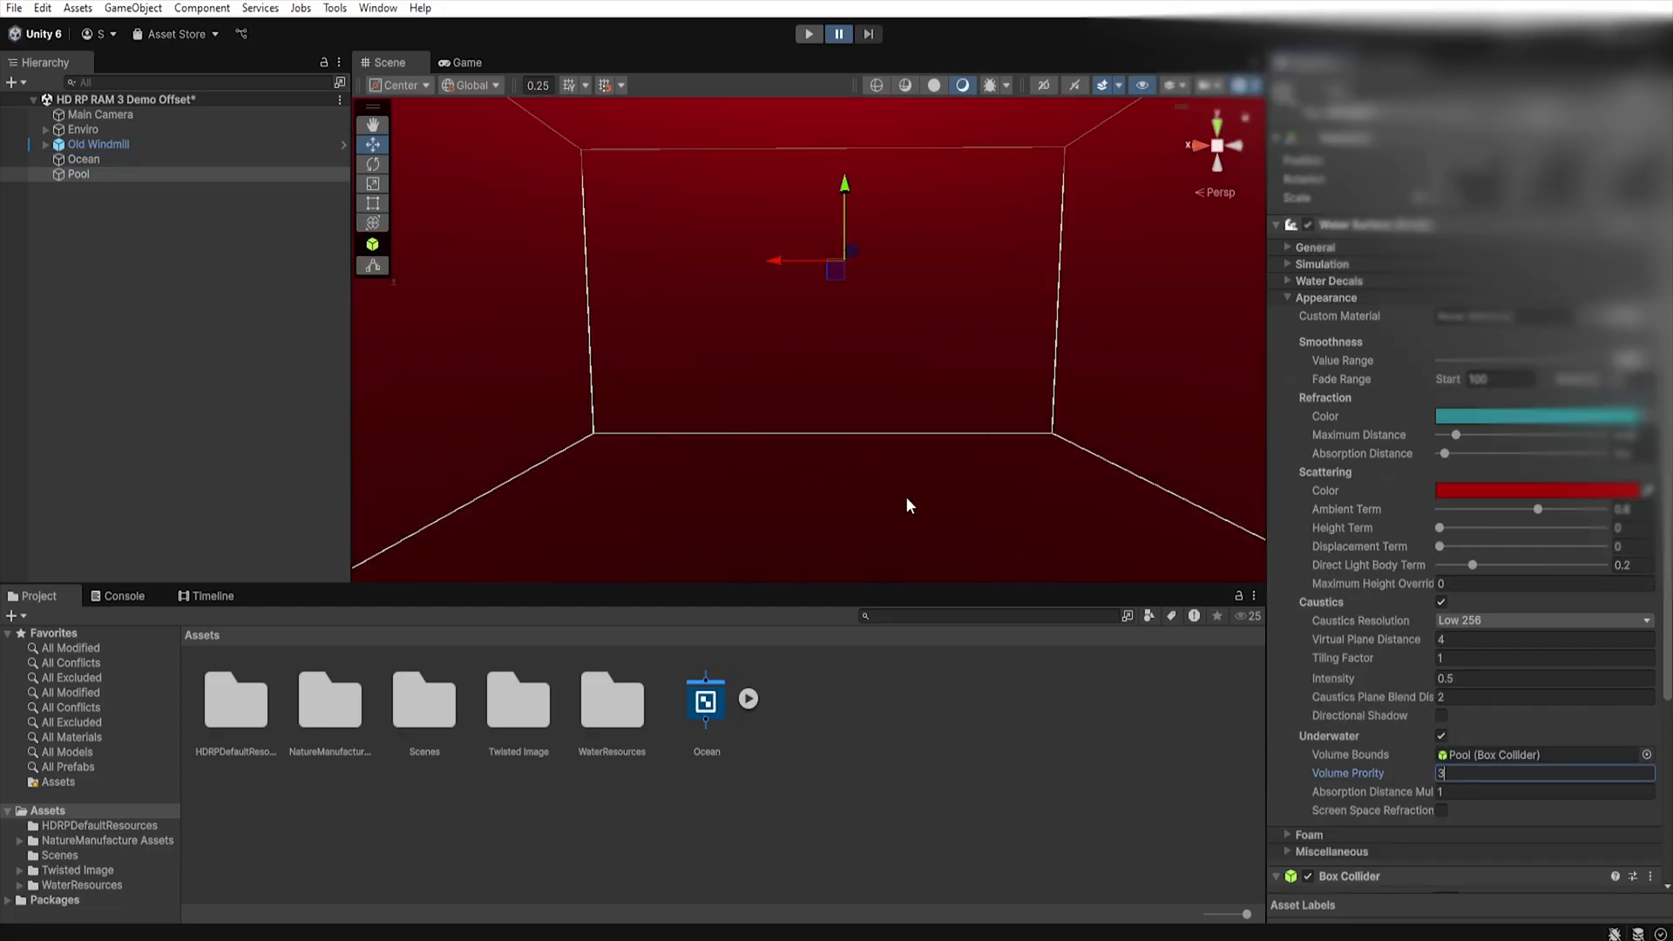
{"action": "left_click", "coordinate": [82, 159]}
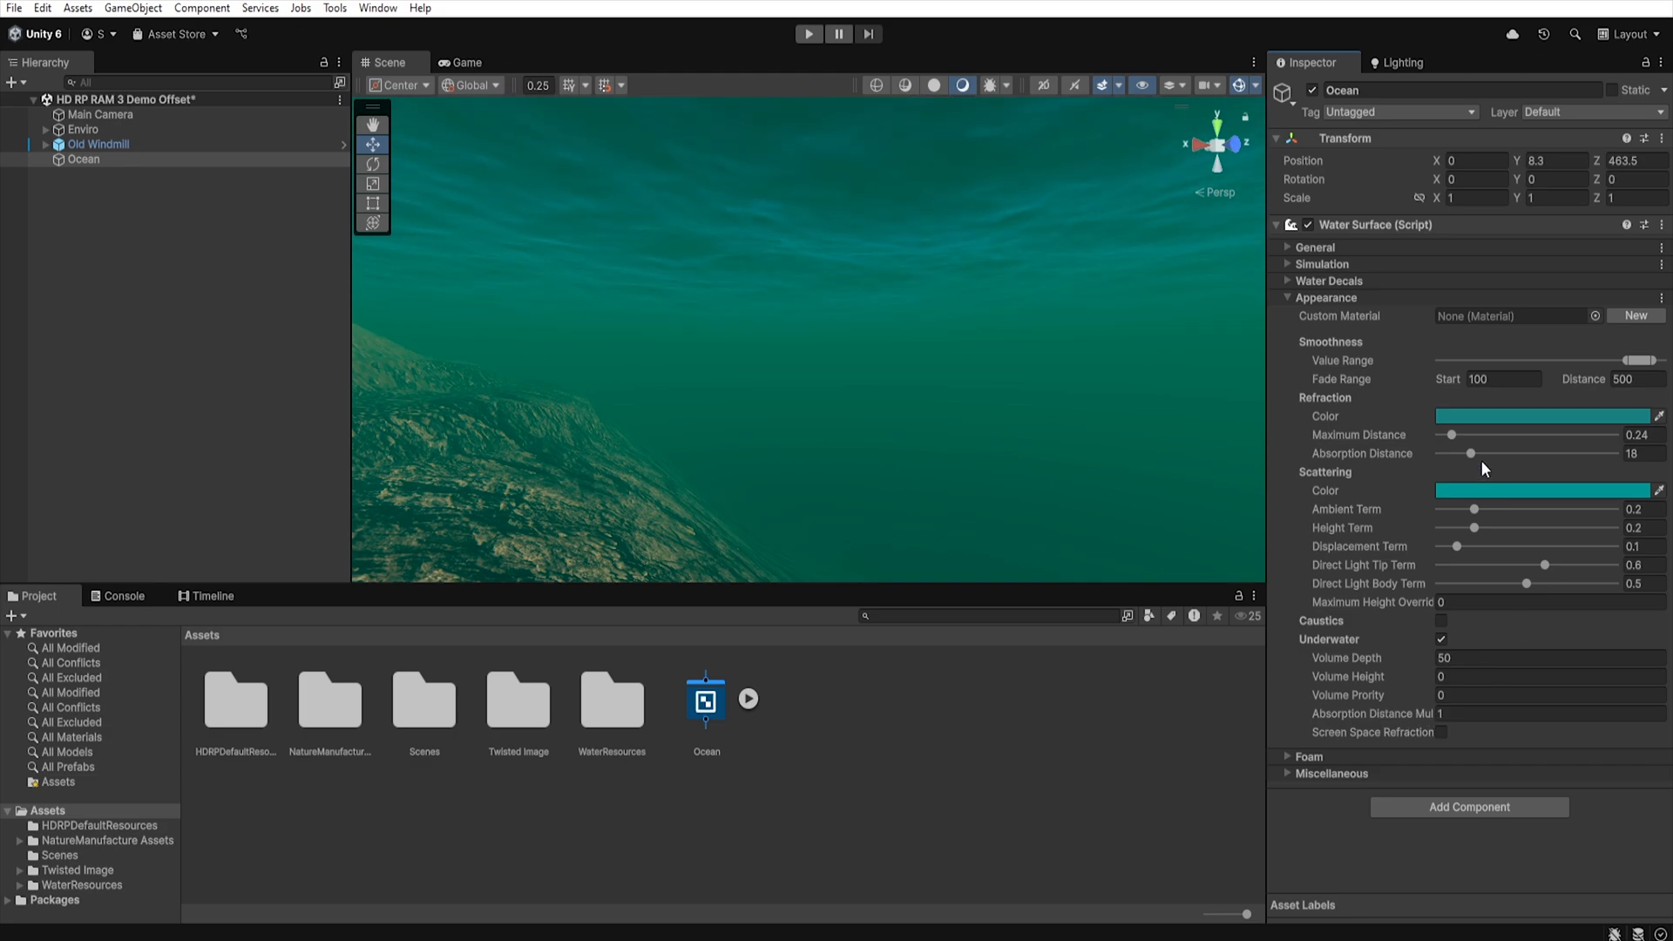
{"action": "mouse_move", "coordinate": [1439, 460]}
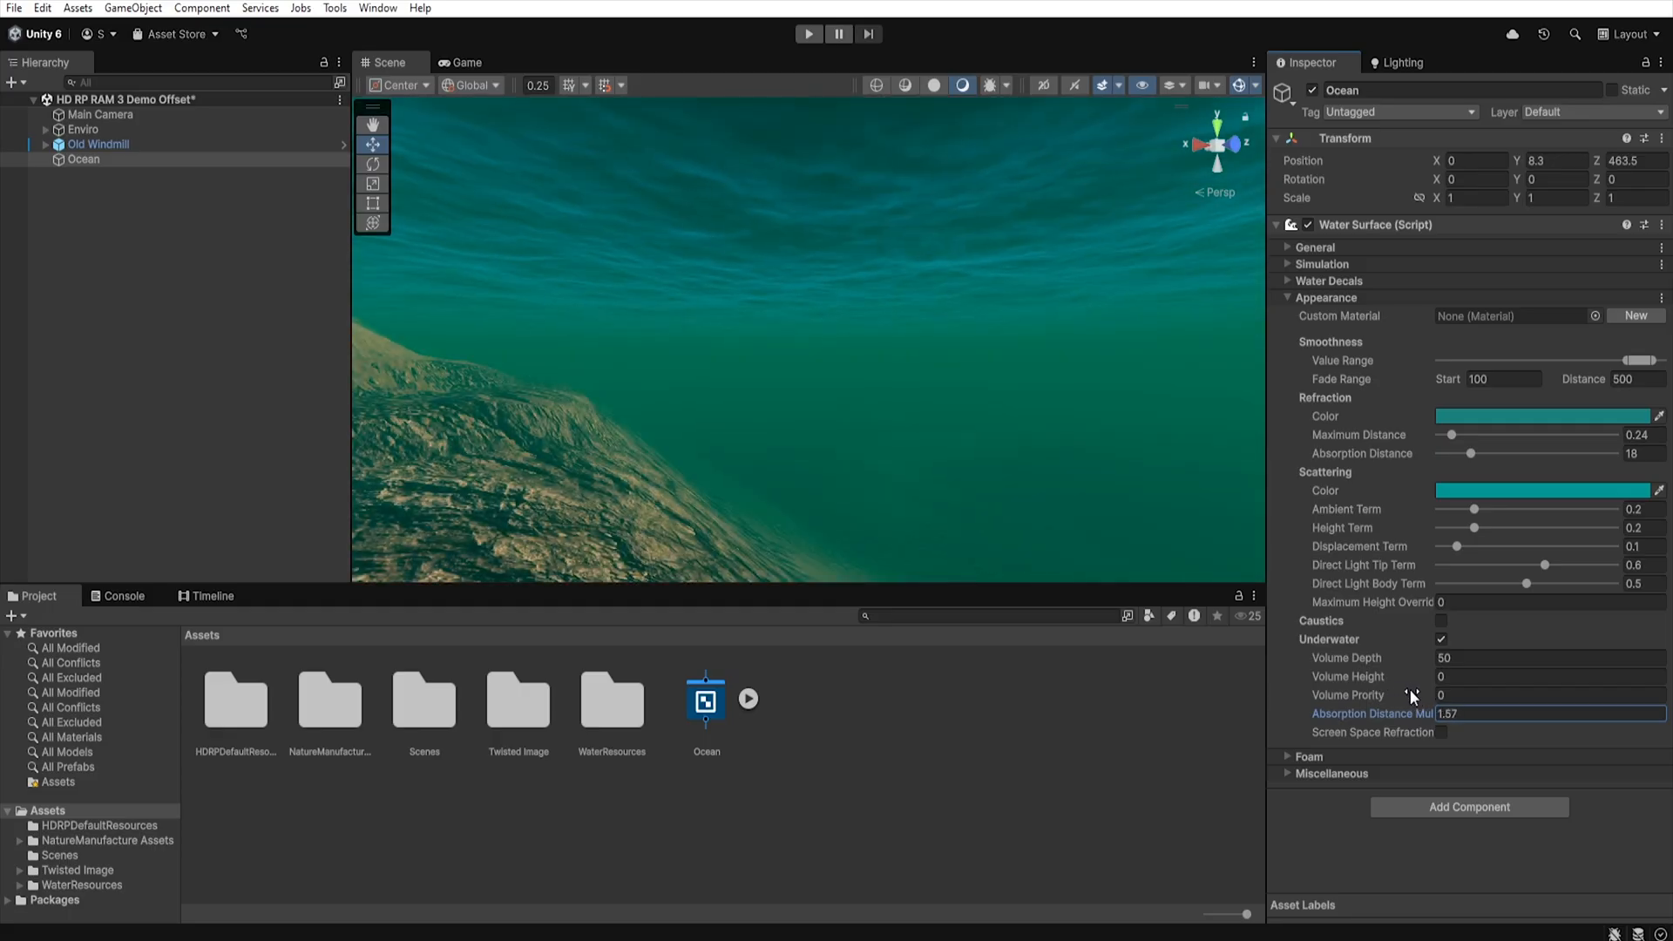
{"action": "mouse_move", "coordinate": [1382, 739]}
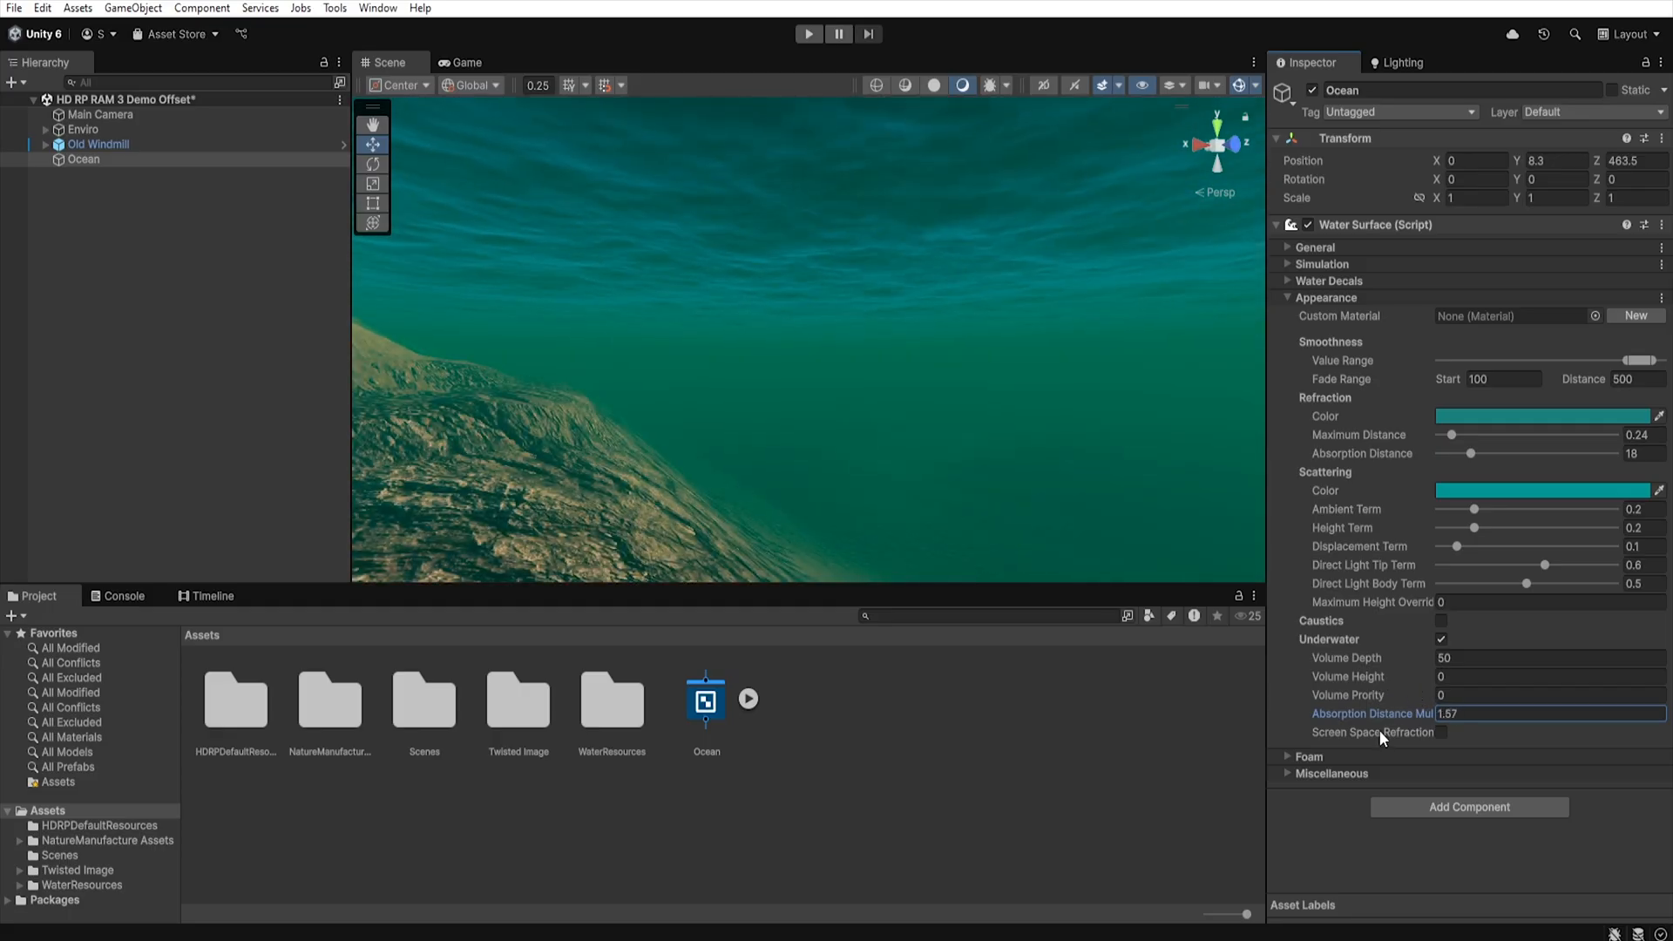
{"action": "mouse_move", "coordinate": [1125, 549]}
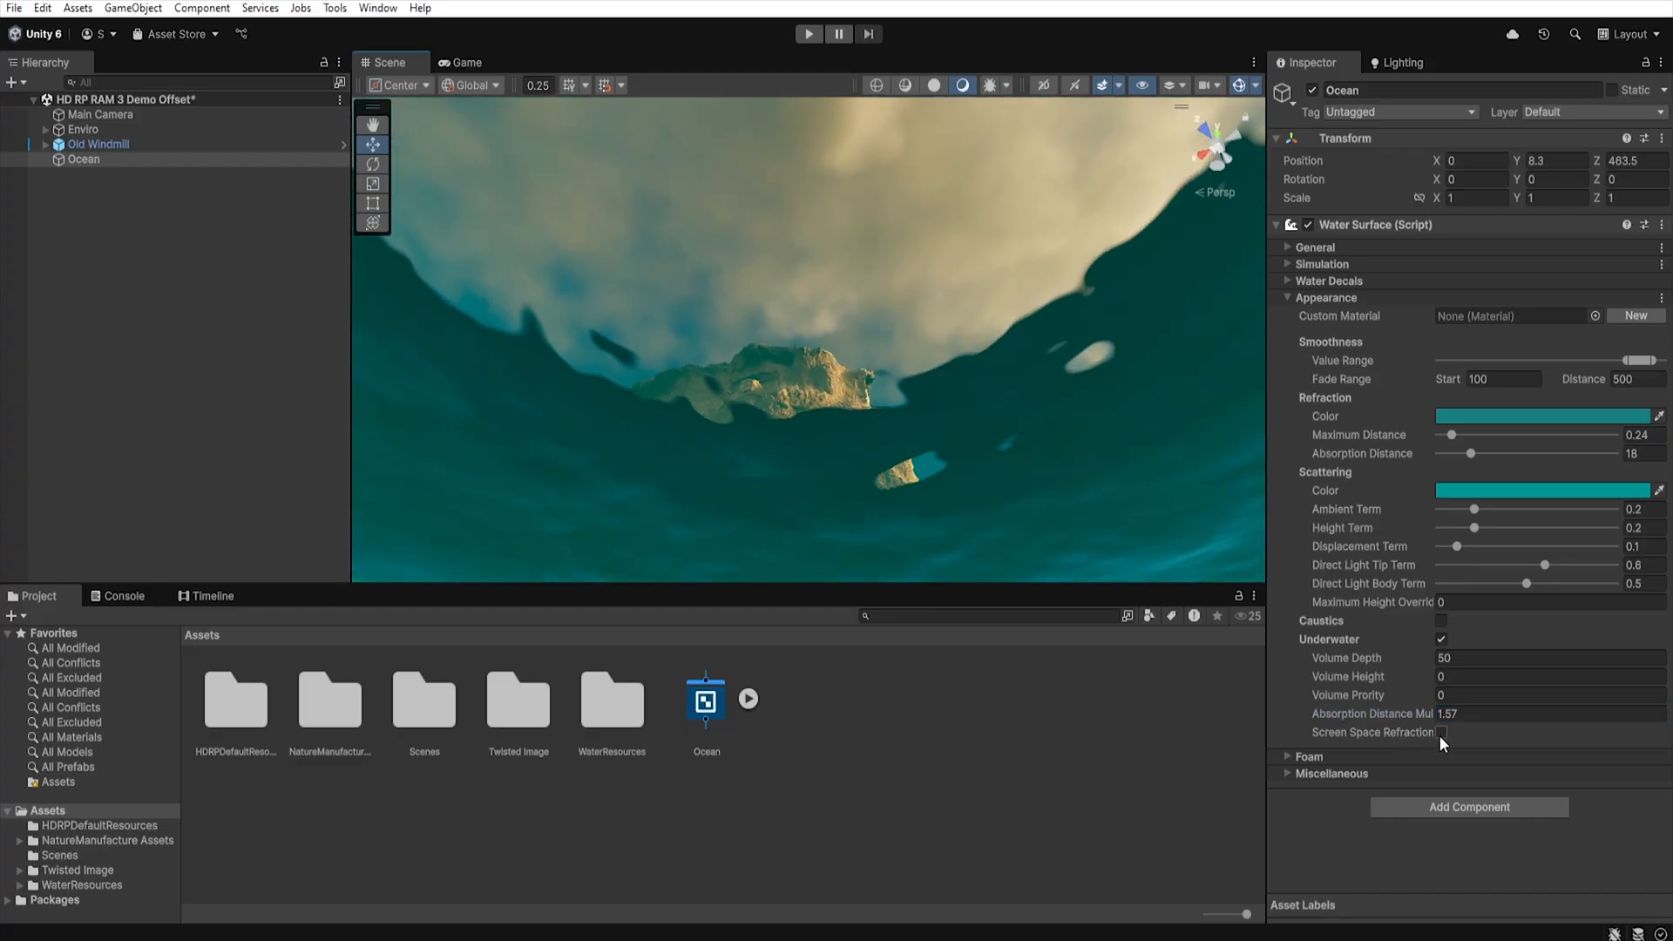
Turn underwater screen space refraction back off on the Ocean.
{"action": "left_click", "coordinate": [1443, 732]}
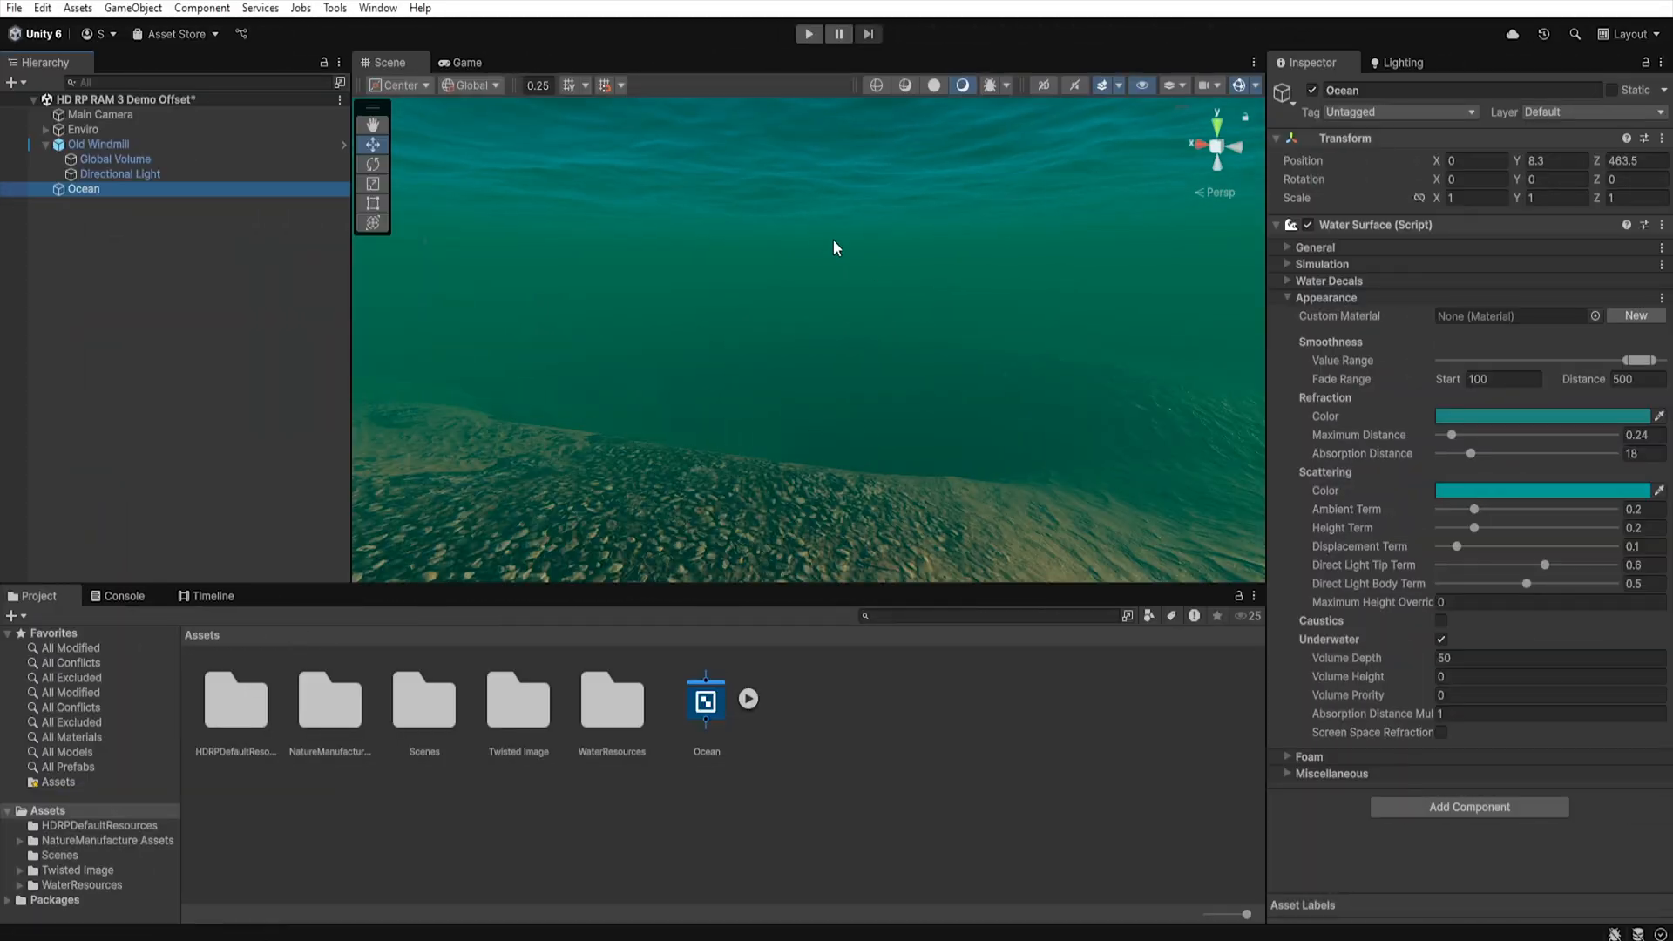
Set the Global Volume volumetric fog to High tier with Both denoising.
{"action": "left_click", "coordinate": [113, 158]}
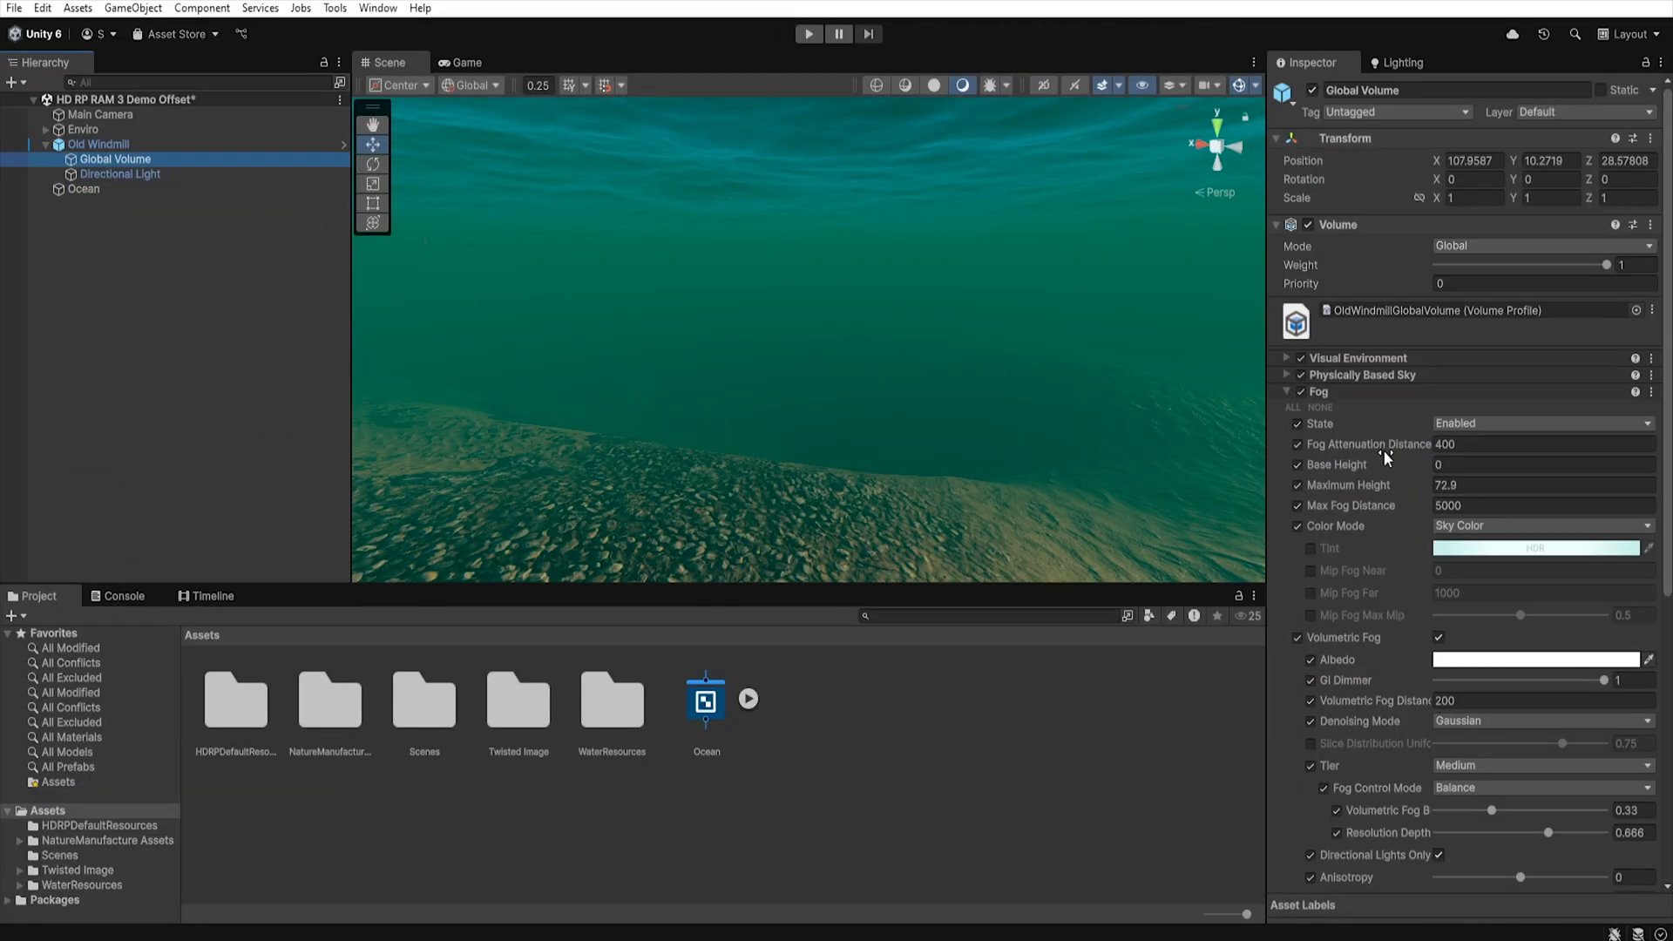
{"action": "mouse_move", "coordinate": [1470, 852]}
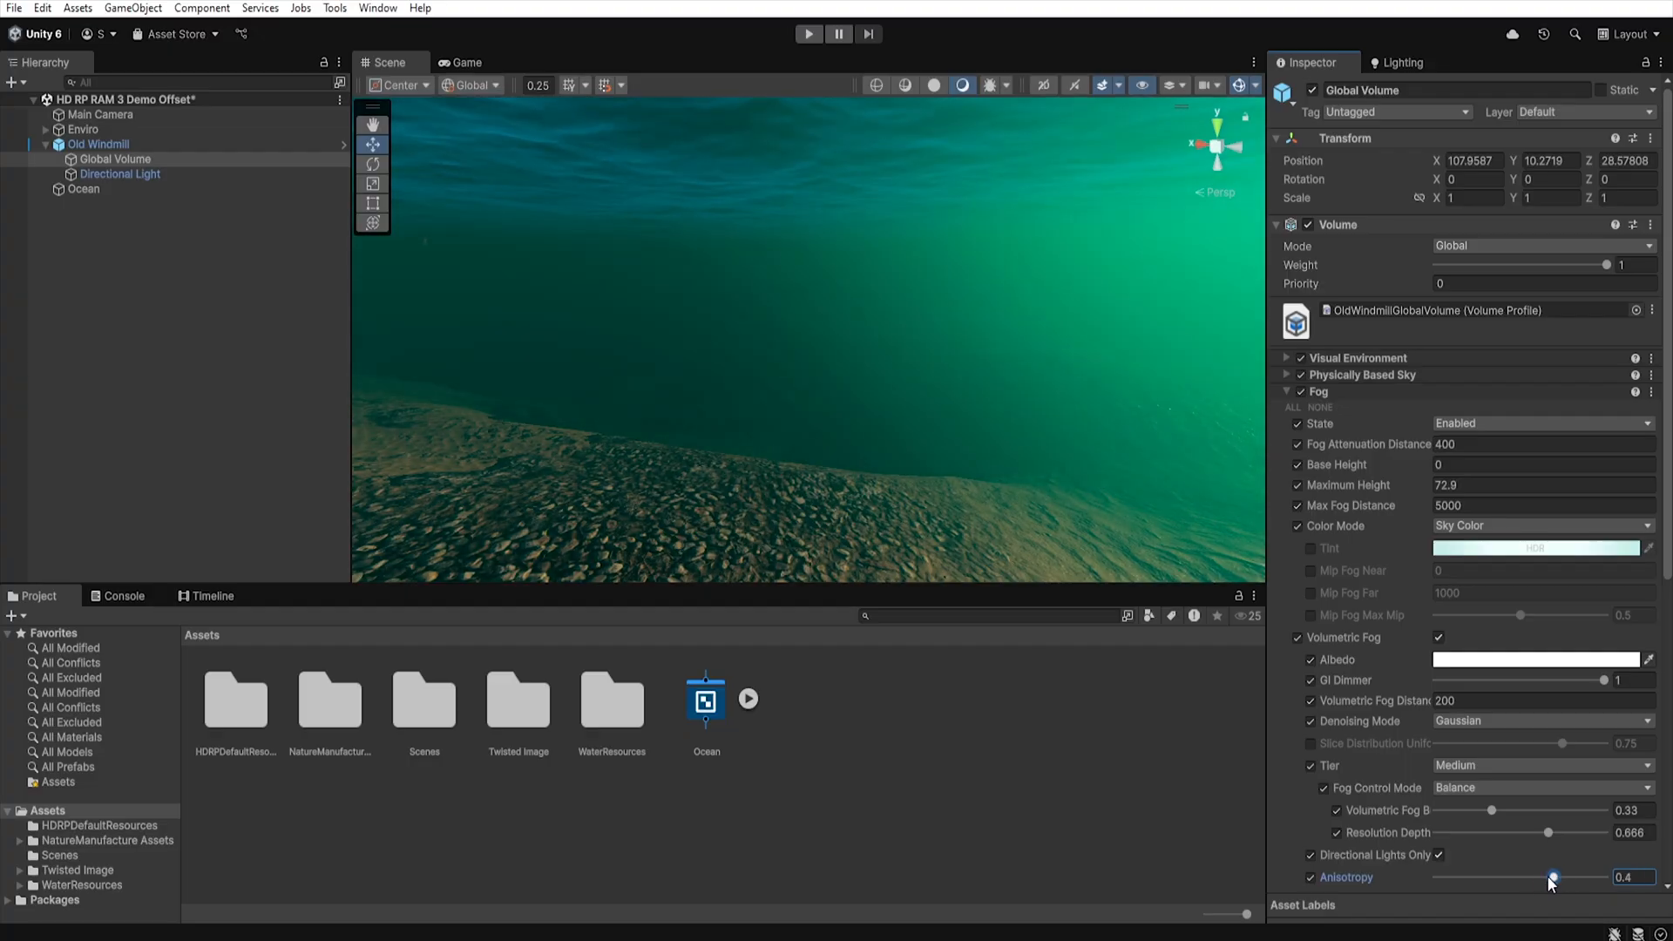
{"action": "left_click", "coordinate": [1542, 765]}
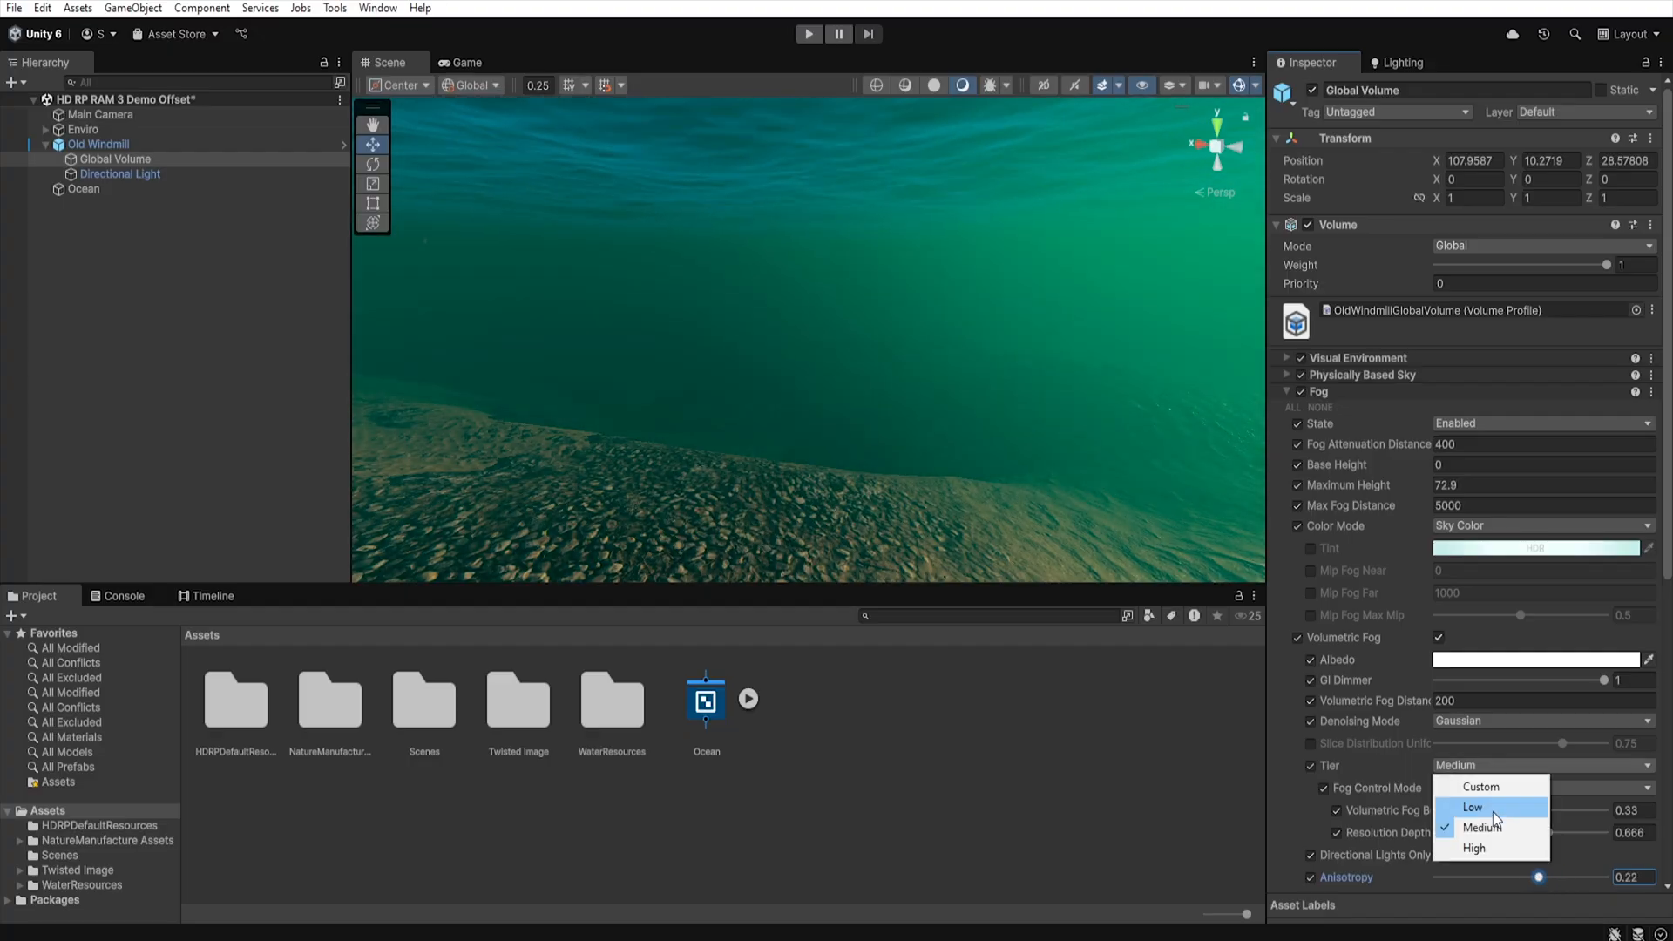
{"action": "left_click", "coordinate": [1540, 720]}
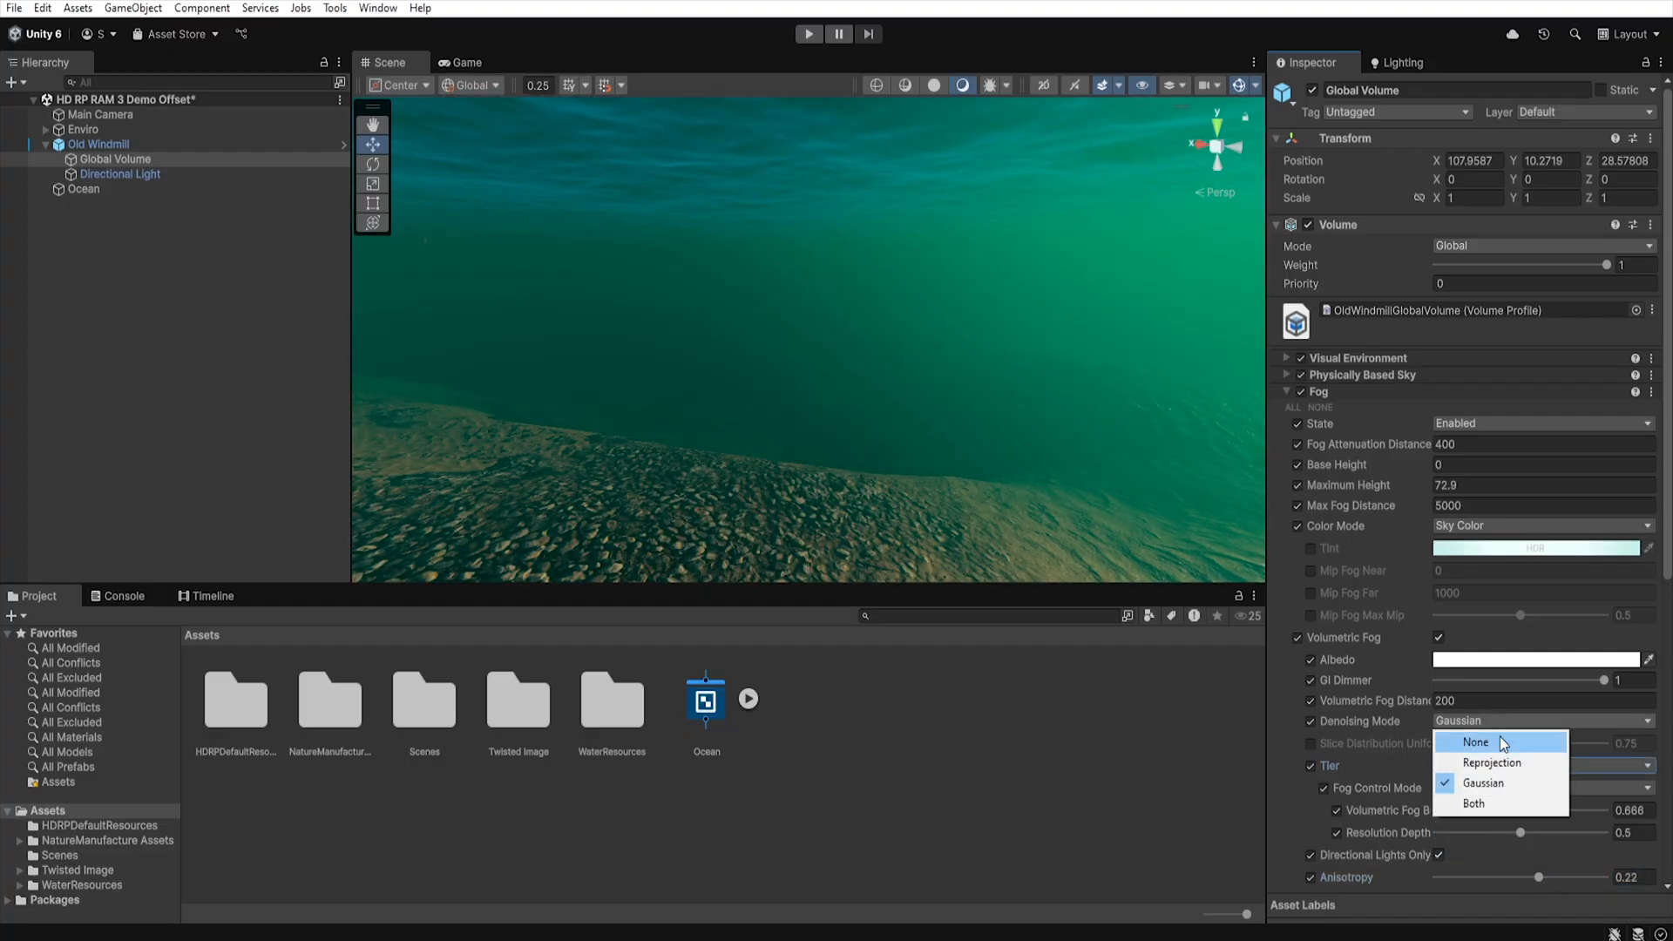
{"action": "left_click", "coordinate": [1474, 804]}
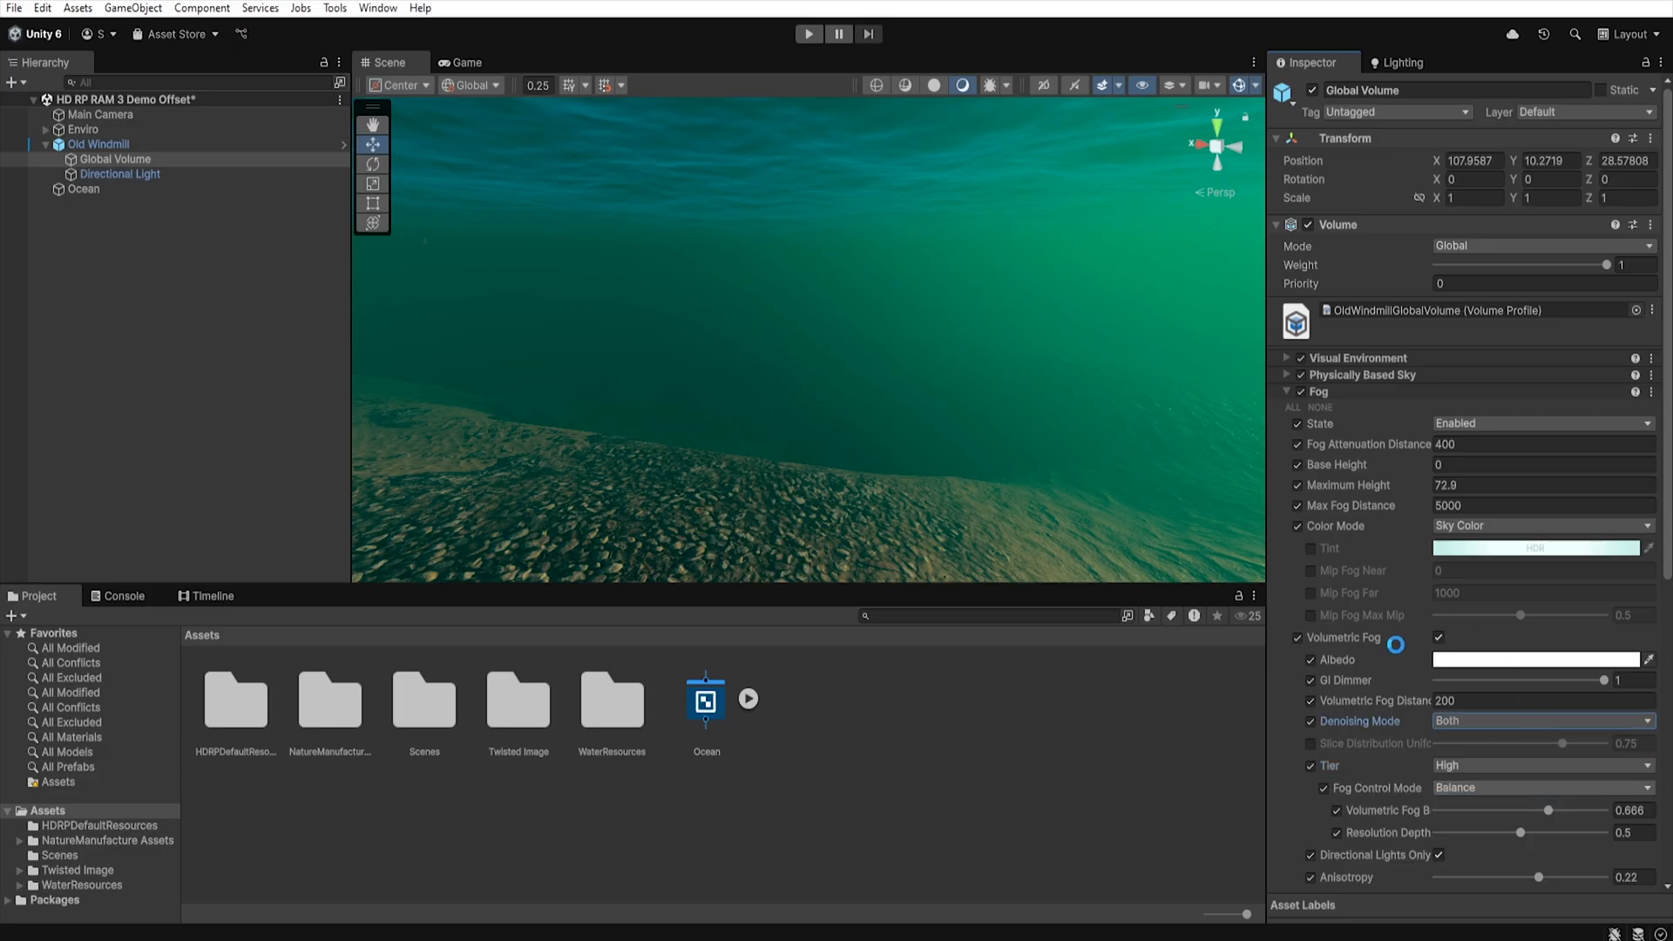
Enable caustics on the Ocean and return to the Global Volume fog settings.
{"action": "left_click", "coordinate": [83, 188]}
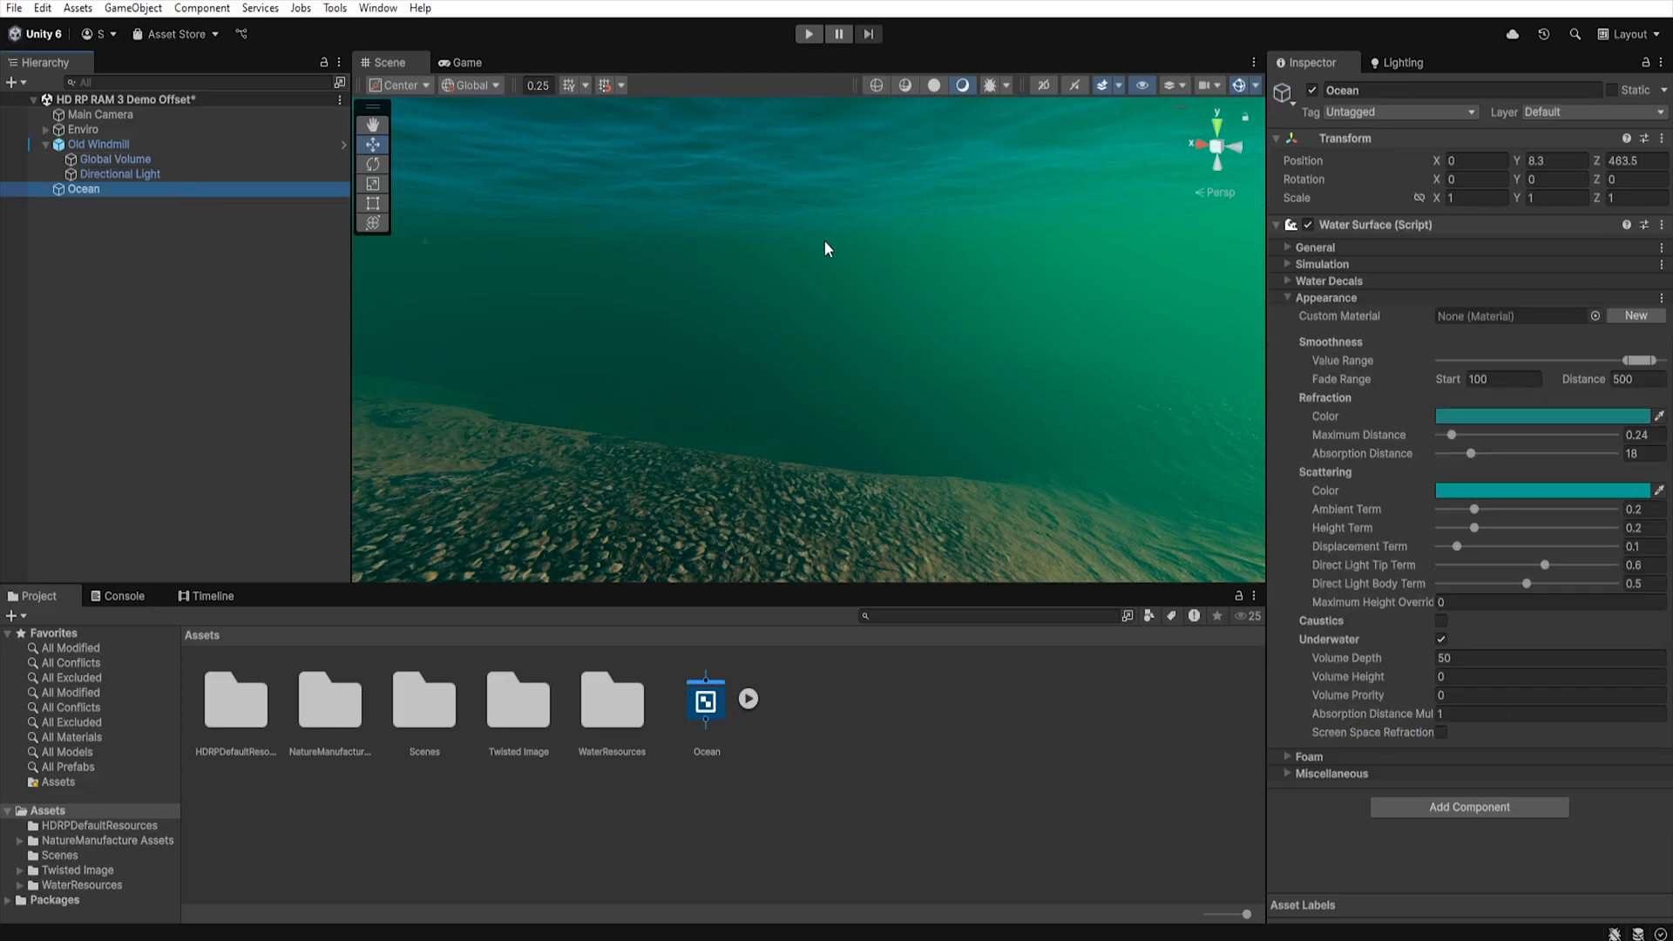
{"action": "left_click", "coordinate": [1441, 620]}
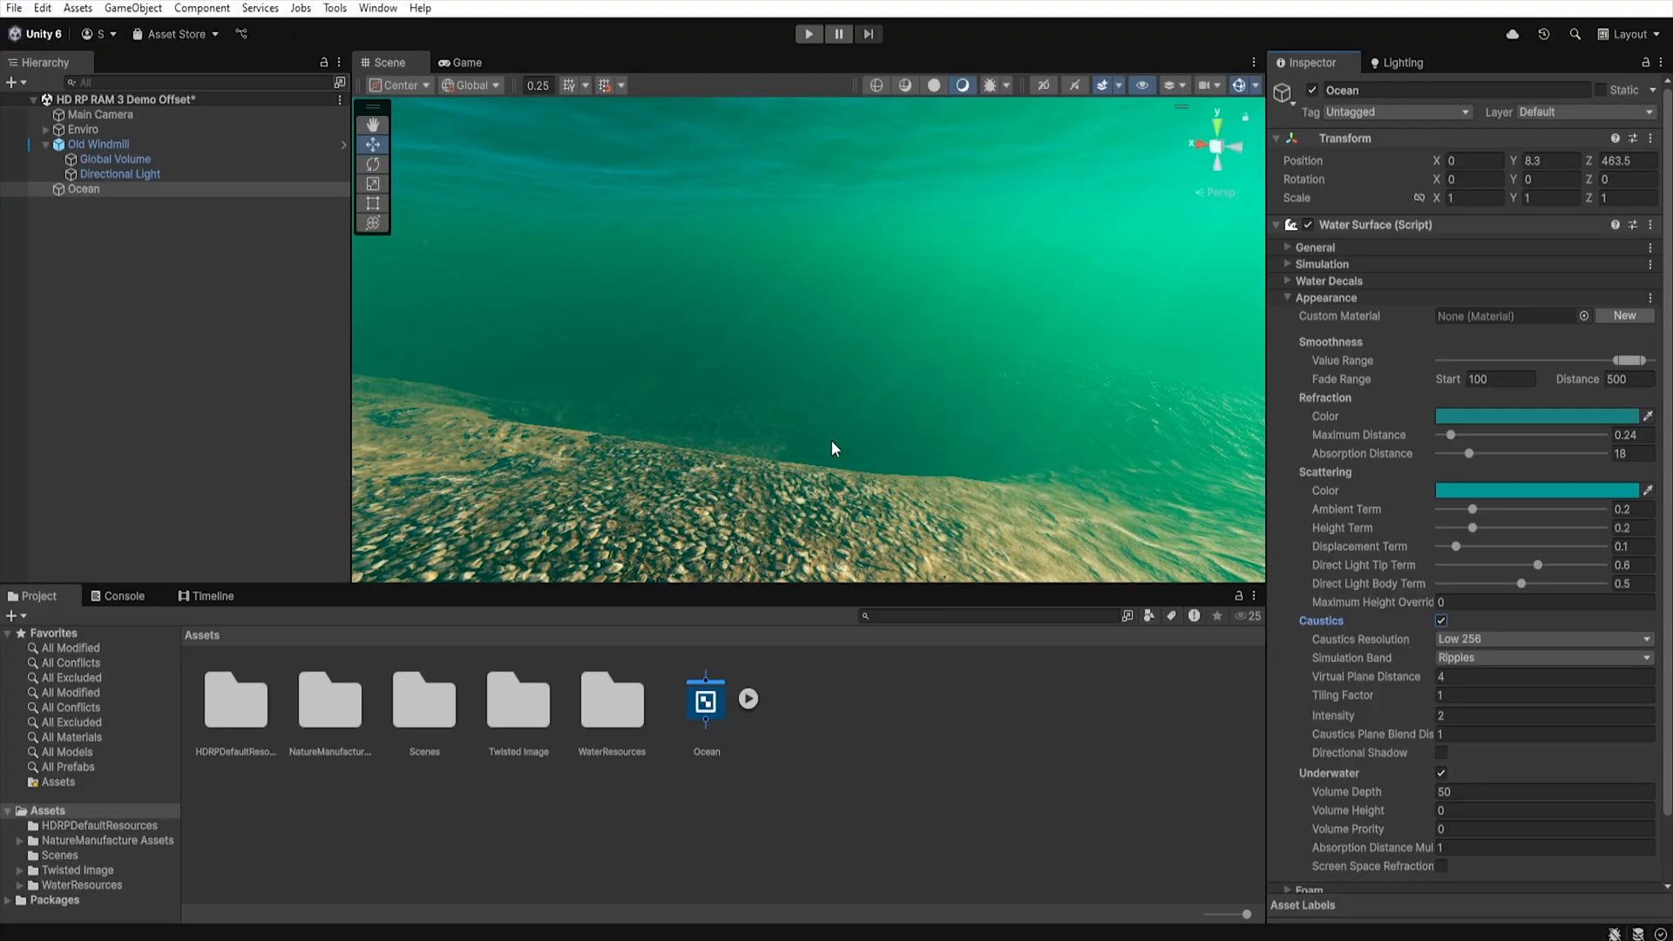
{"action": "left_click", "coordinate": [113, 158]}
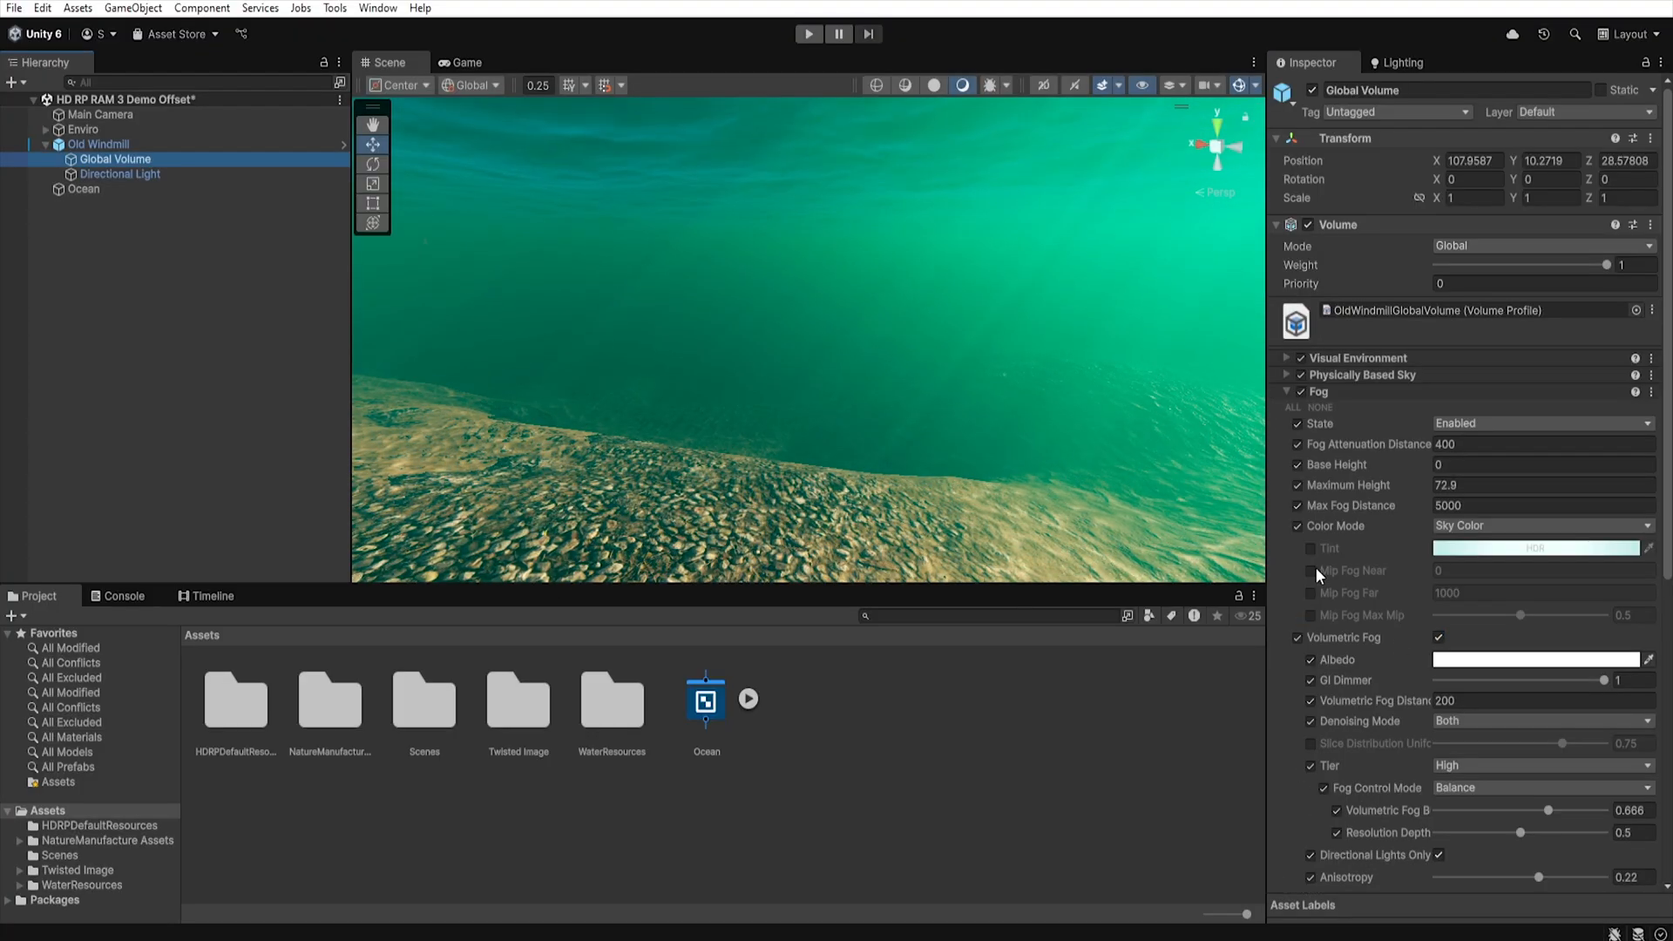